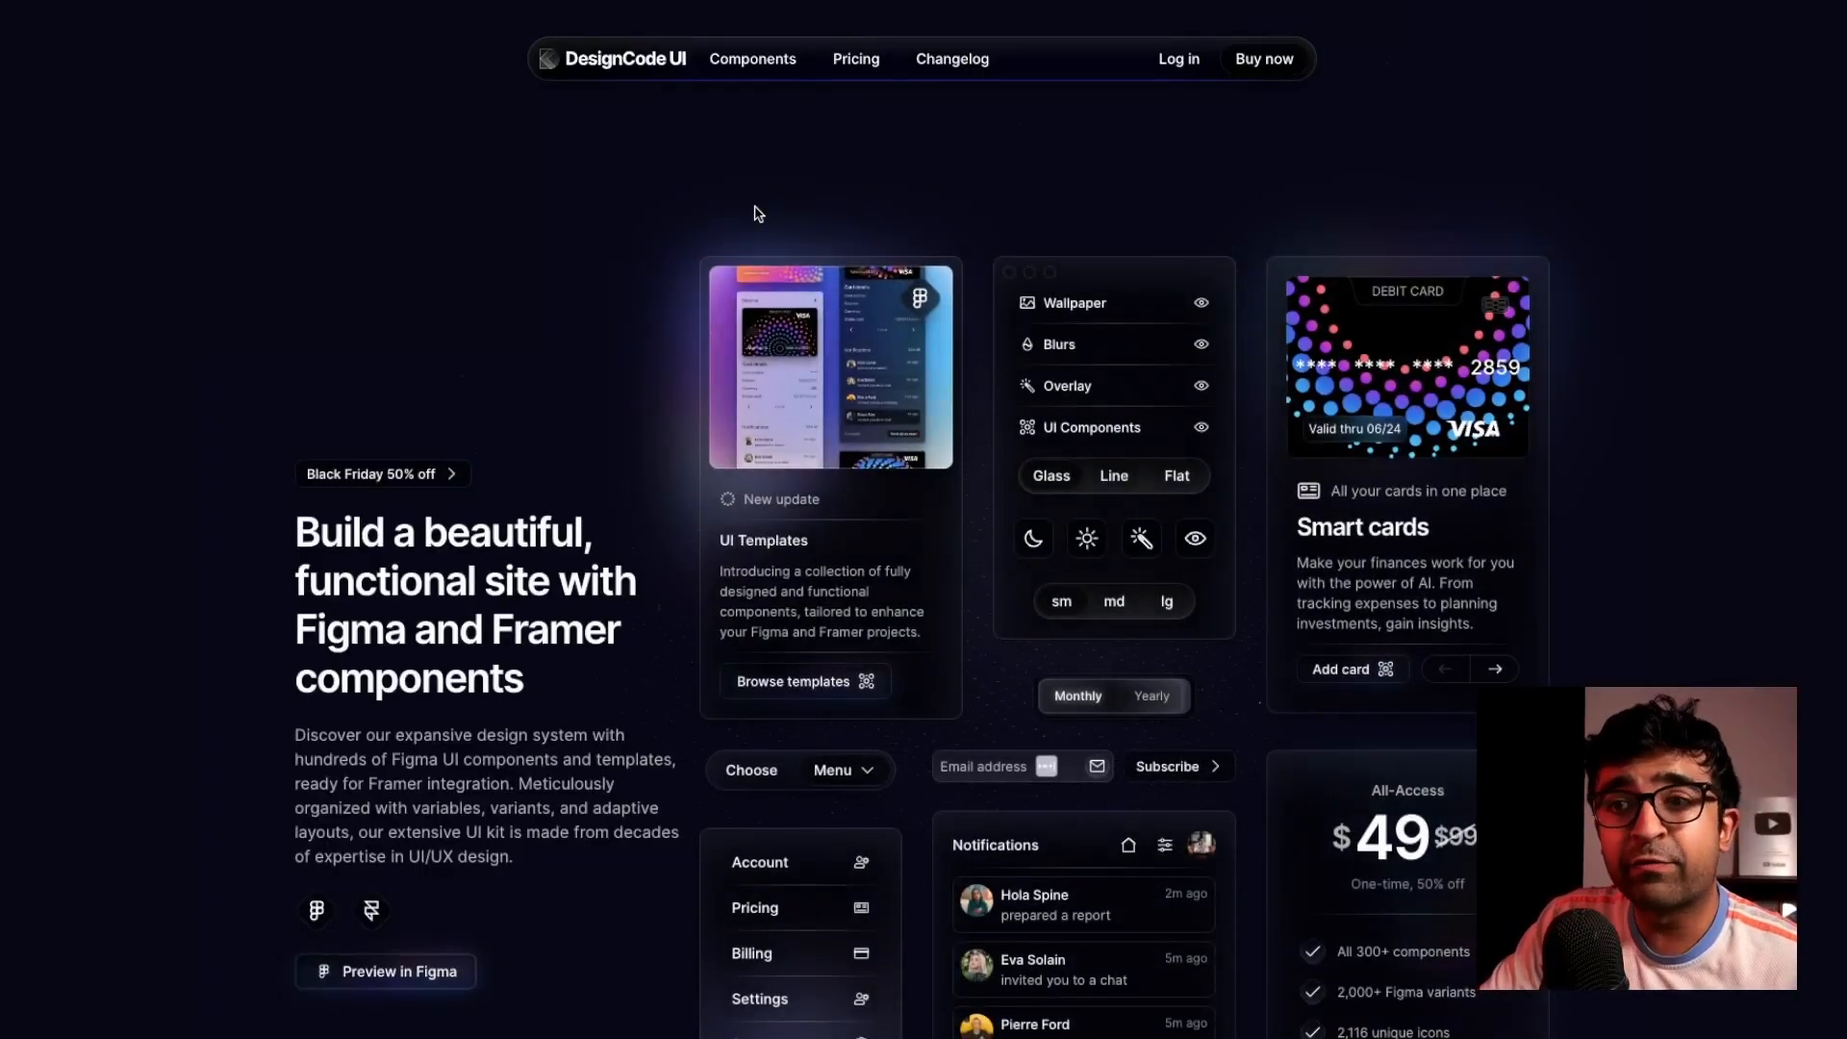
Scroll the DesignCode UI homepage past Buttons, Controls and Menus & Content to Limited-time pricing
scroll(down, 3)
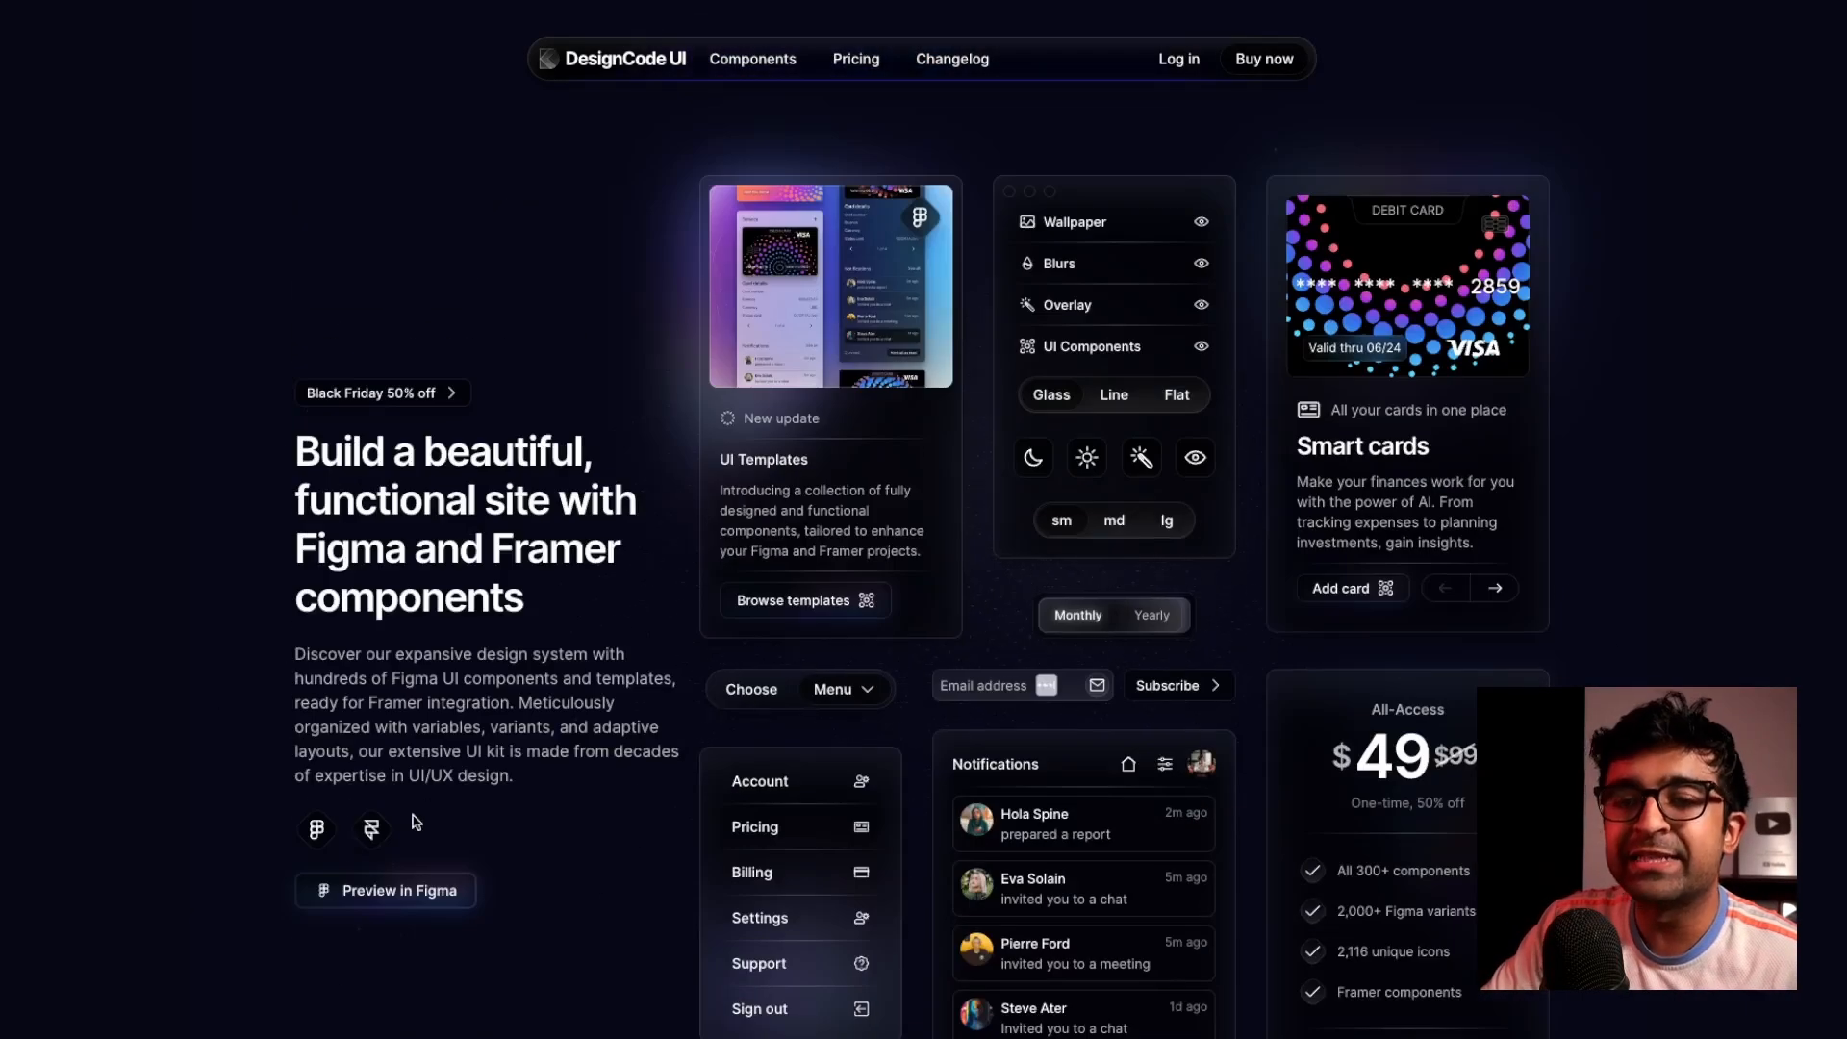
mouse_move(545, 813)
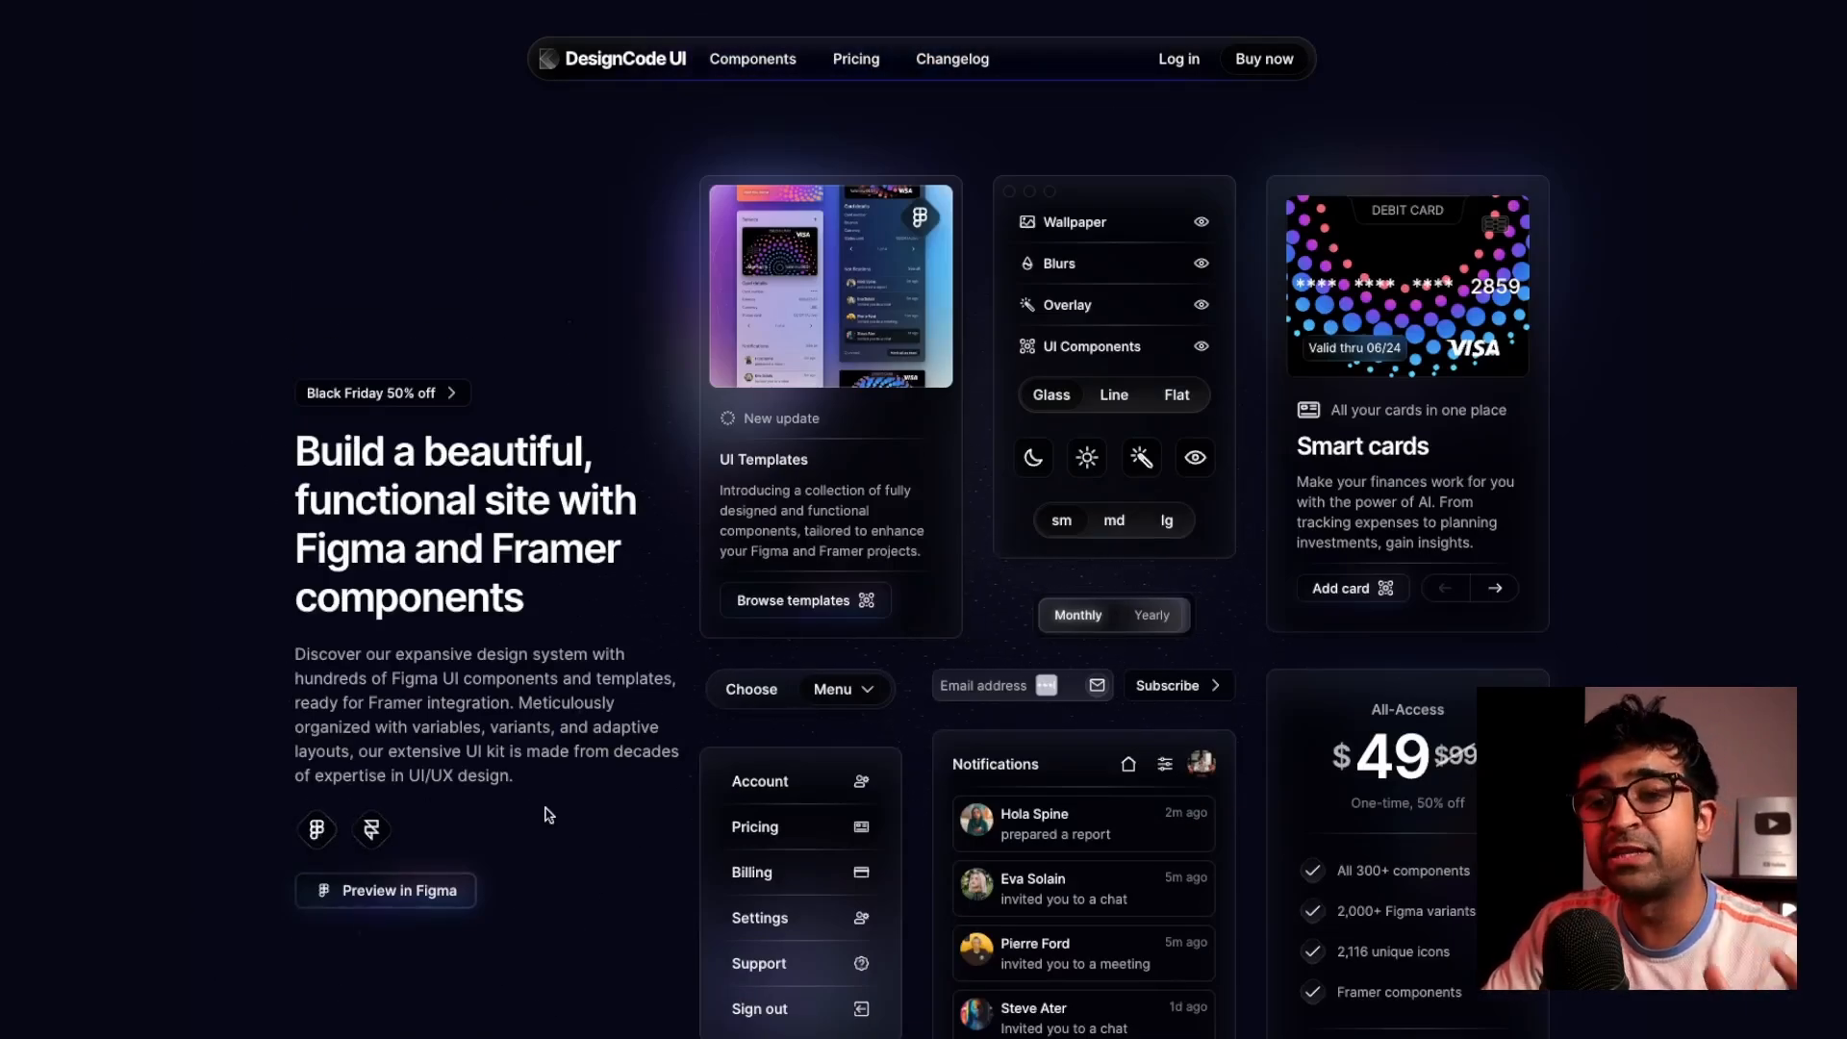
mouse_move(630, 749)
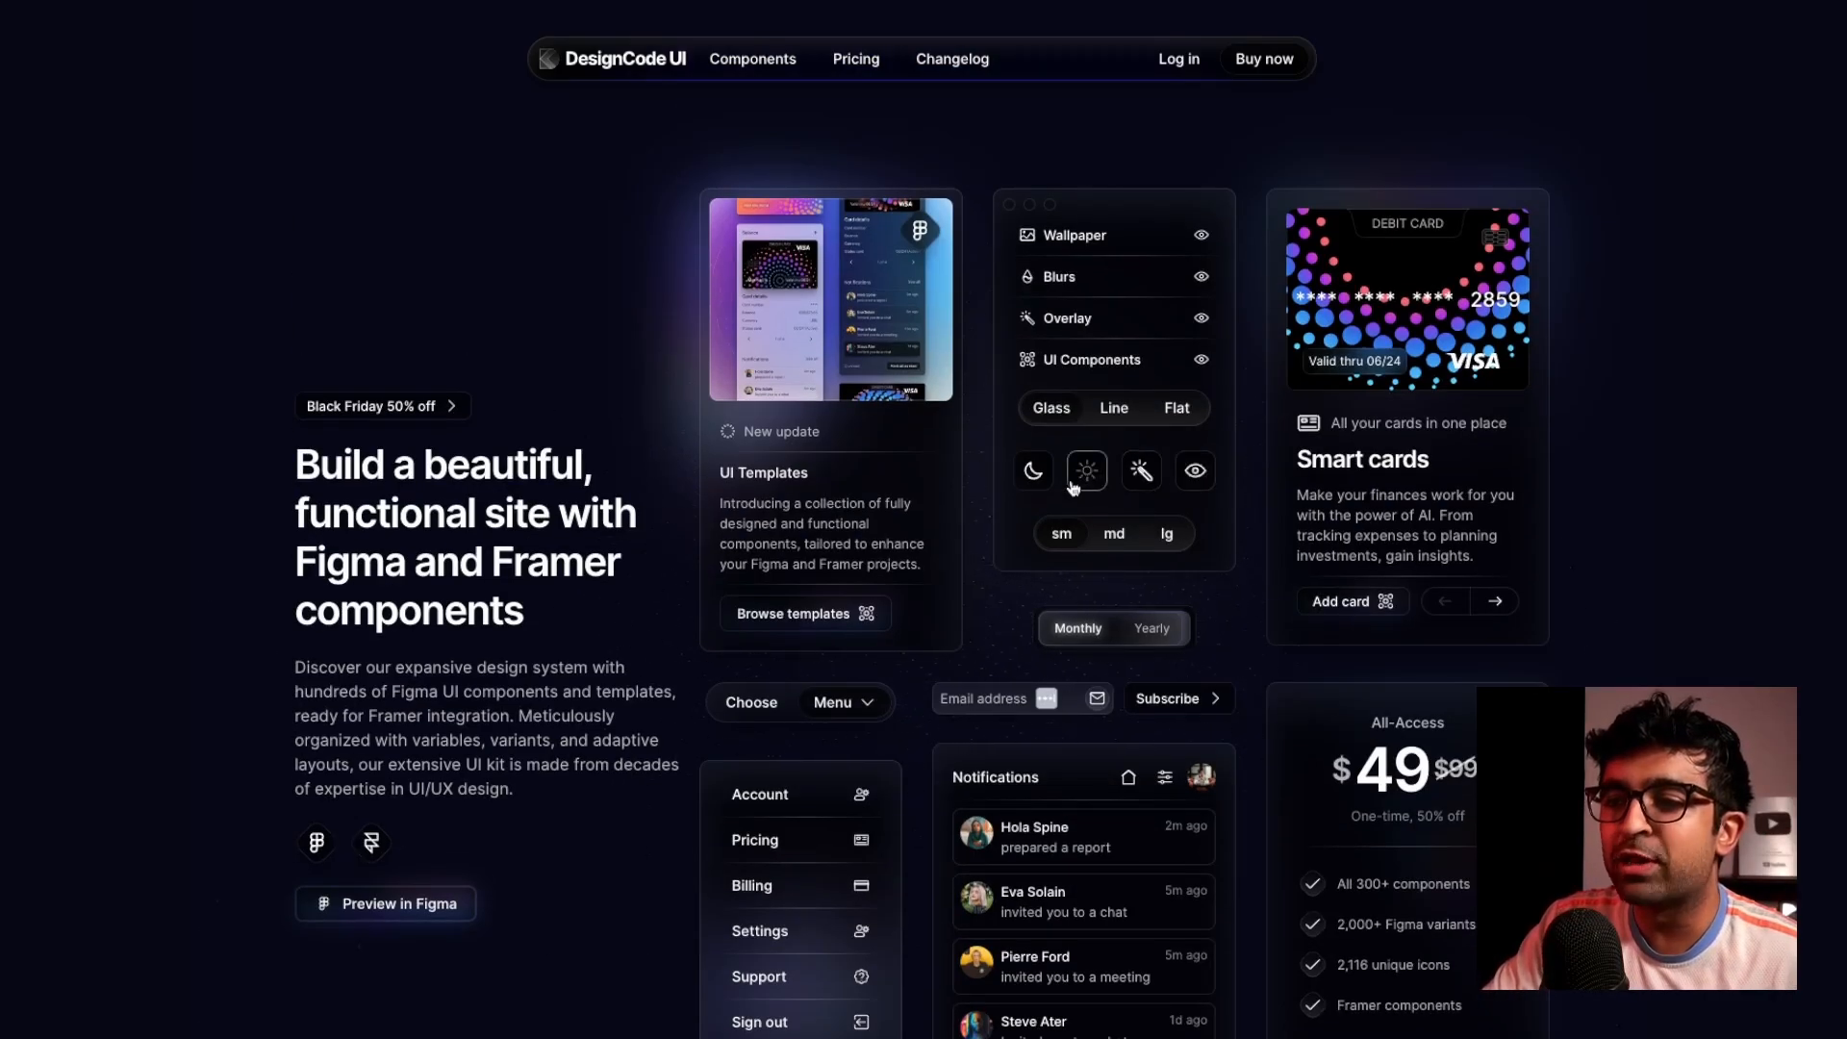
mouse_move(1352, 682)
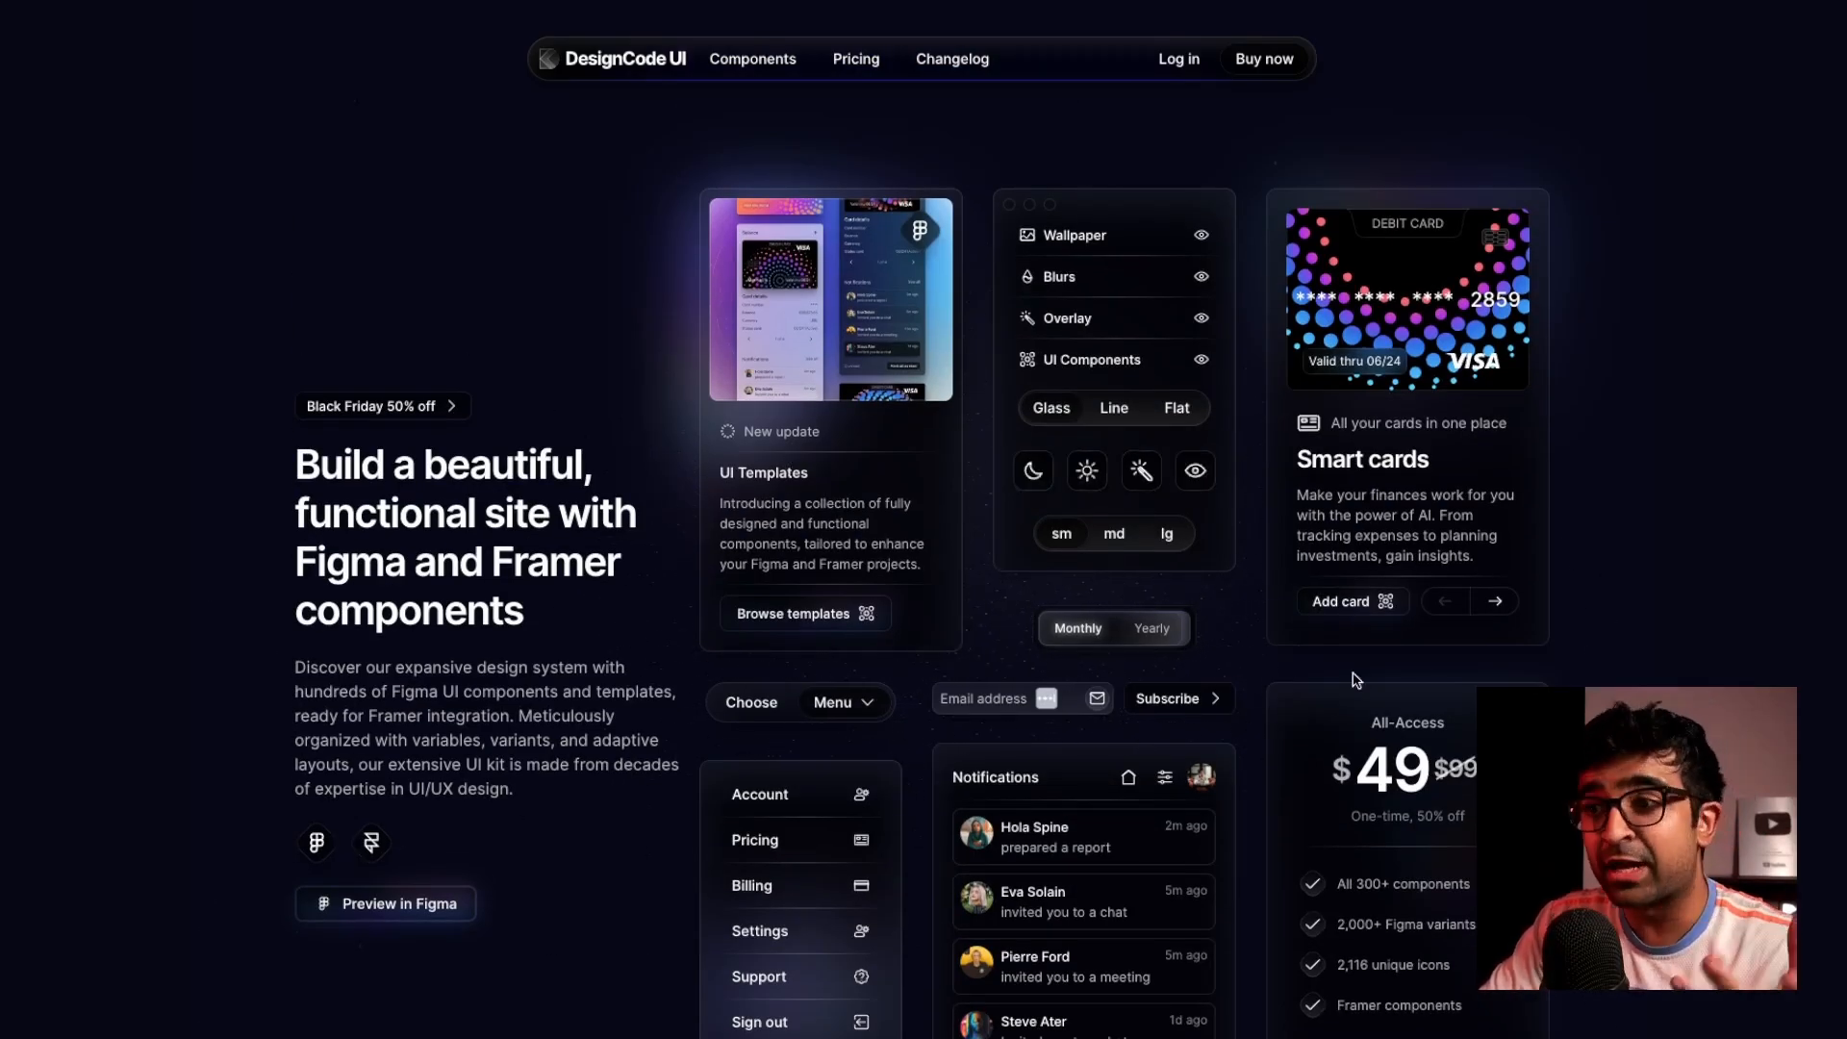
scroll(down, 3)
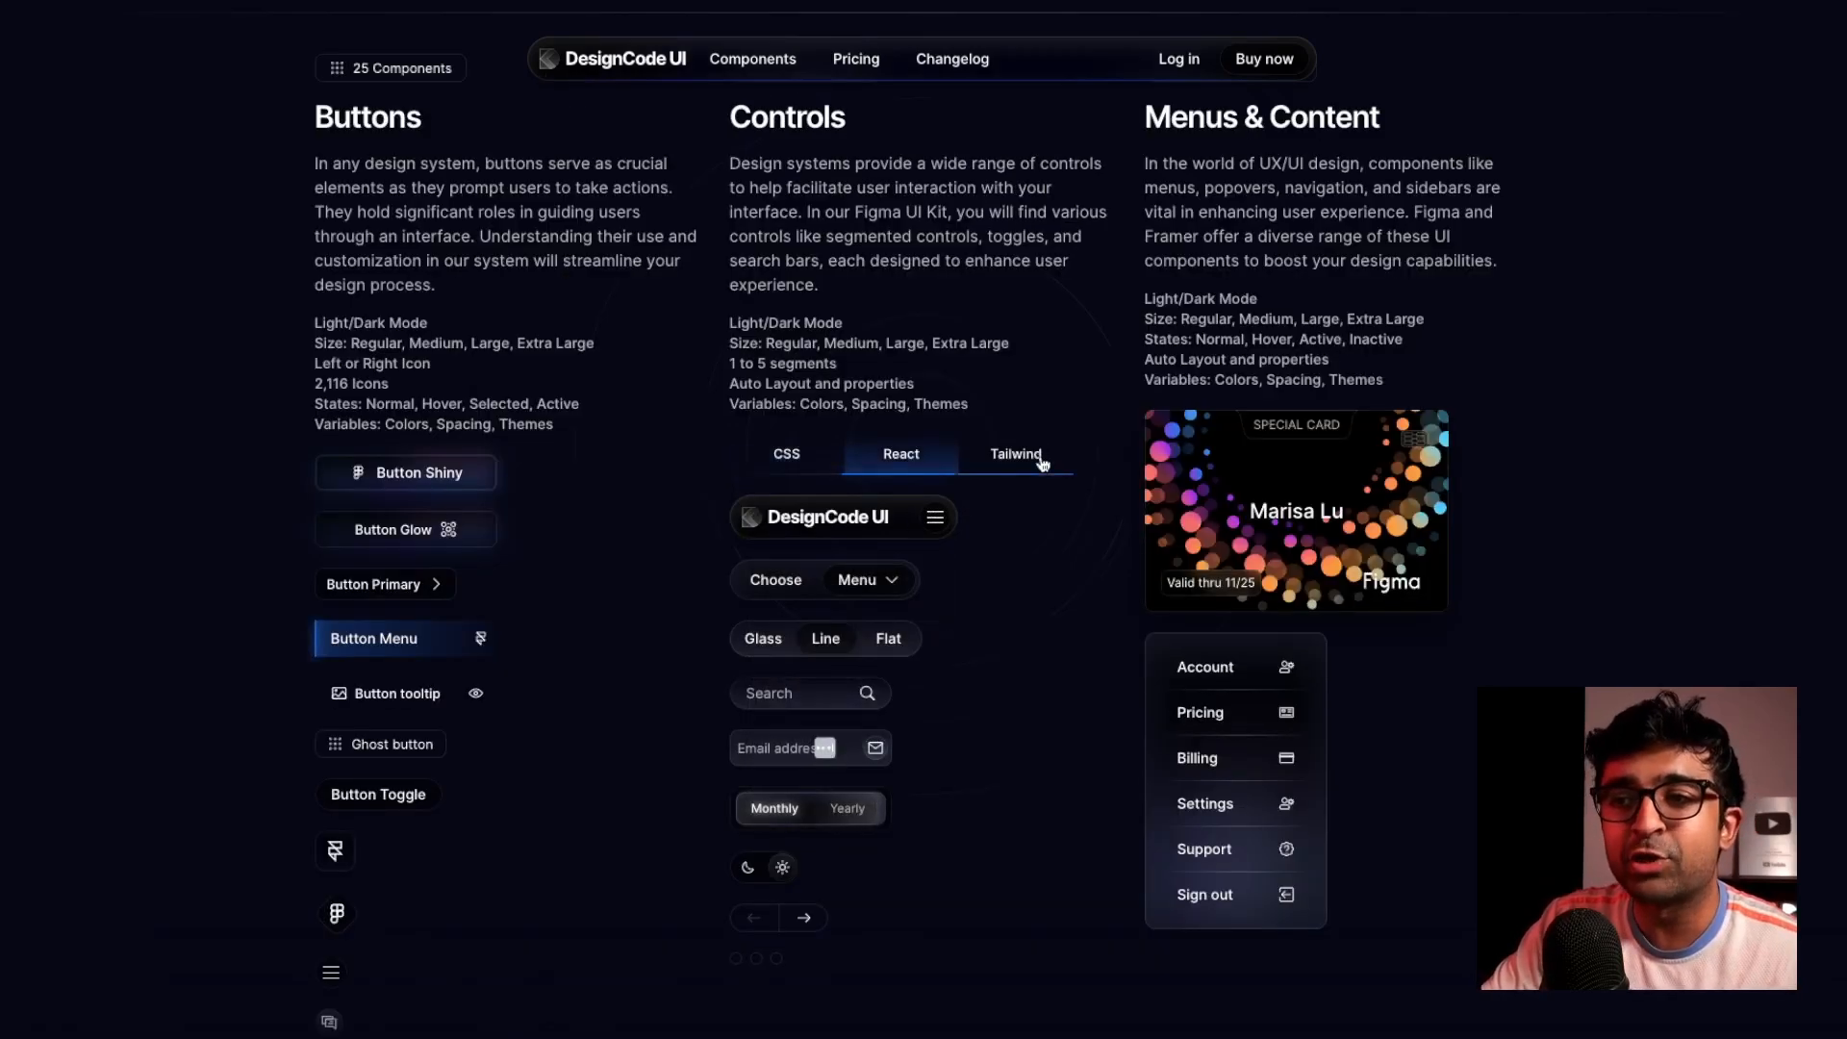
scroll(up, 3)
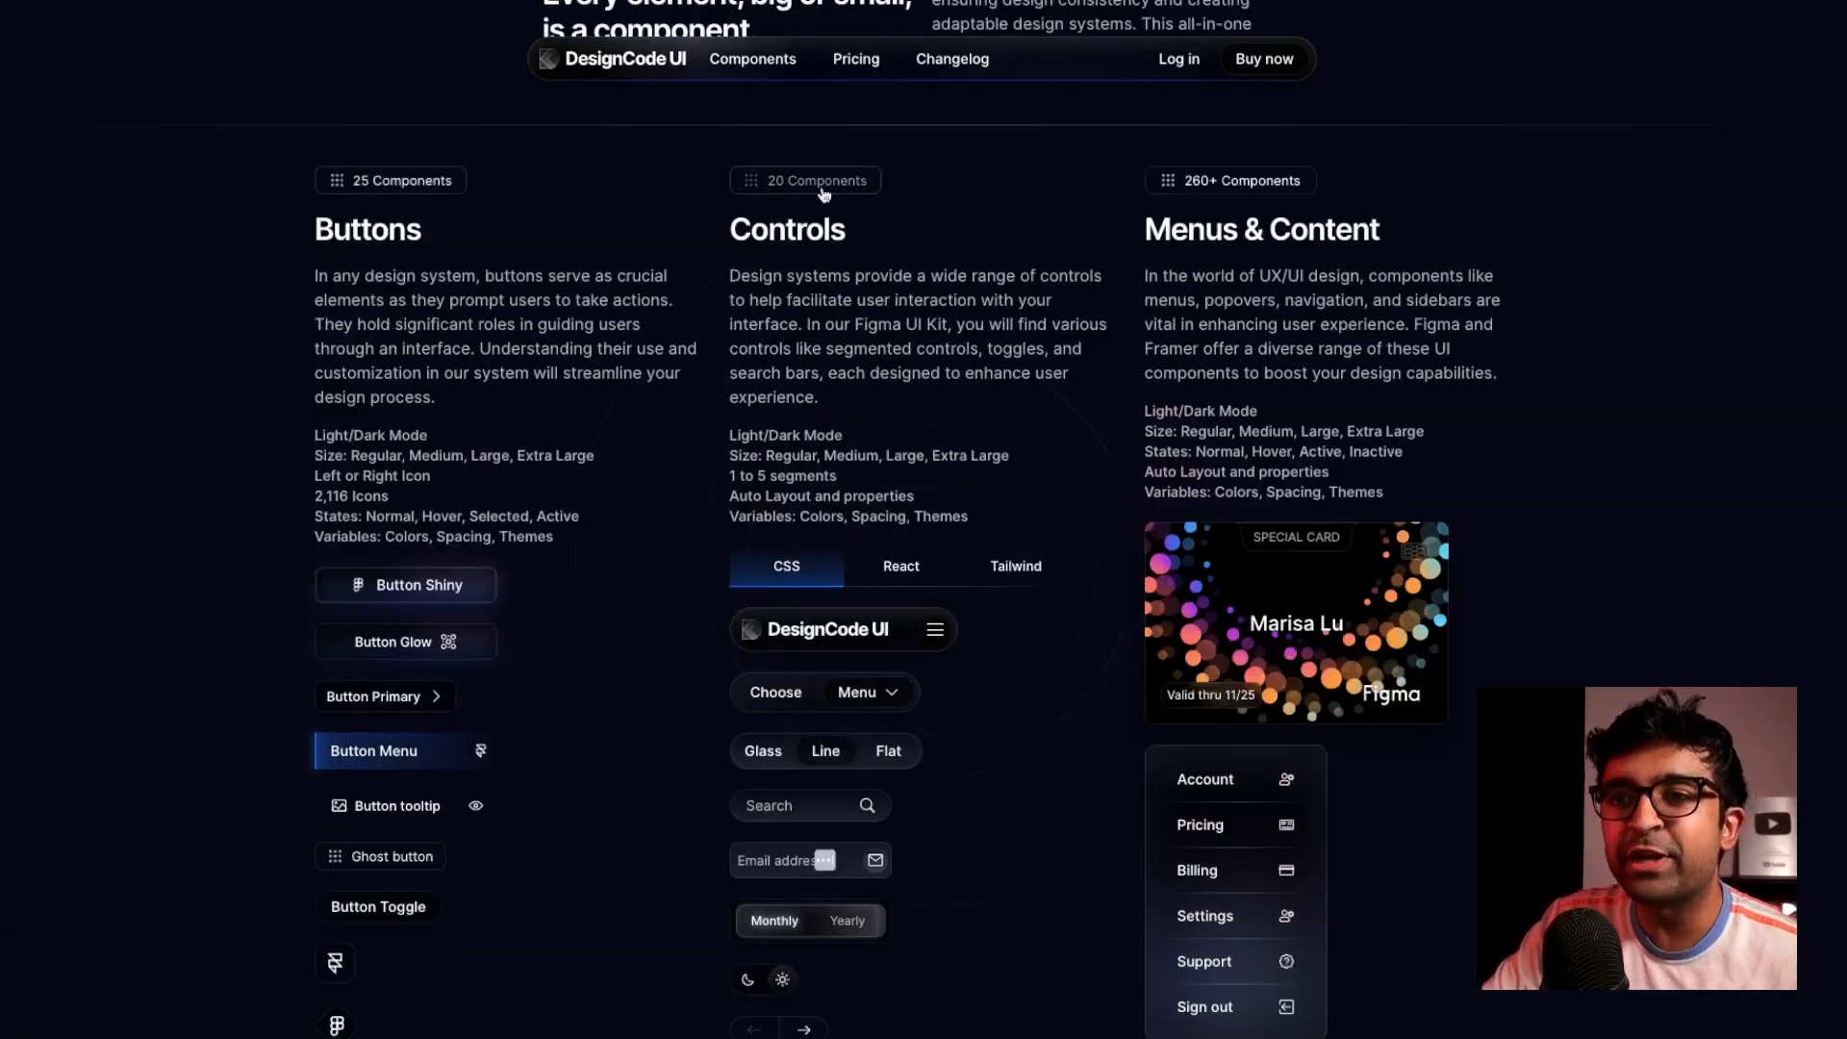
scroll(down, 3)
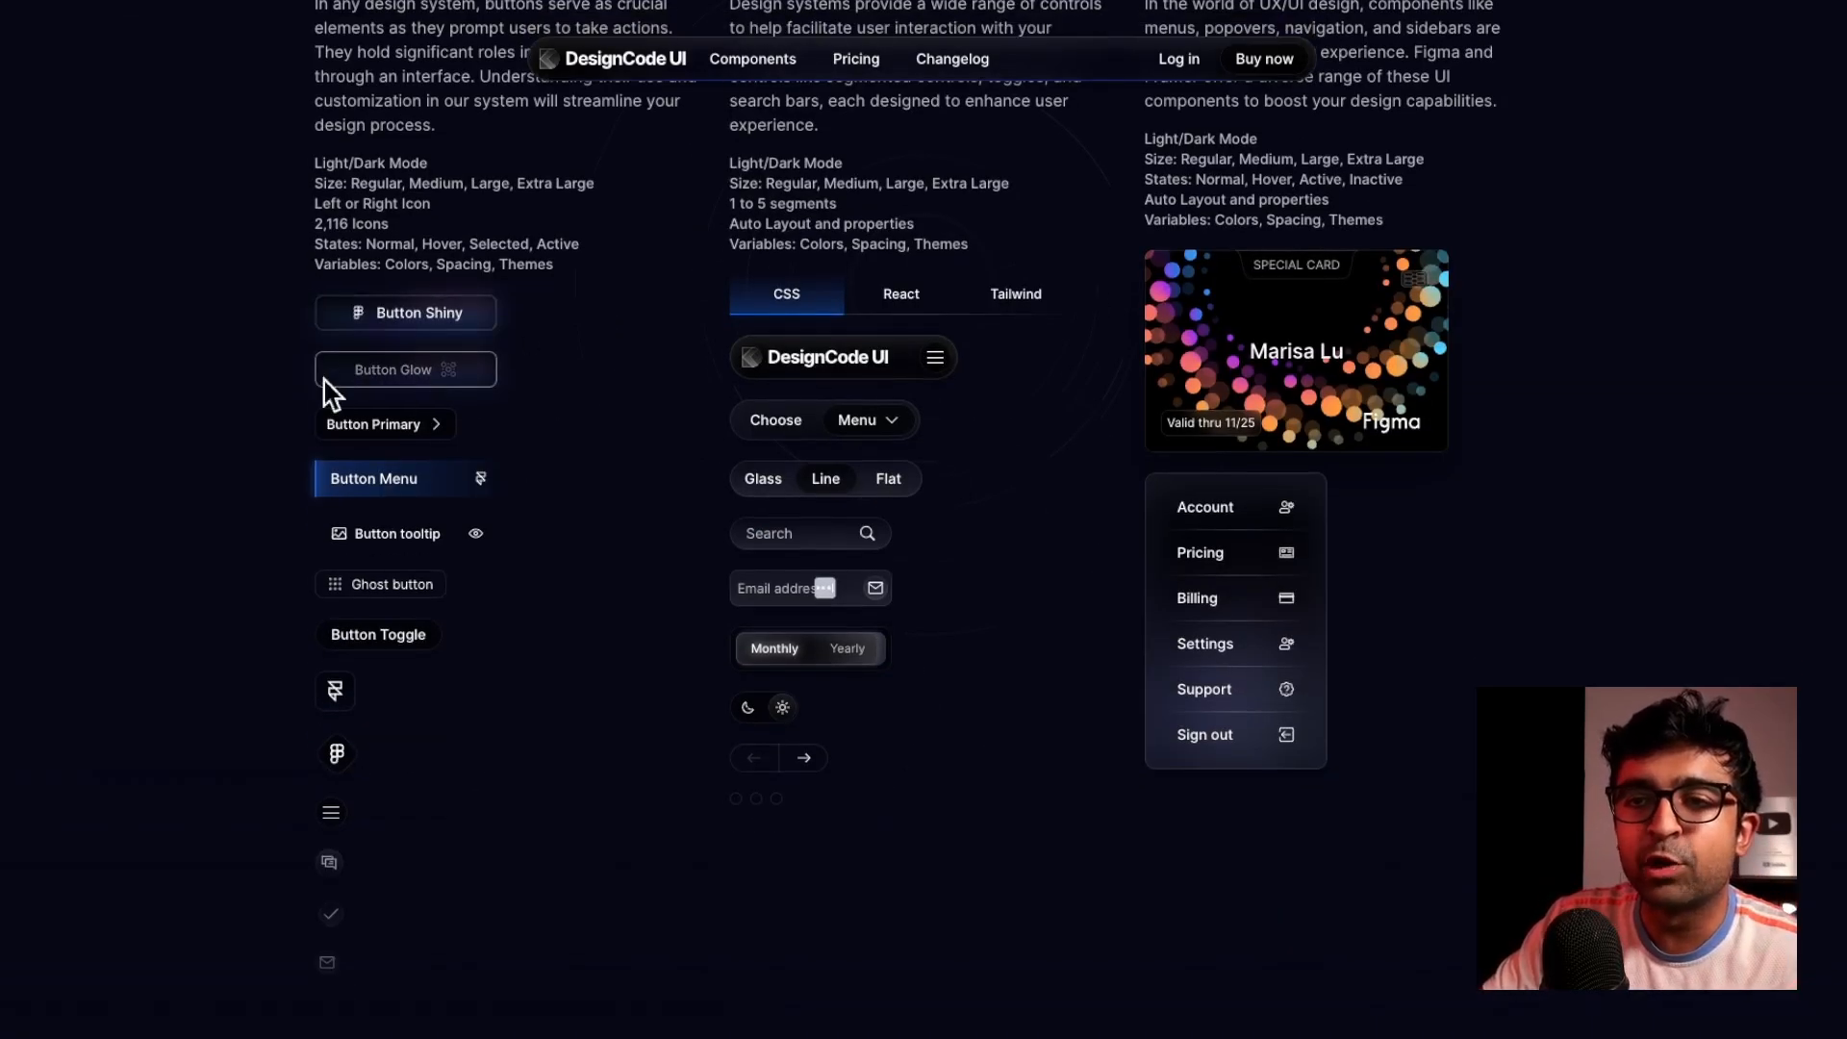
scroll(down, 3)
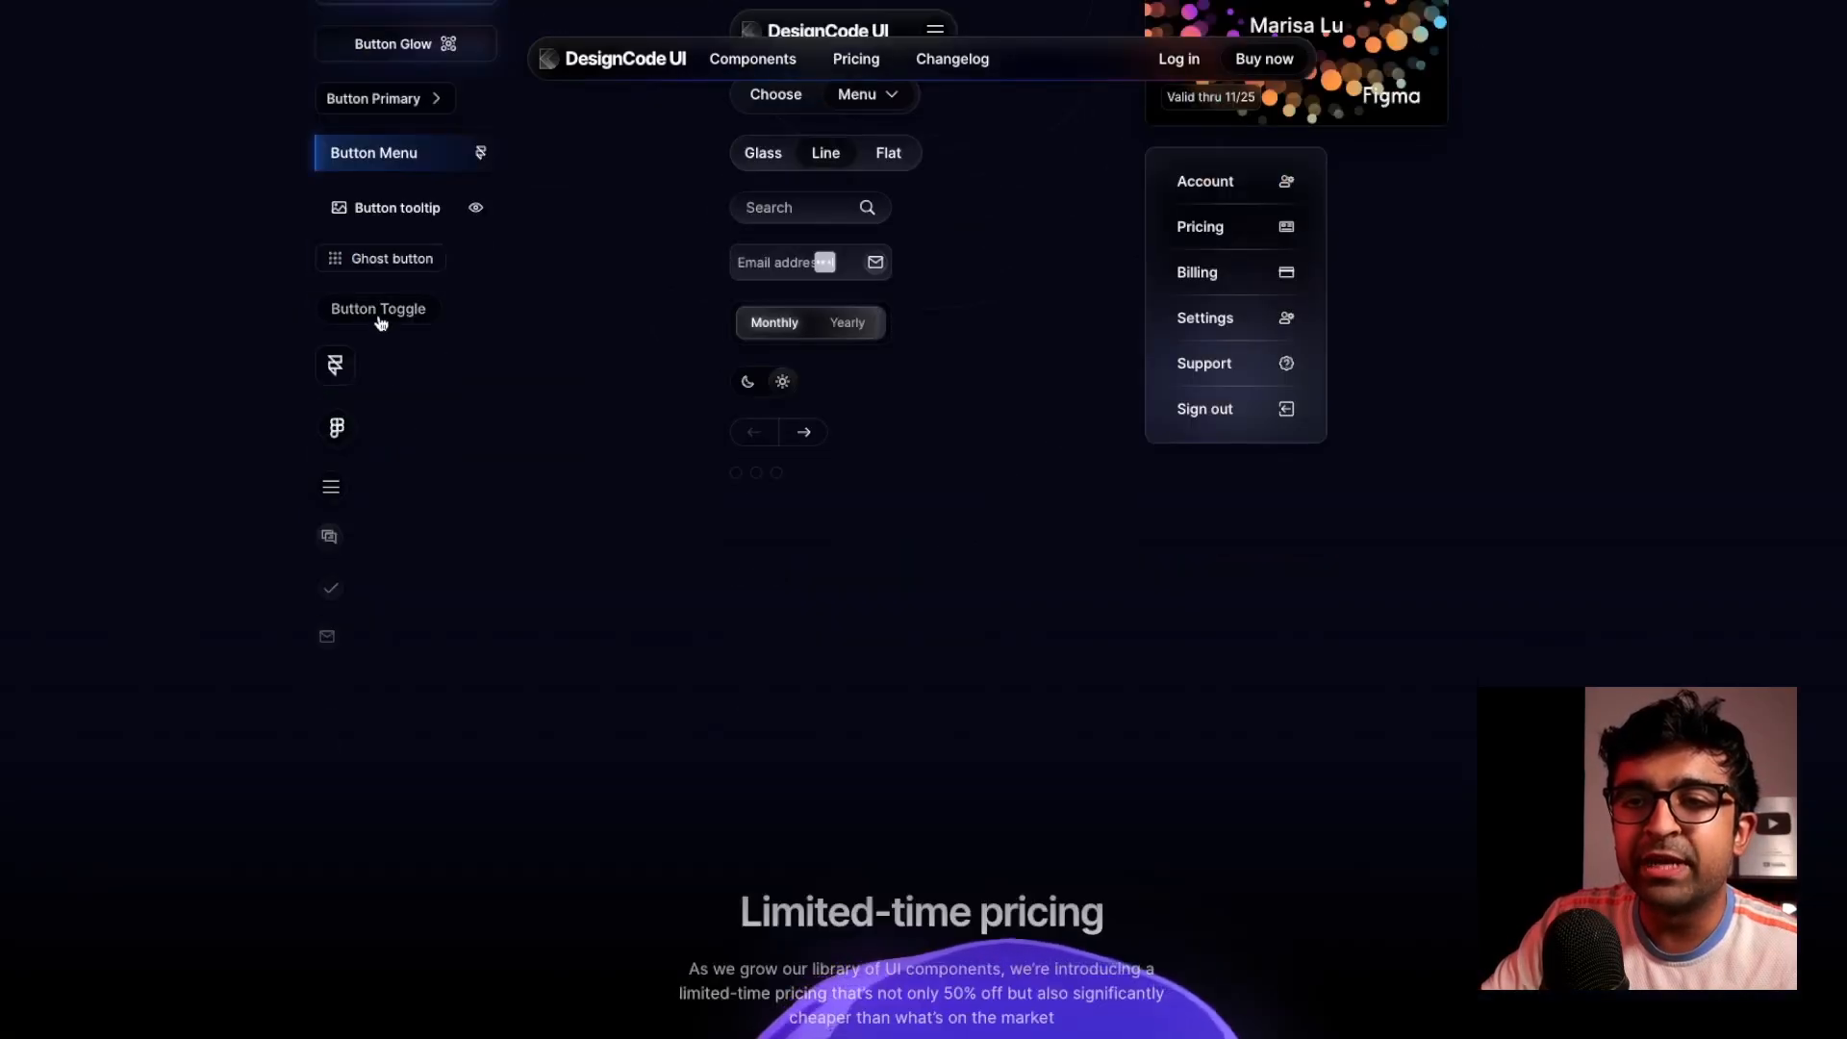
mouse_move(329, 534)
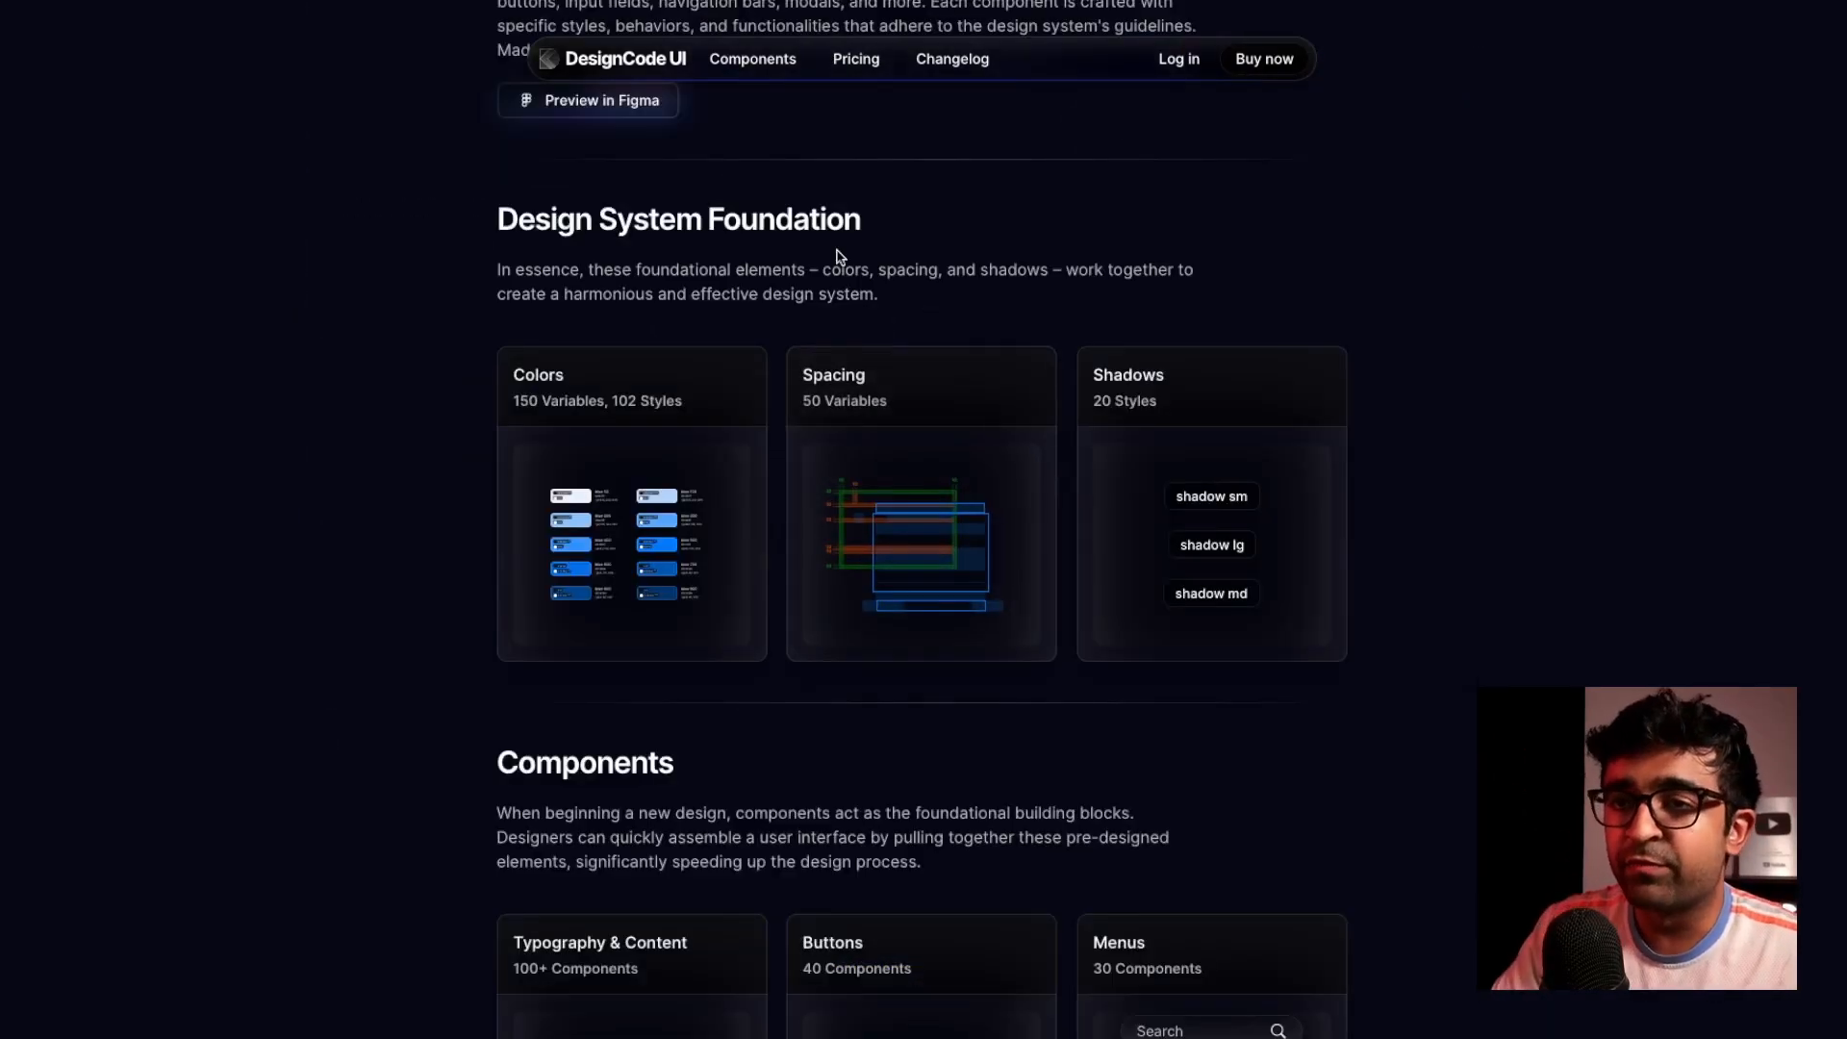
mouse_move(1007, 593)
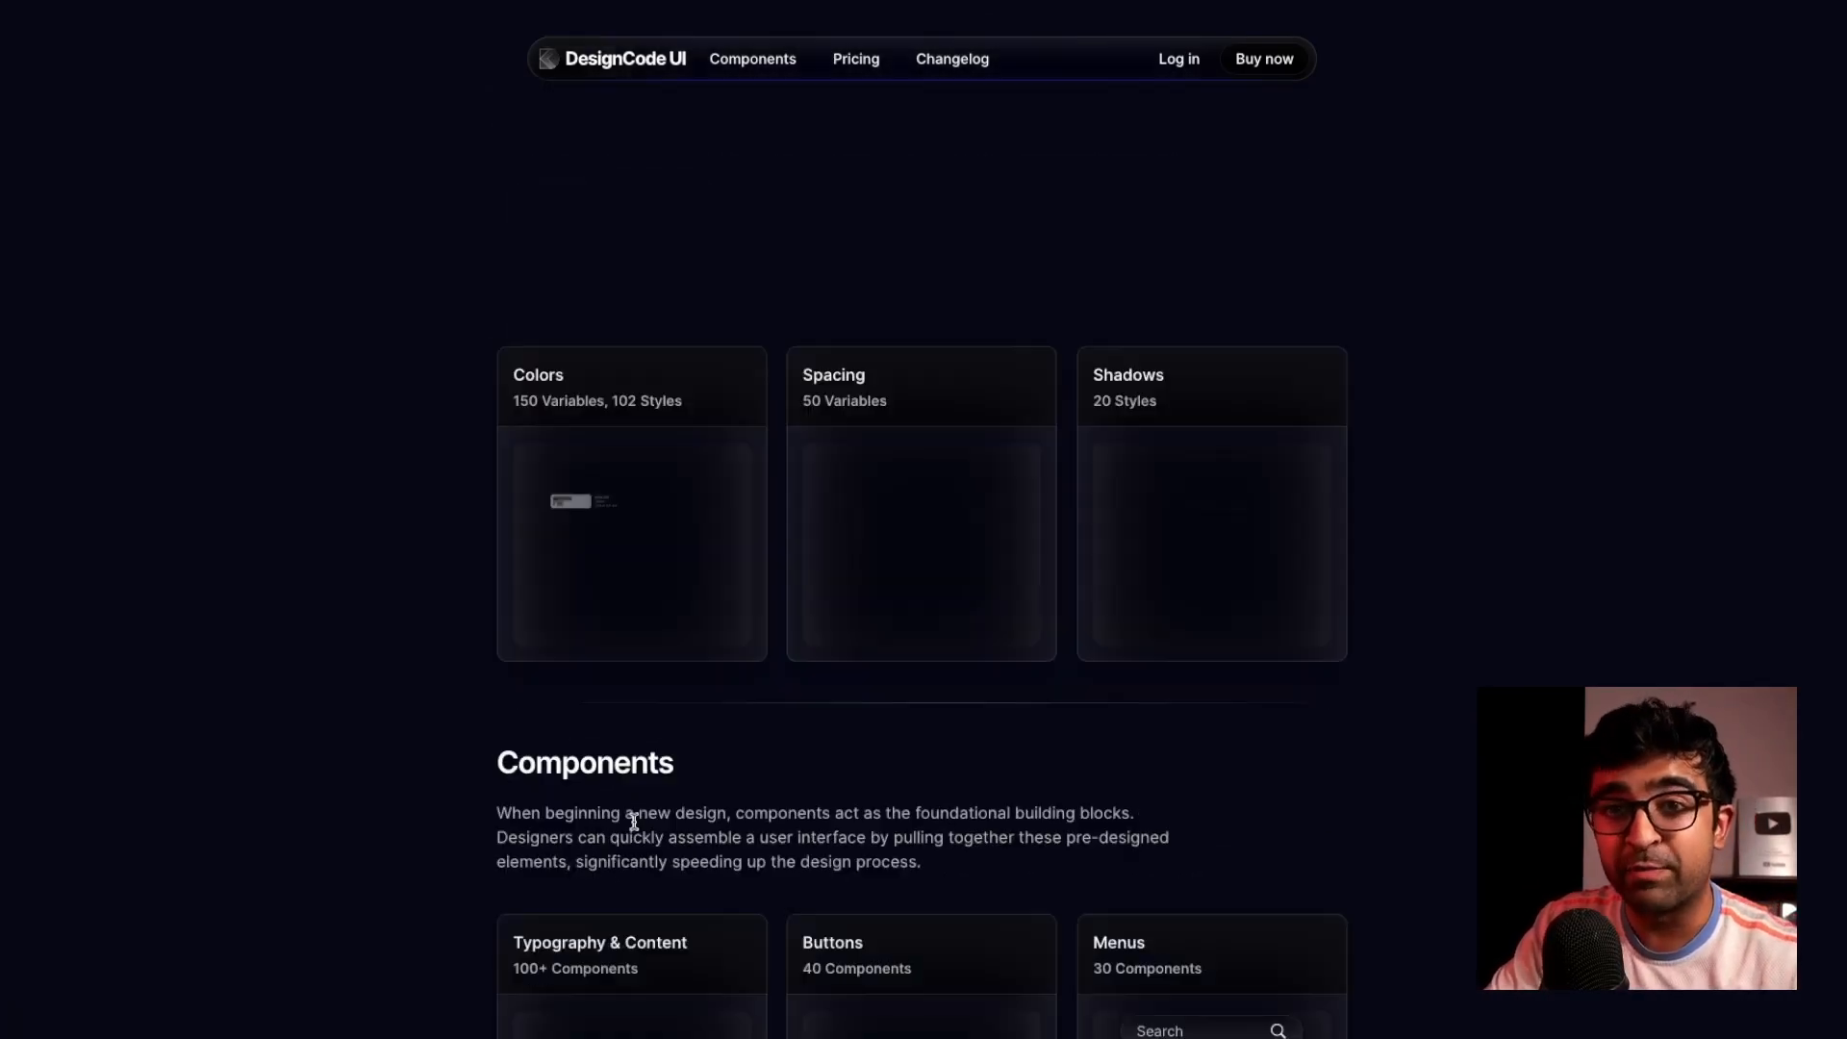
Scroll through Design System Foundation, Components and the UI Patterns and Blurred Gradients page
scroll(up, 3)
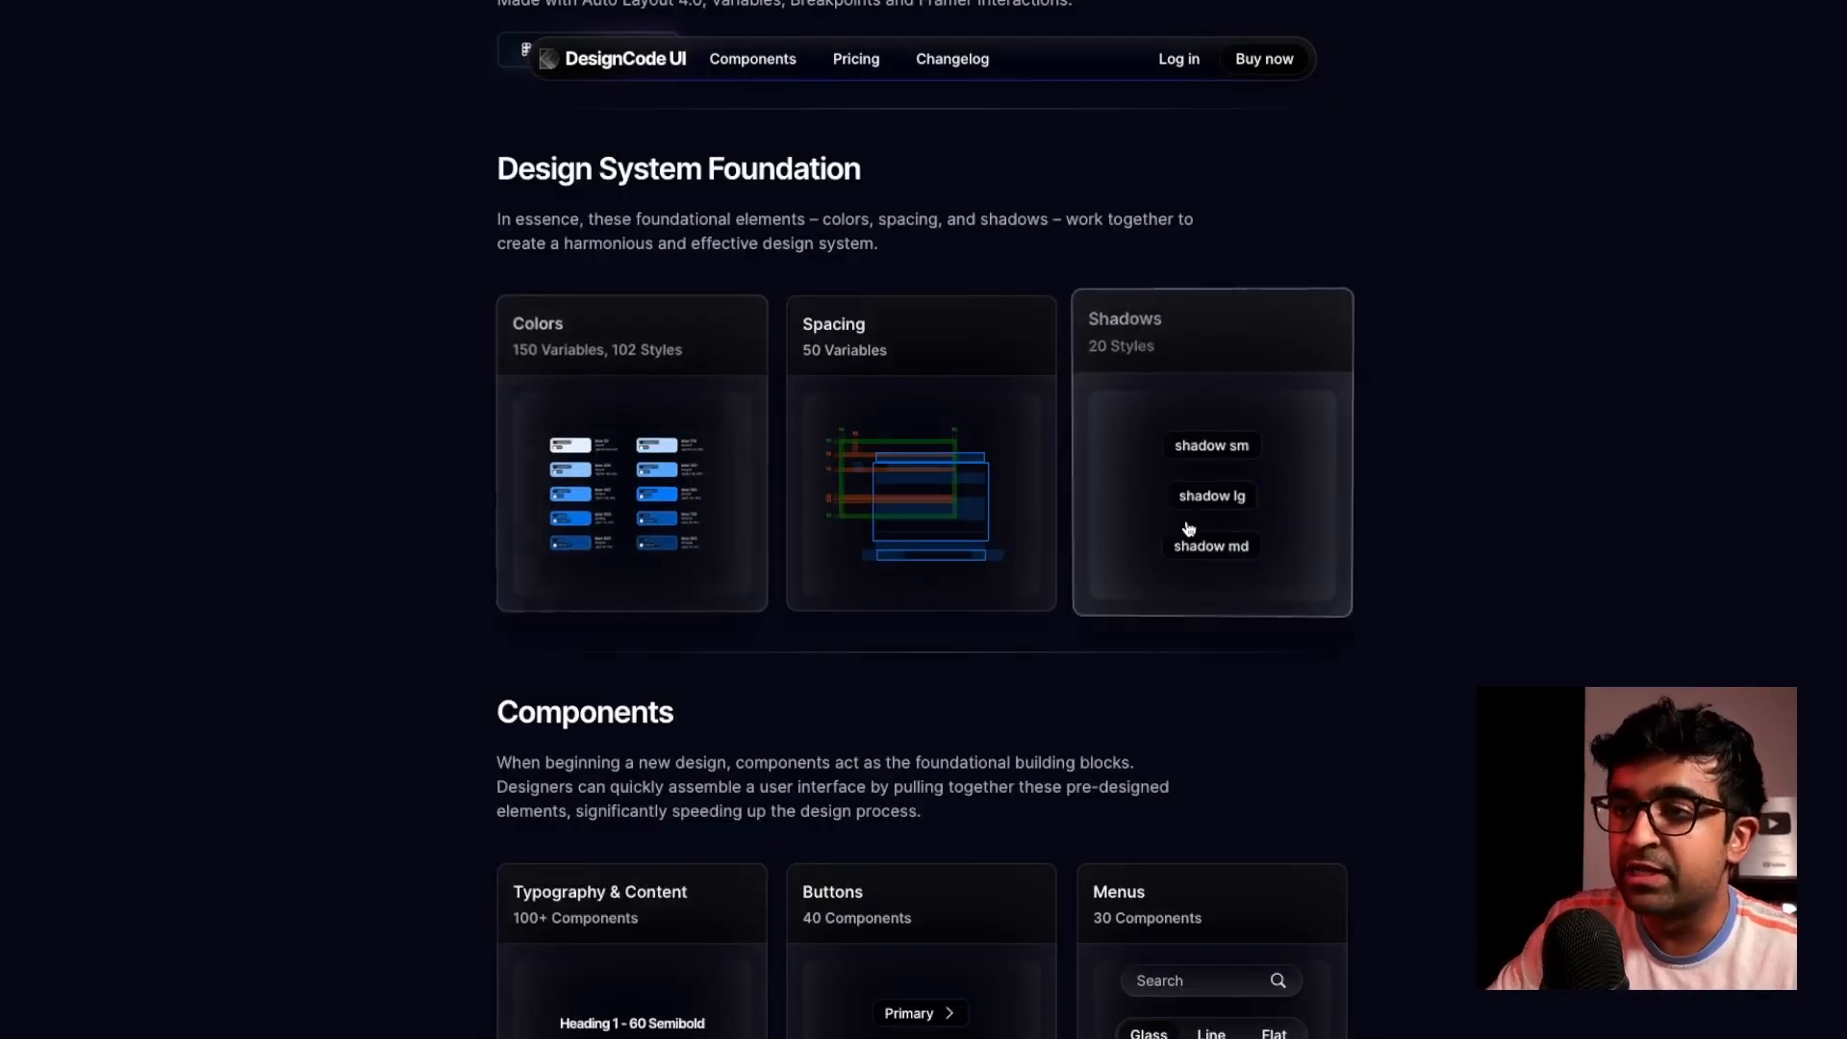
scroll(down, 3)
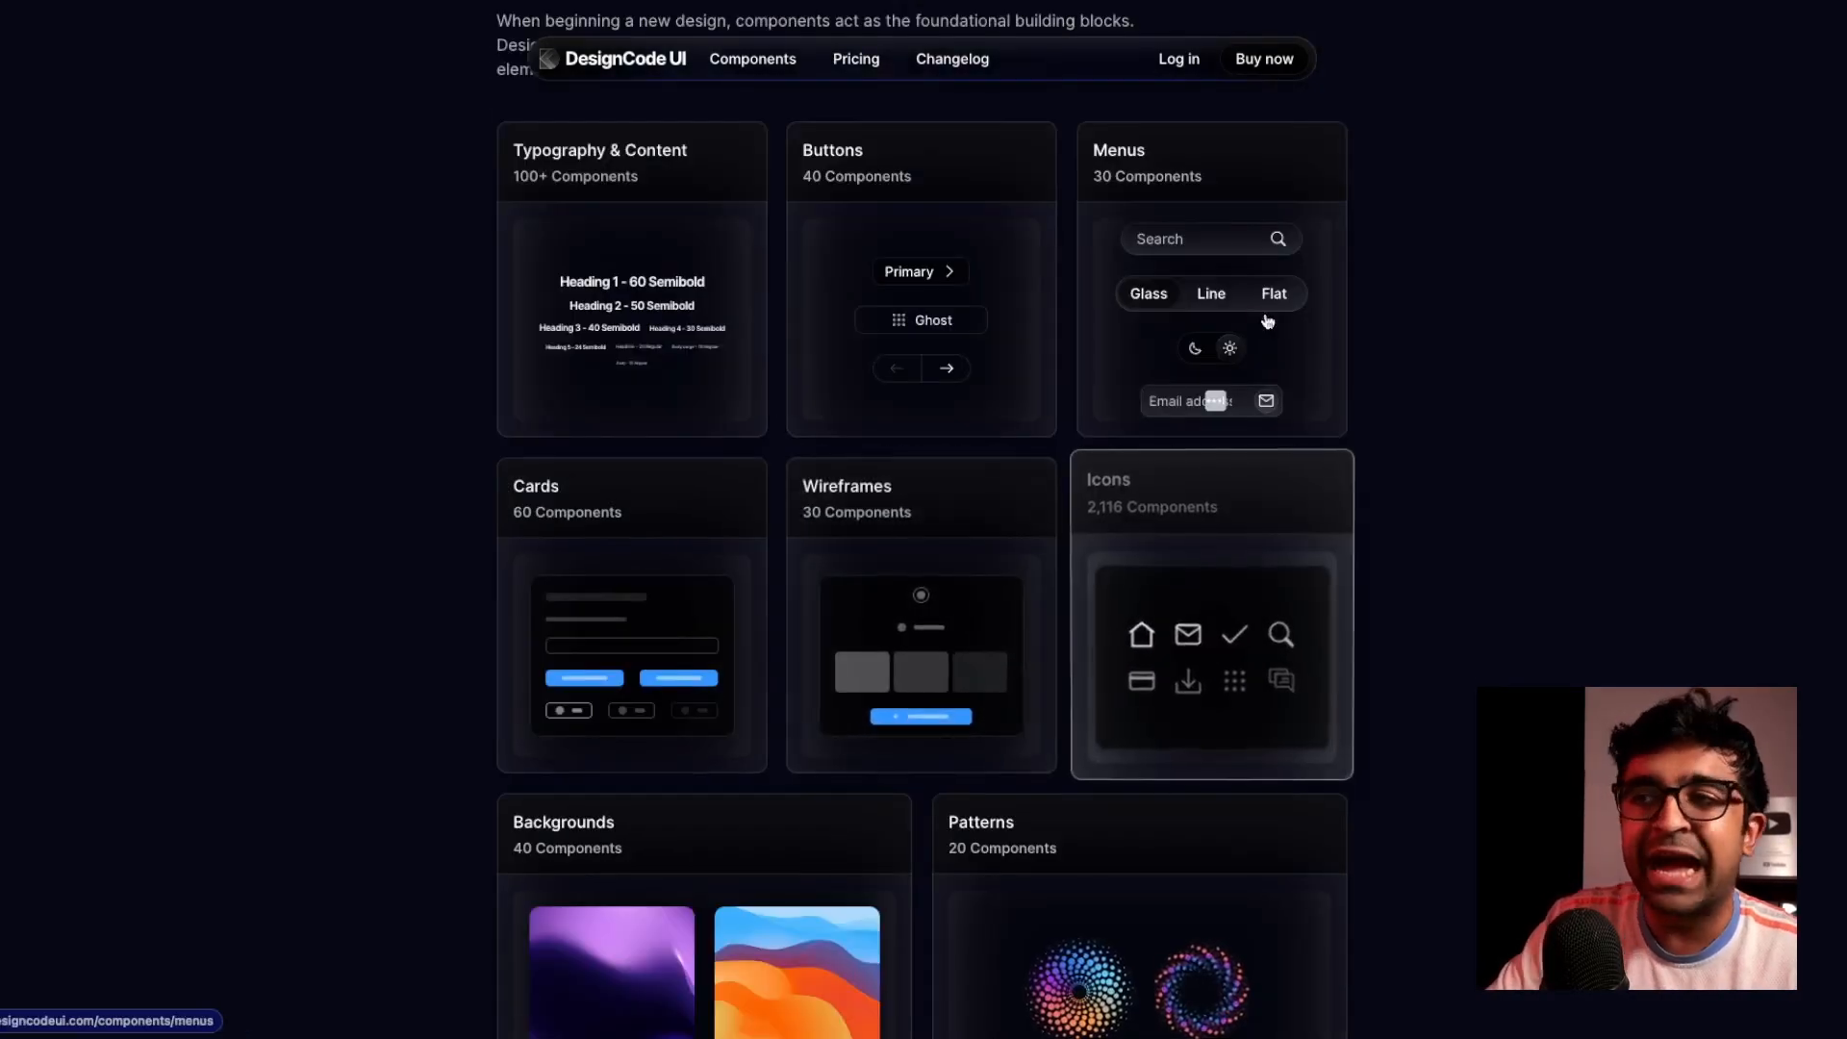
mouse_move(424, 482)
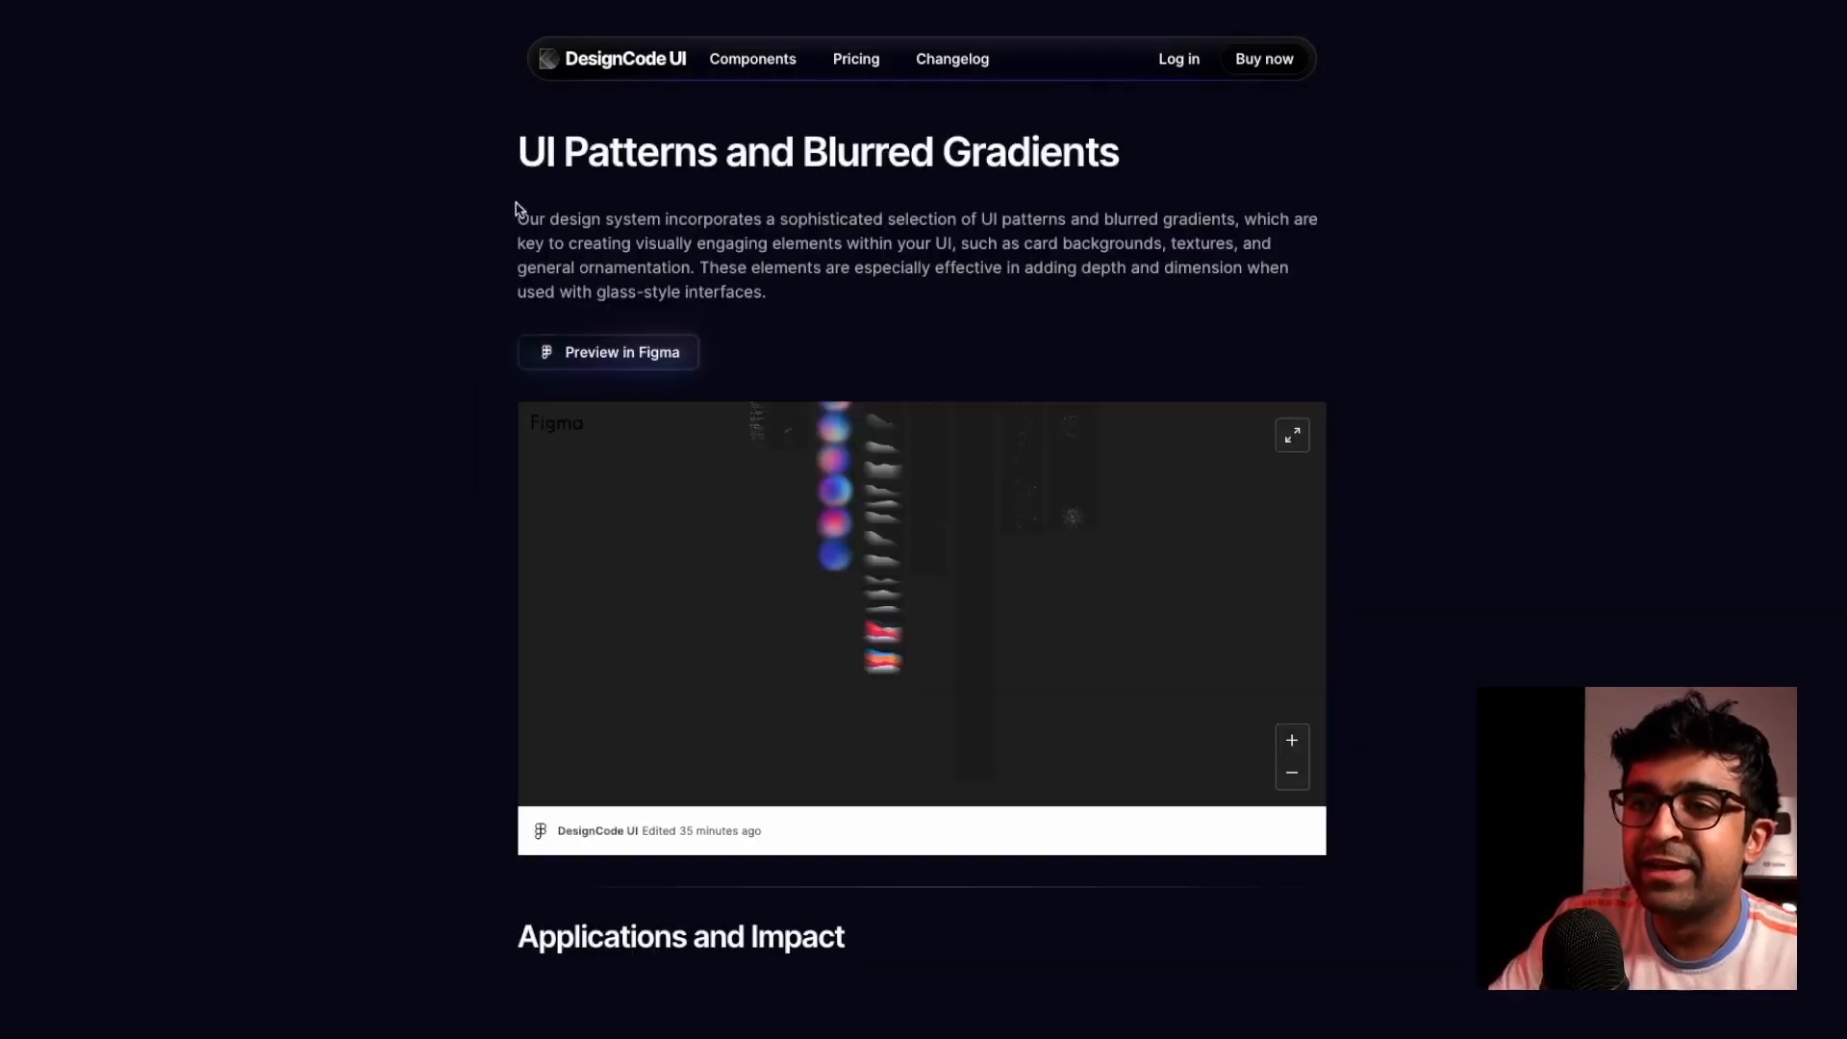
scroll(down, 3)
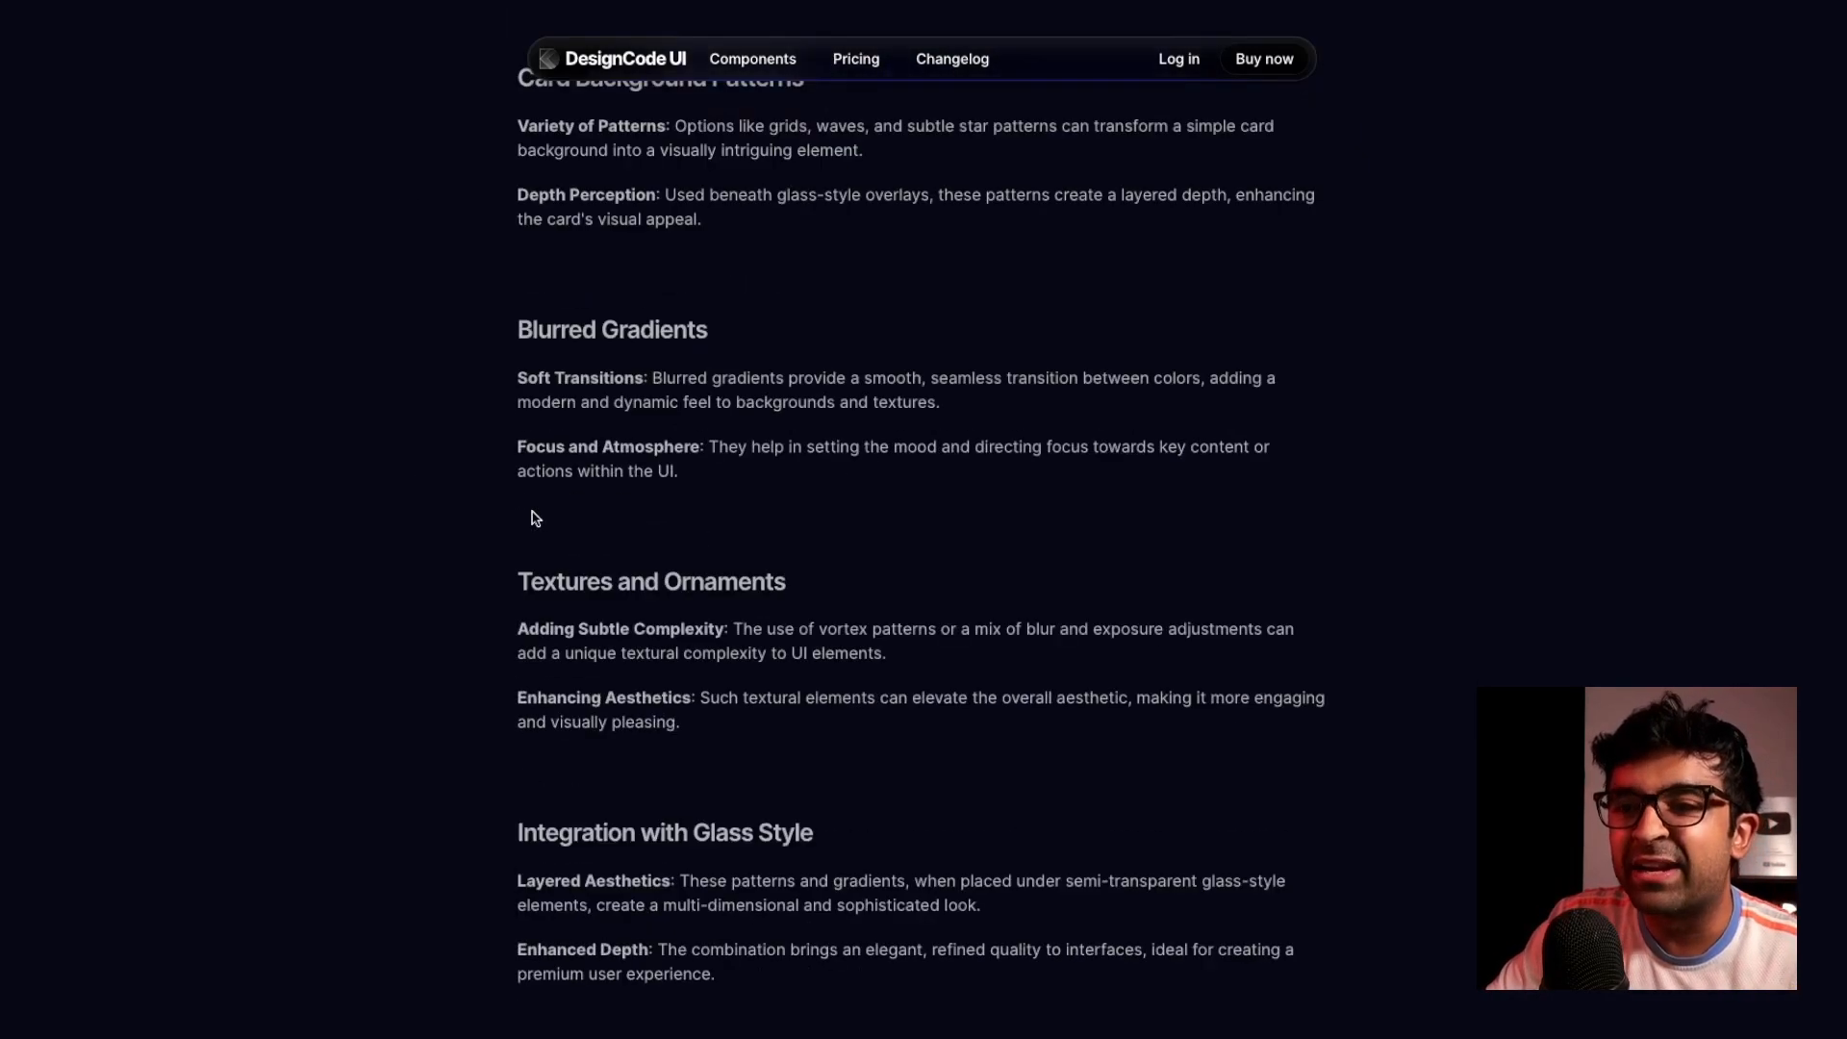
scroll(down, 3)
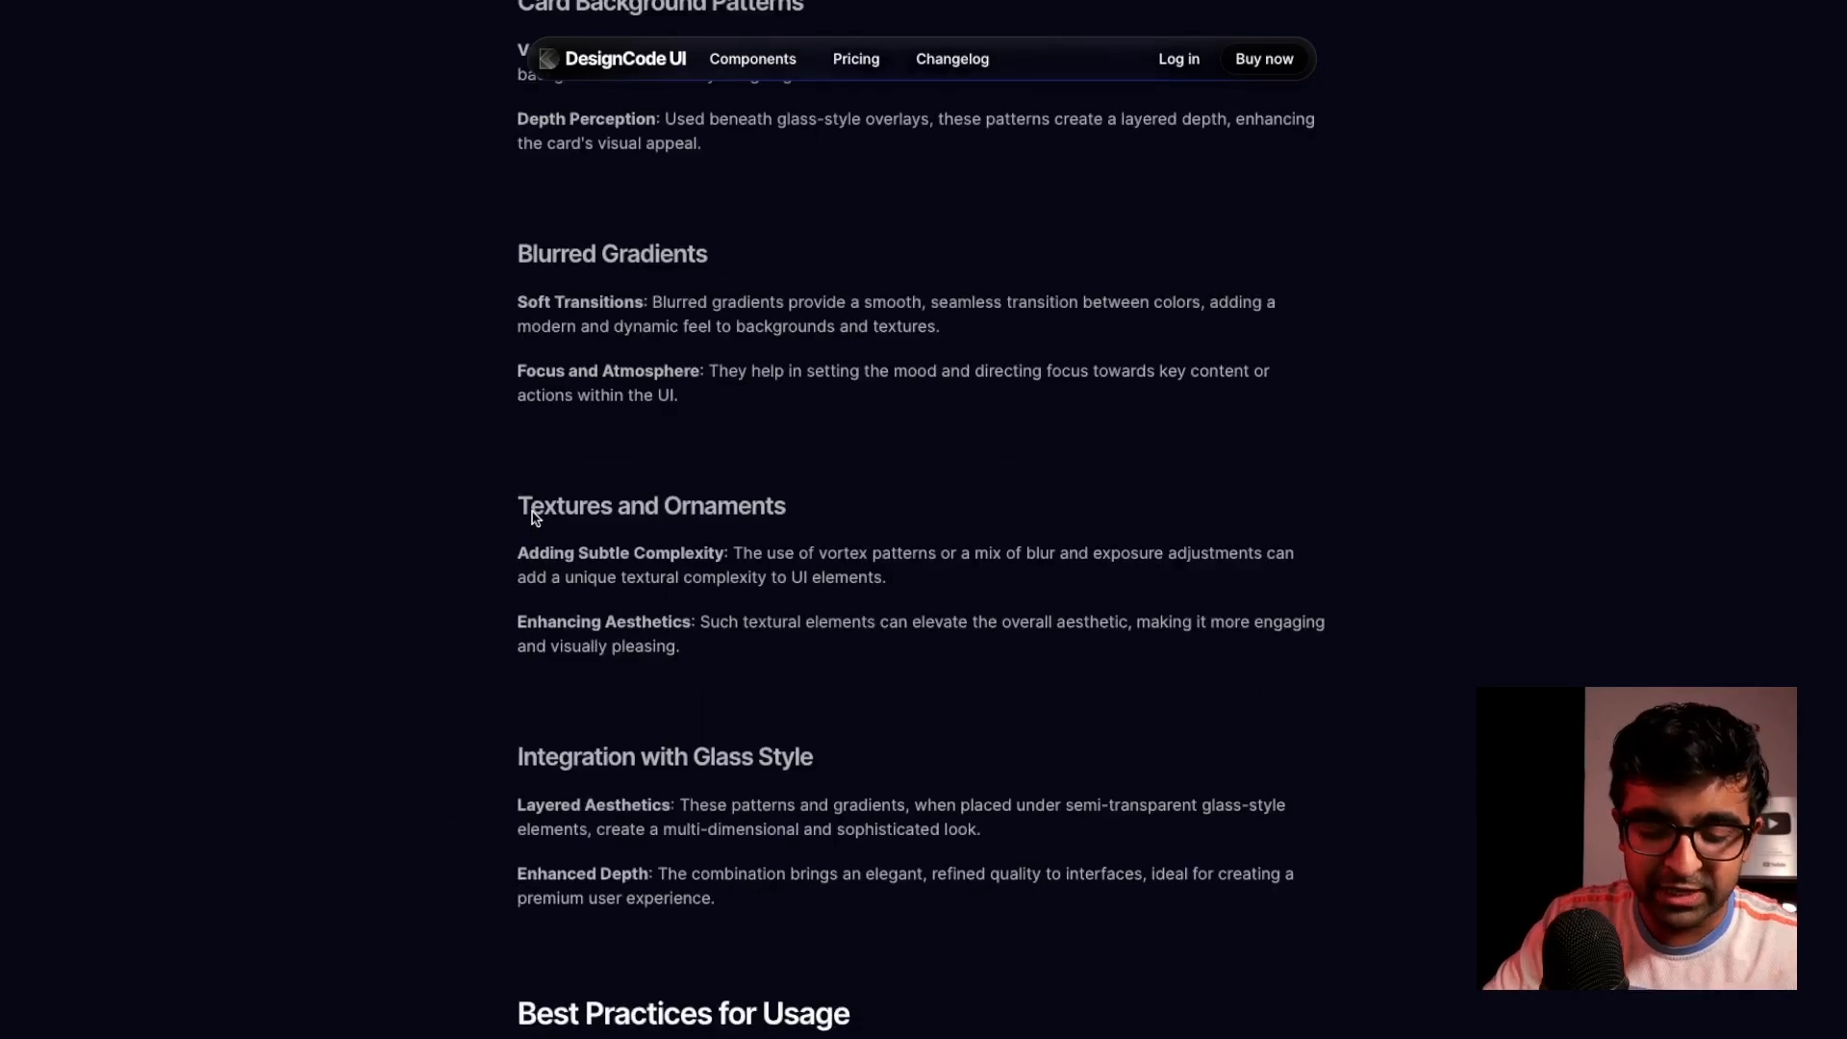
scroll(up, 3)
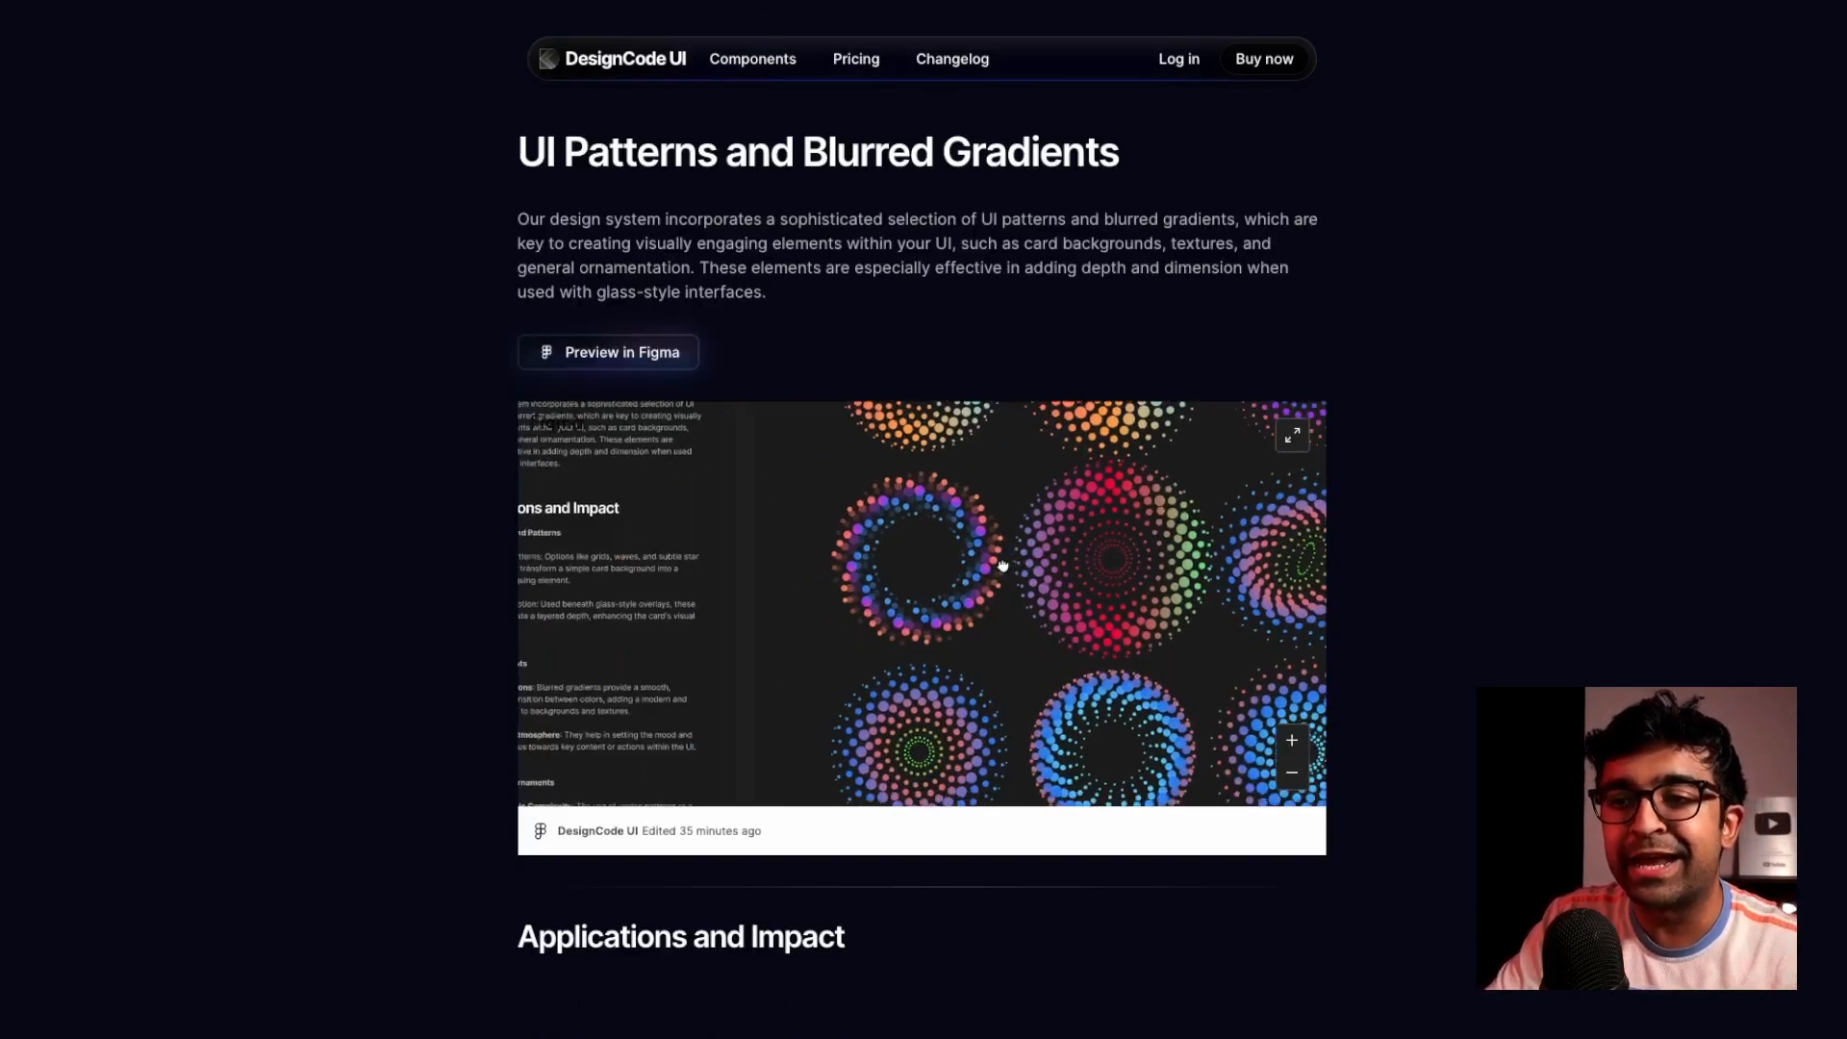
scroll(up, 3)
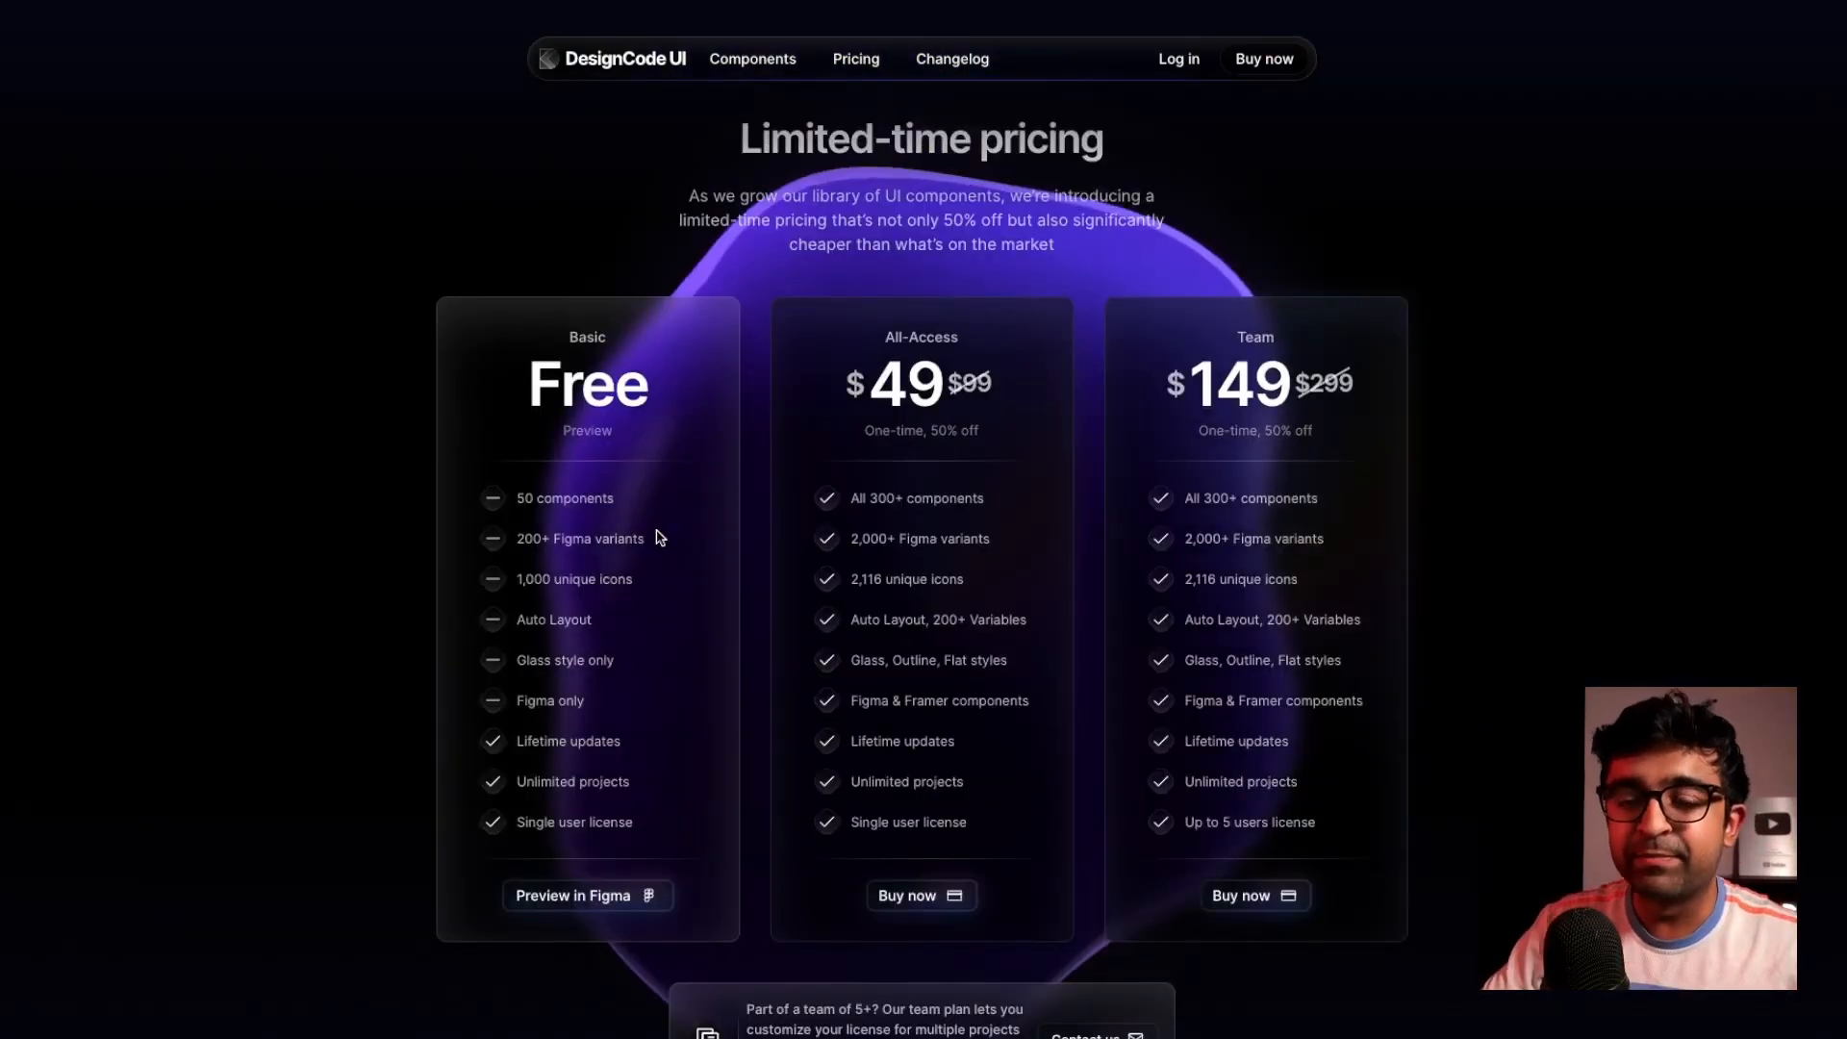
mouse_move(484, 441)
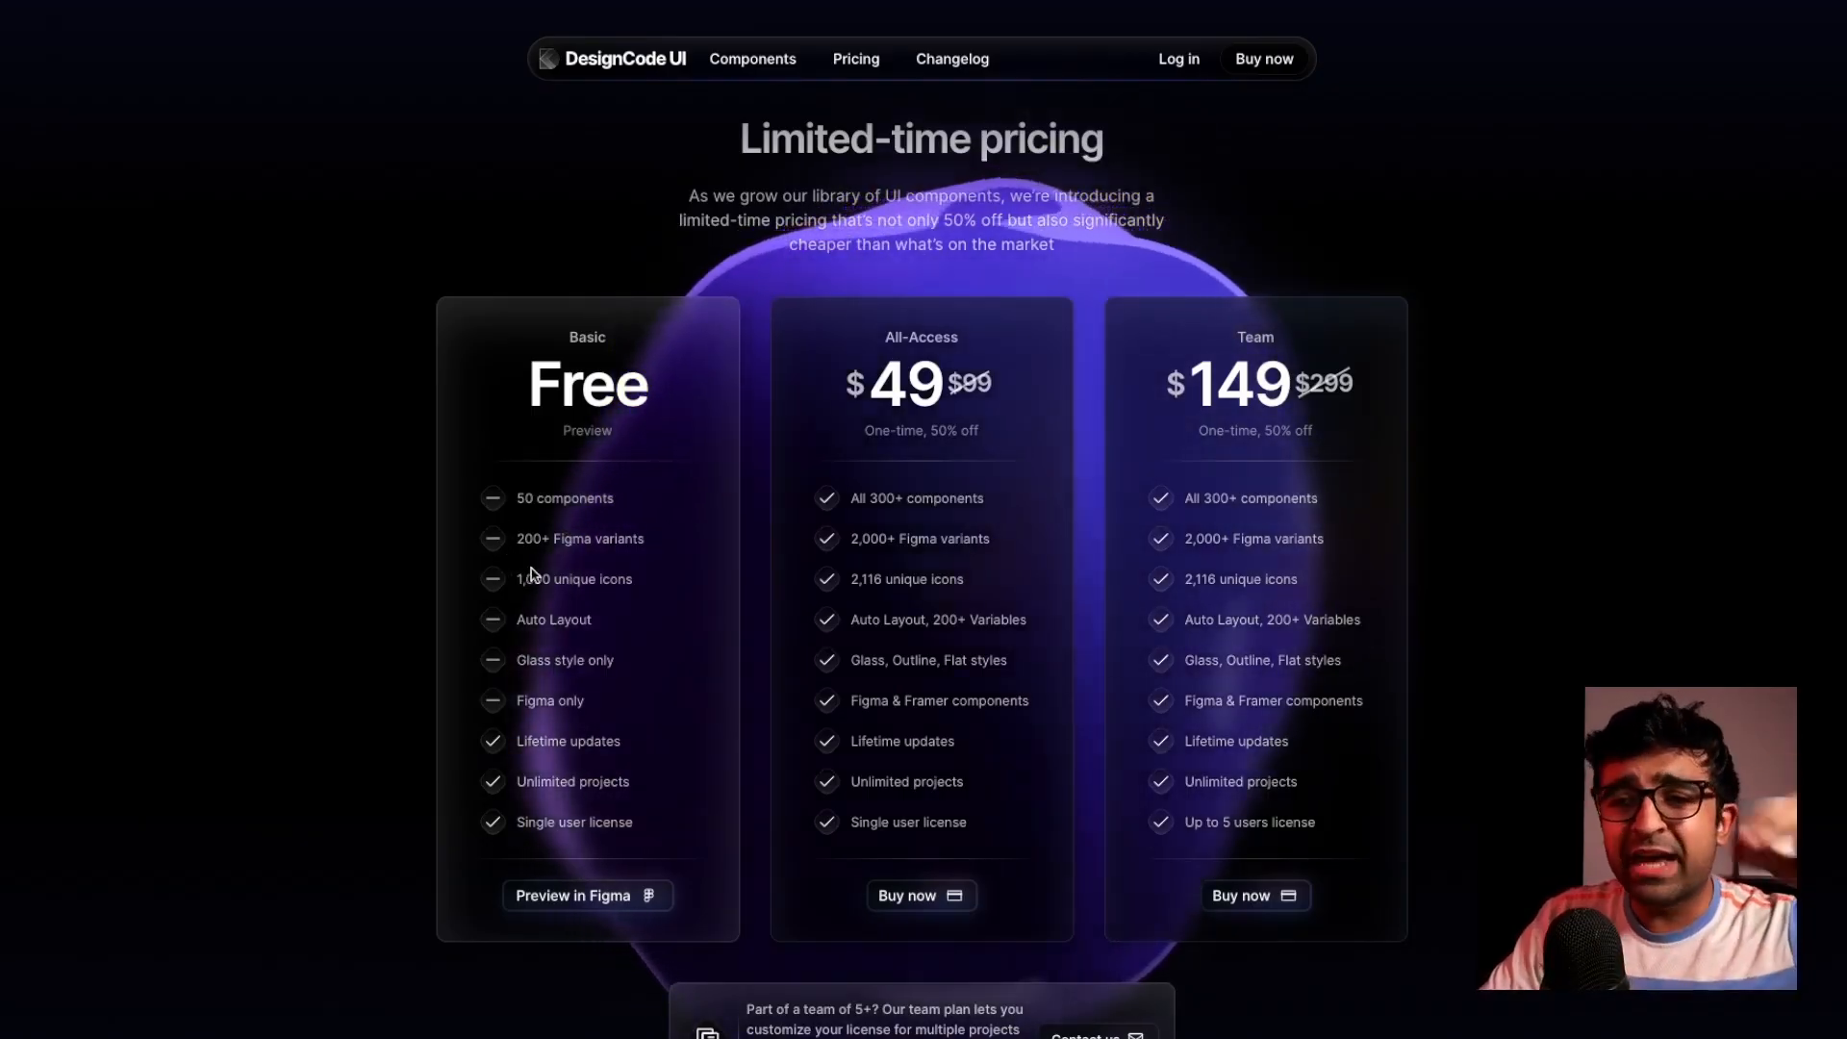
Select the Free plan's 'Single user license' line and review the Free, $49 and $149 tiers
double_click(587, 385)
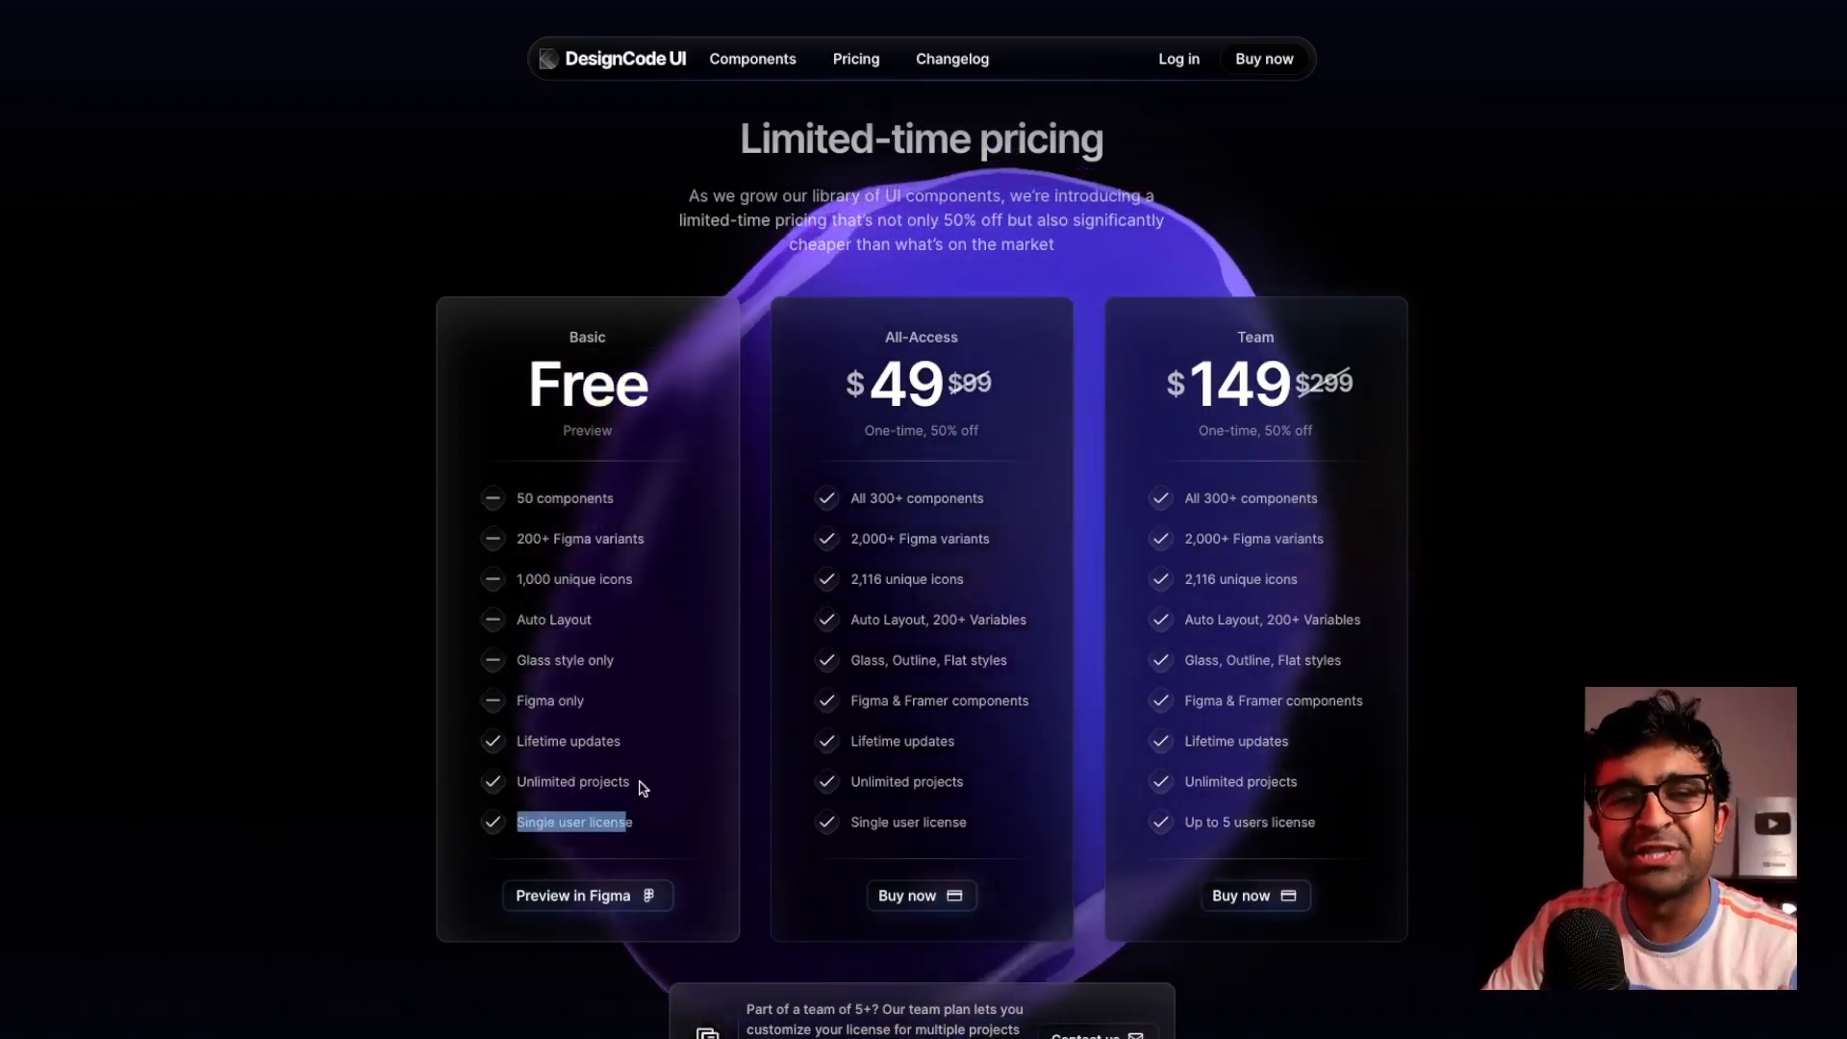
scroll(down, 3)
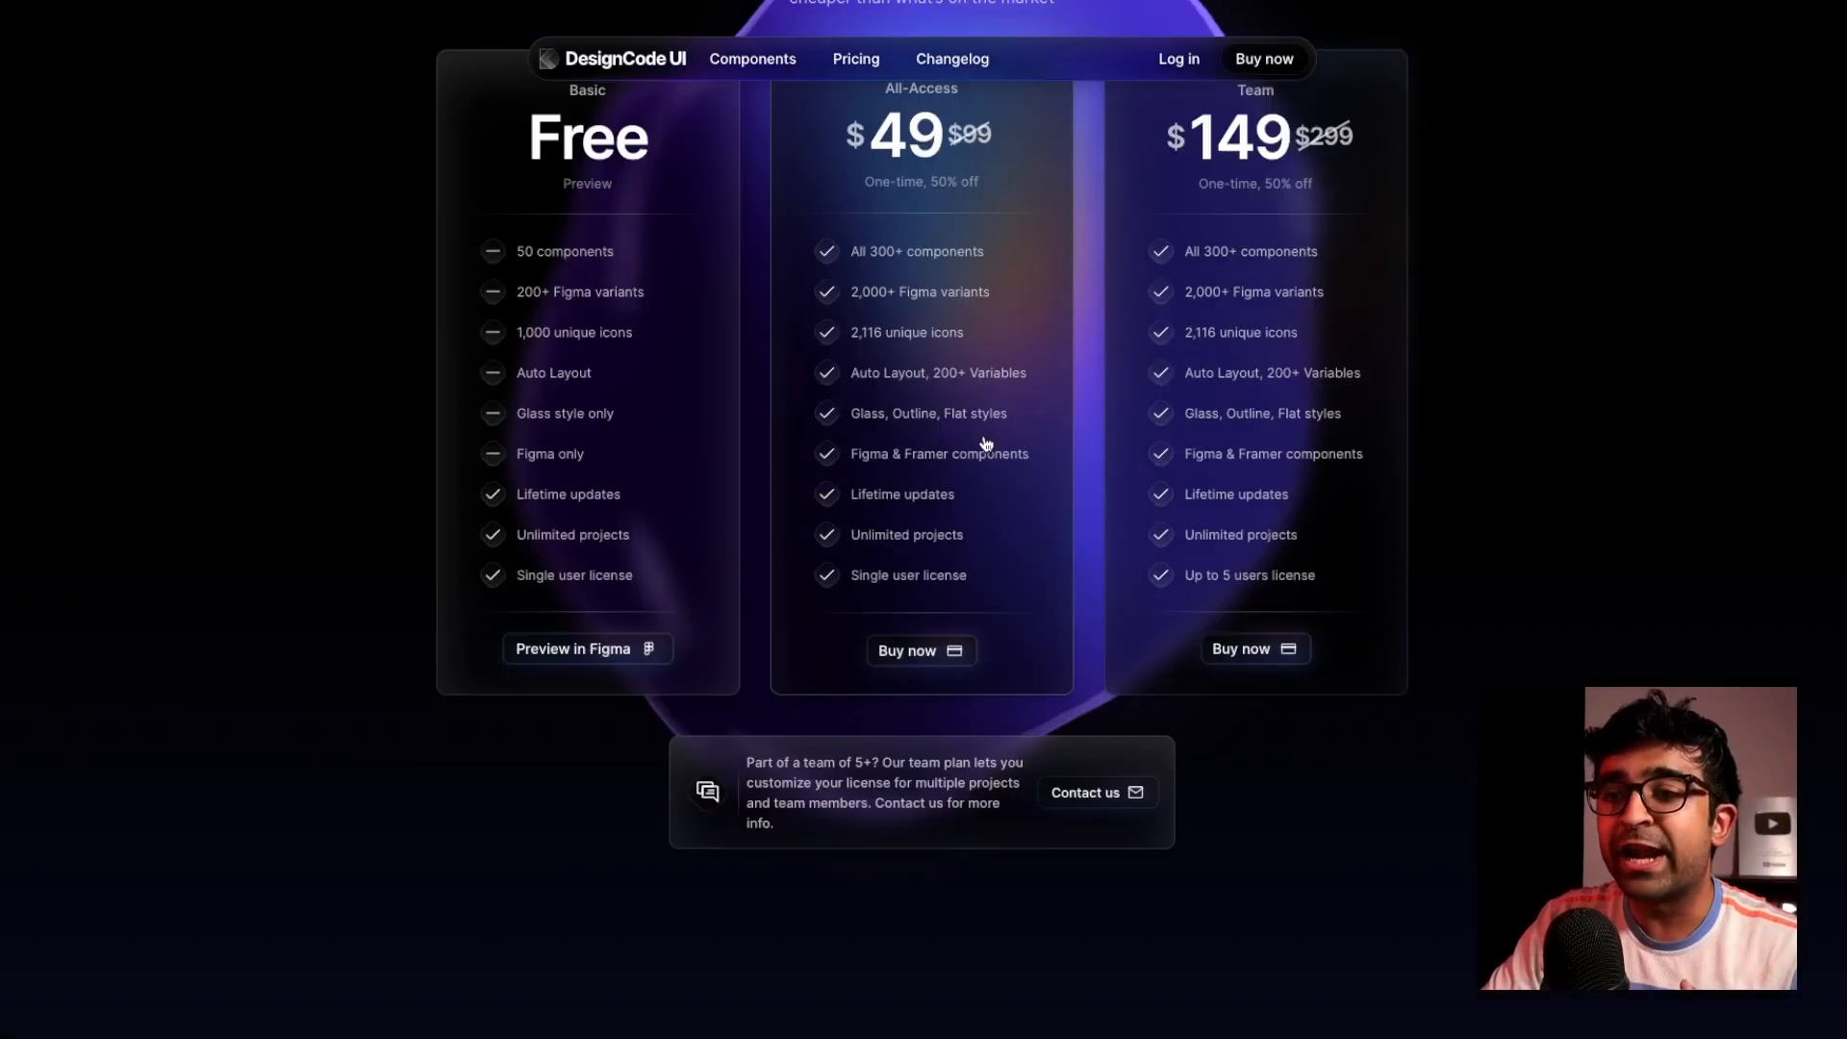
scroll(up, 3)
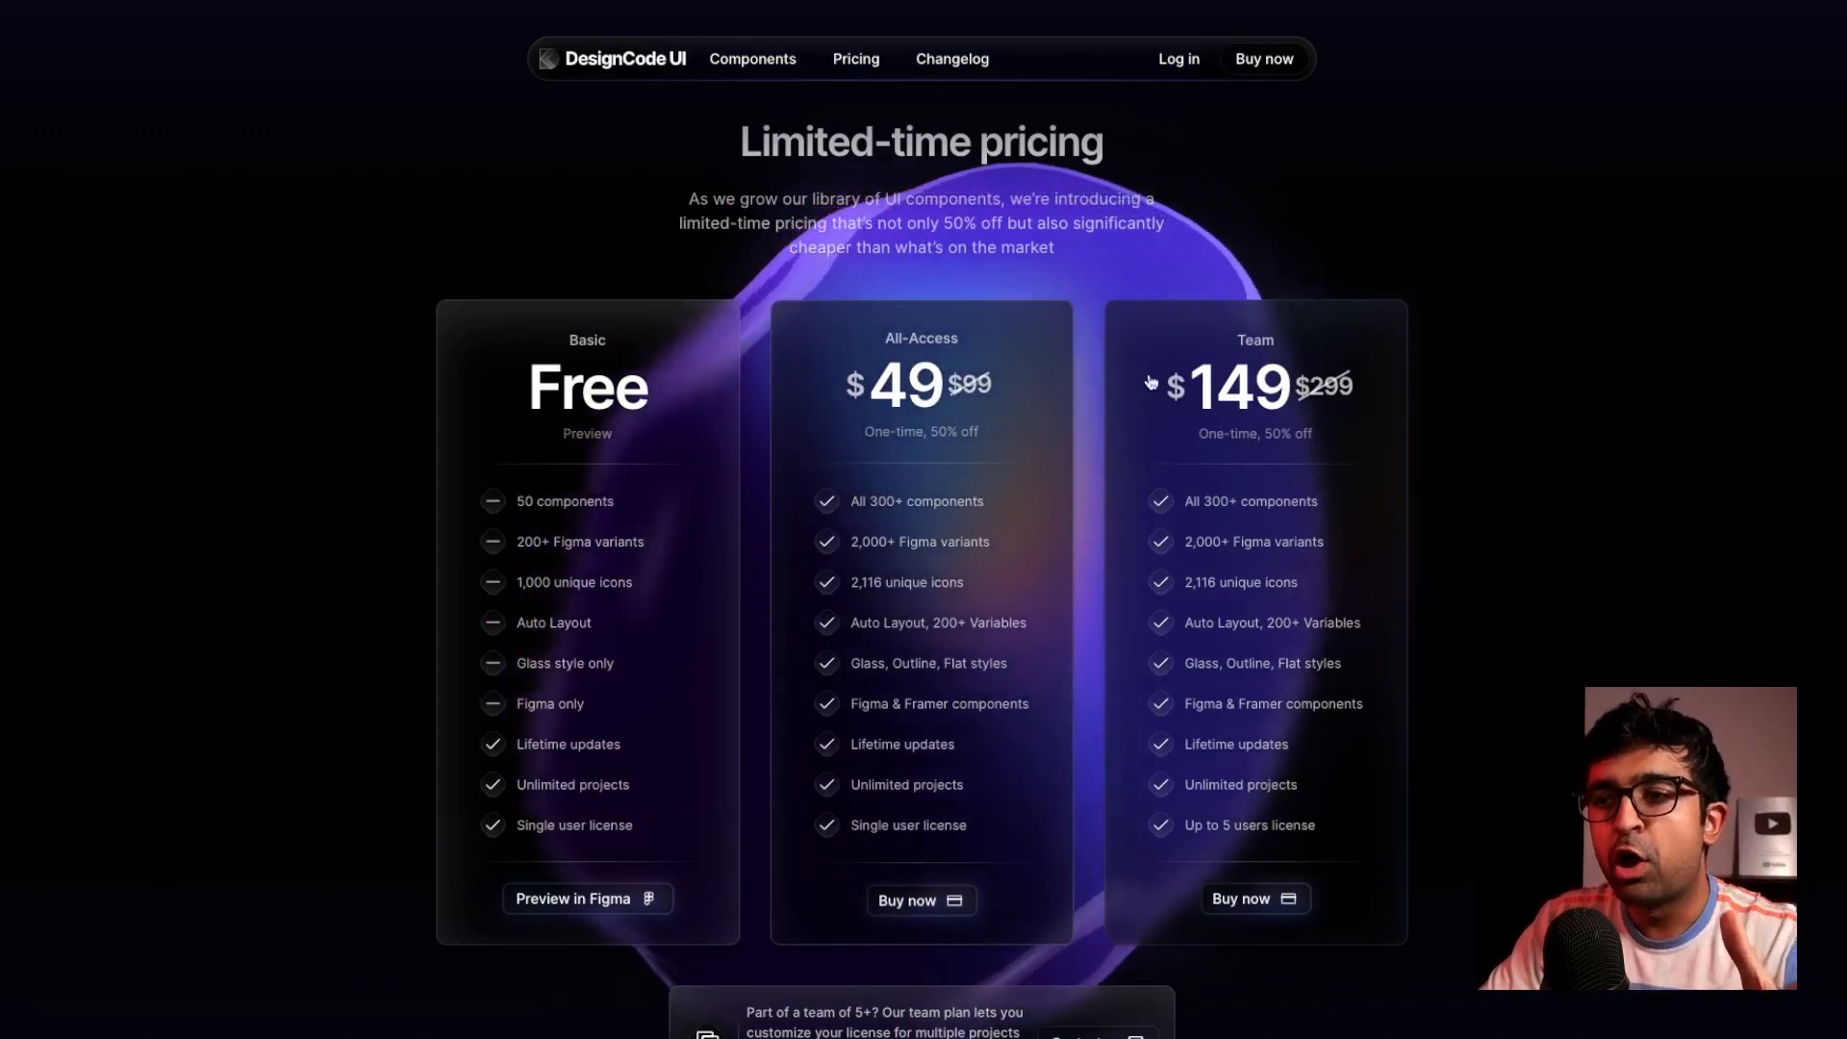
mouse_move(1276, 598)
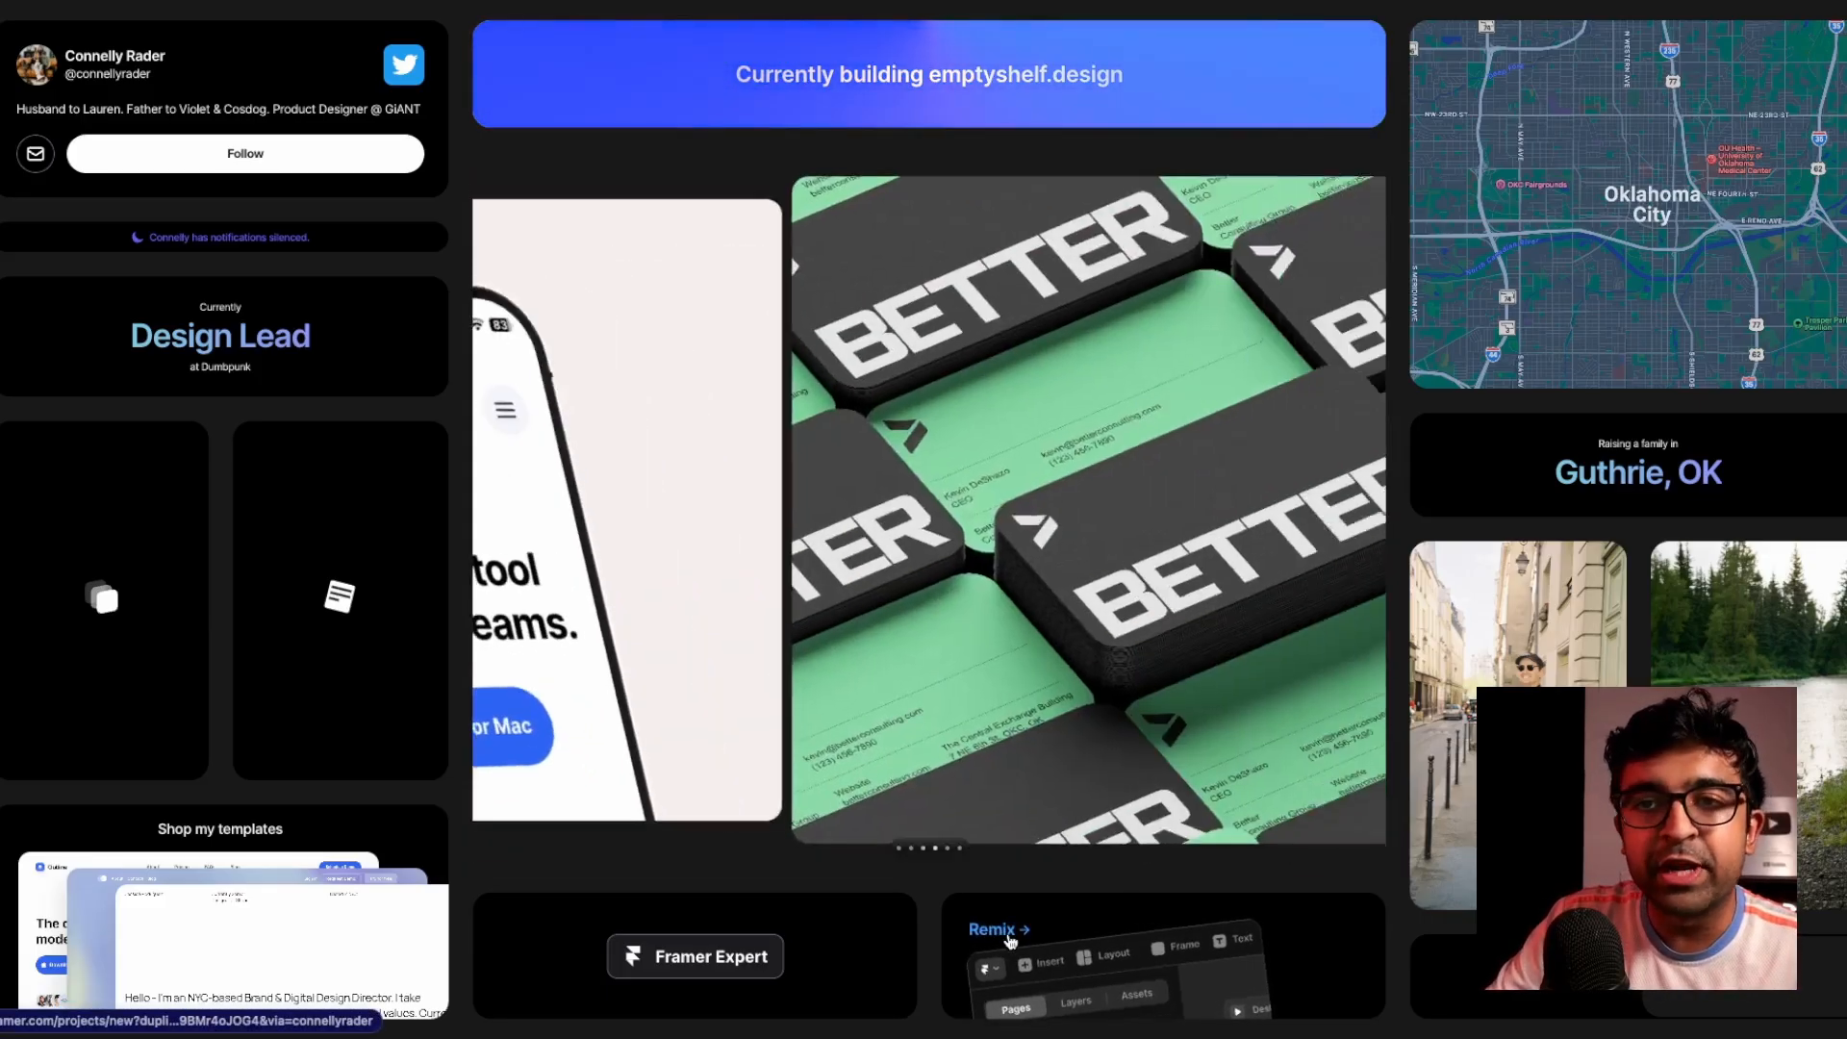
Open the Bento grid's Remix page to copy the project into a Framer account
click(992, 929)
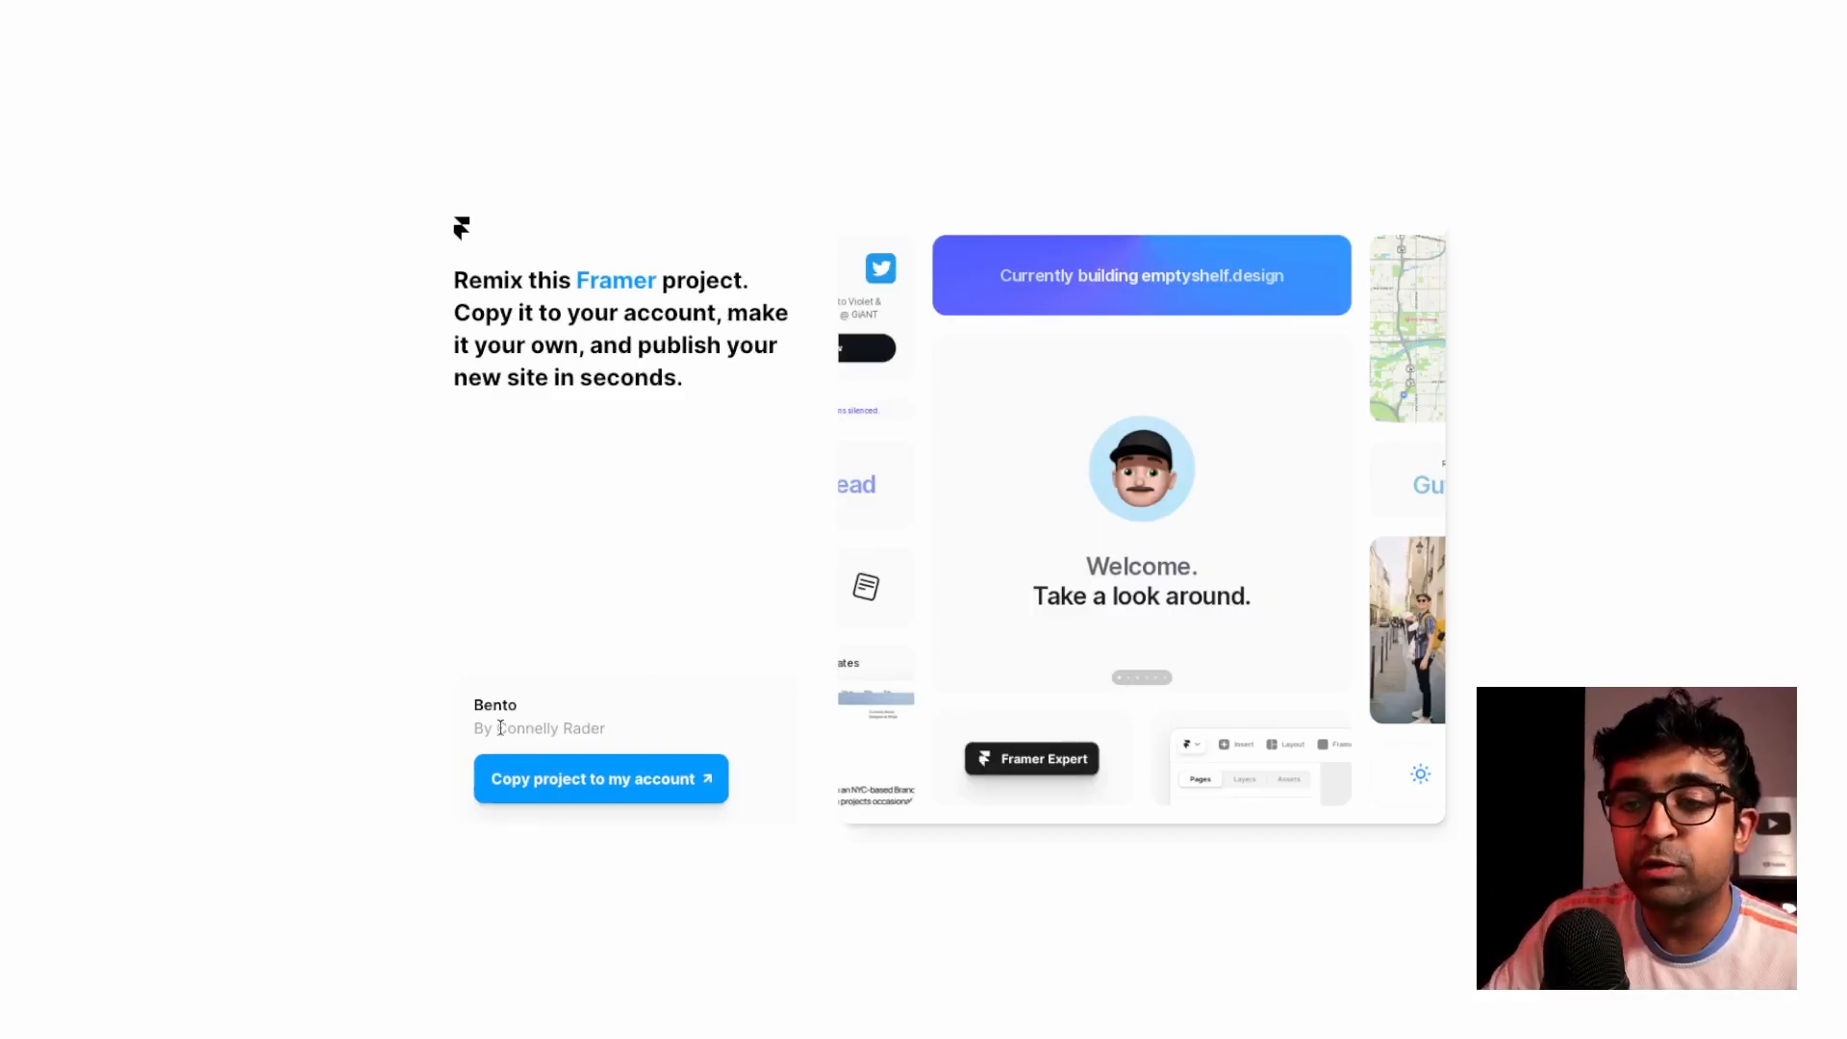
mouse_move(564, 646)
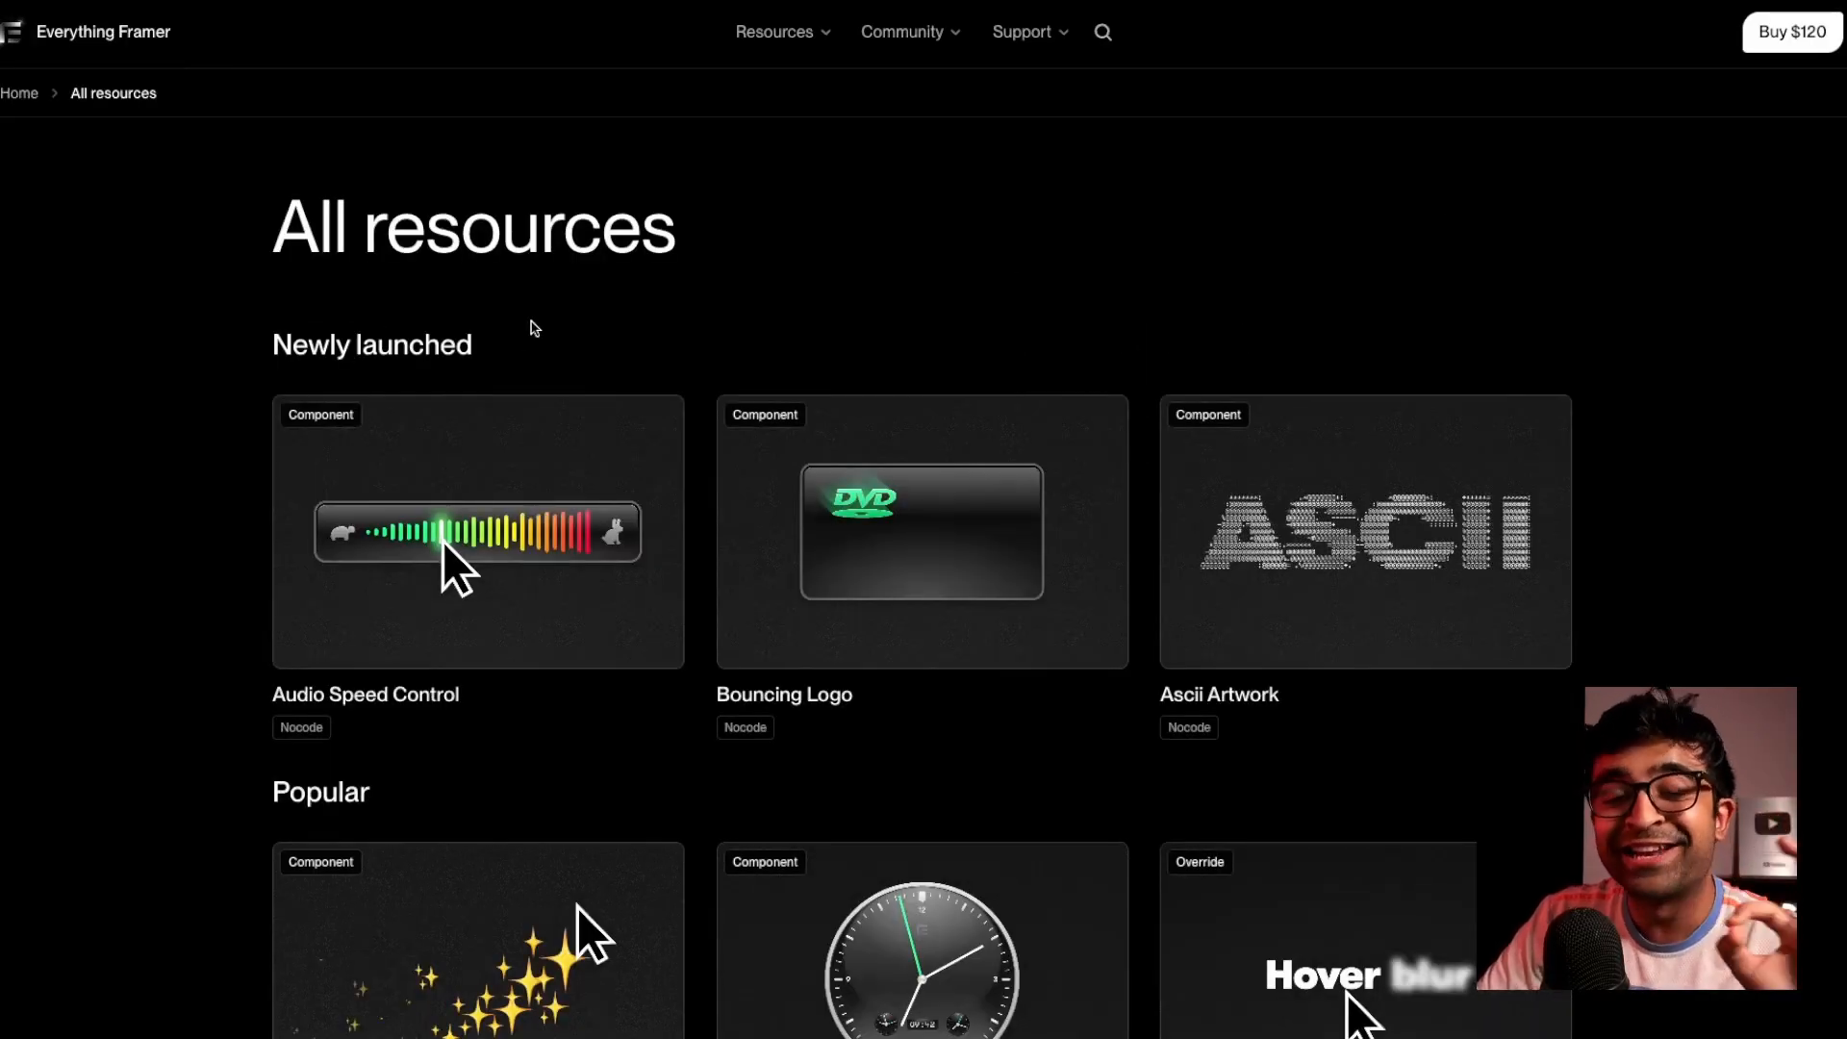
Scroll to Popular resources and open the Hover Blur resource card
scroll(down, 3)
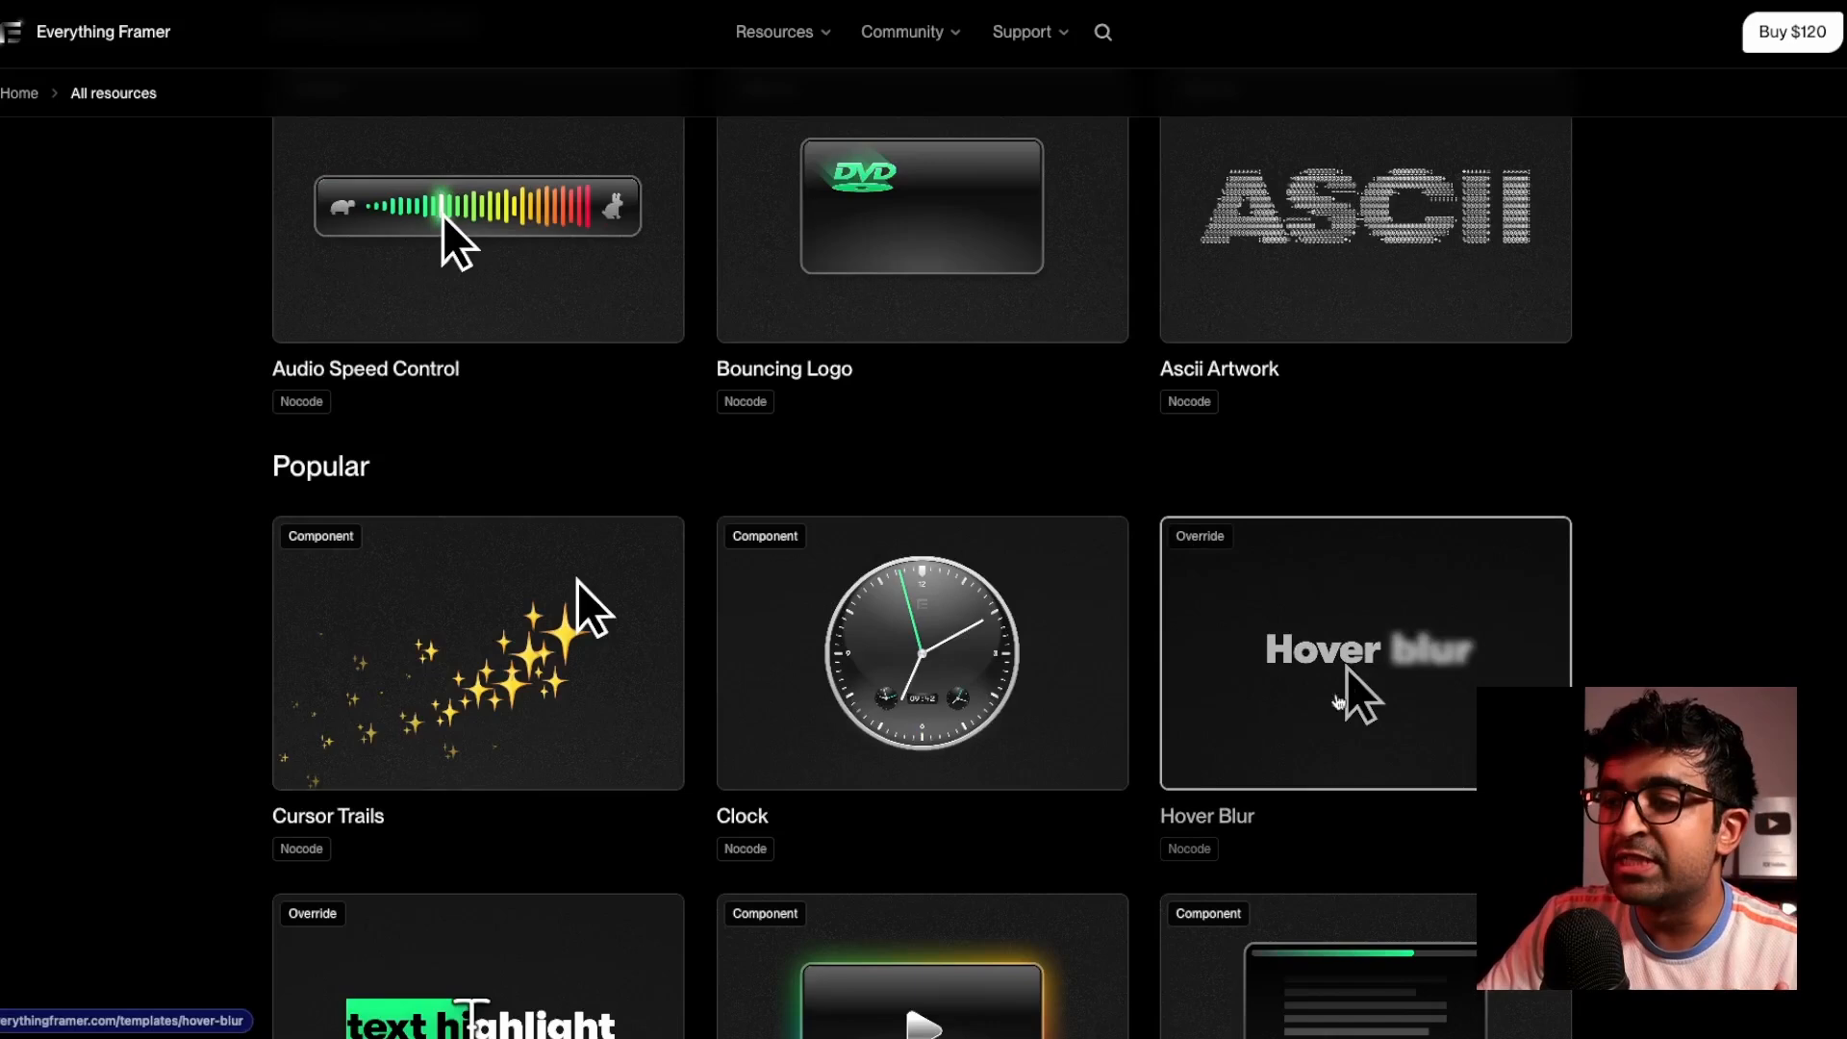
click(1364, 651)
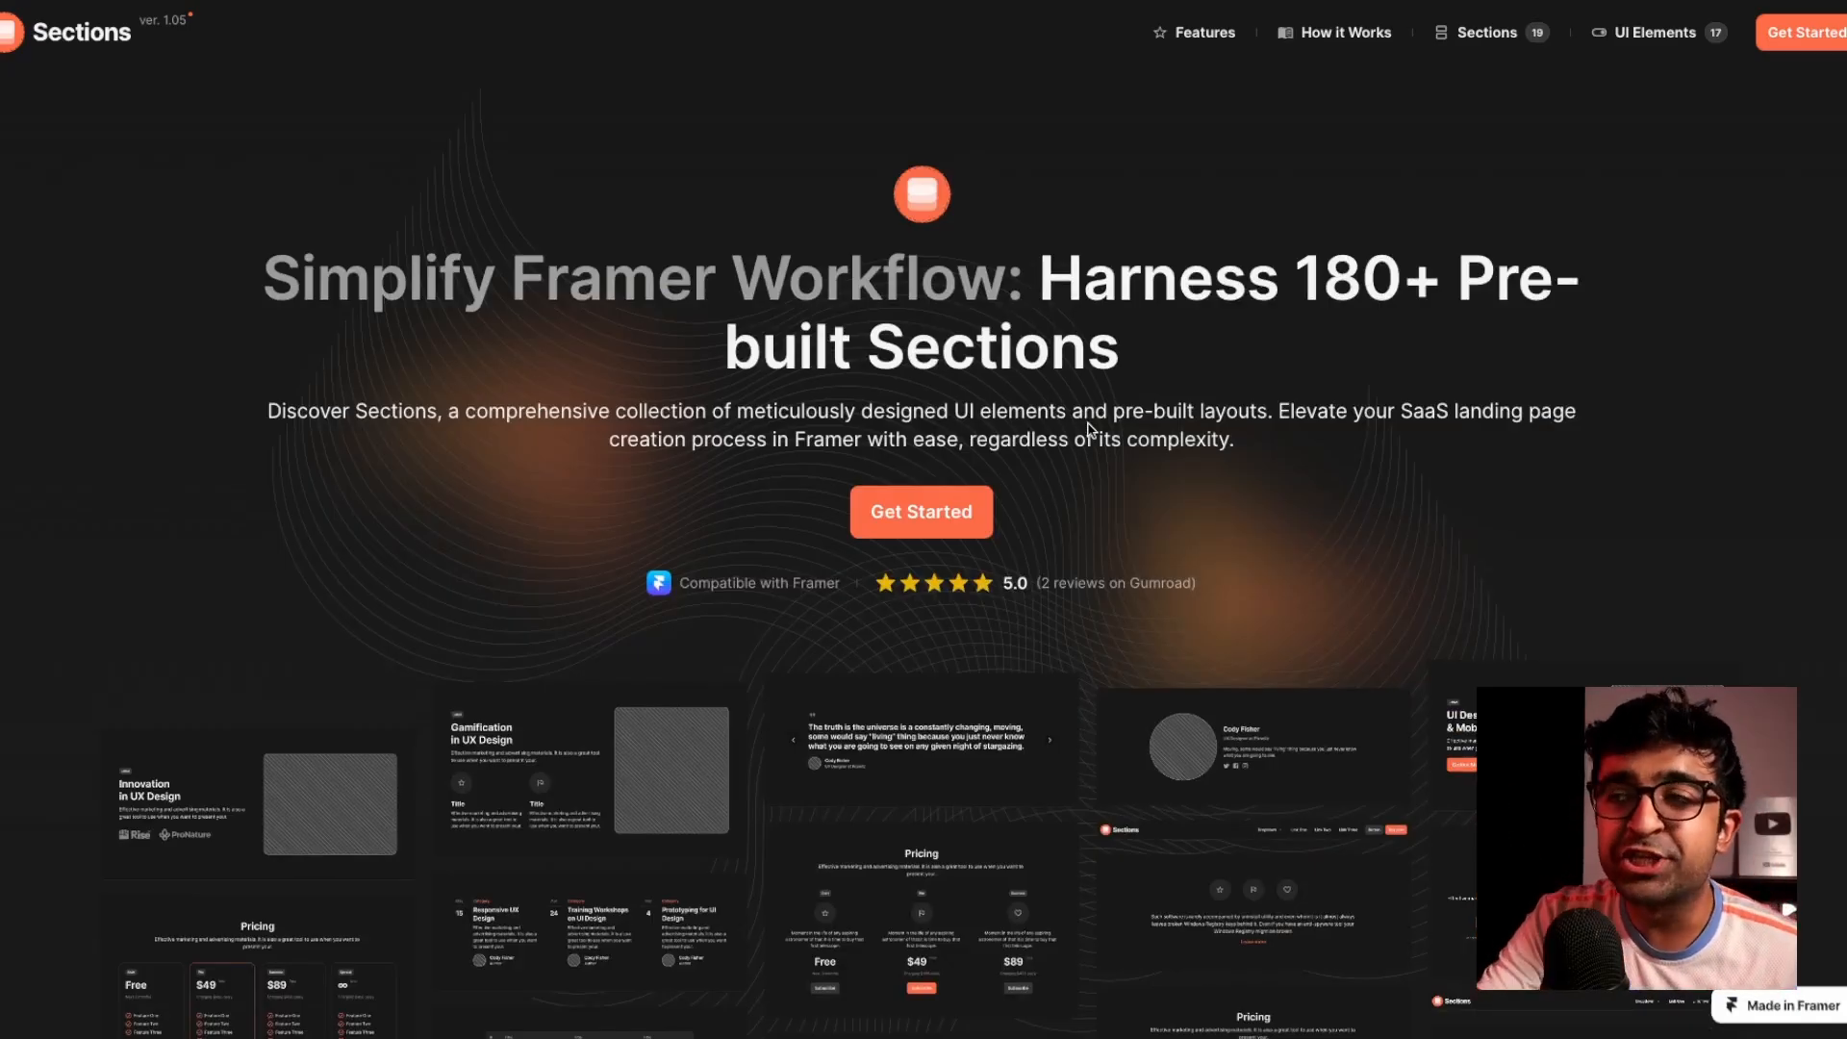
Browse the Sections Ecommerce and Portfolio category pages
scroll(down, 3)
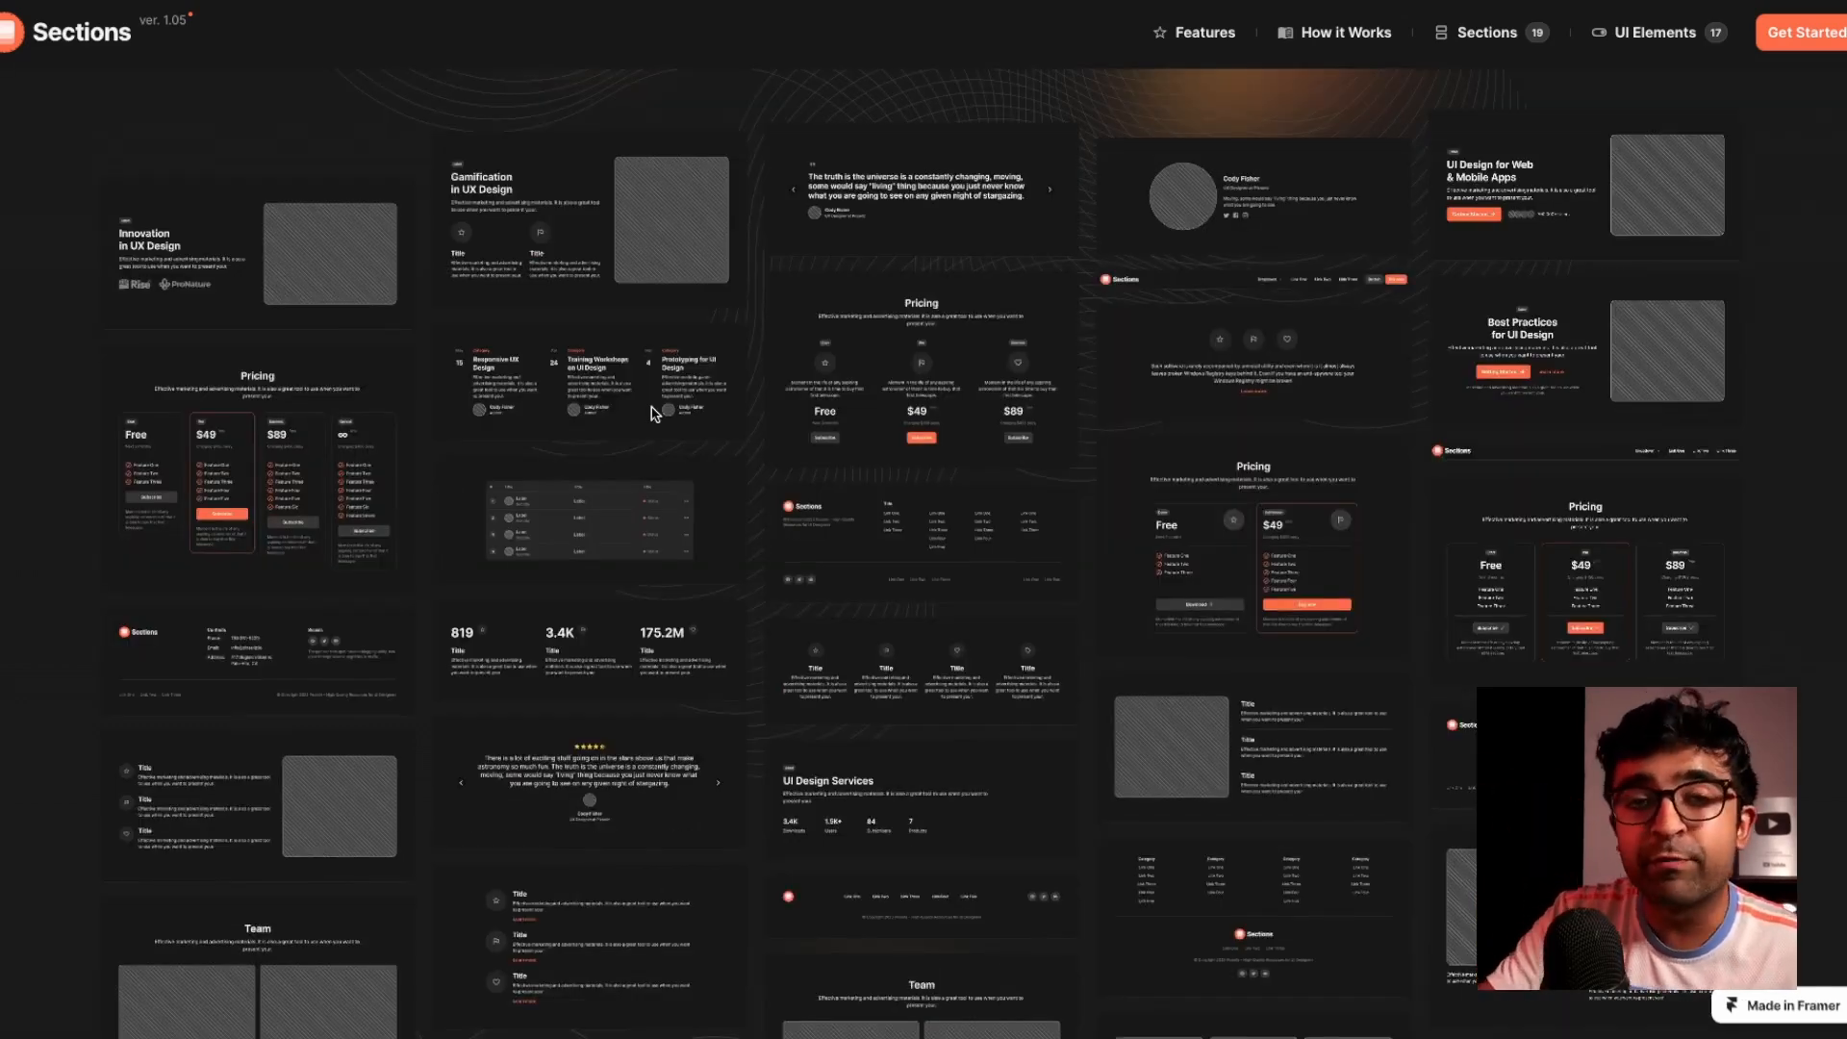
scroll(down, 3)
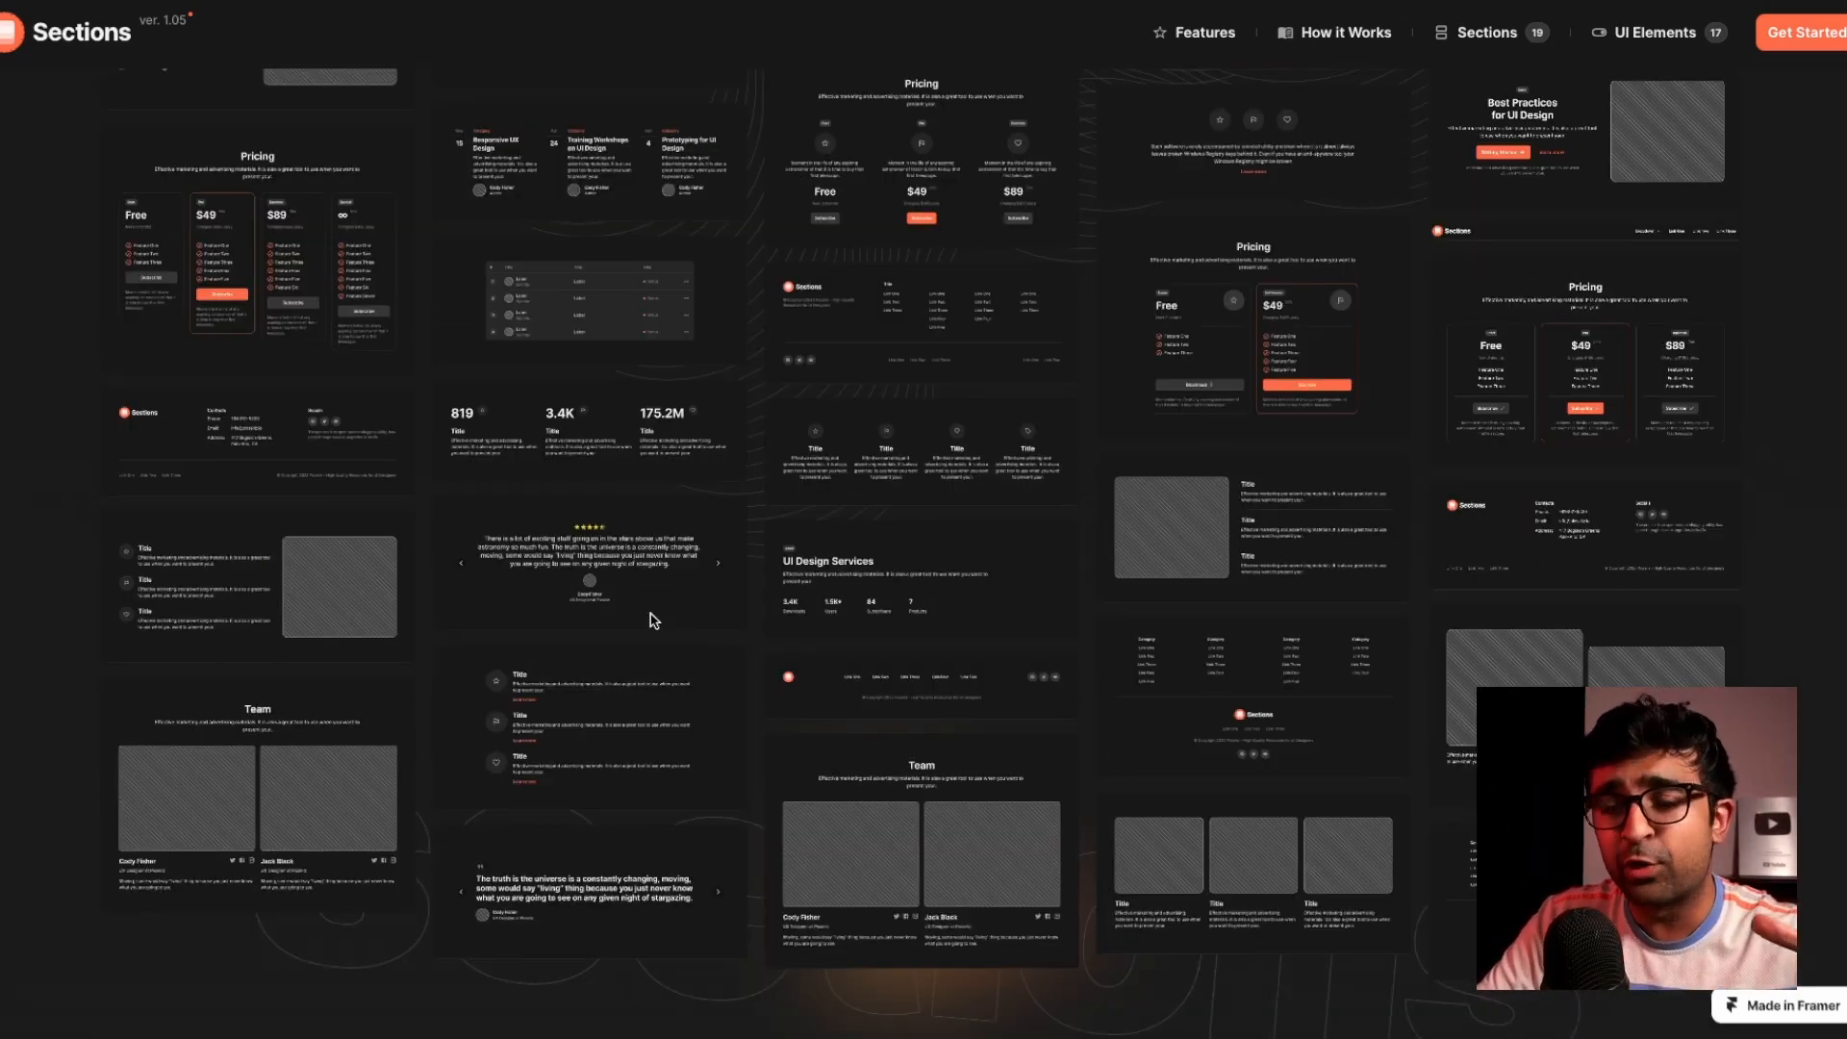
scroll(up, 3)
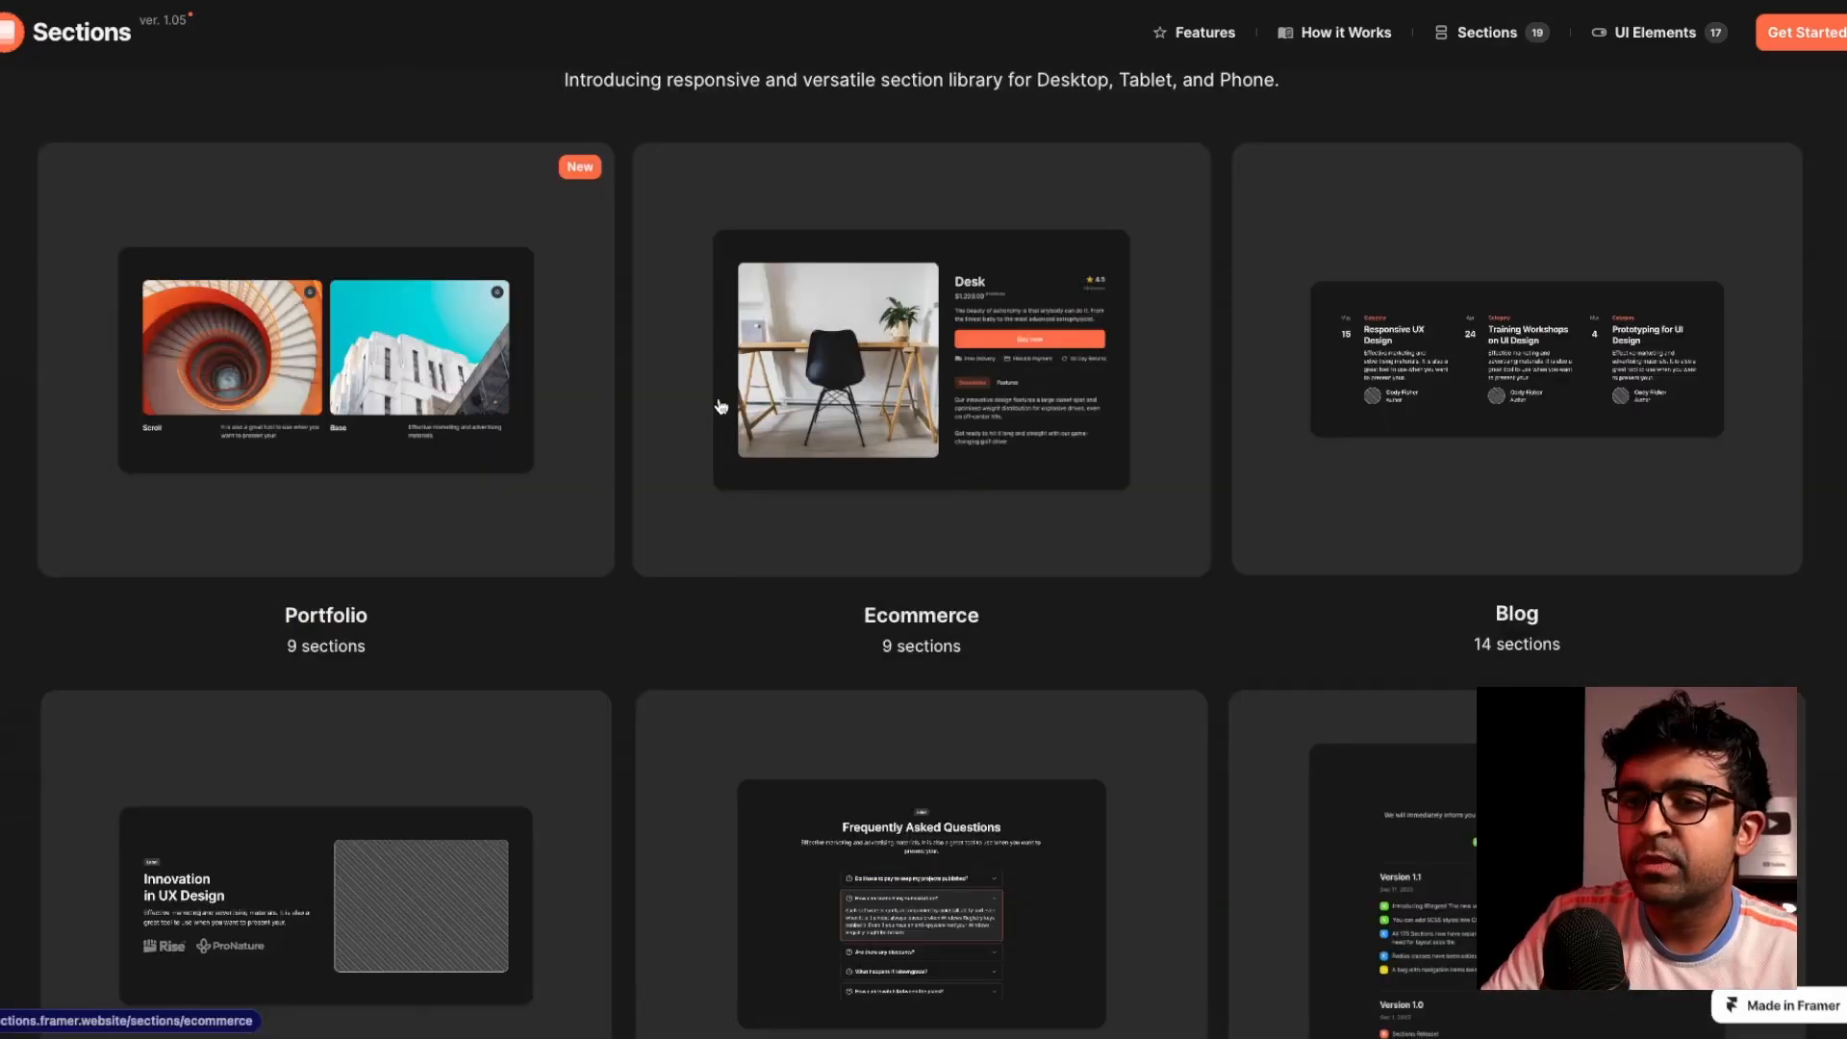
mouse_move(240, 369)
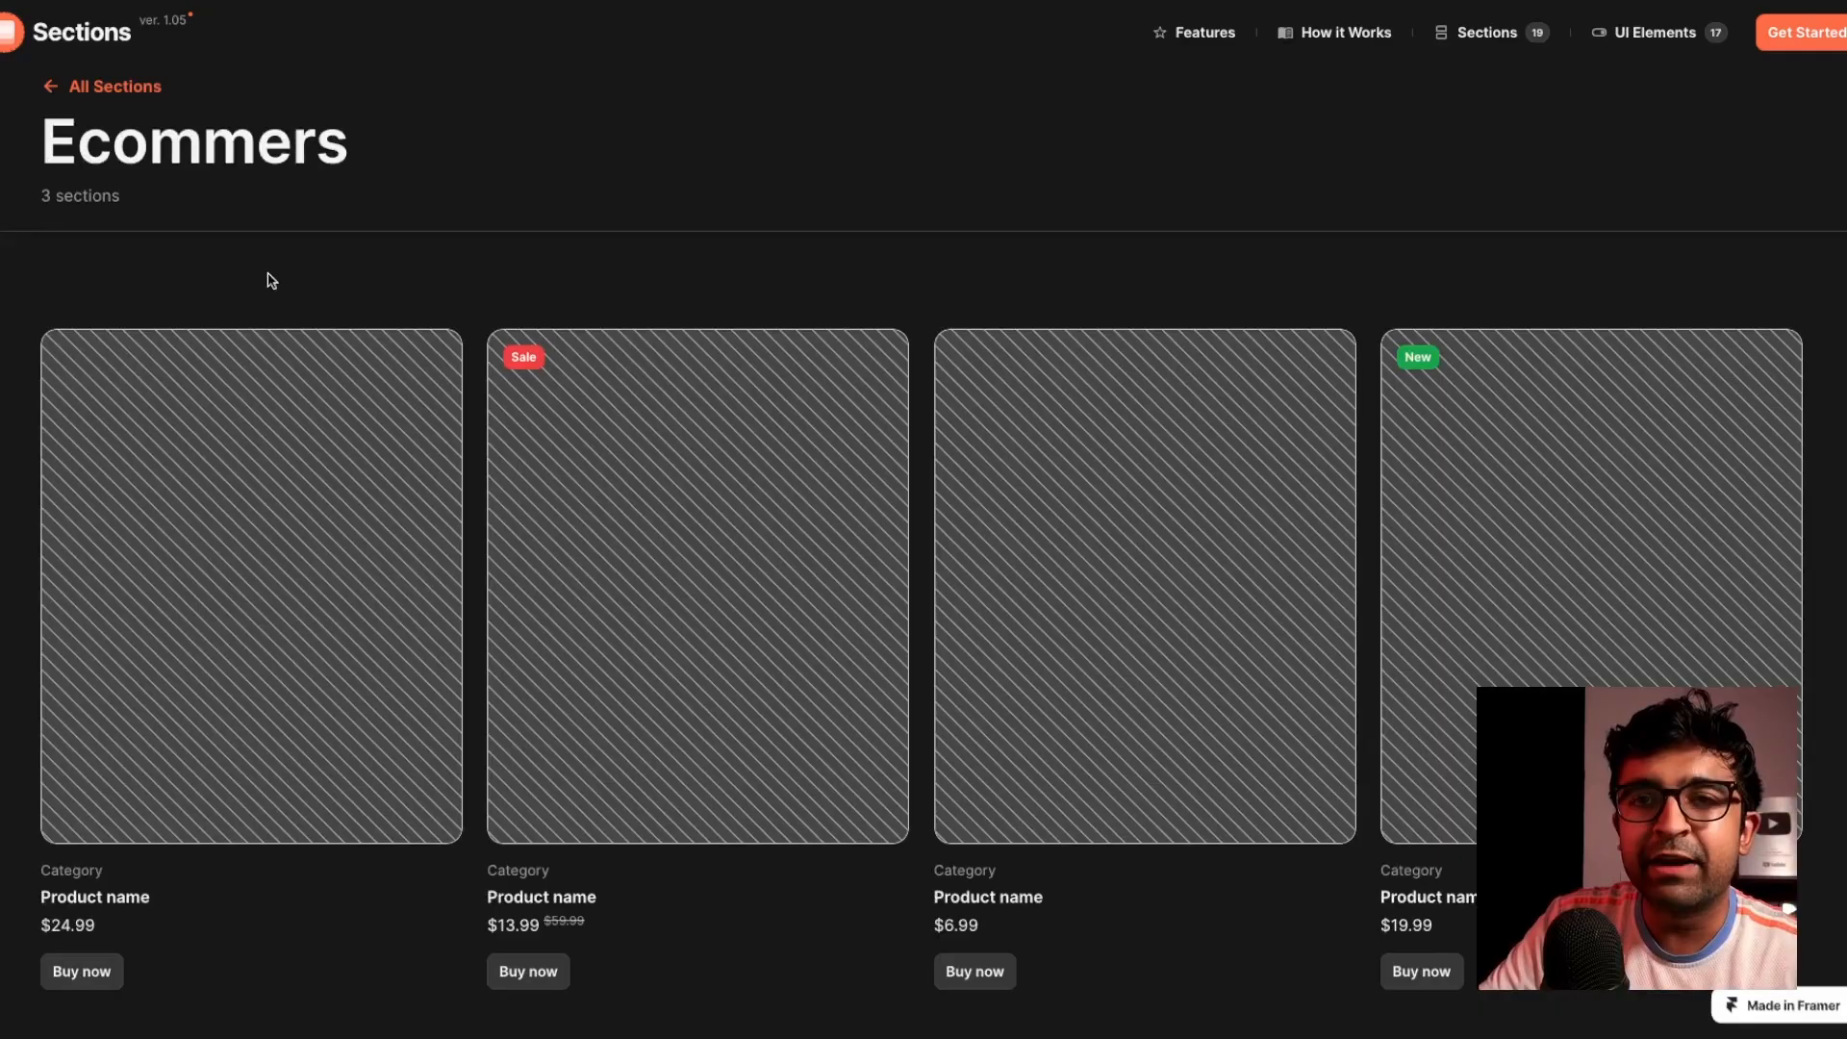
scroll(down, 3)
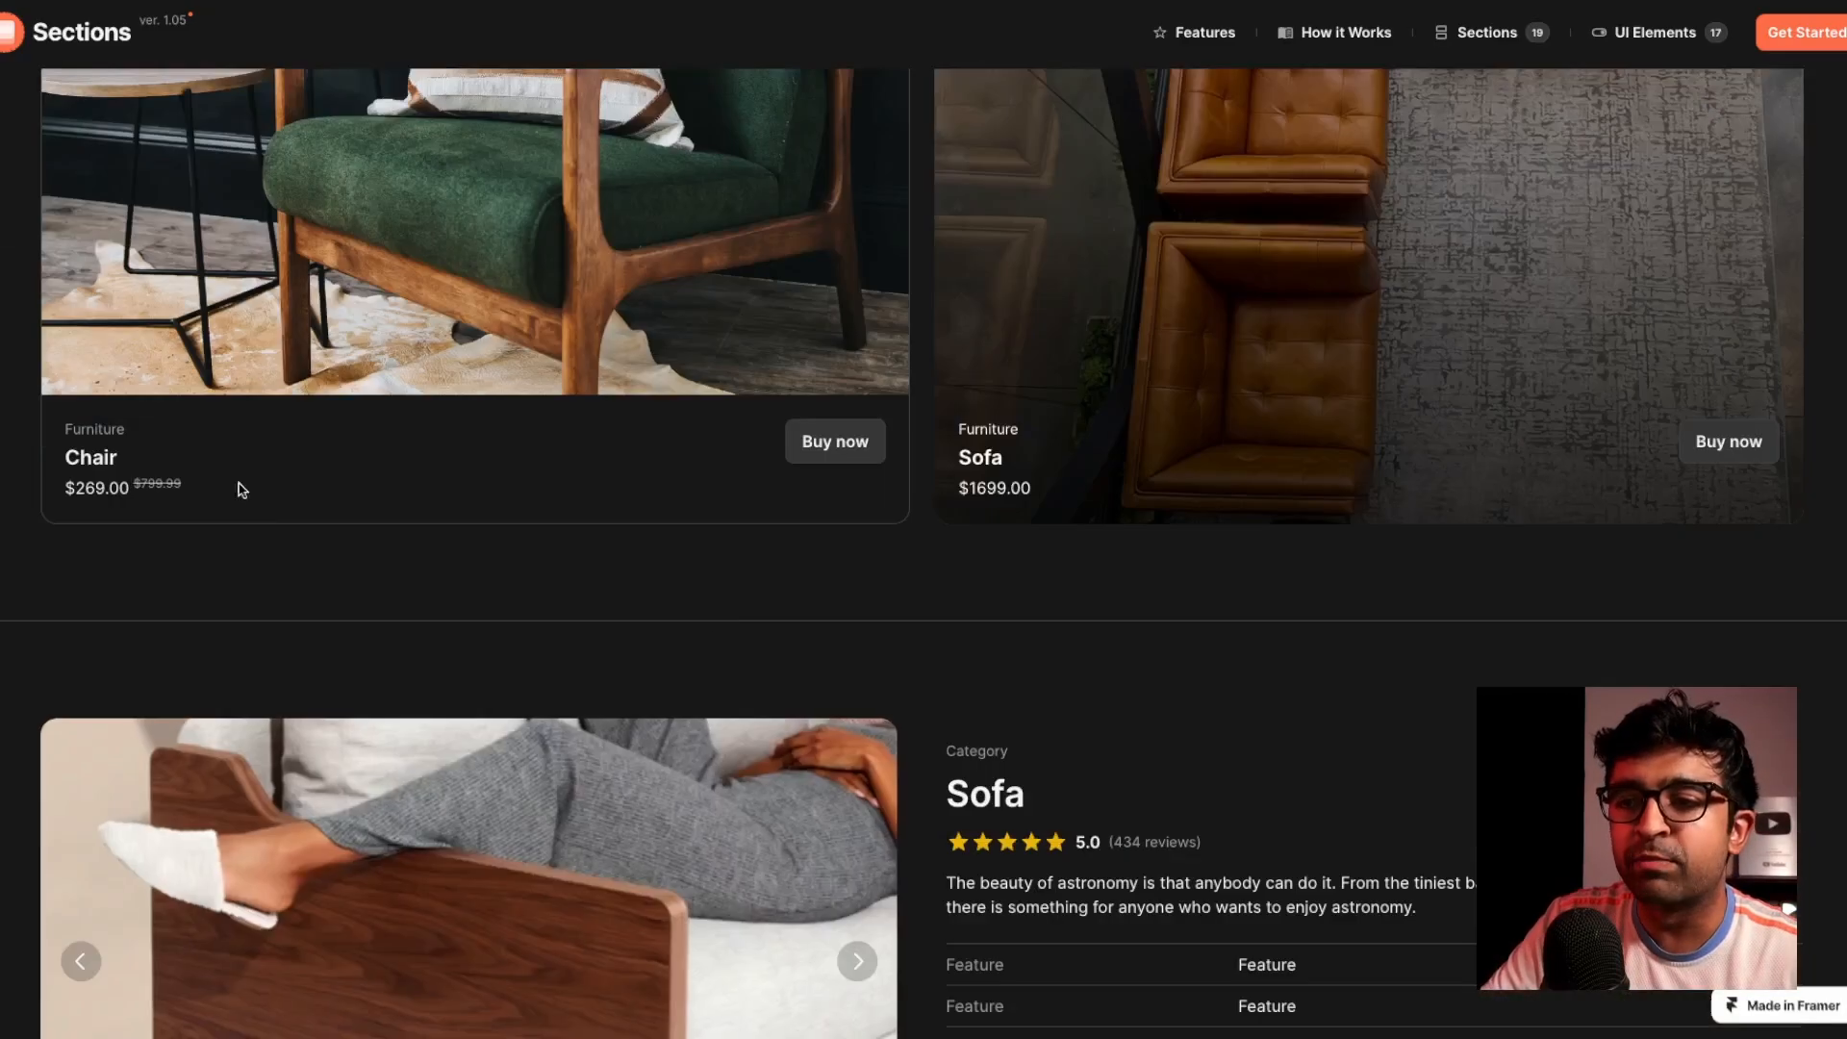
scroll(up, 3)
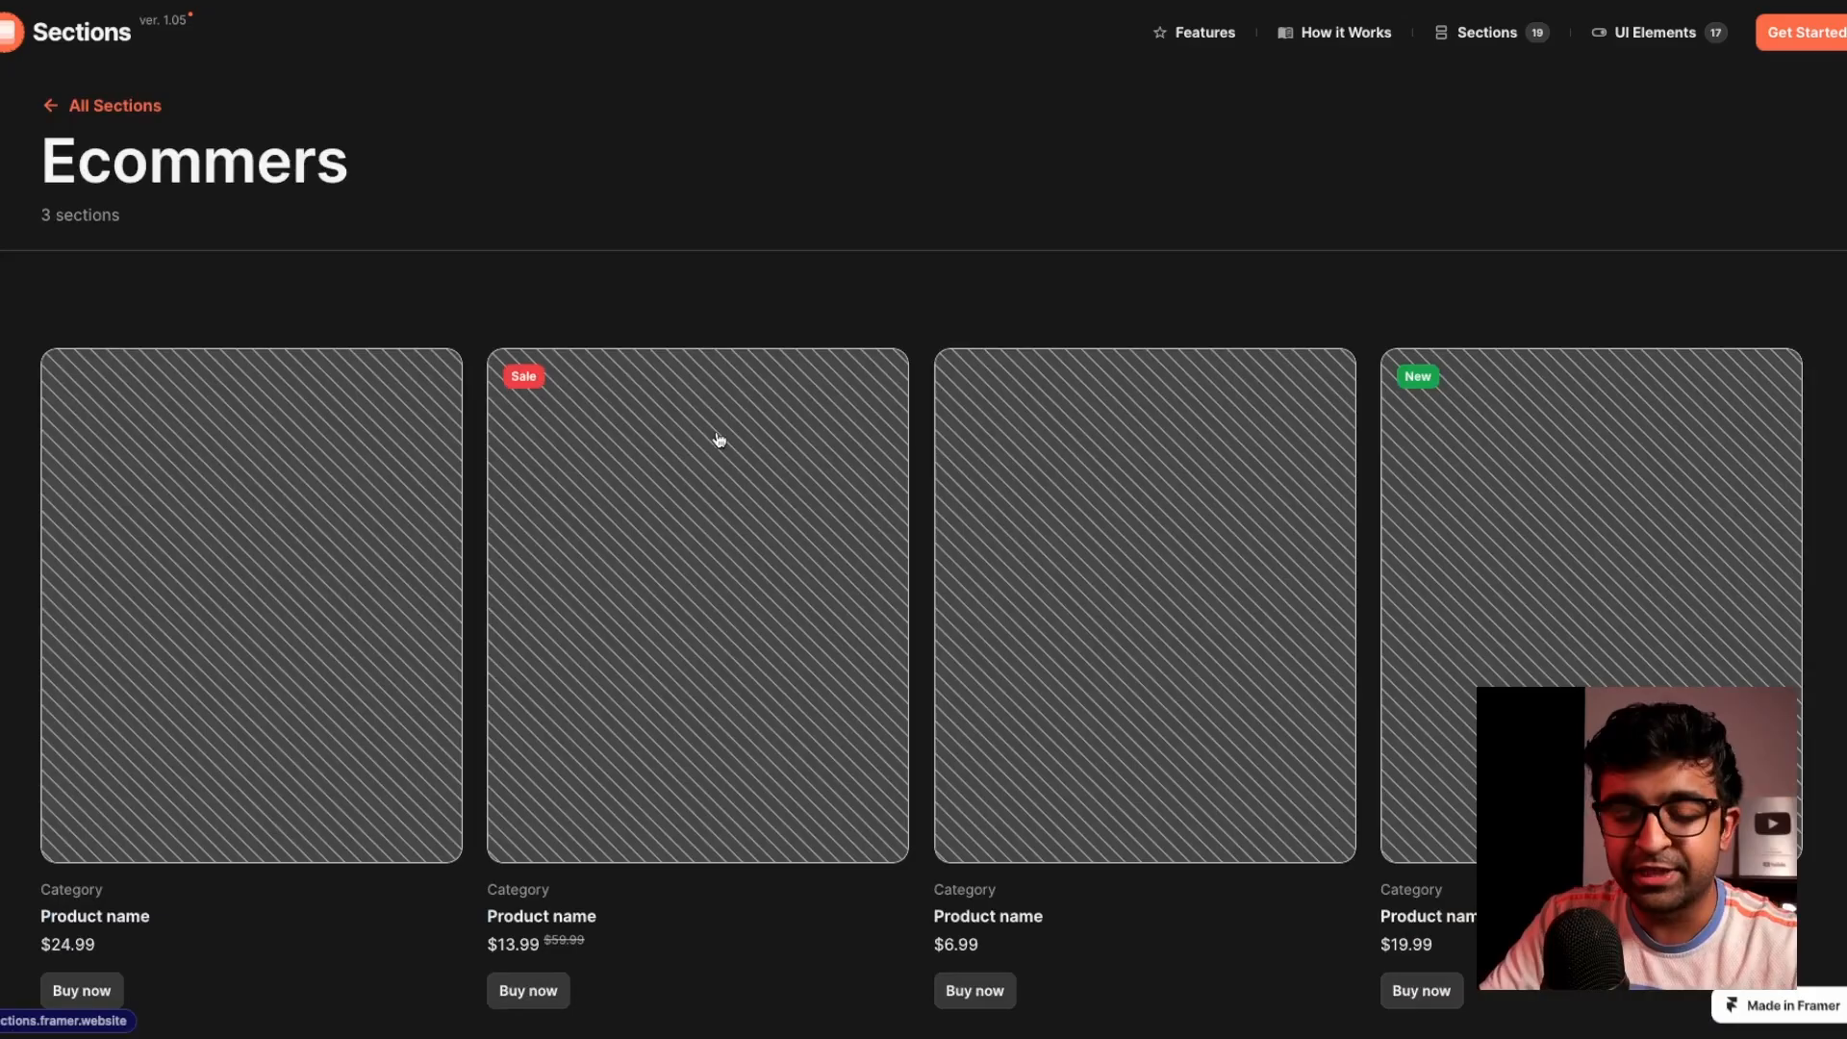
scroll(down, 3)
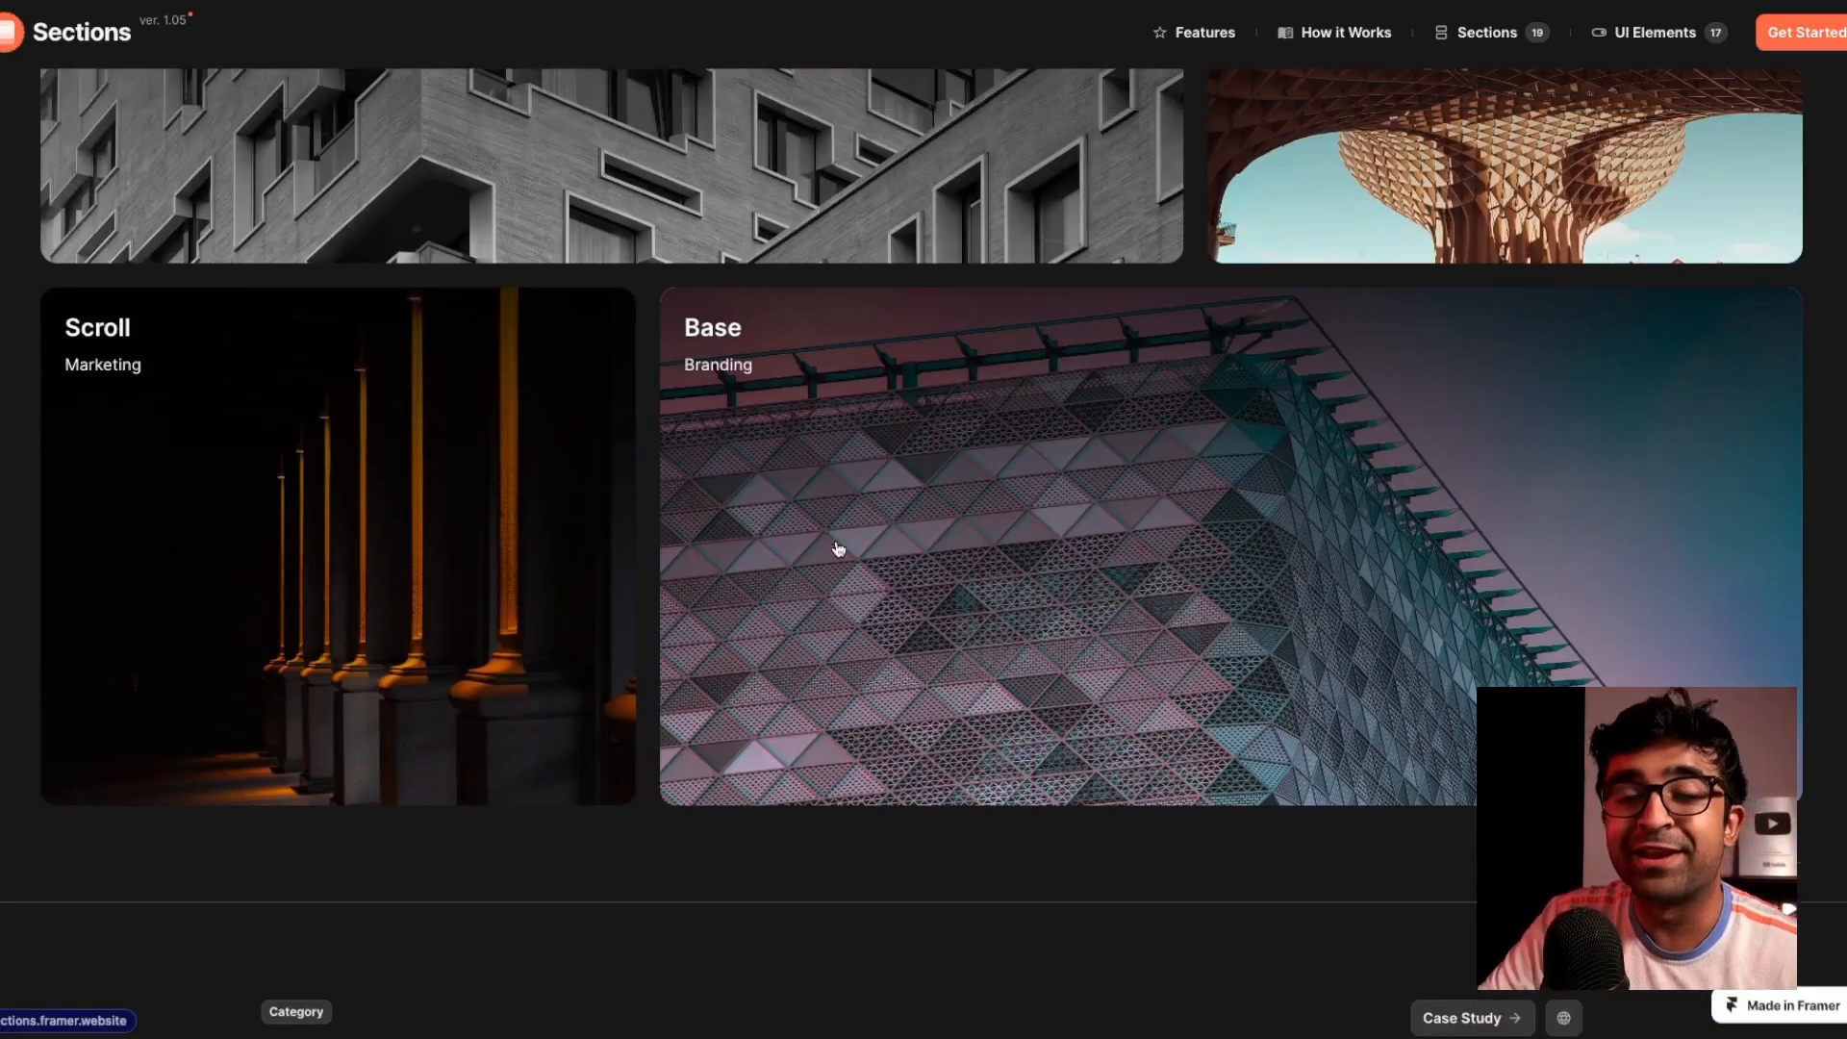
Open UI Elements, toggle the demo Switch on and off, then return to categories overview
click(1653, 32)
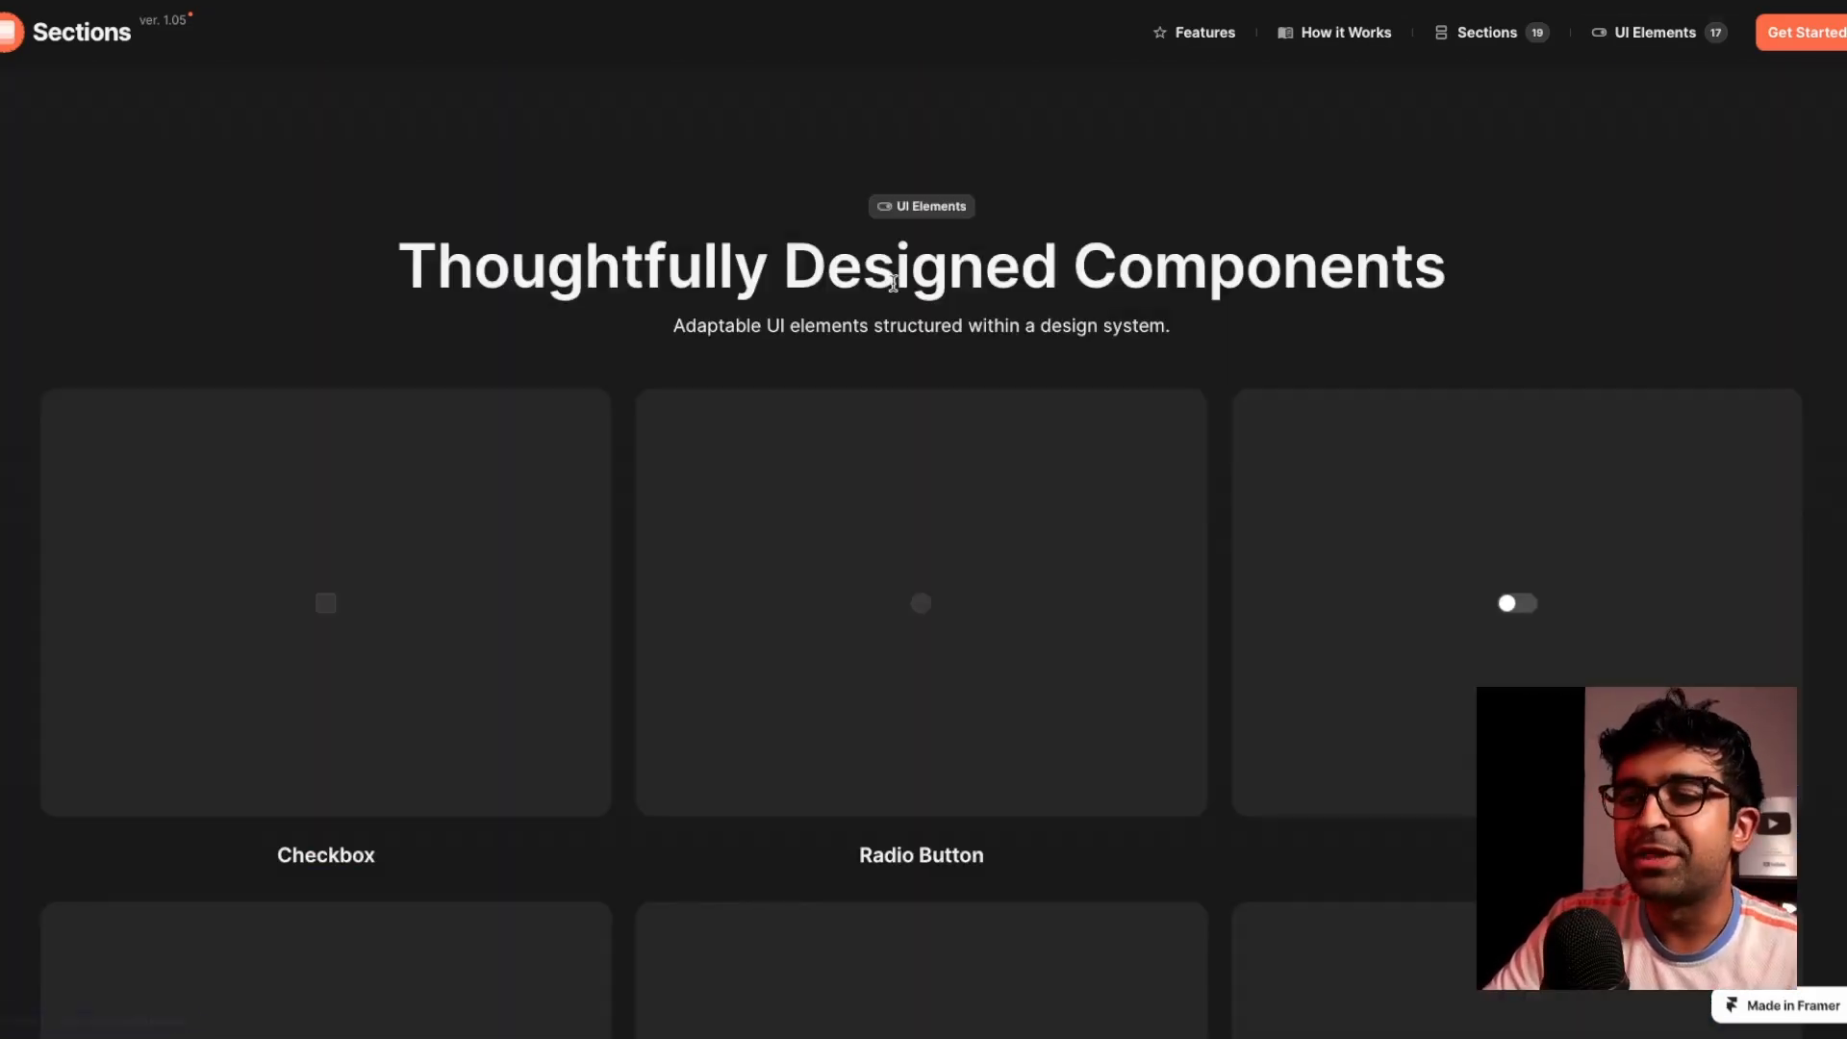
scroll(down, 3)
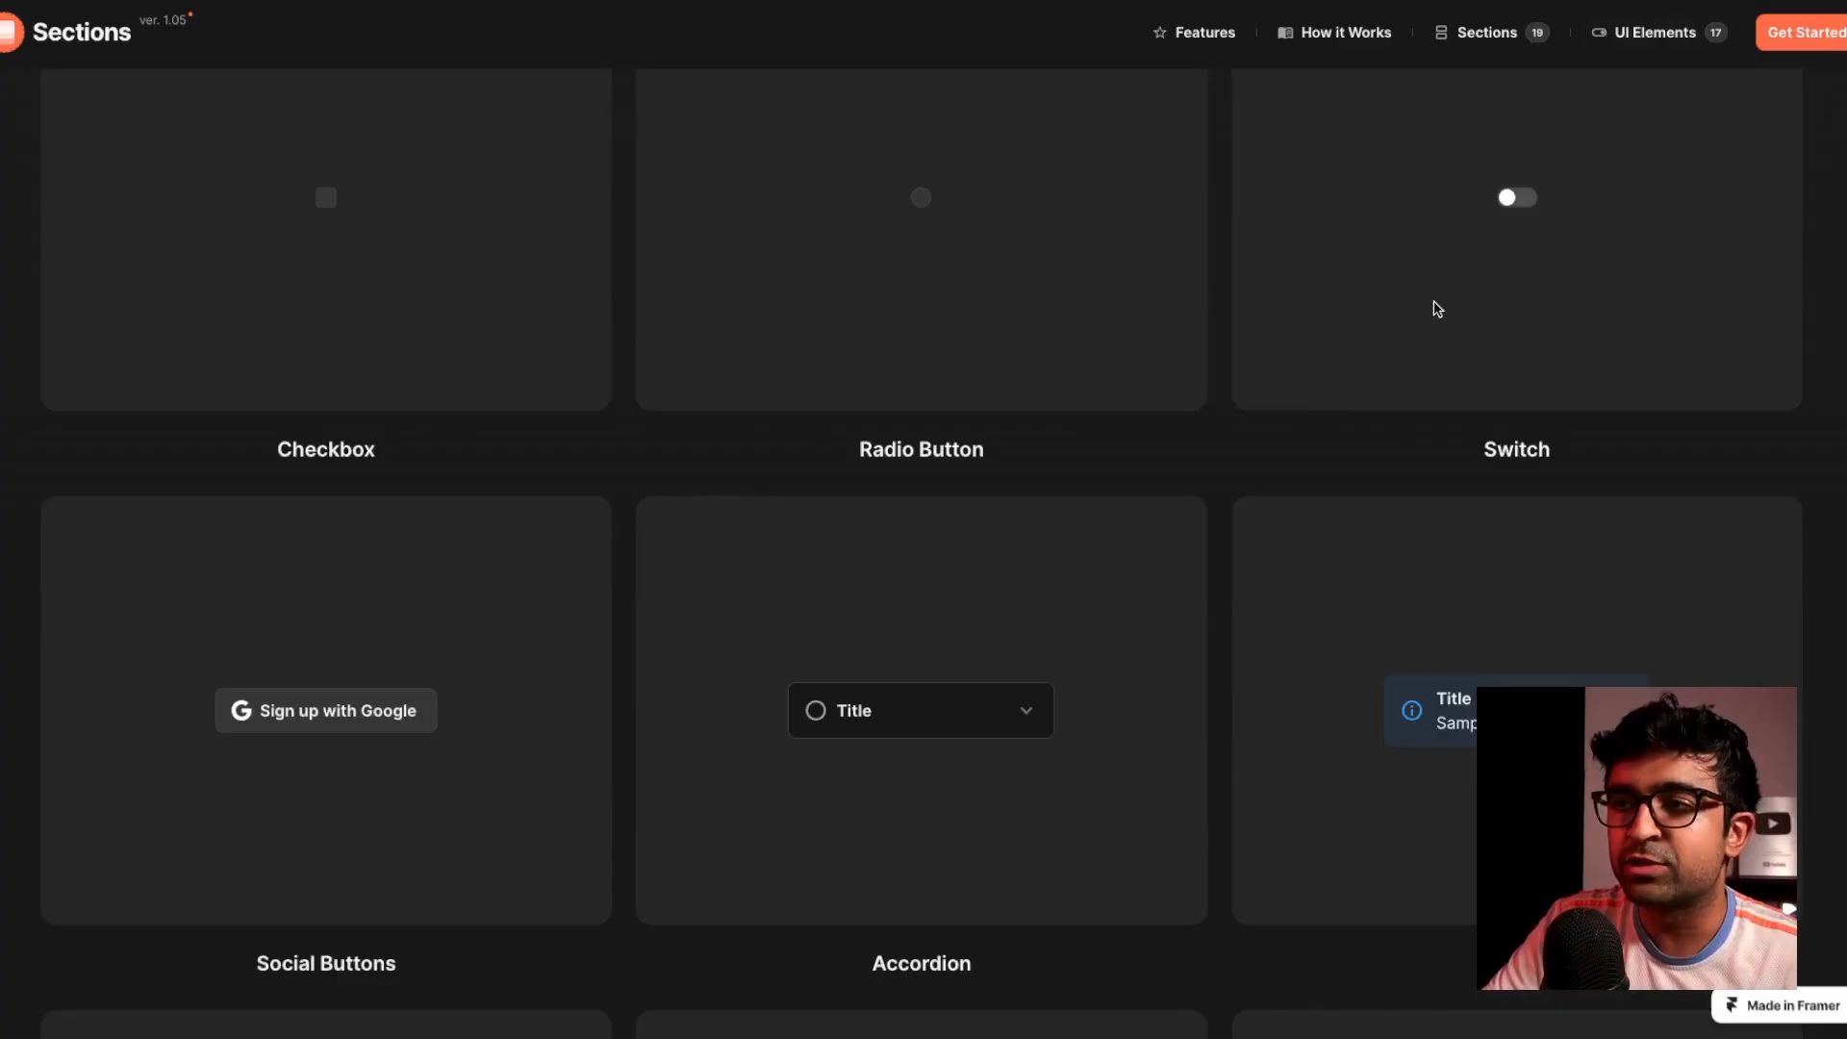
click(1516, 196)
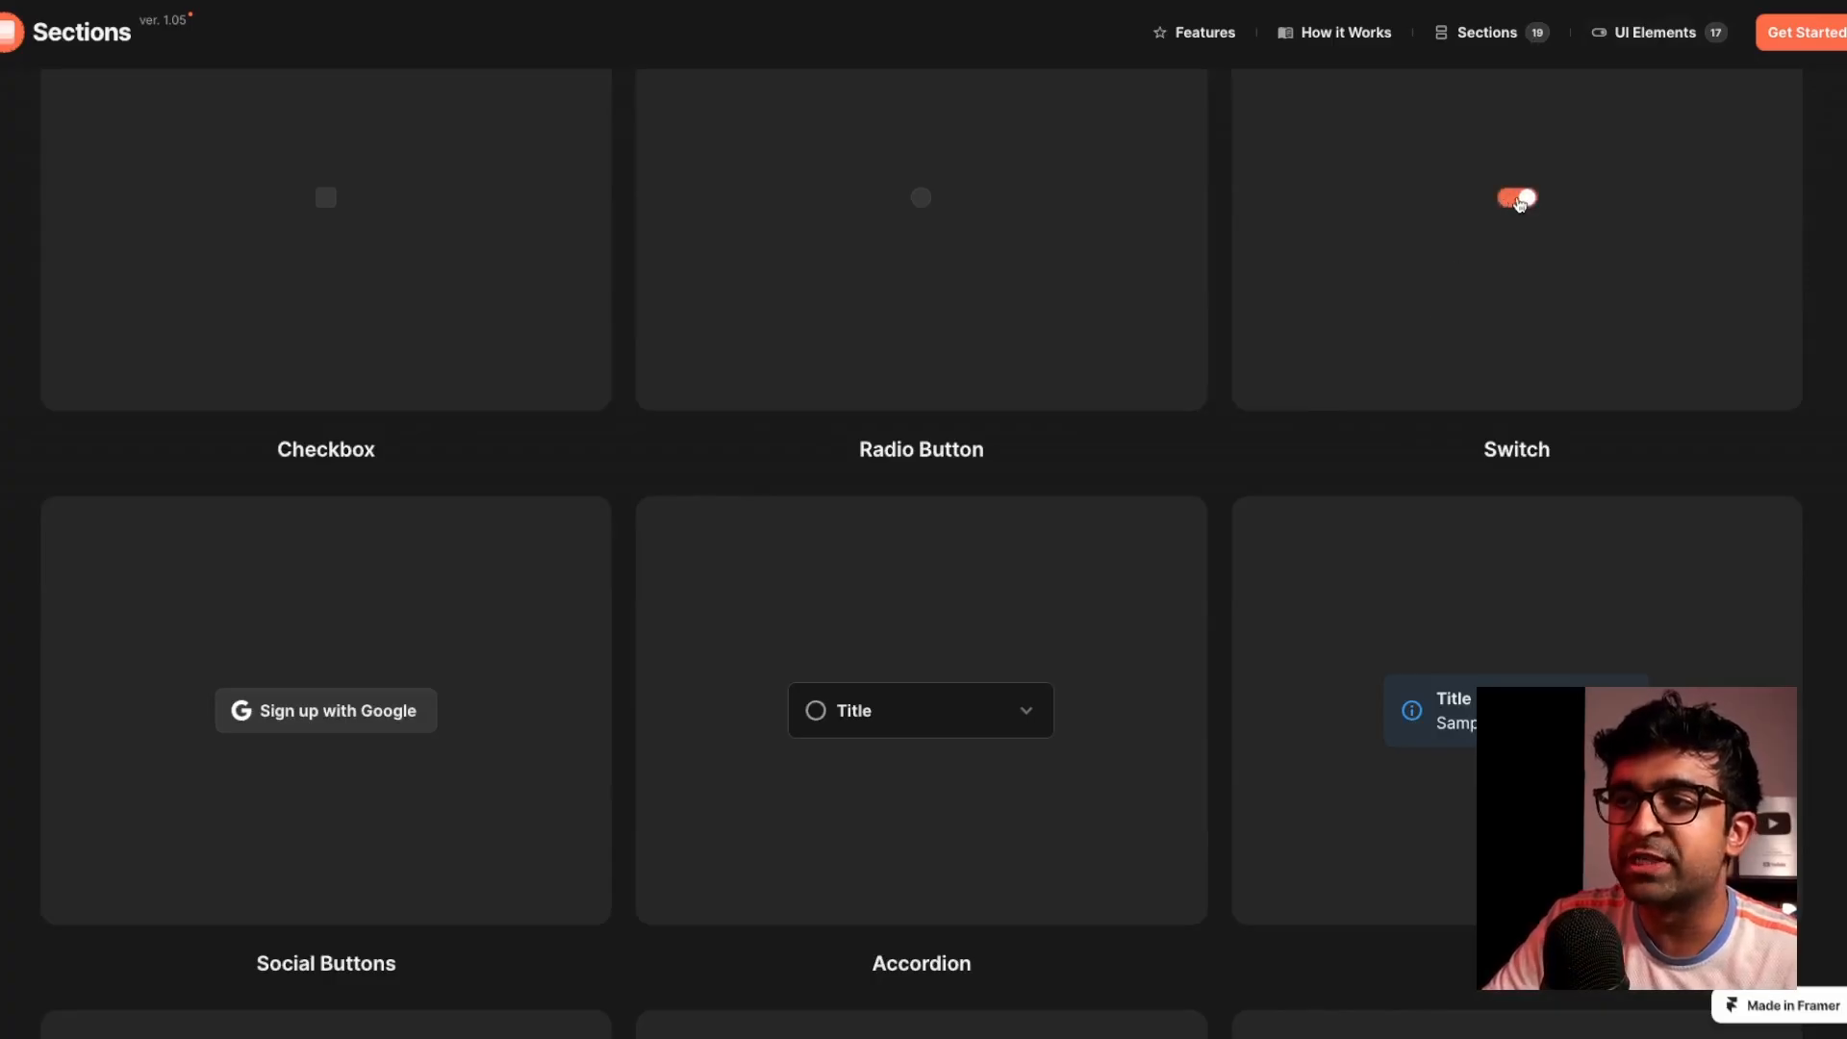
click(1518, 197)
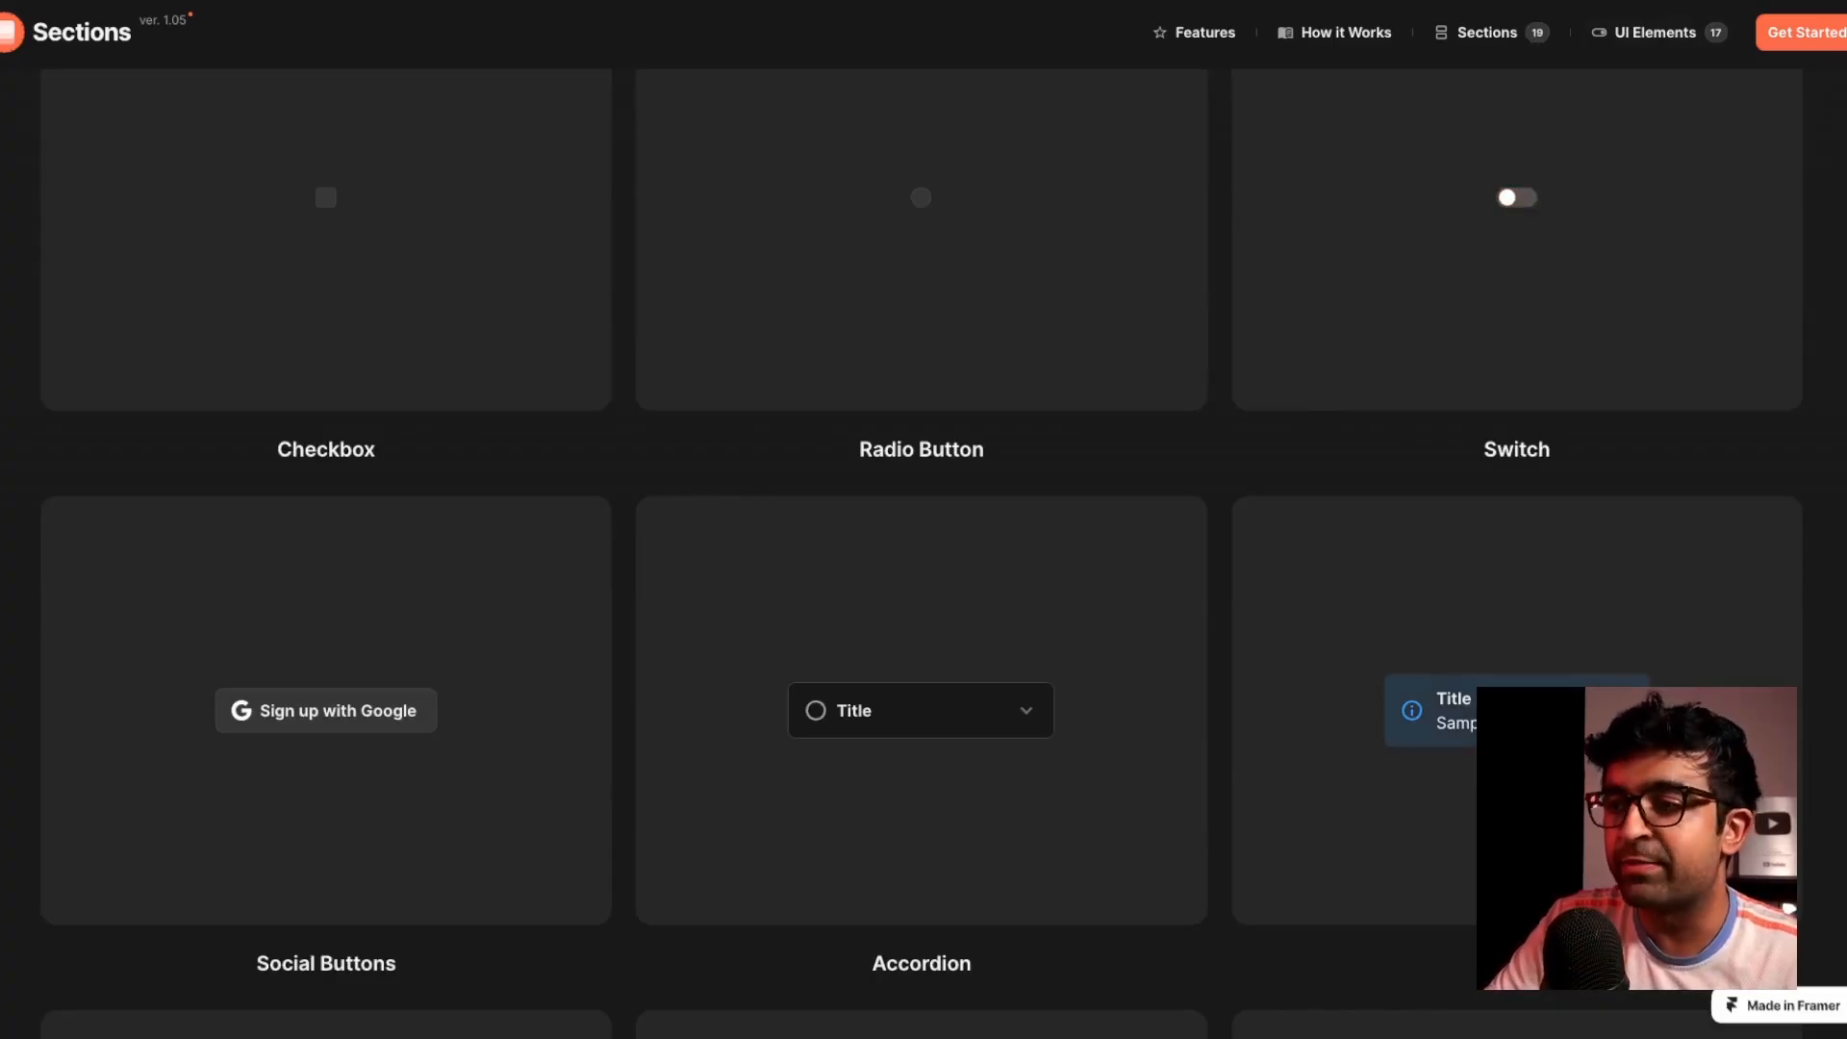
click(920, 709)
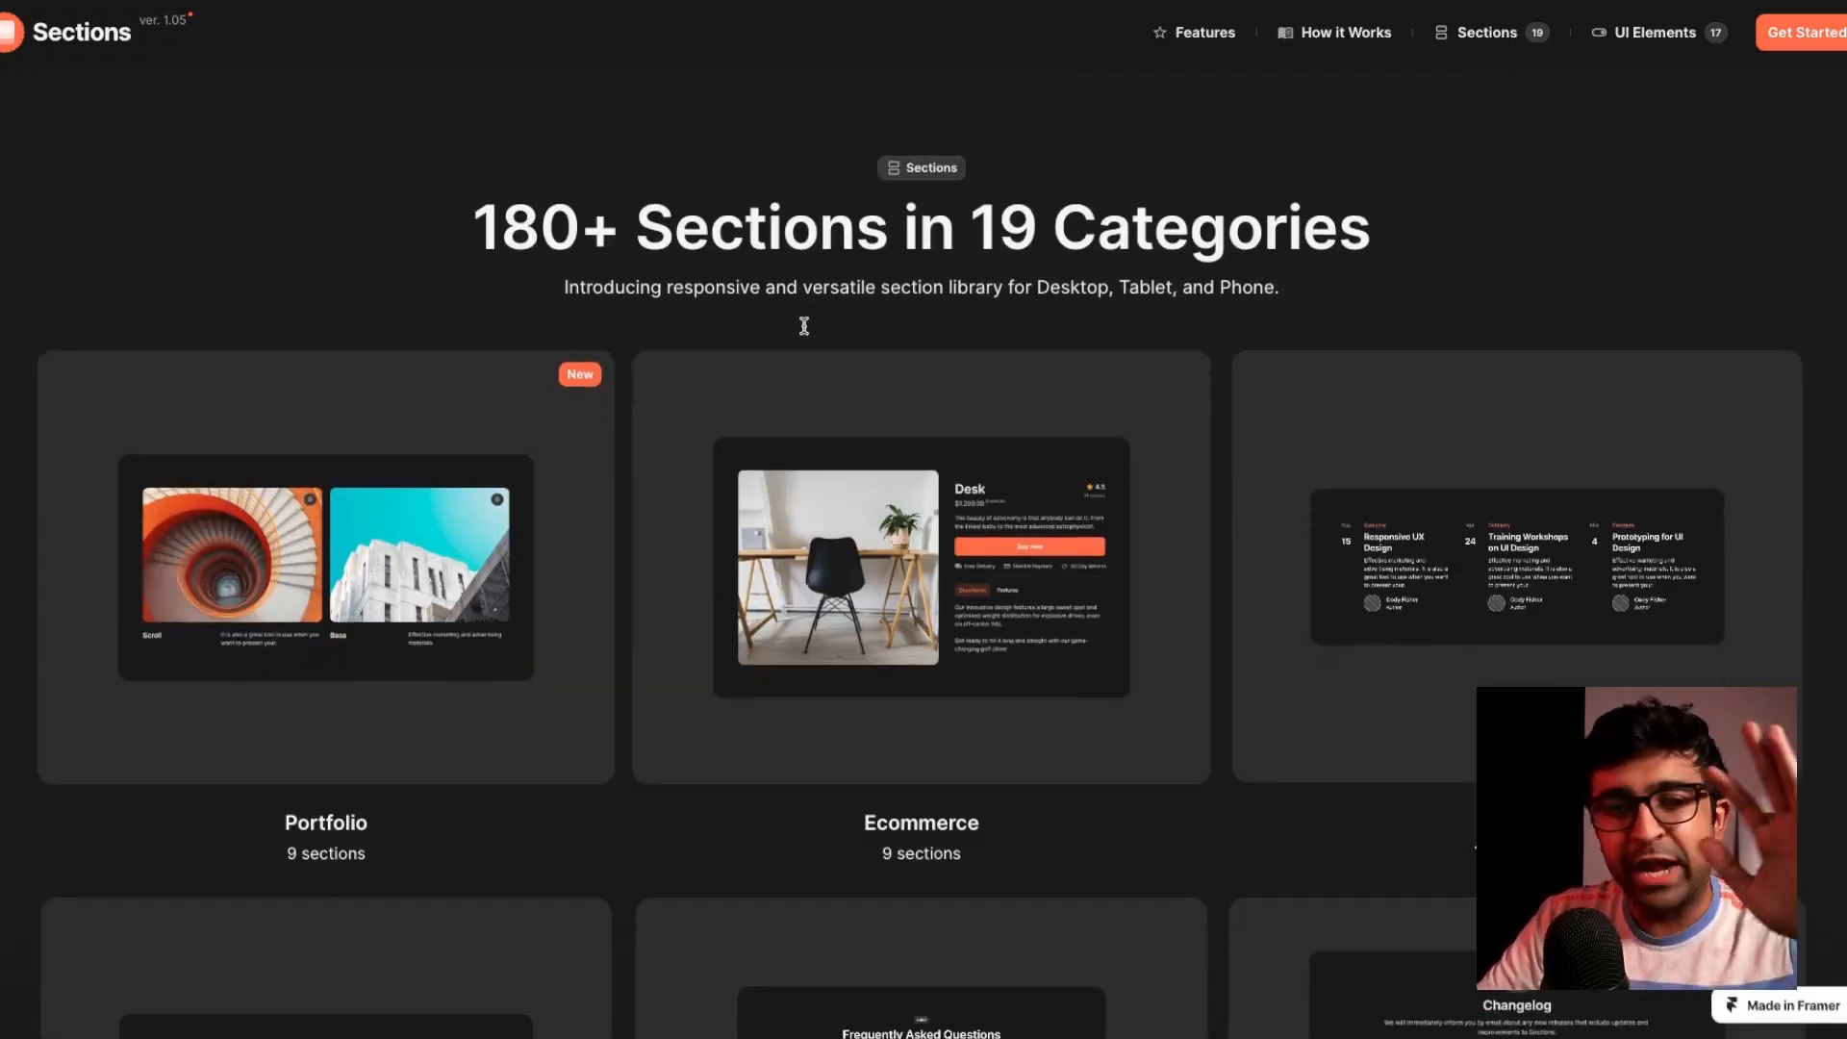
Scroll the category cards to reveal Blog, Content, FAQ and Changelog with section counts
scroll(down, 3)
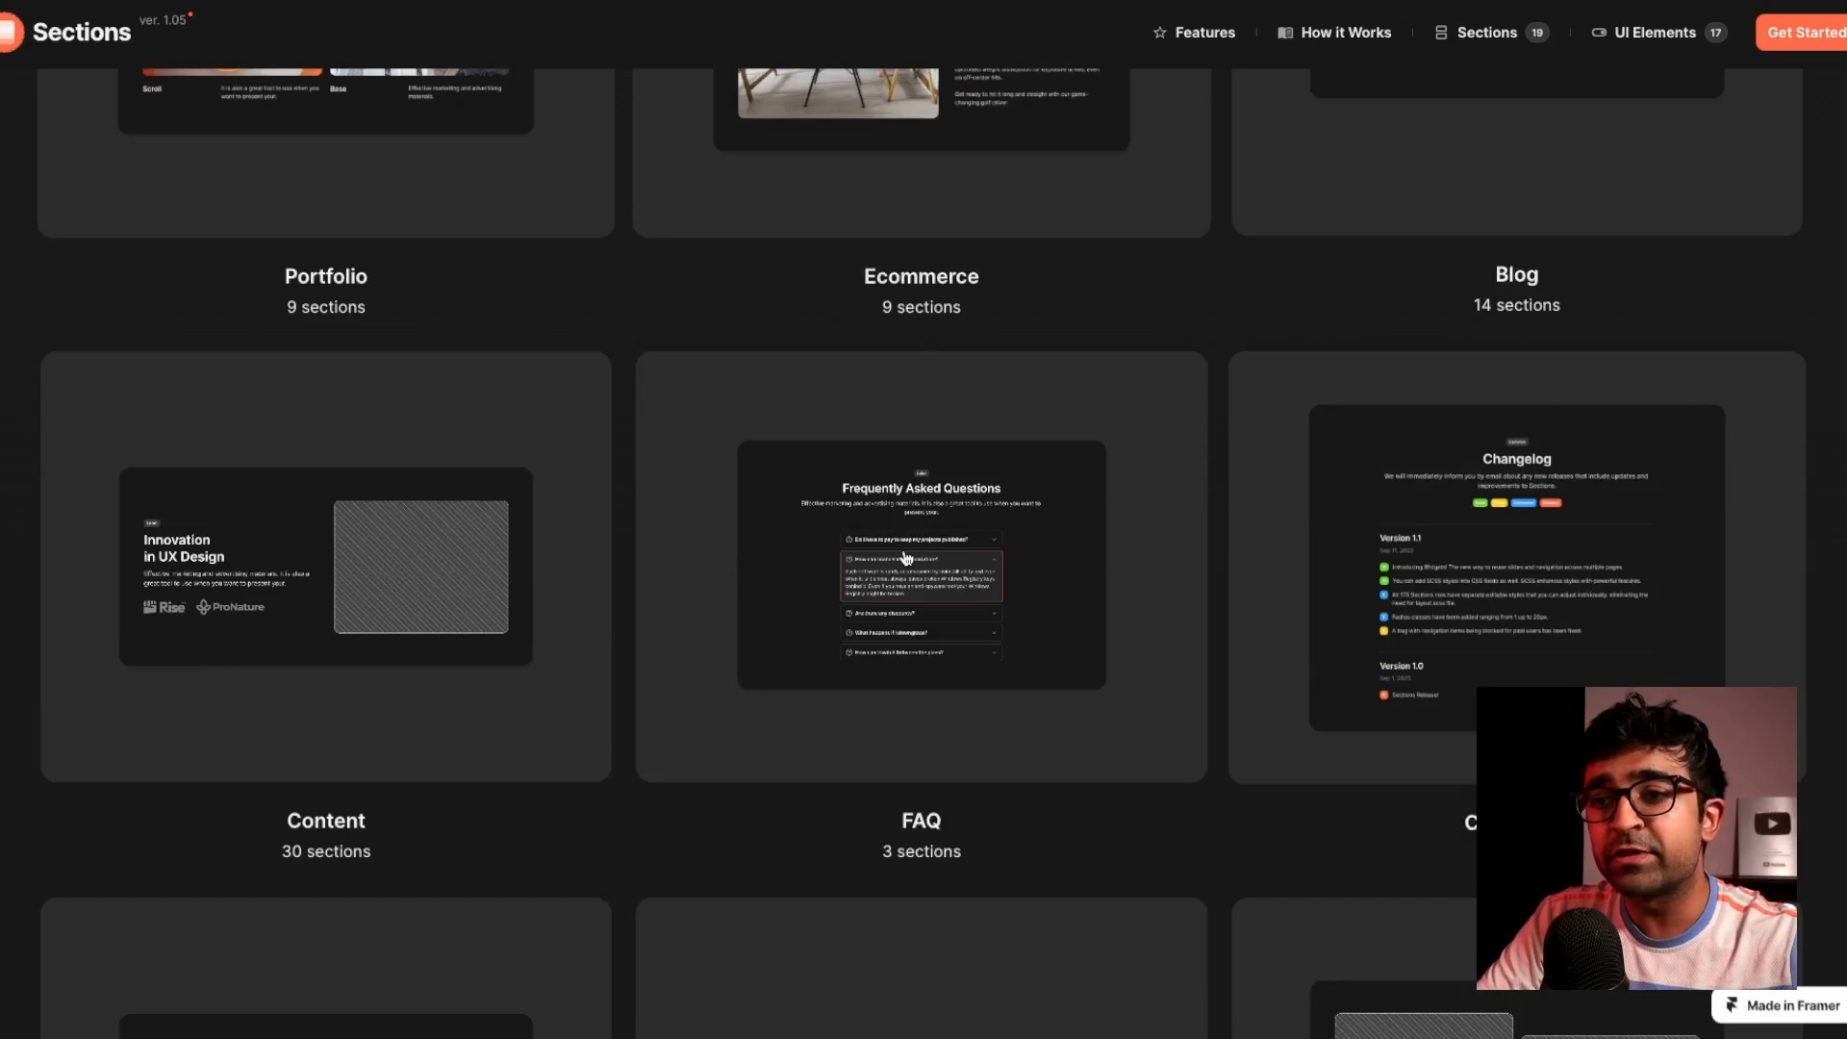
scroll(down, 3)
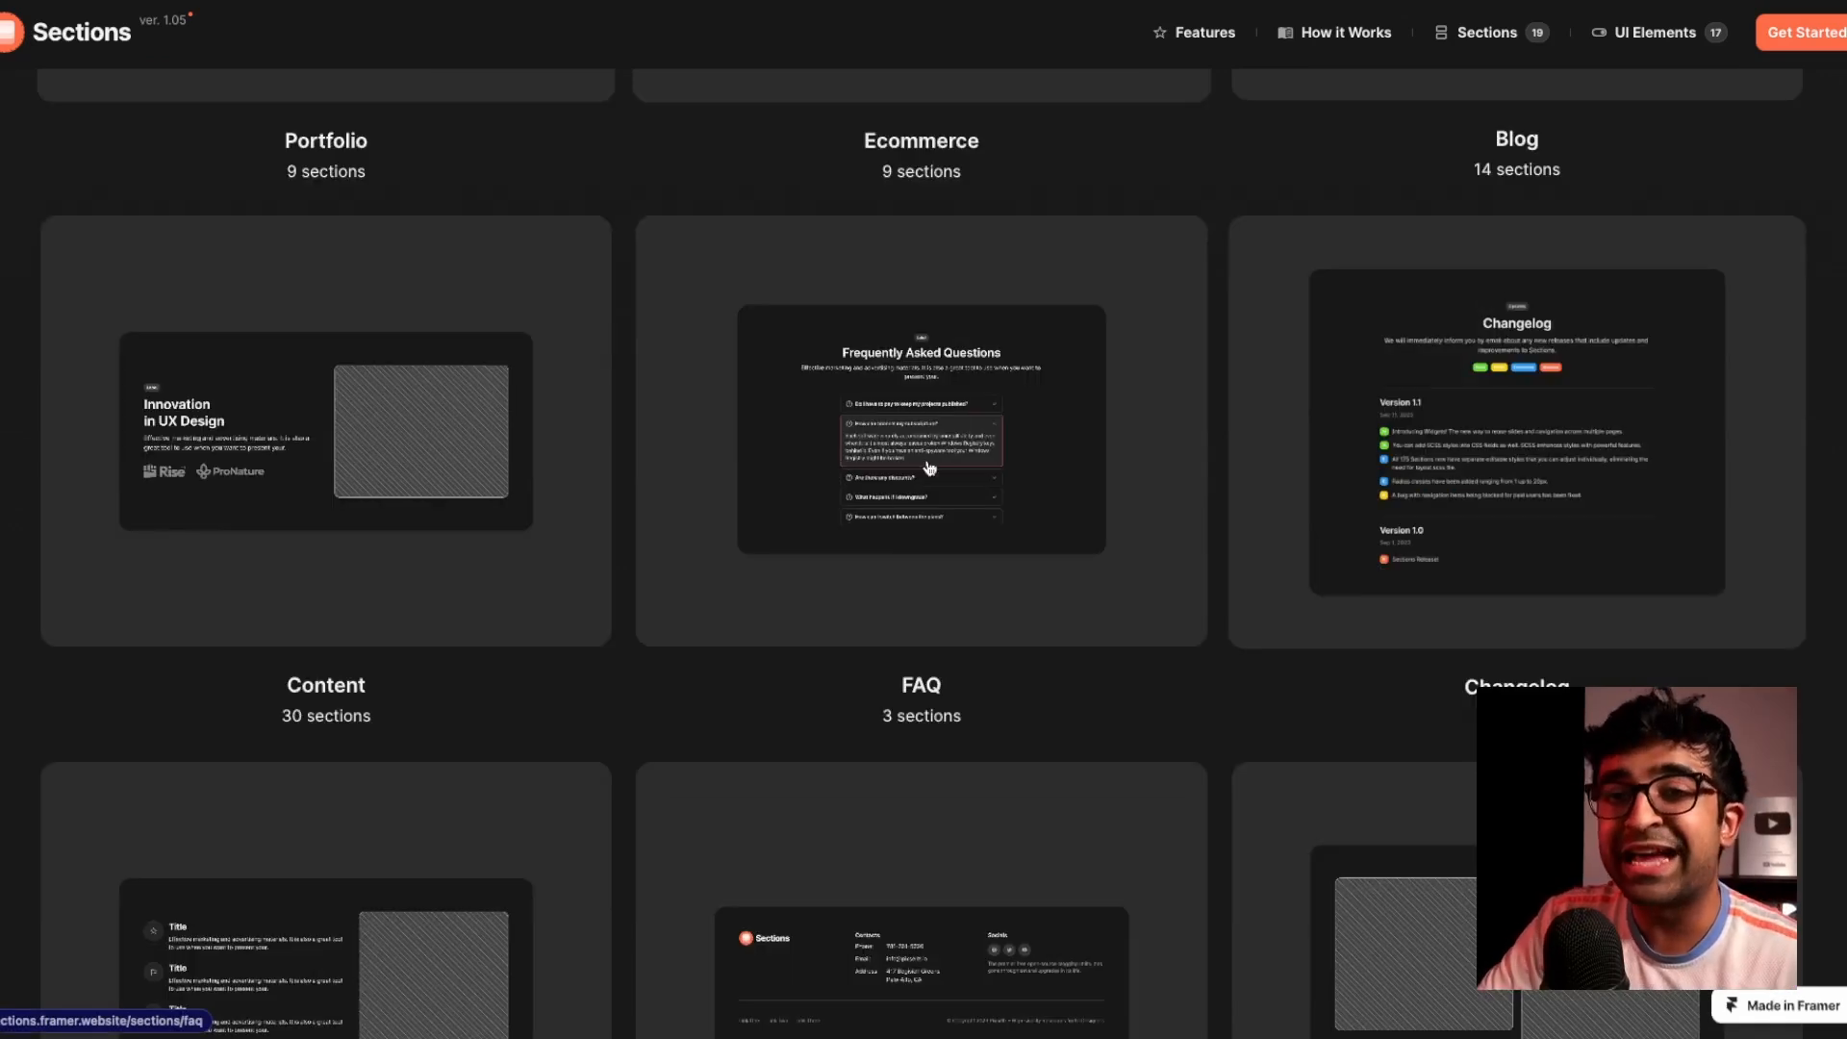
mouse_move(1014, 494)
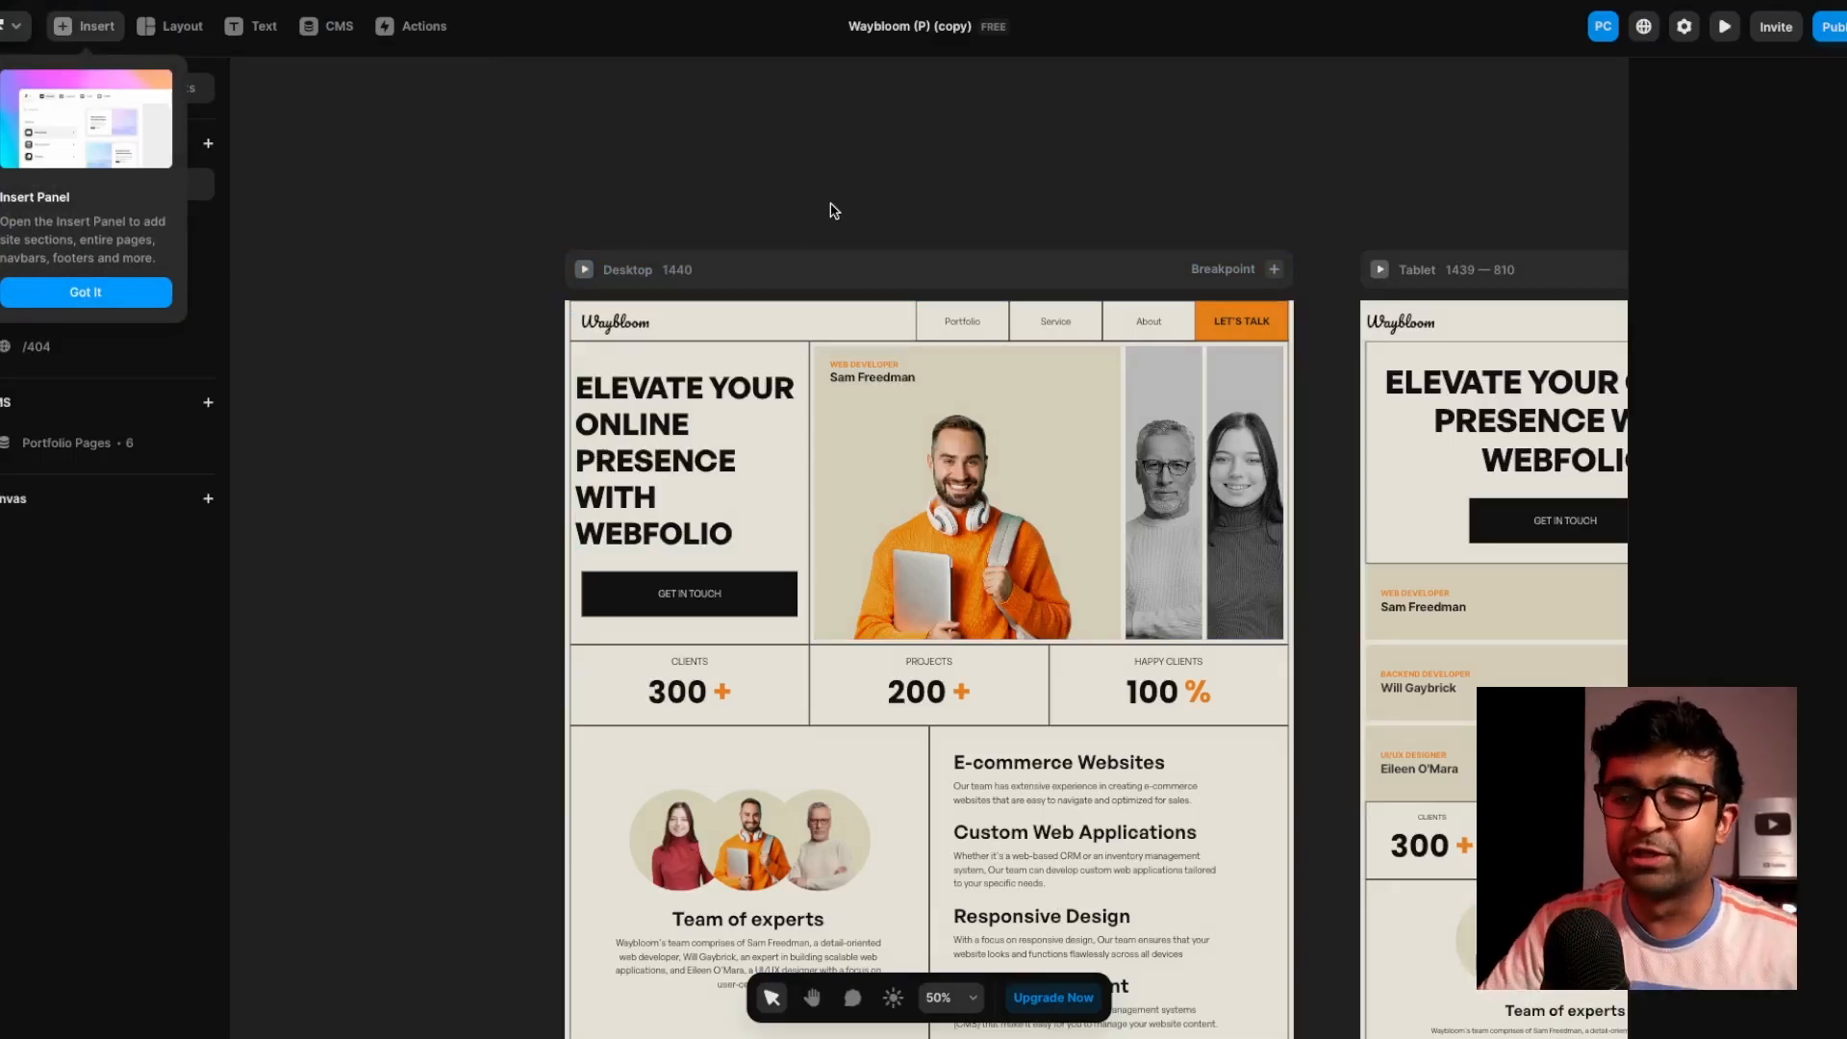
Dismiss the Insert Panel tip and live-preview the Waybloom home page
click(84, 293)
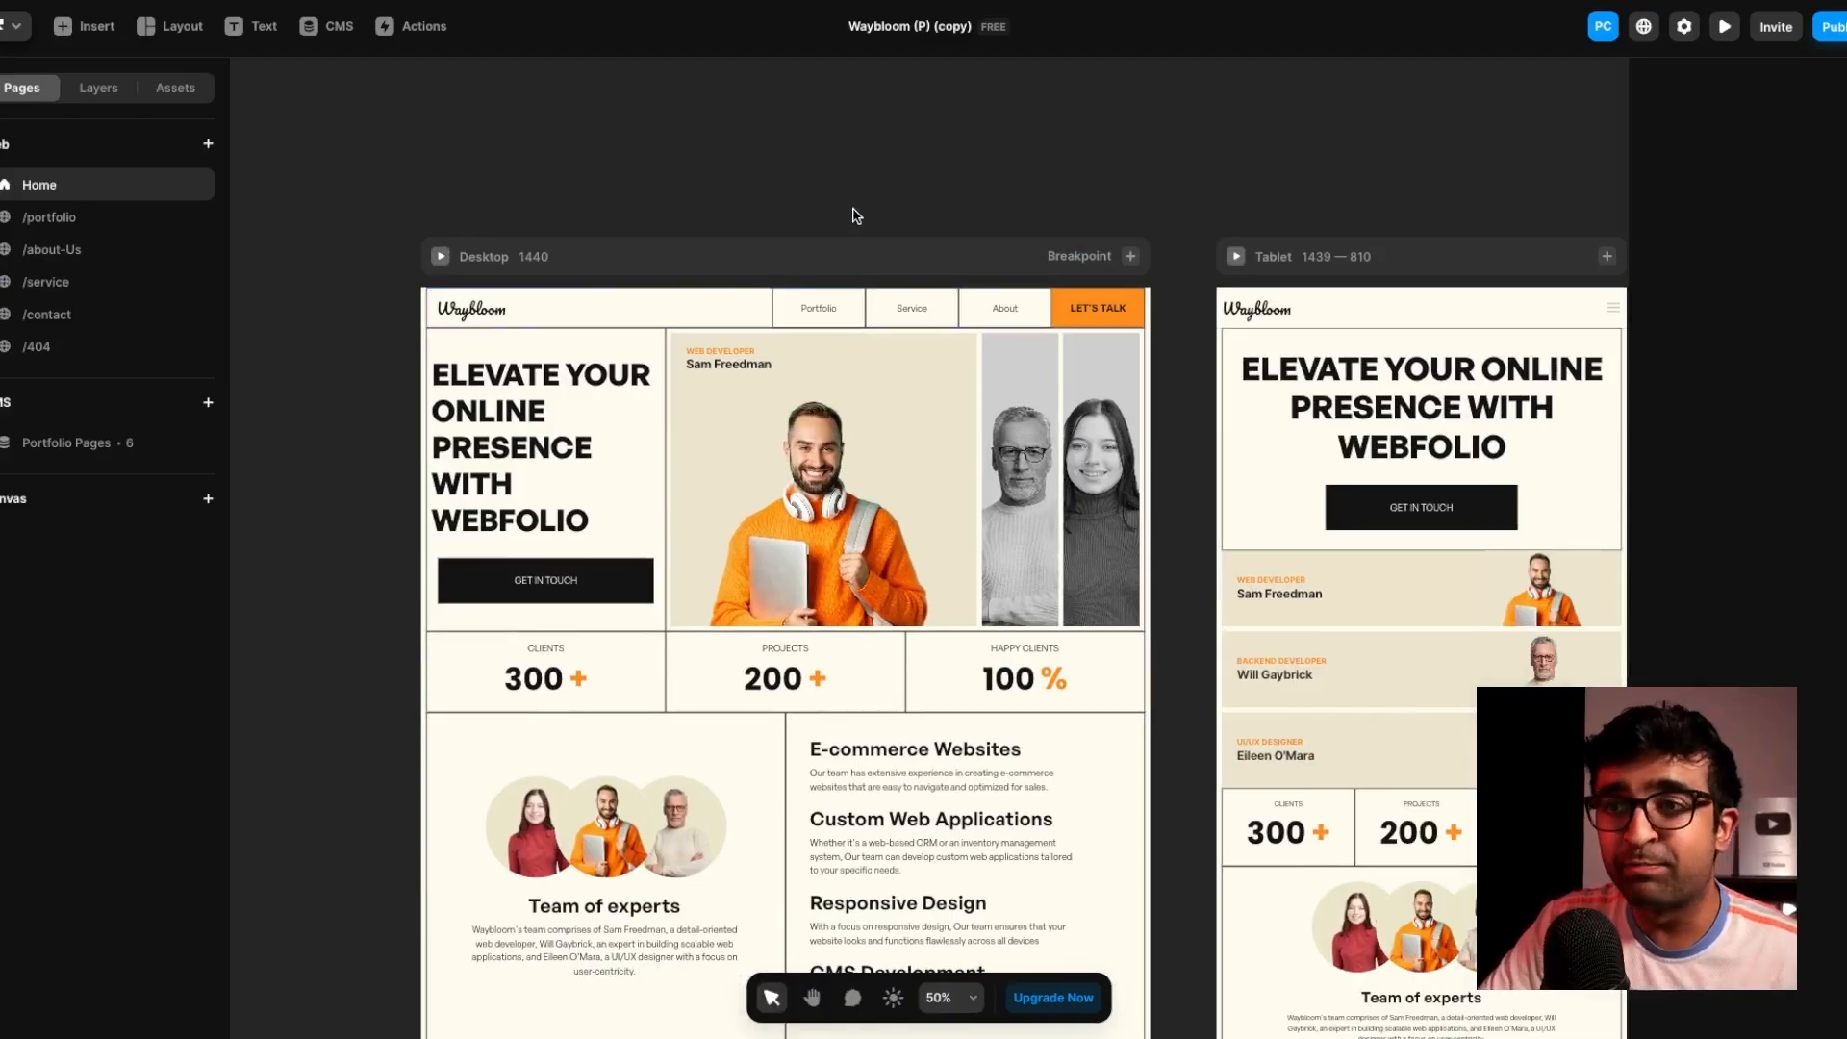
click(1724, 26)
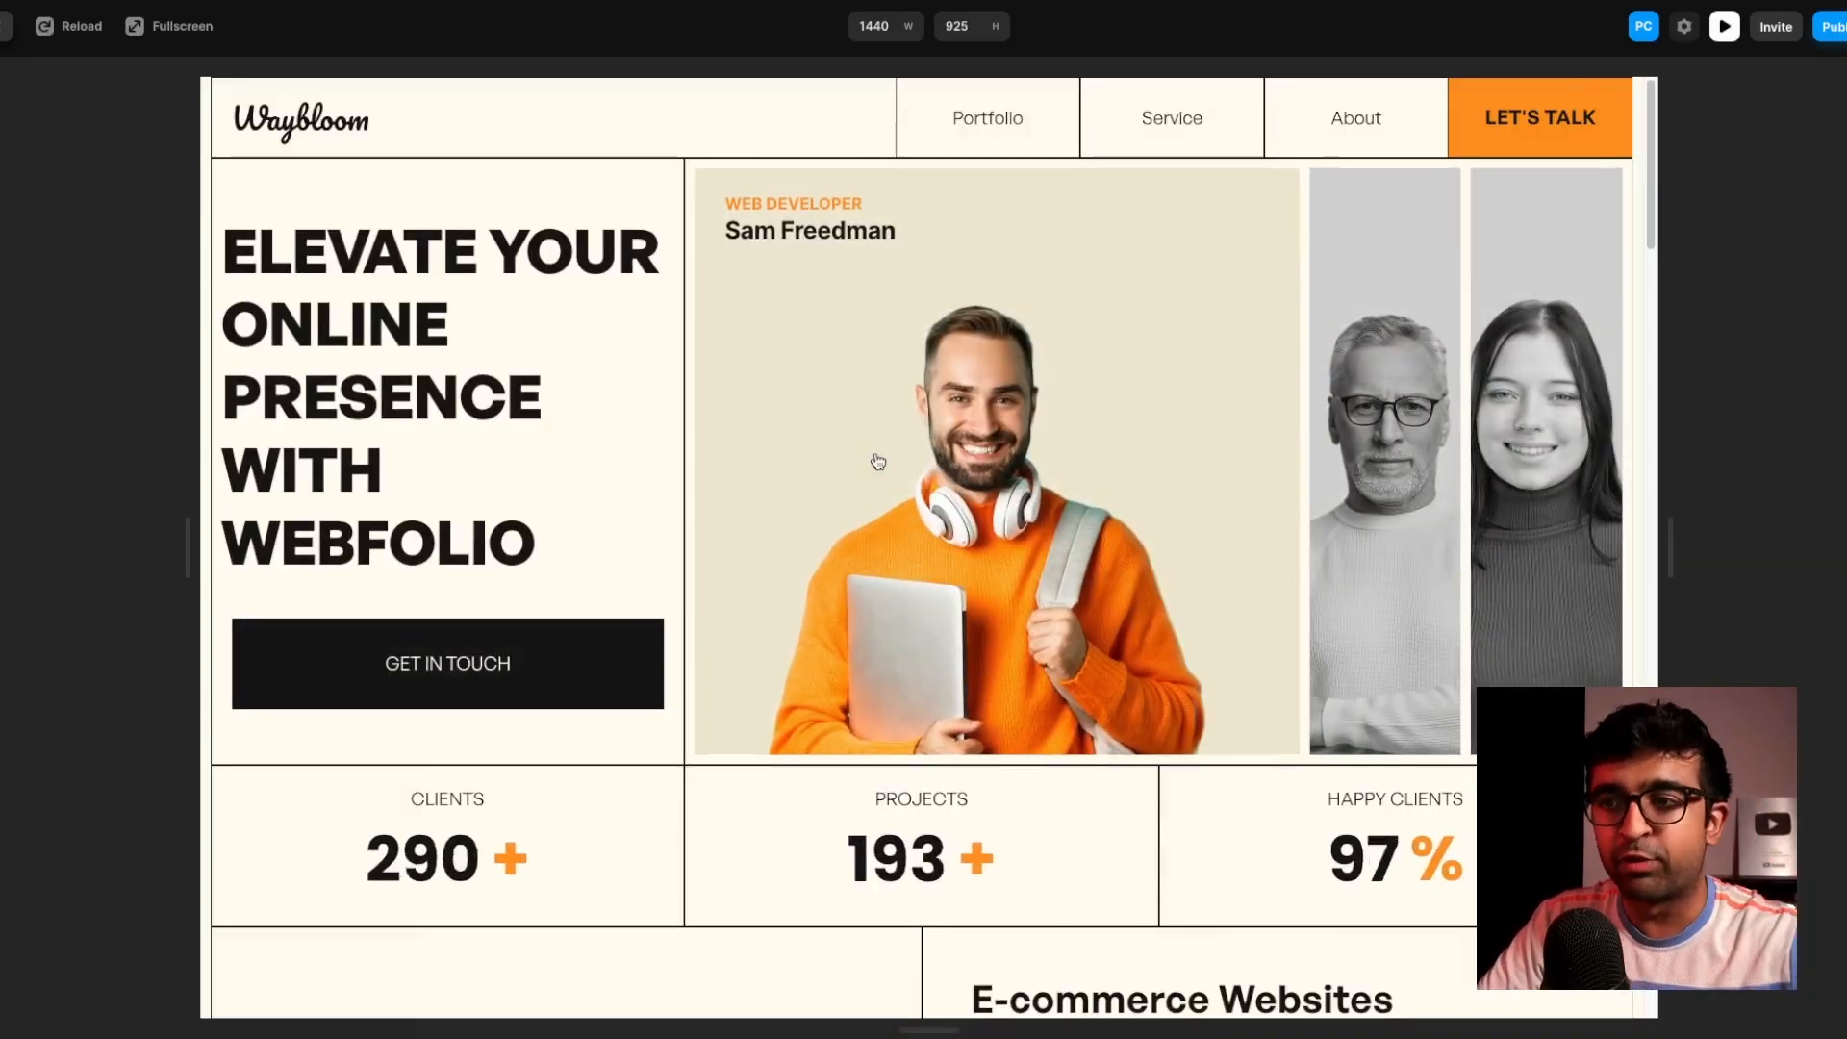
scroll(down, 3)
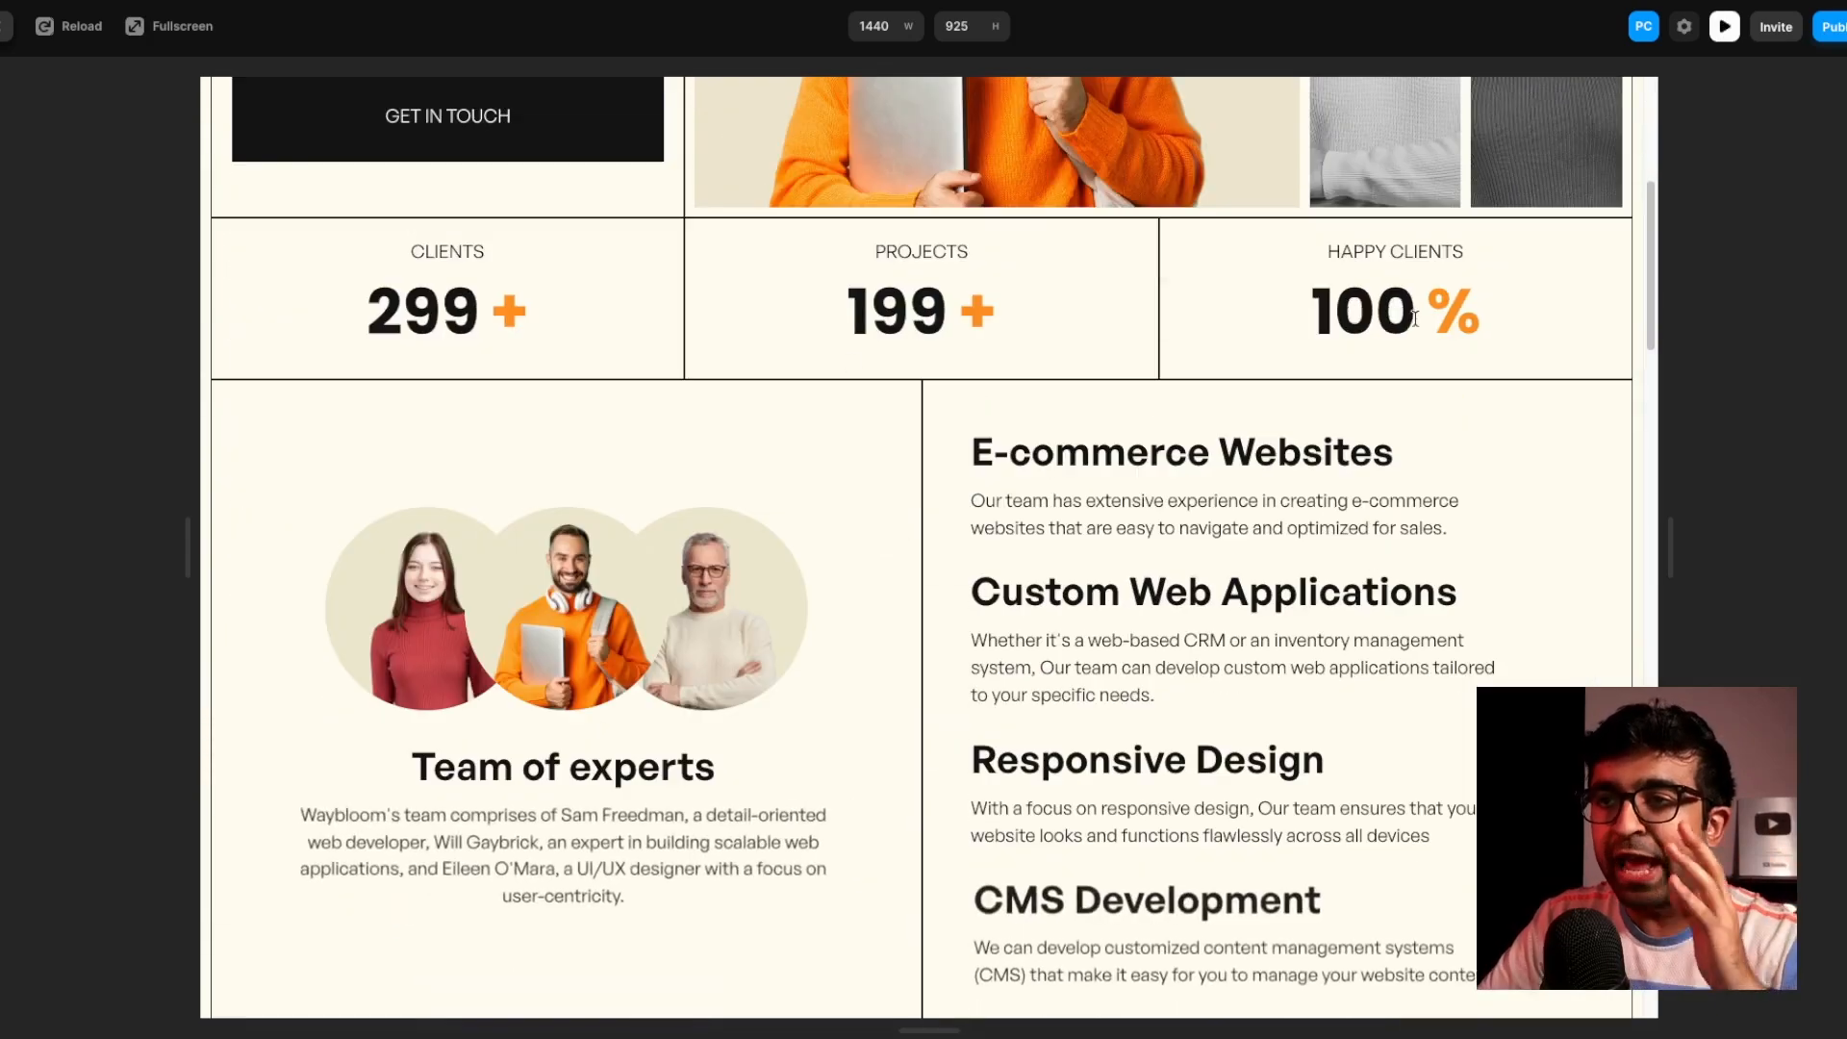
scroll(down, 3)
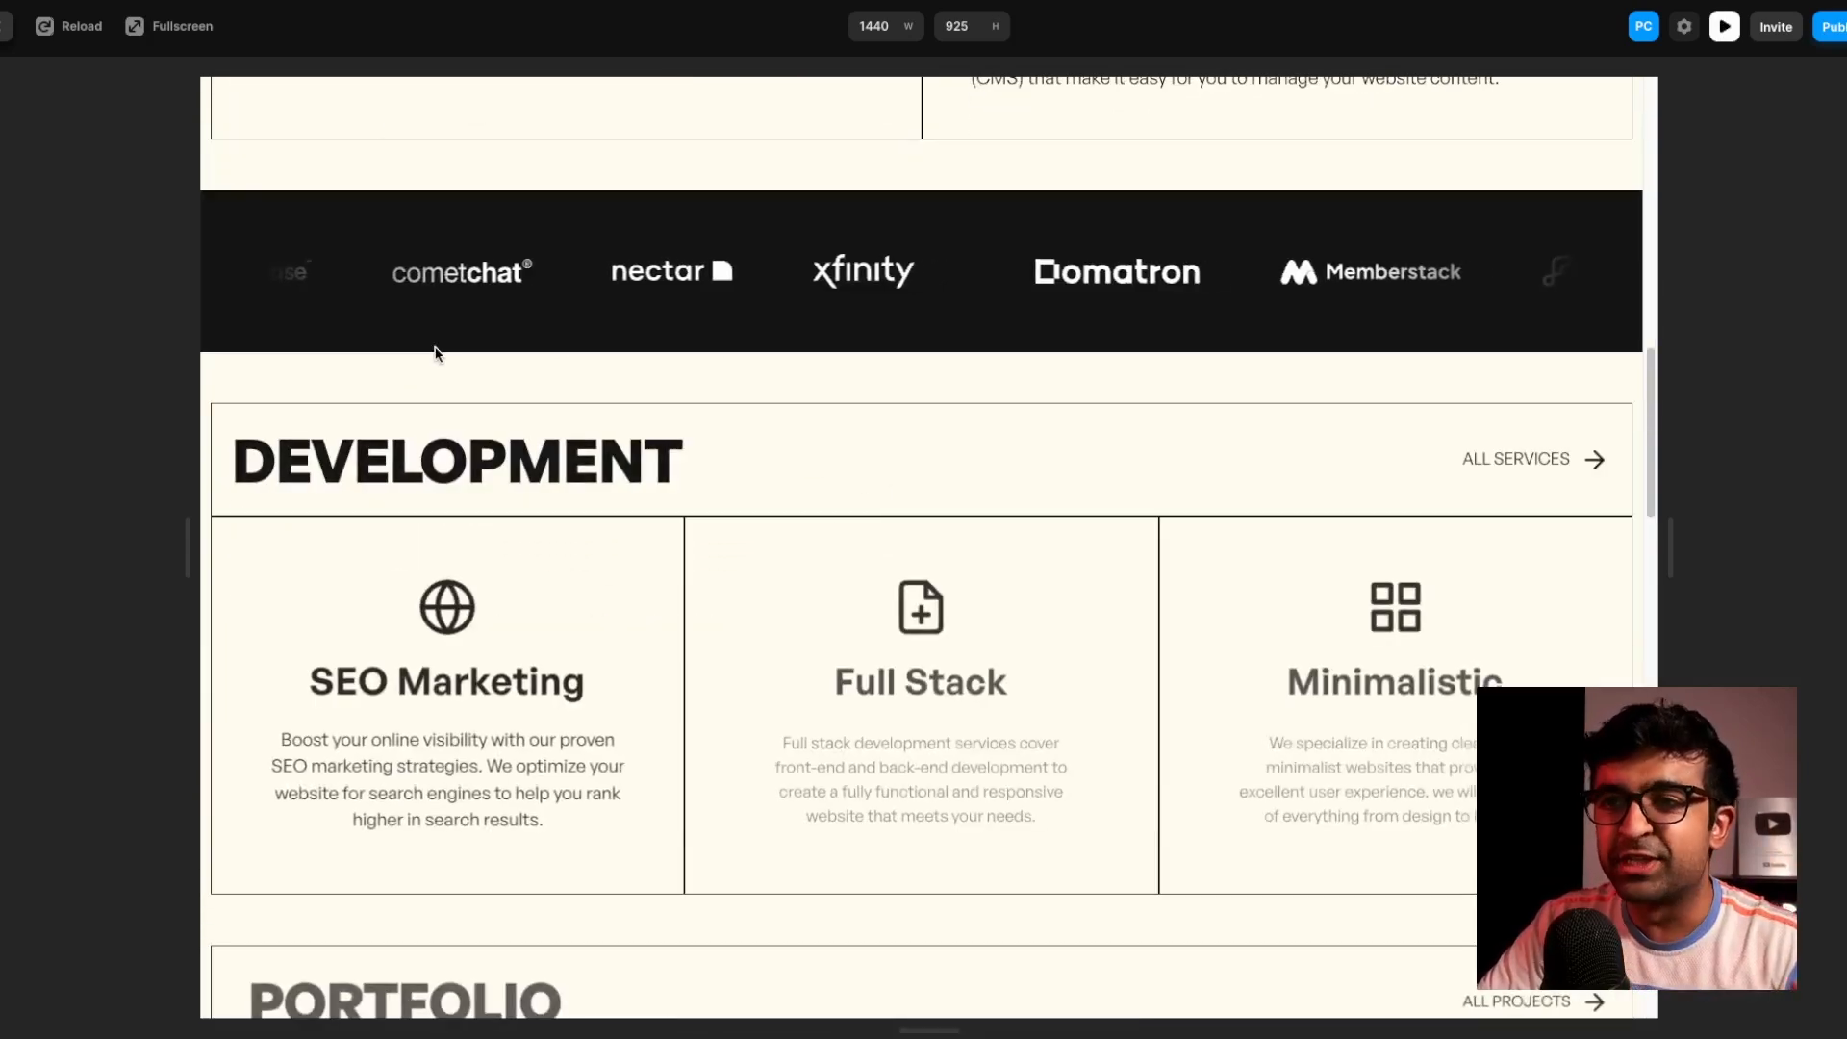
scroll(up, 3)
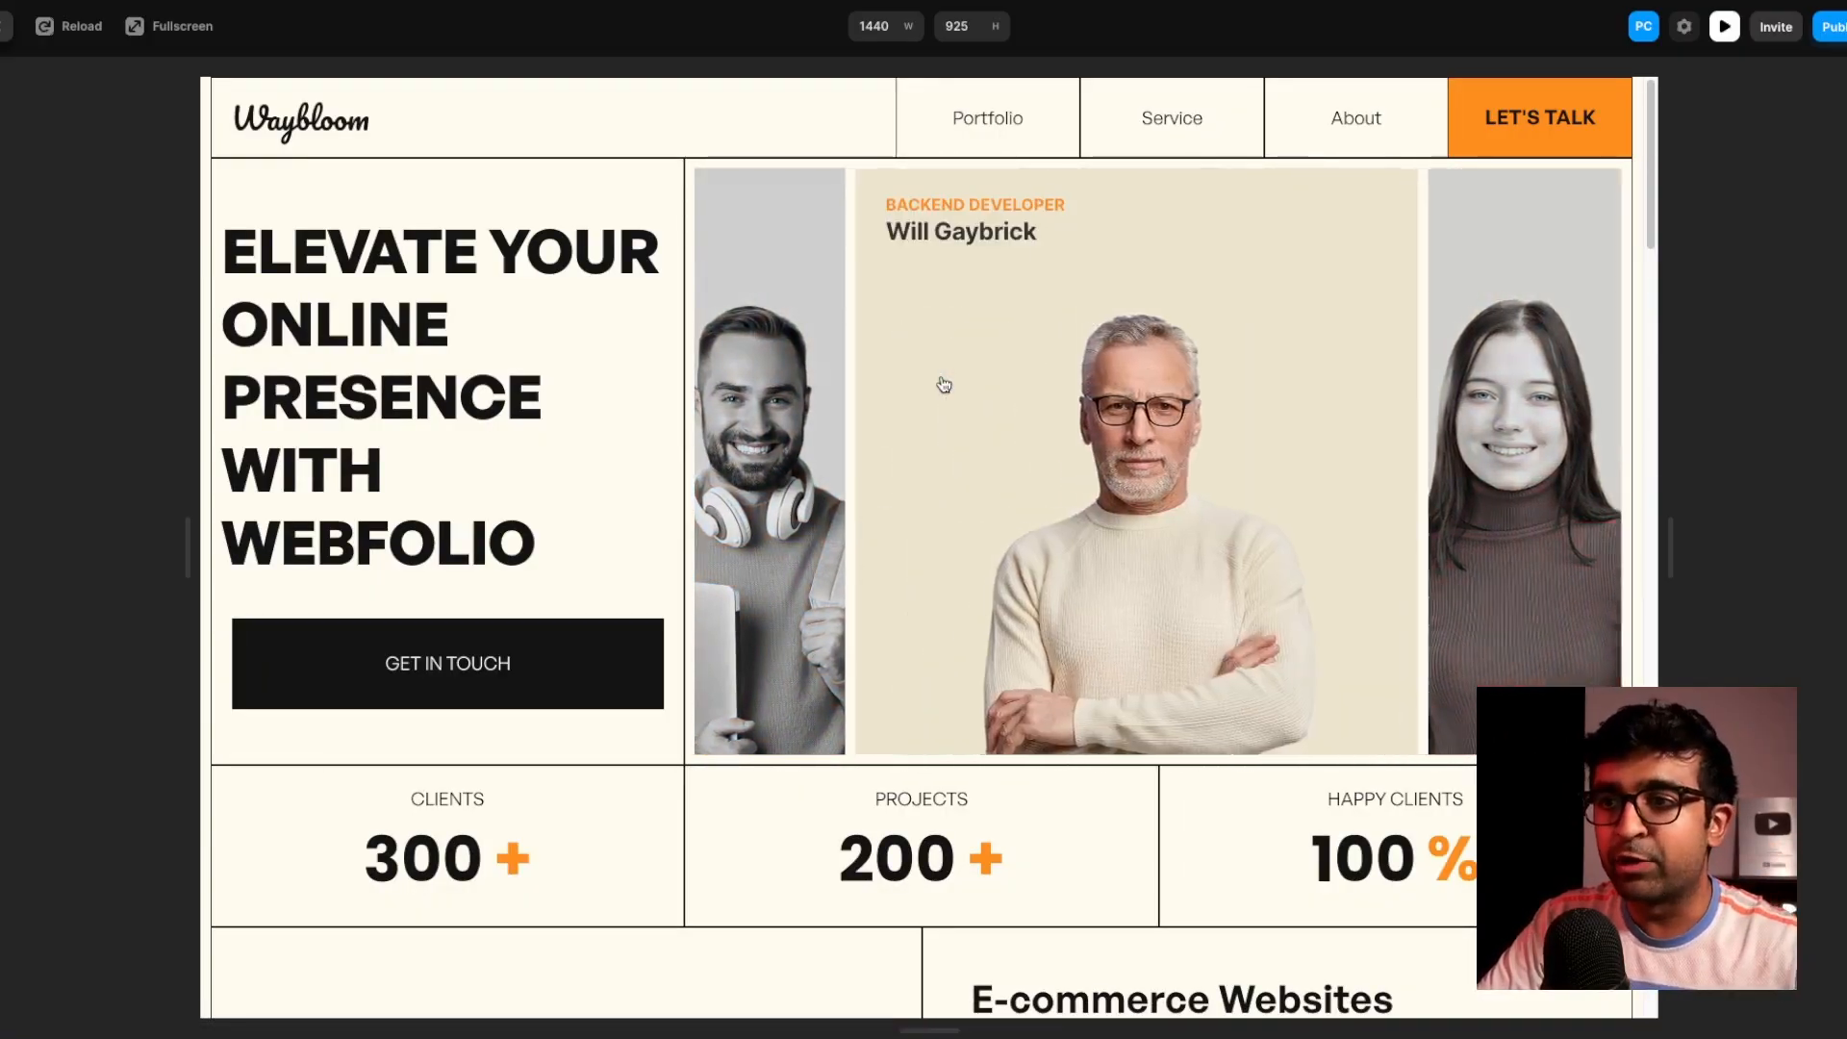
Visit the Waybloom site's Service team page and LET'S TALK contact page
click(986, 116)
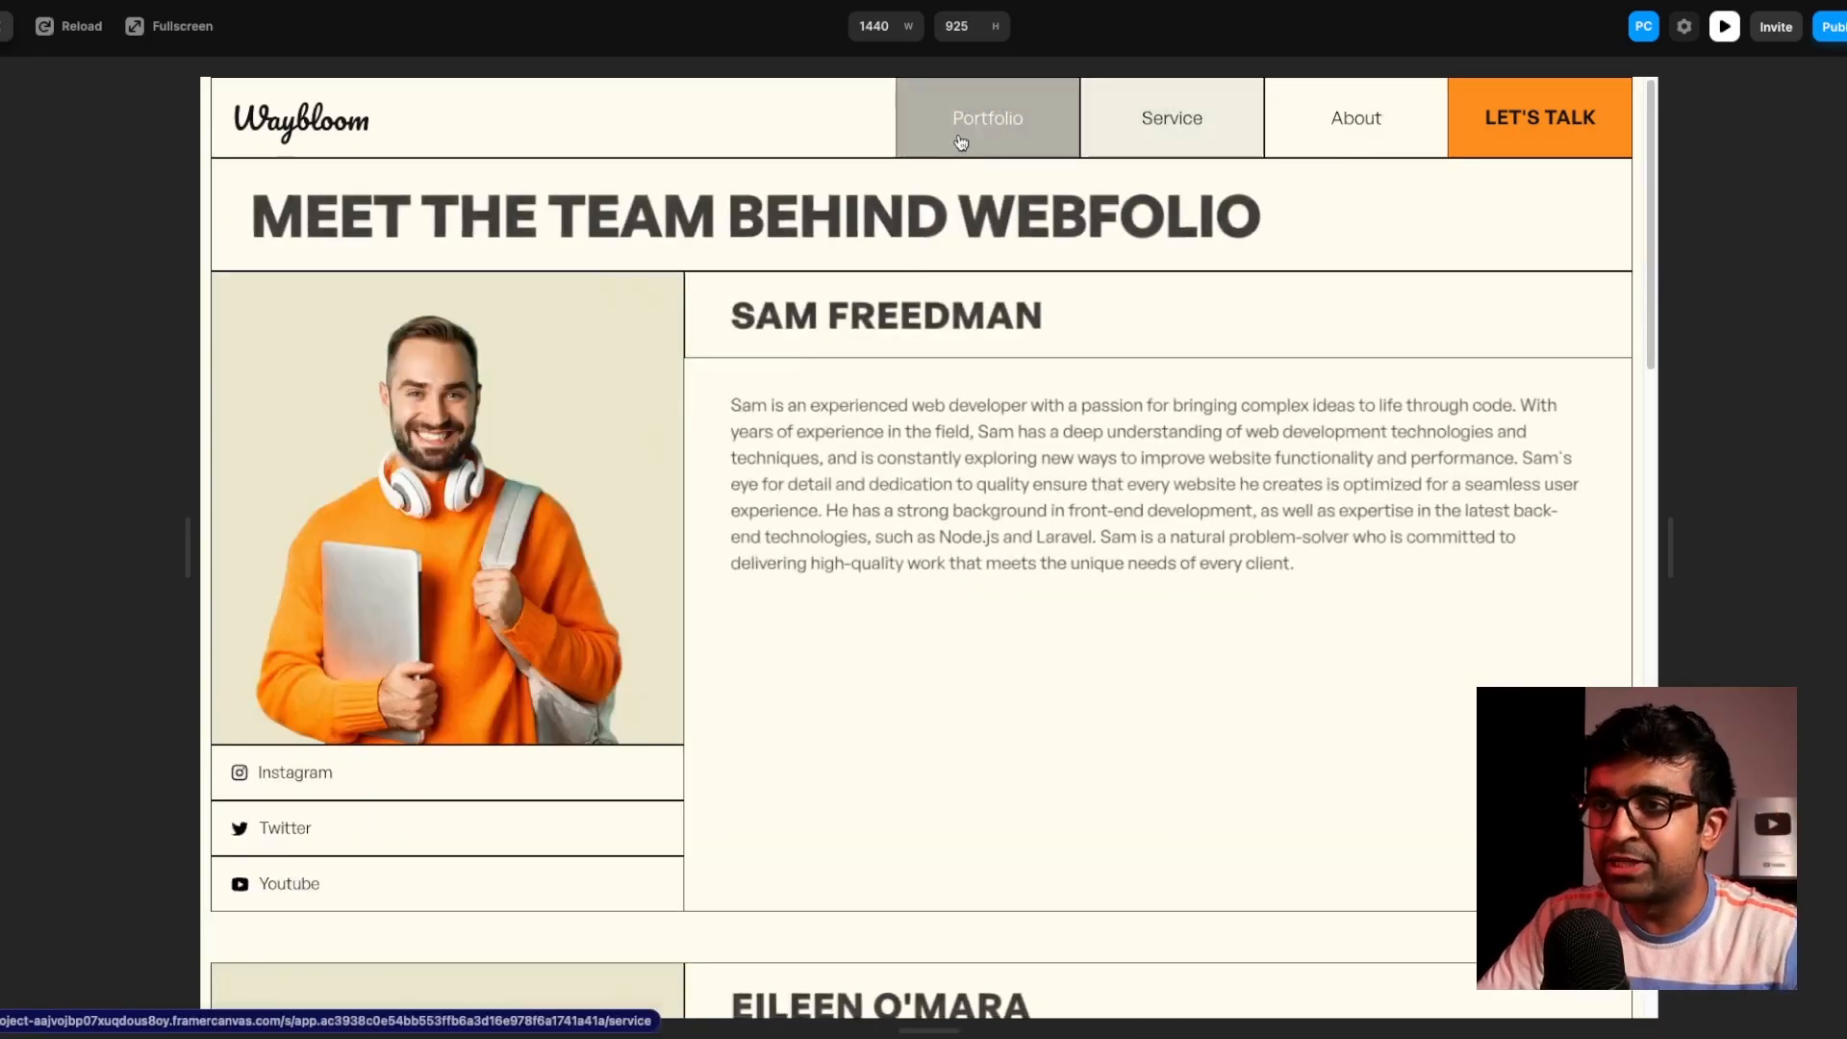
click(1538, 116)
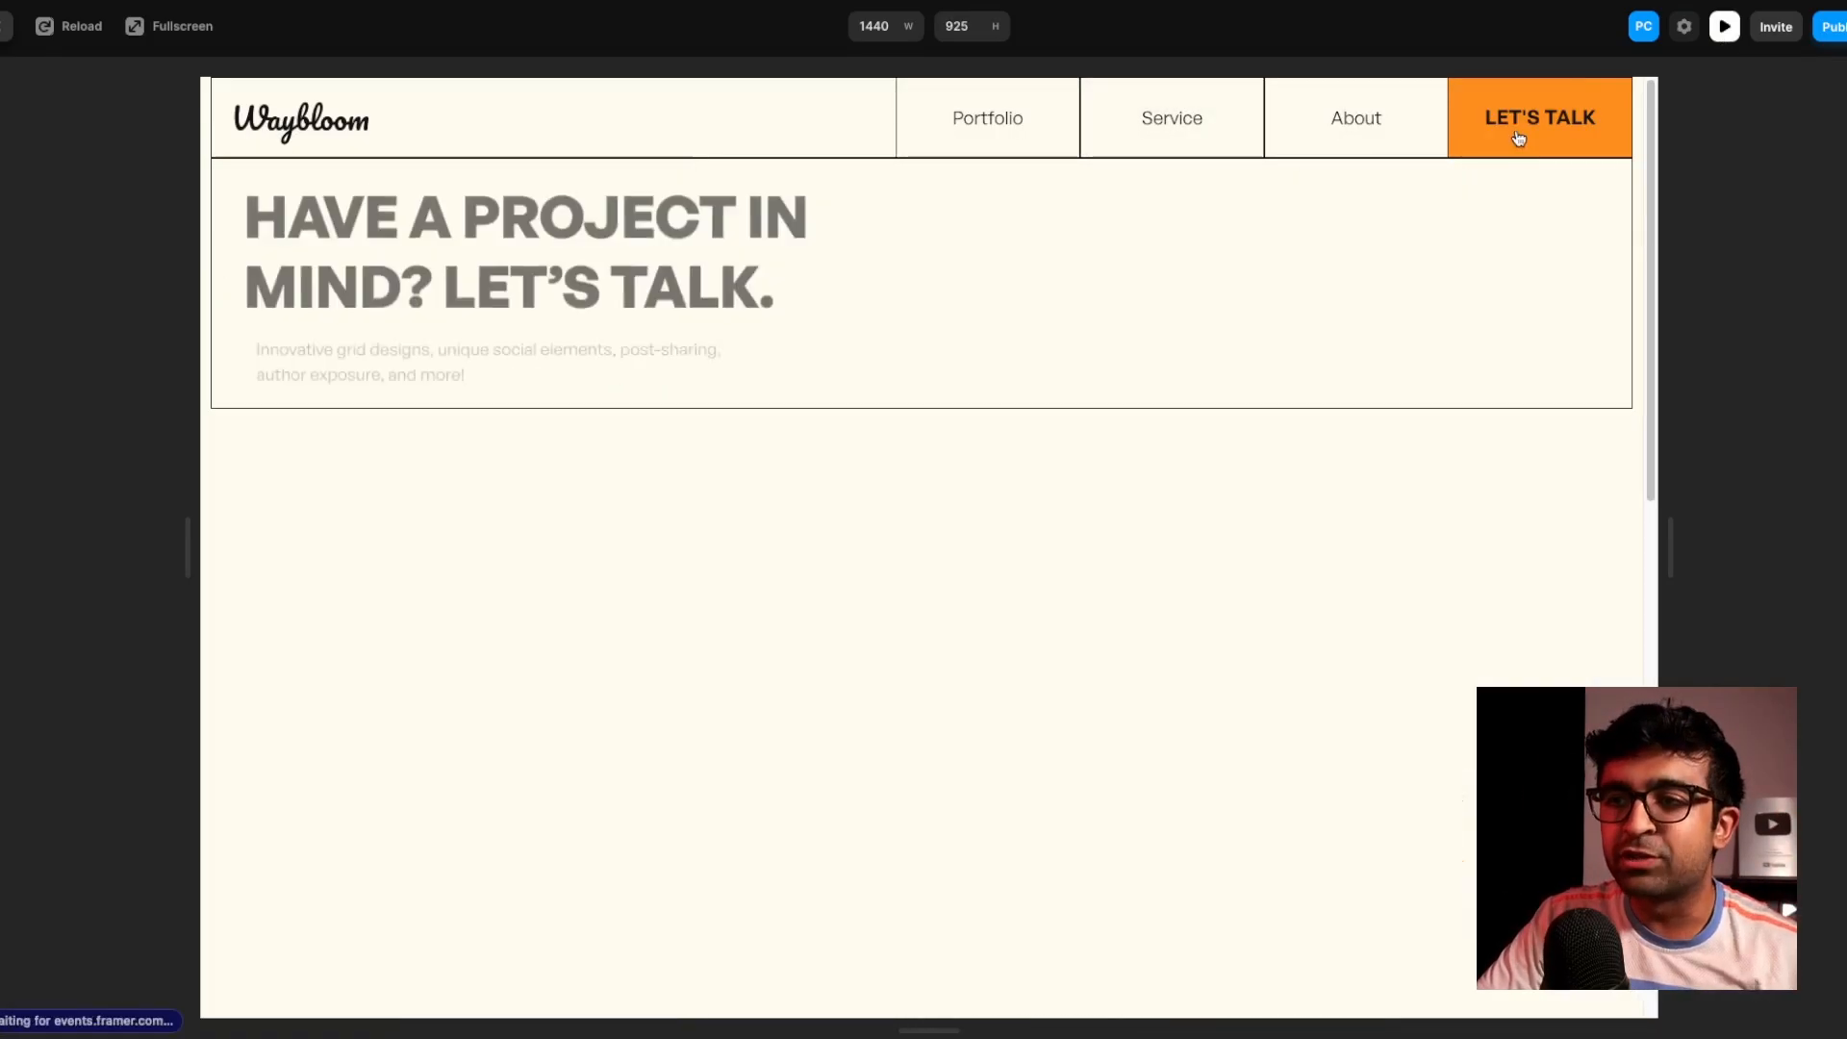
scroll(down, 3)
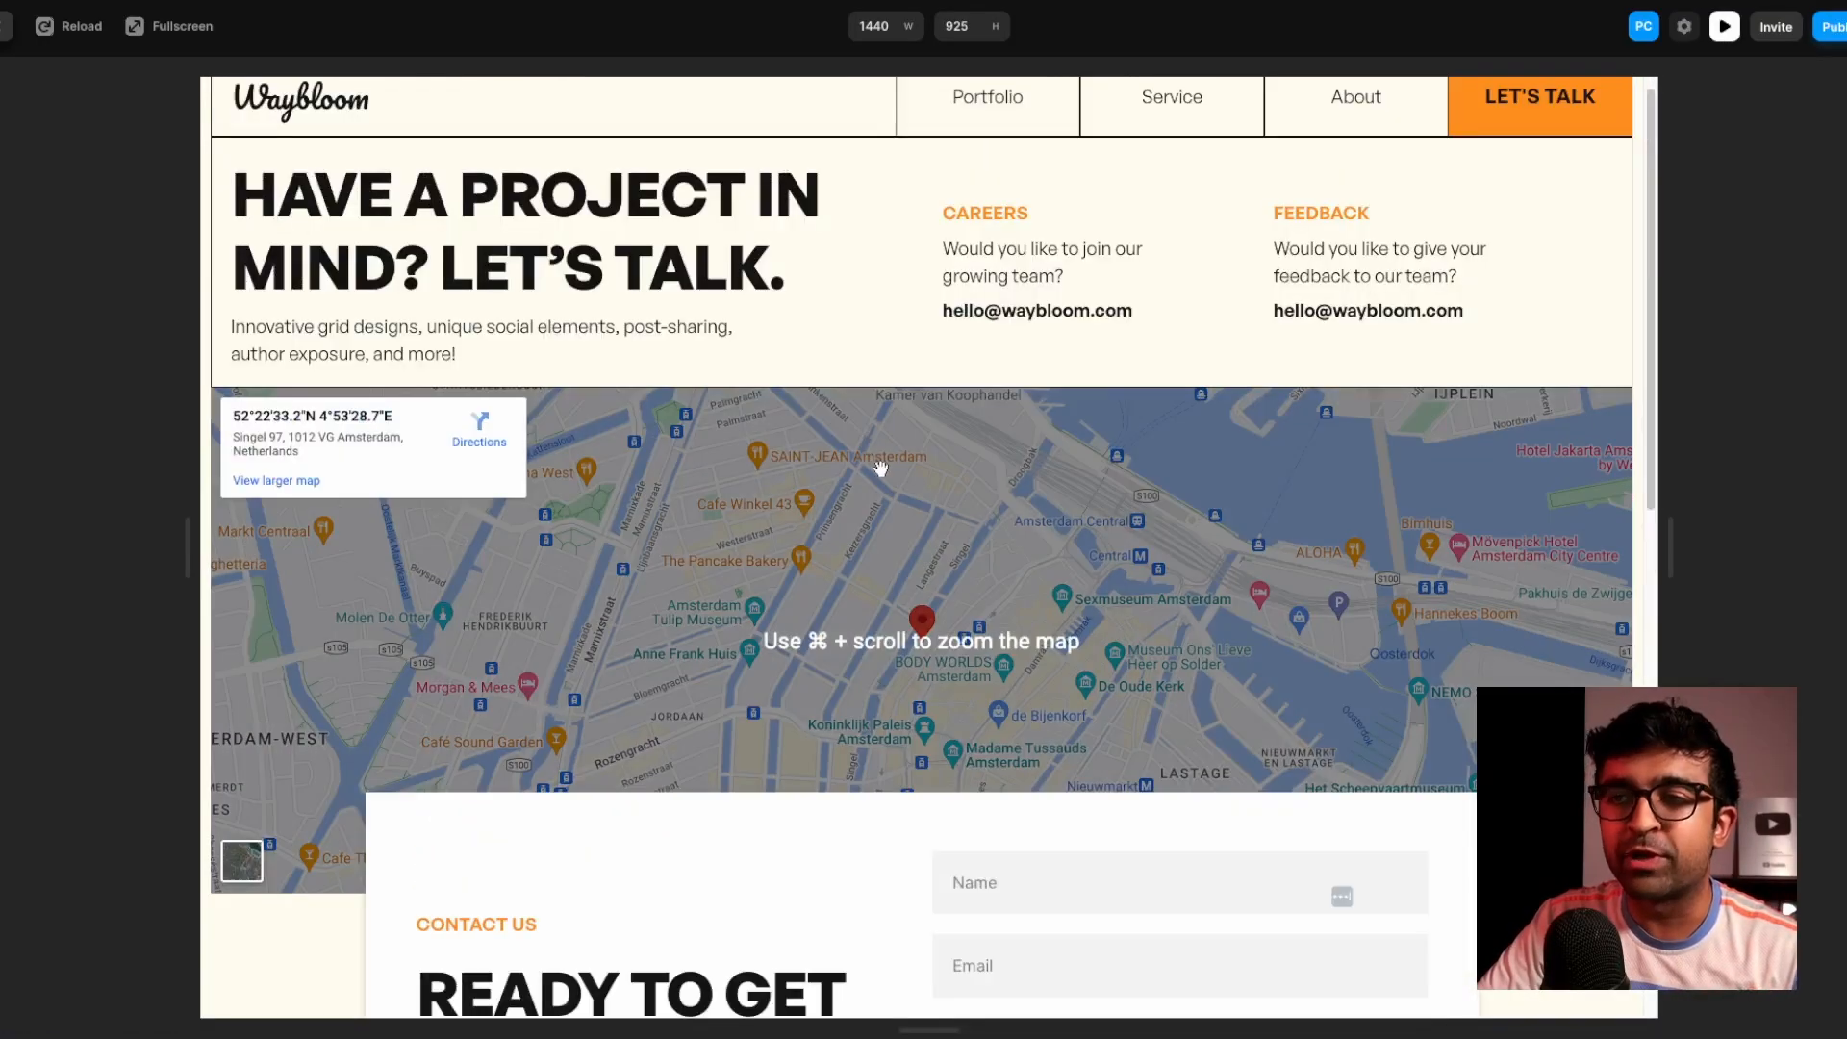
scroll(down, 3)
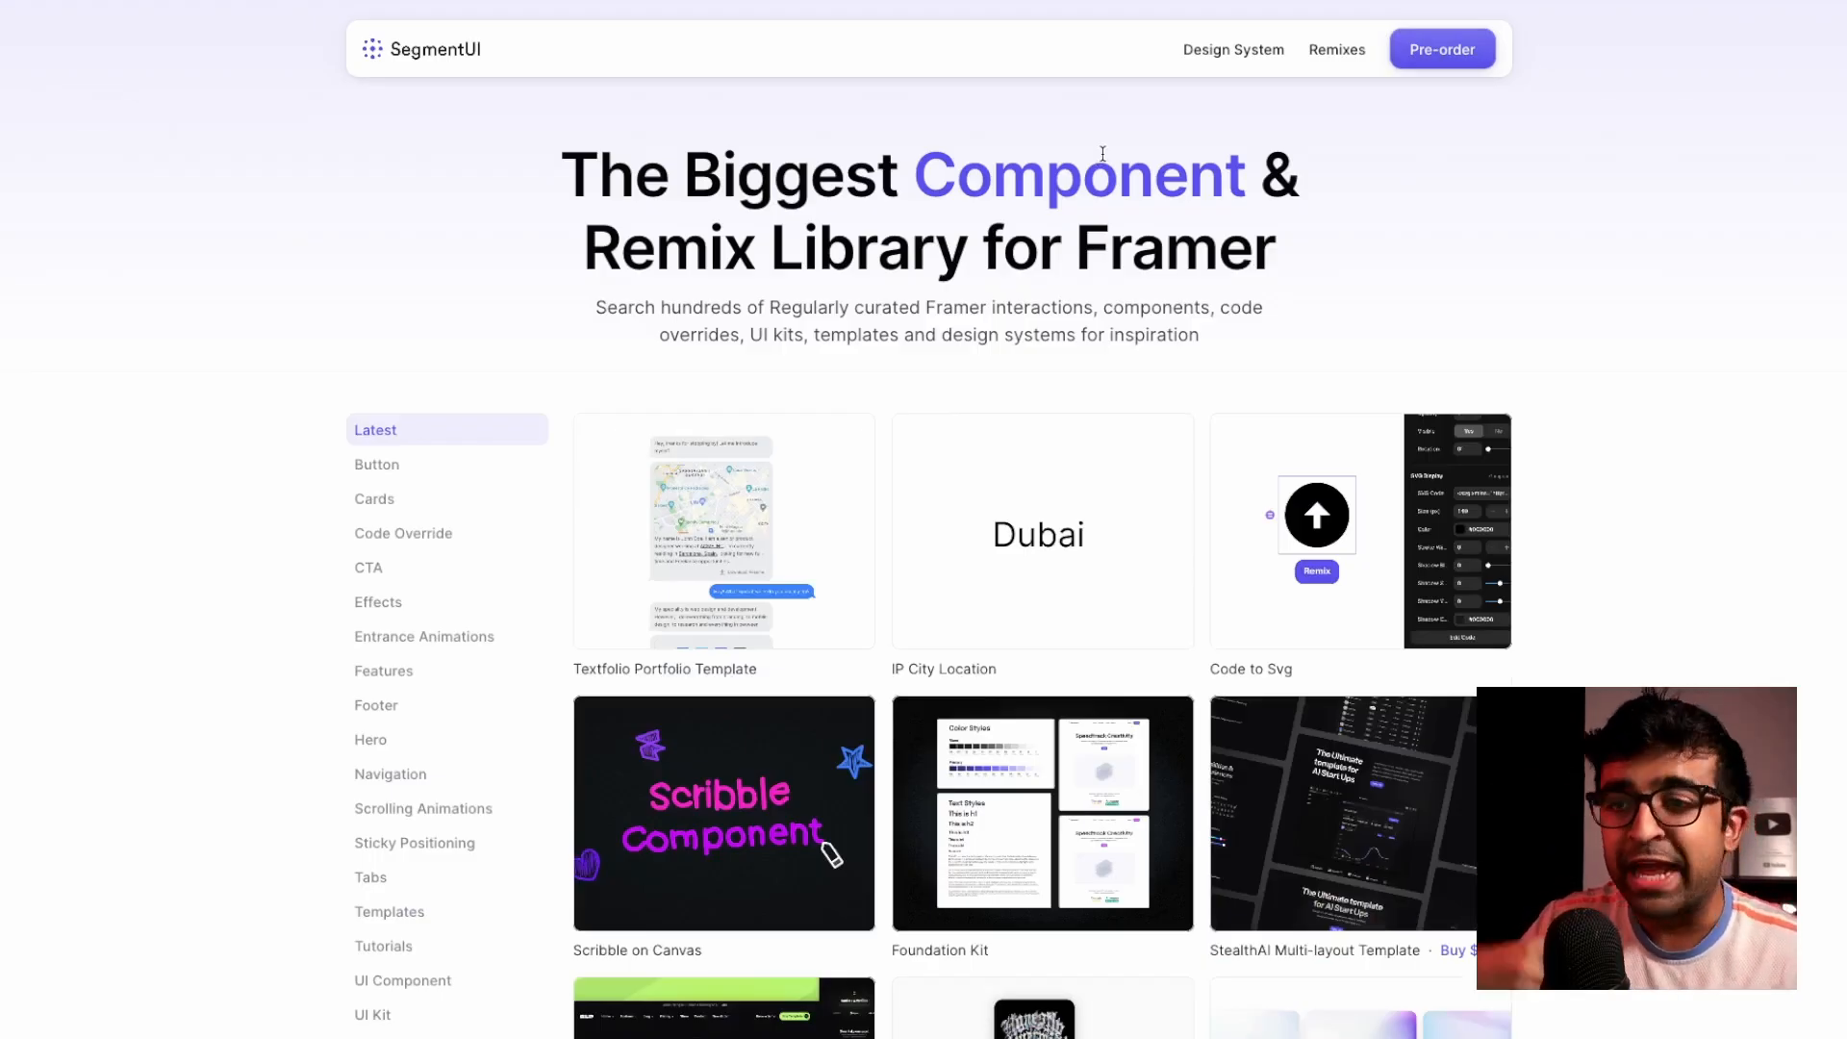
mouse_move(1007, 298)
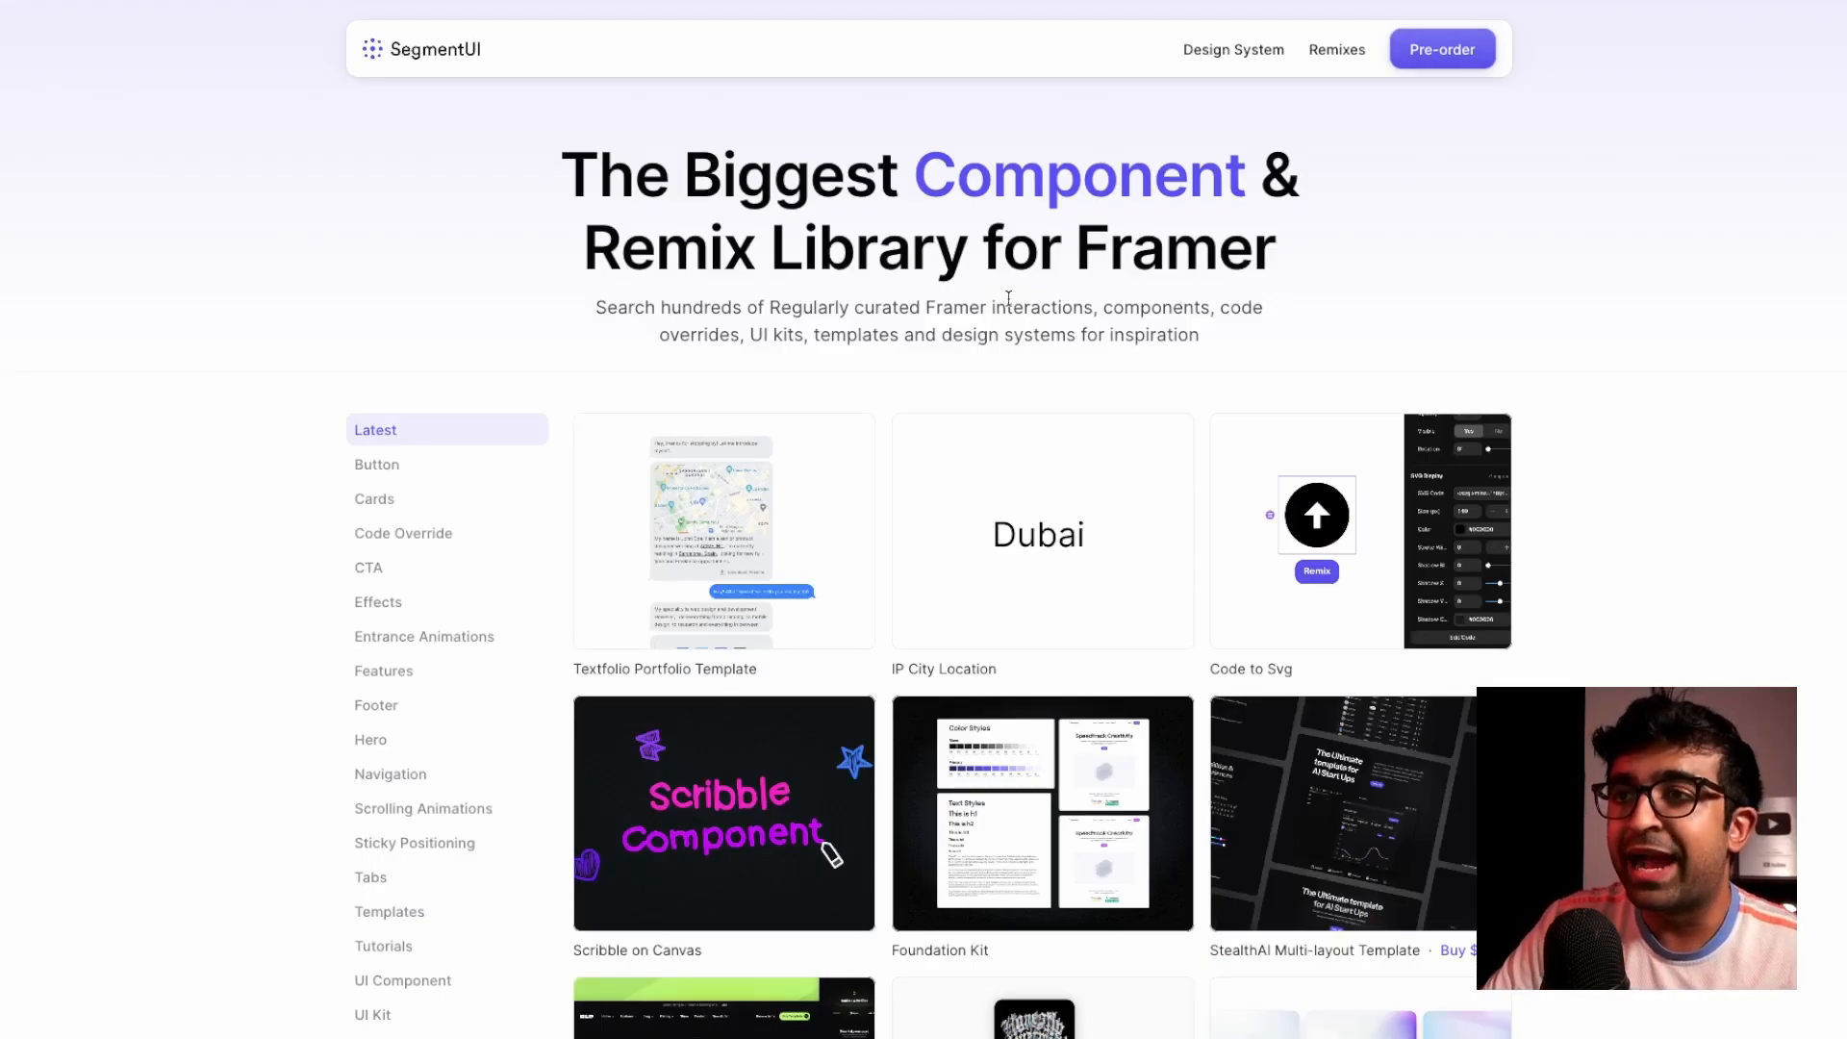
Scroll through SegmentUI's Latest grid of Framer components and remixes
scroll(down, 3)
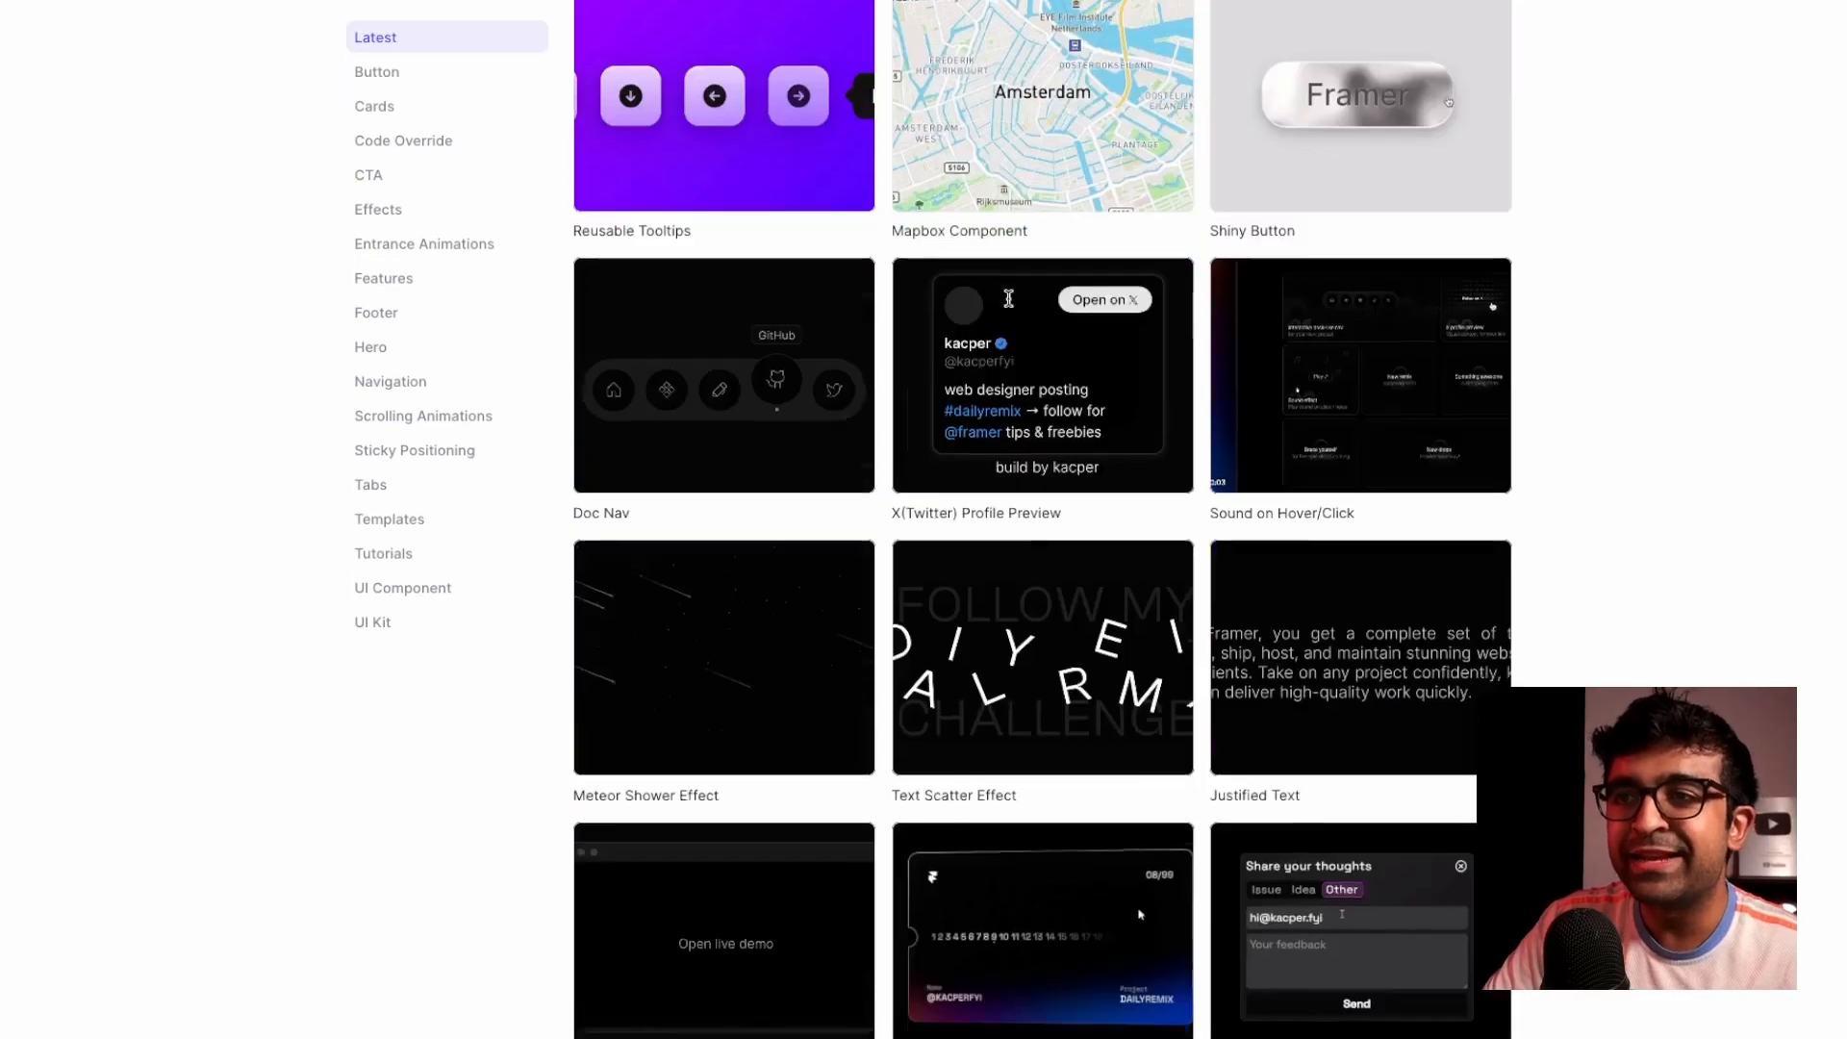
scroll(down, 3)
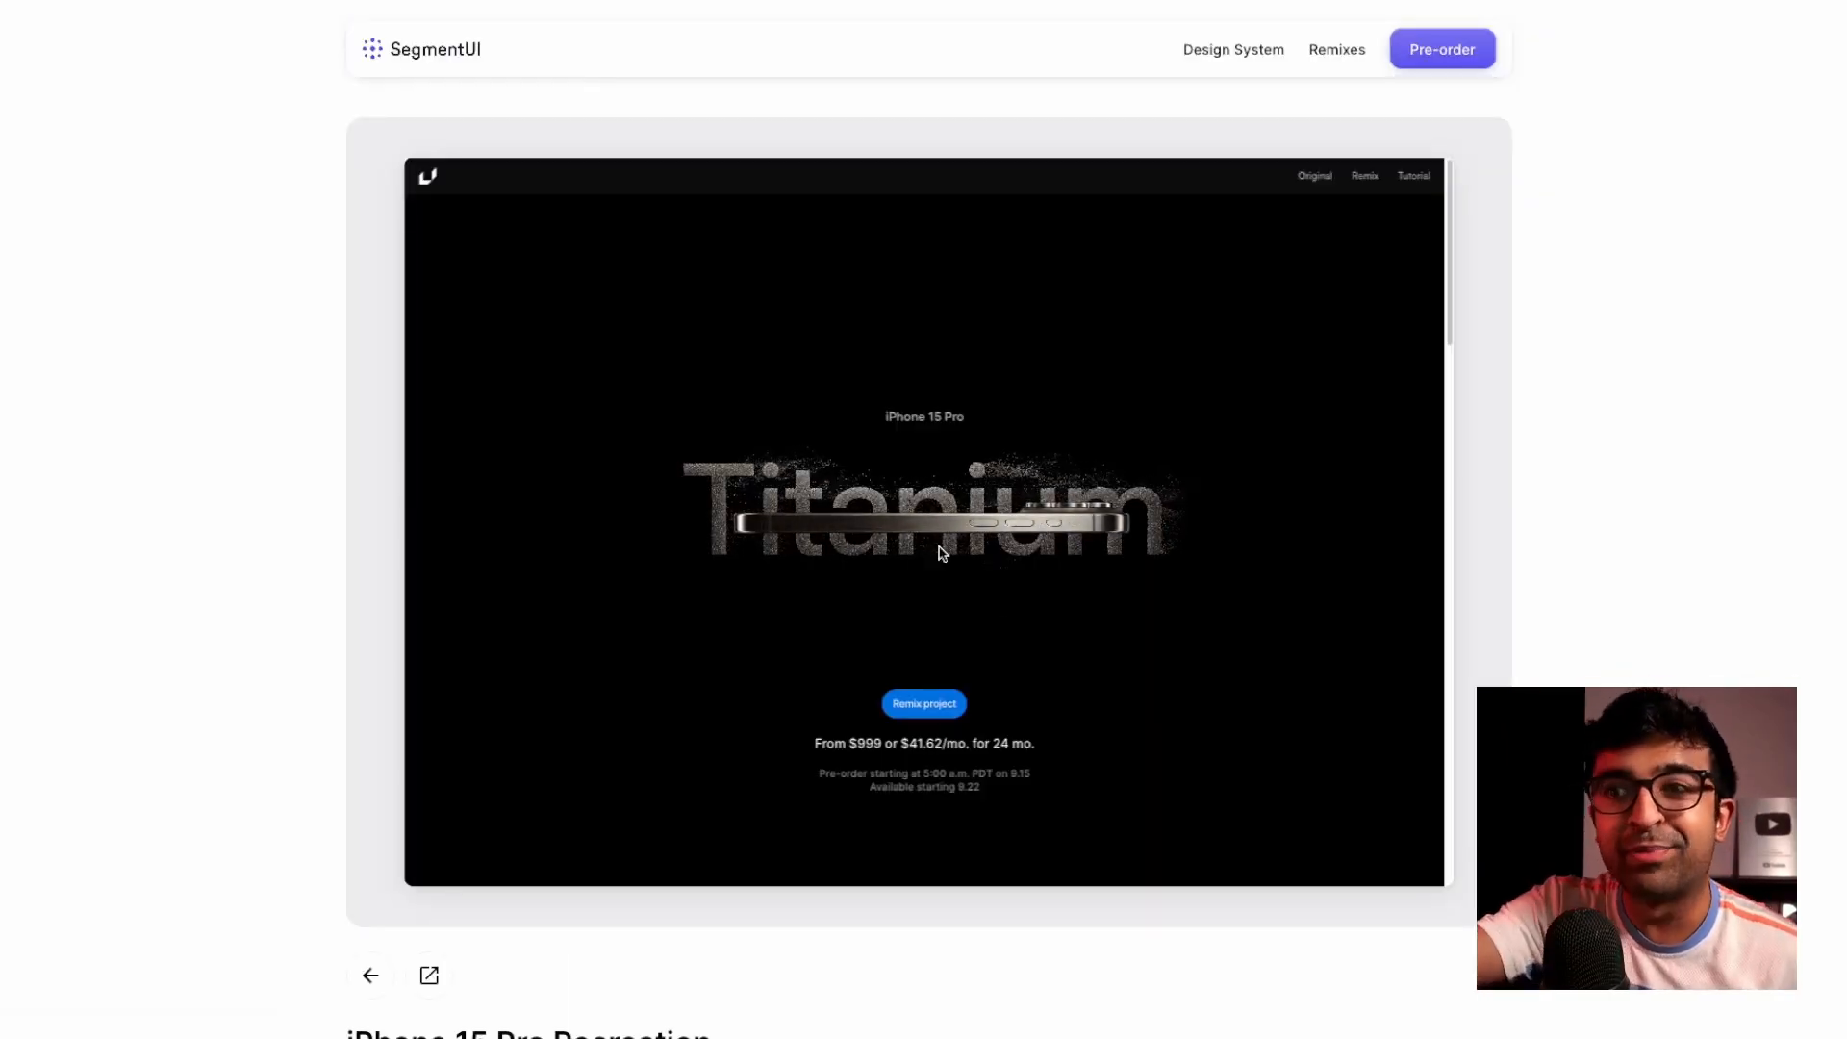
Scroll the iPhone 15 Pro Recreation, view the free Foundation Kit order page, then open Stickers
scroll(down, 3)
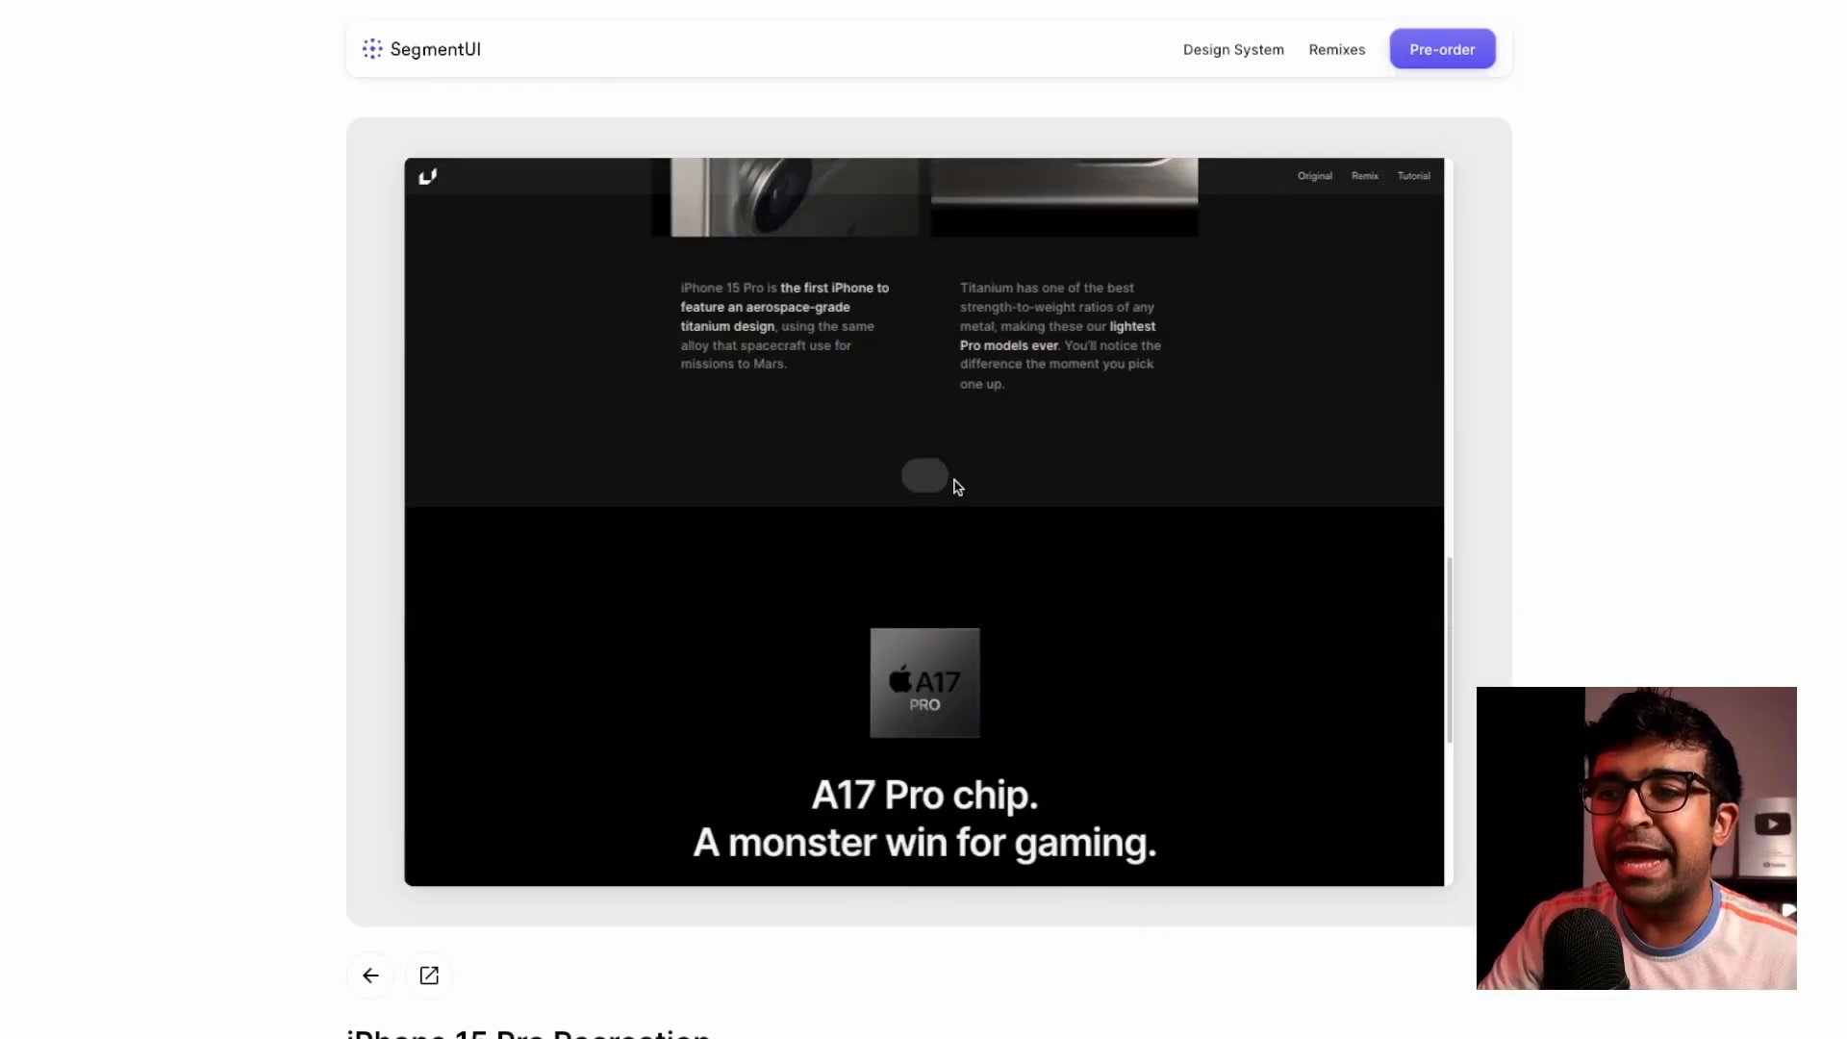
scroll(down, 3)
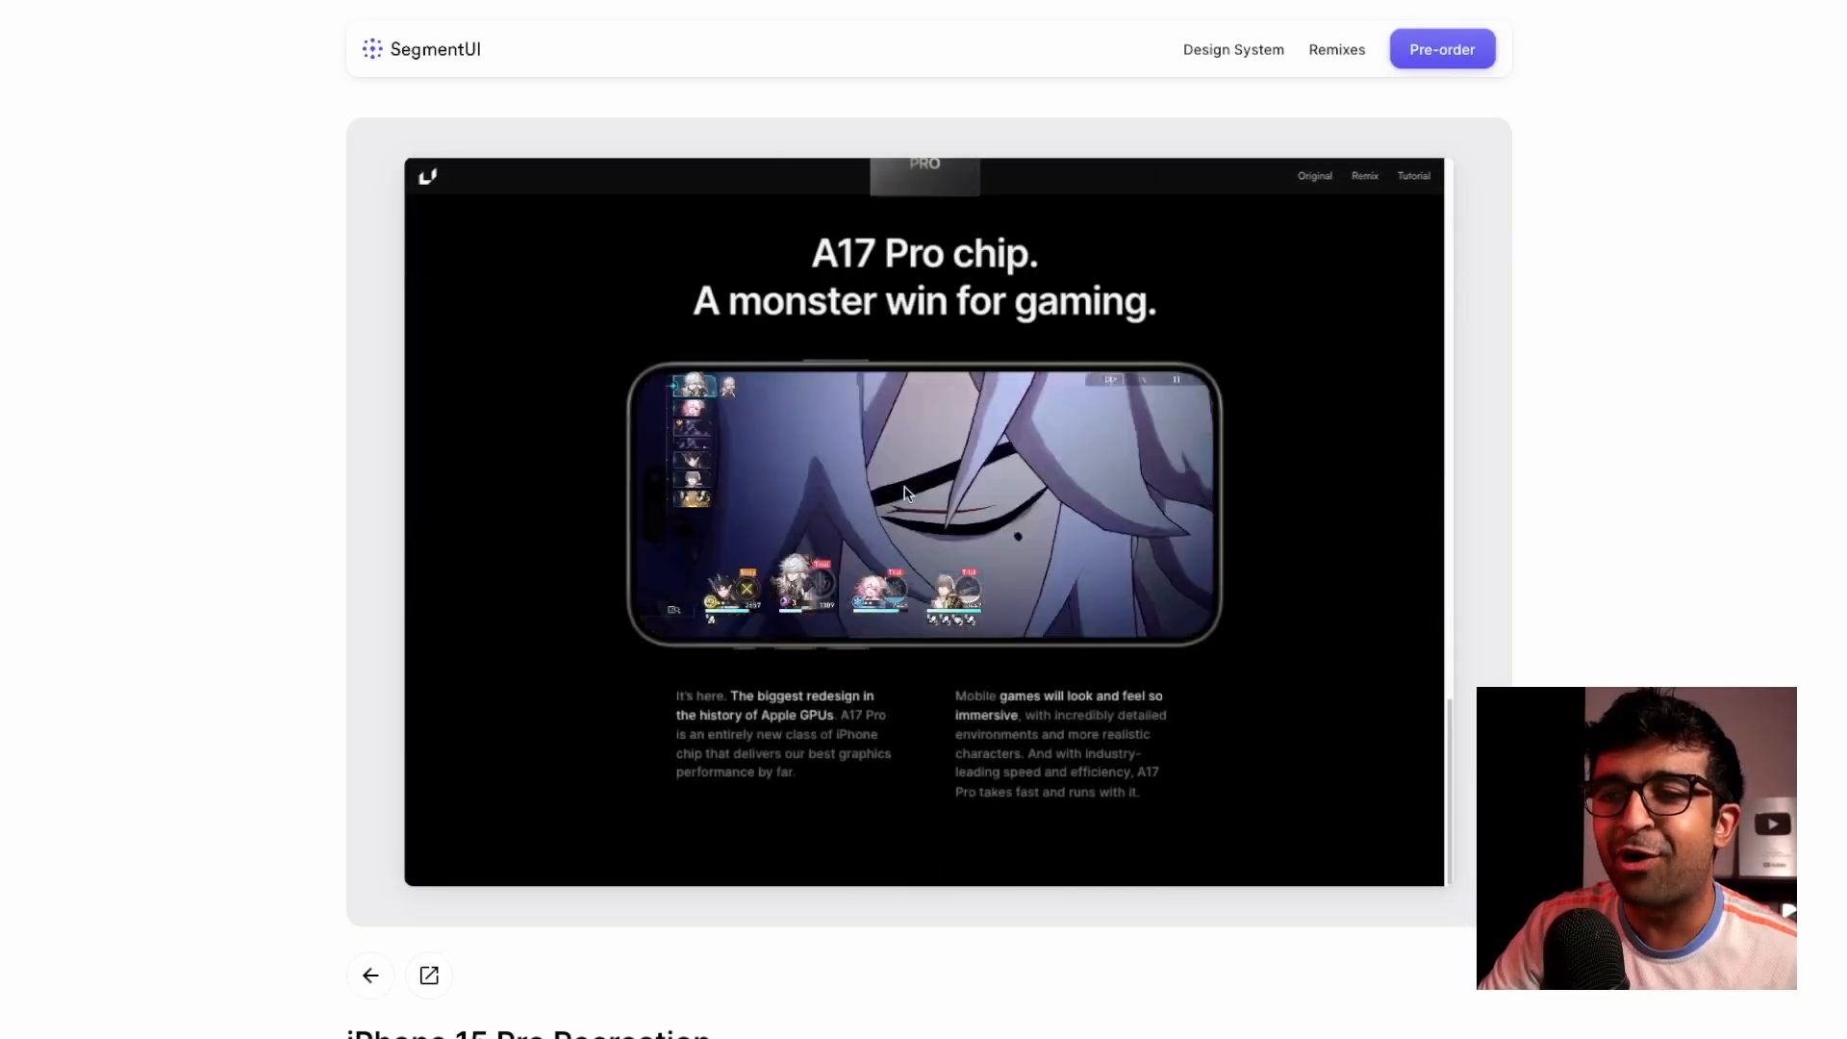
scroll(down, 3)
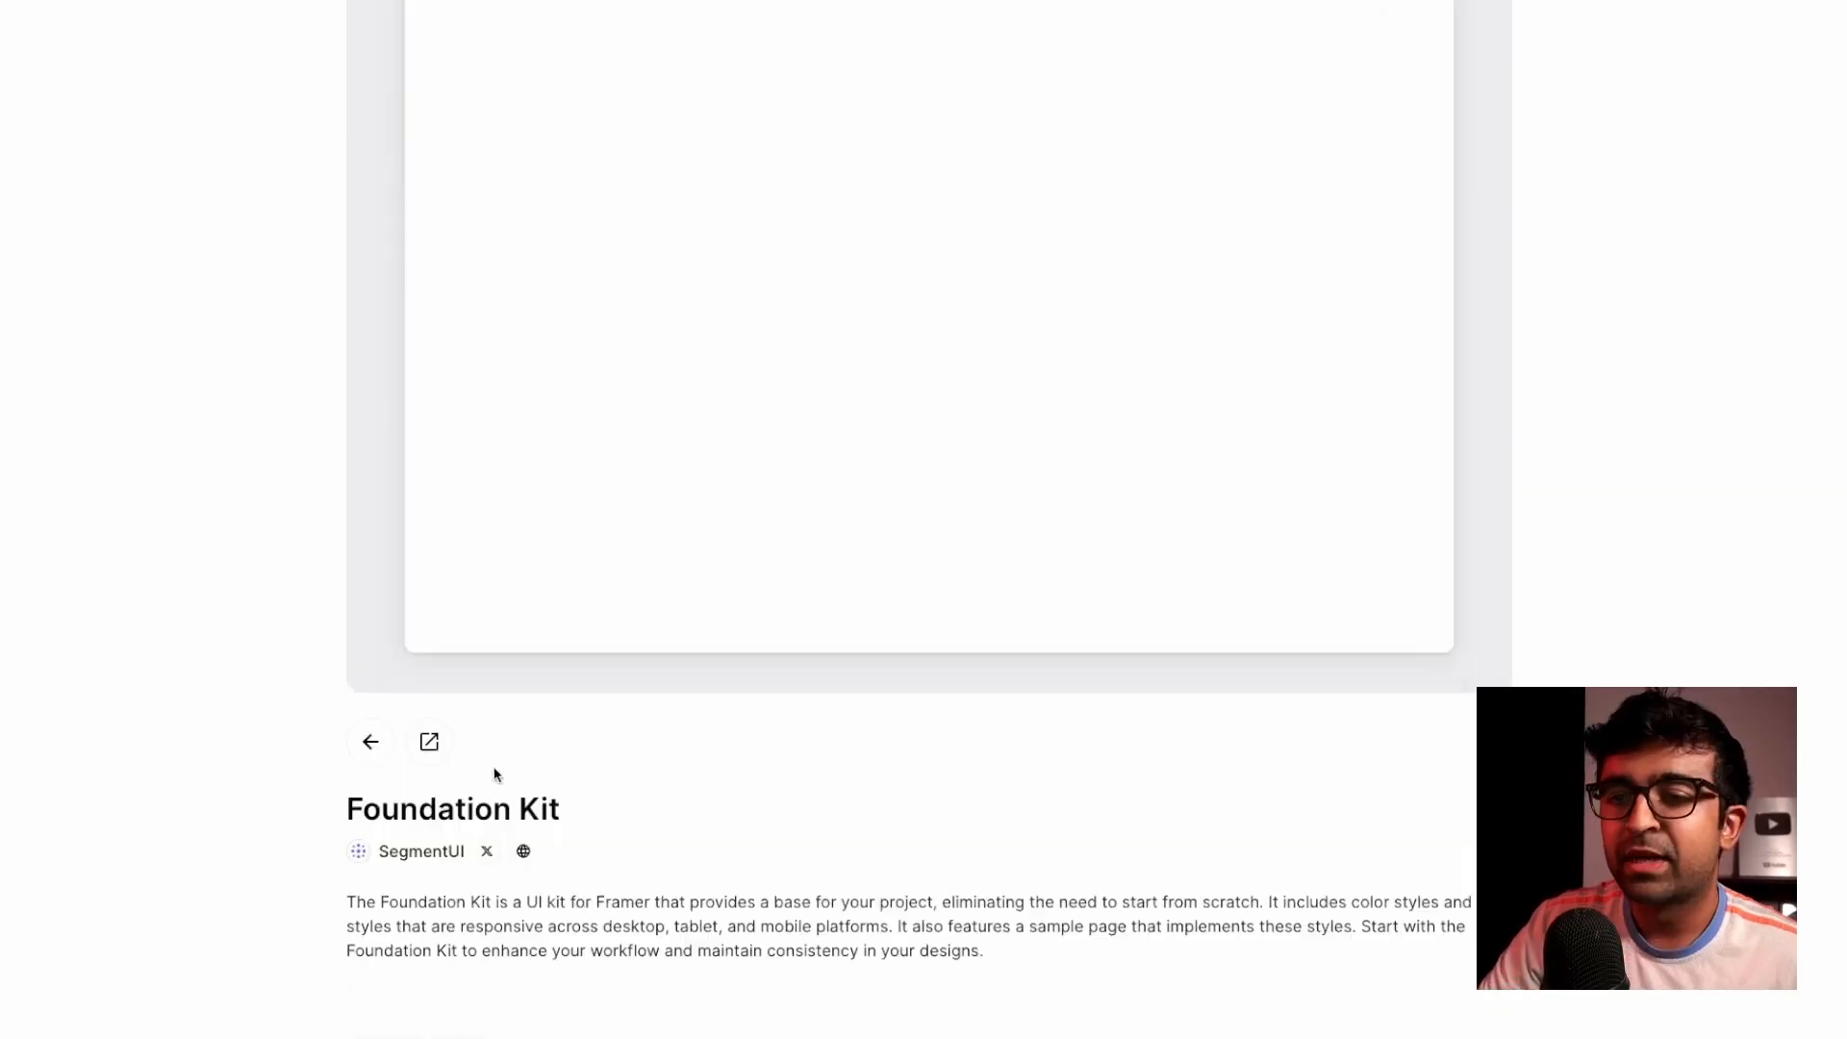
click(427, 742)
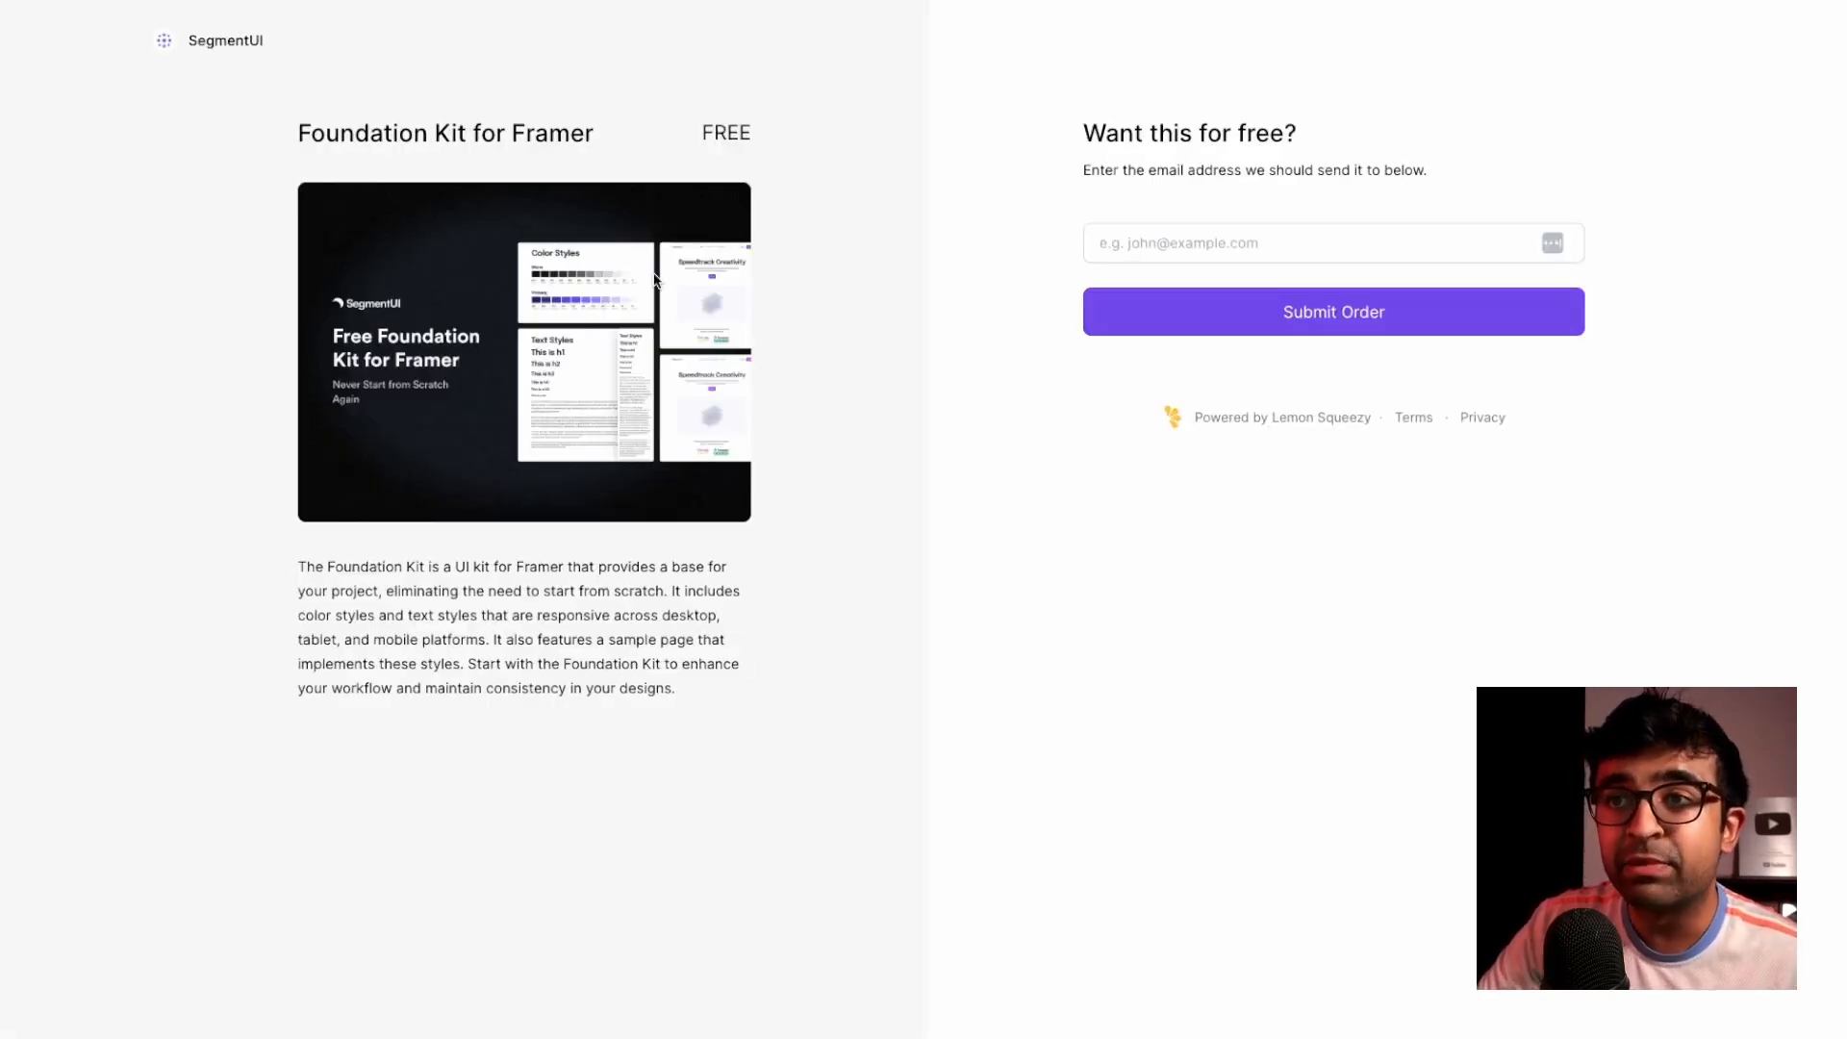
mouse_move(203, 200)
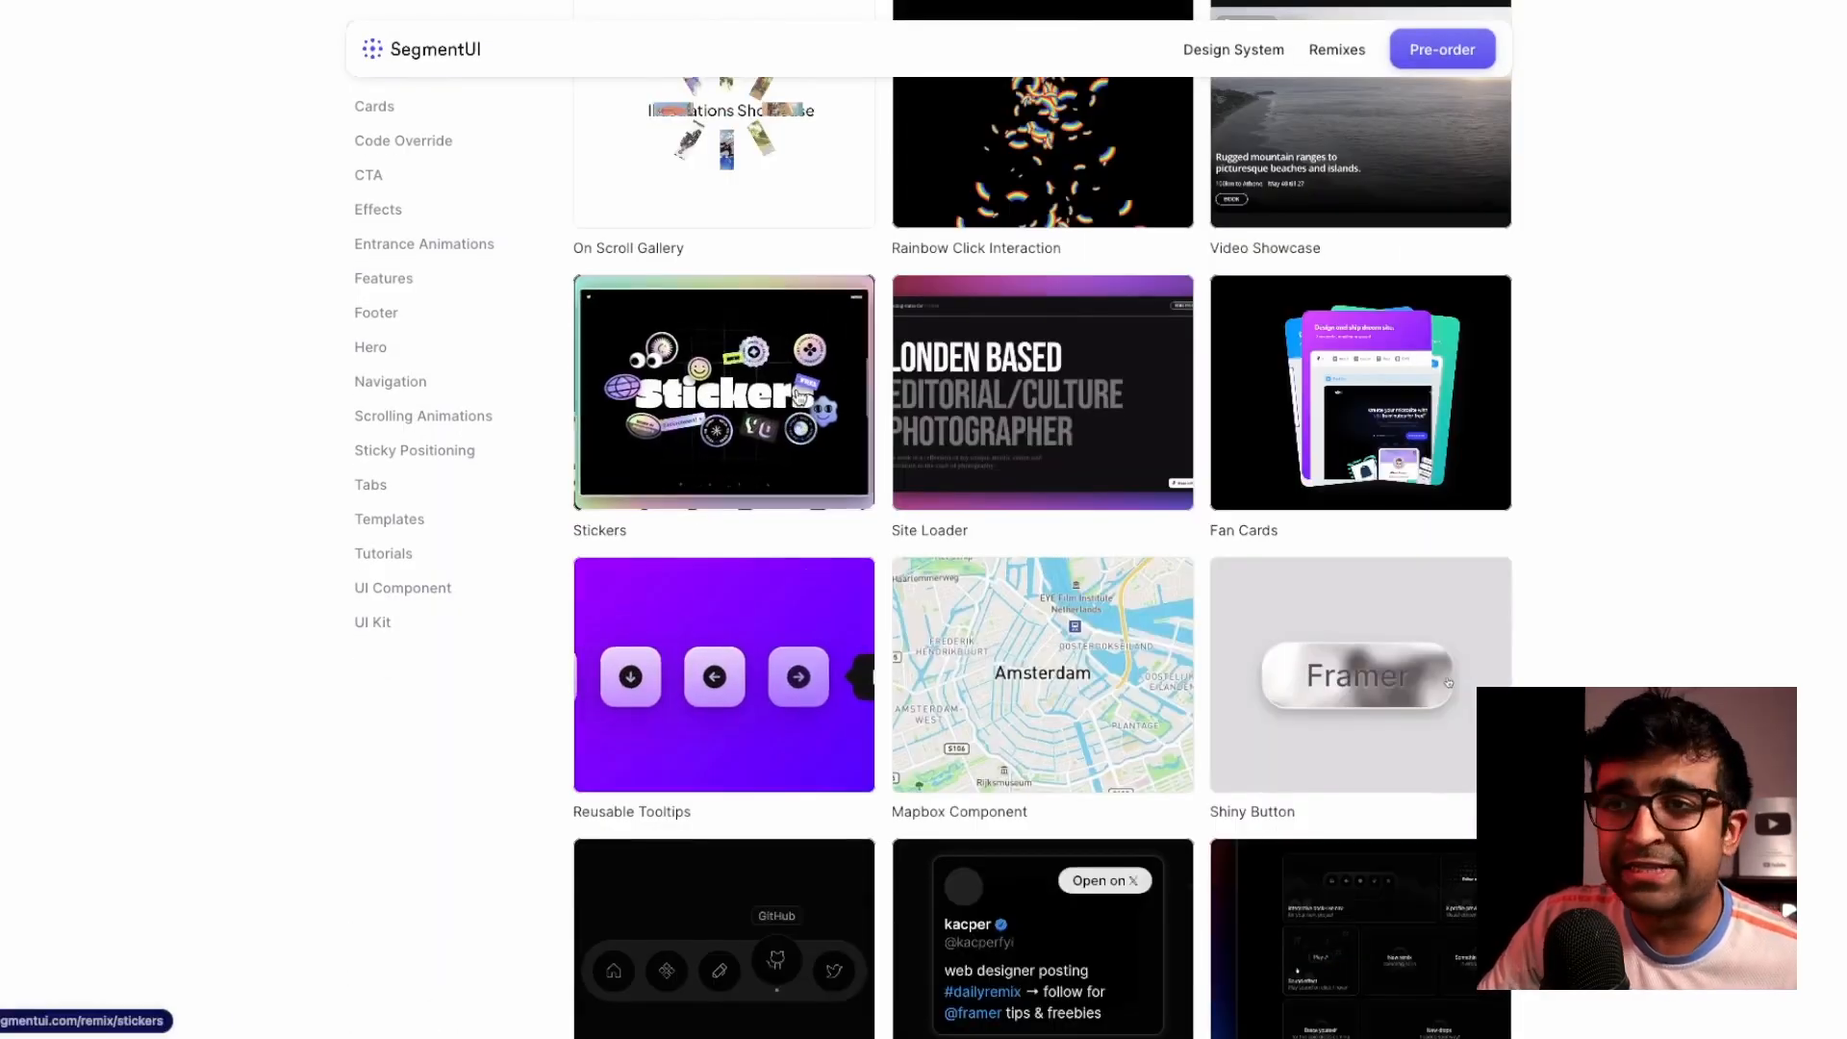
click(723, 392)
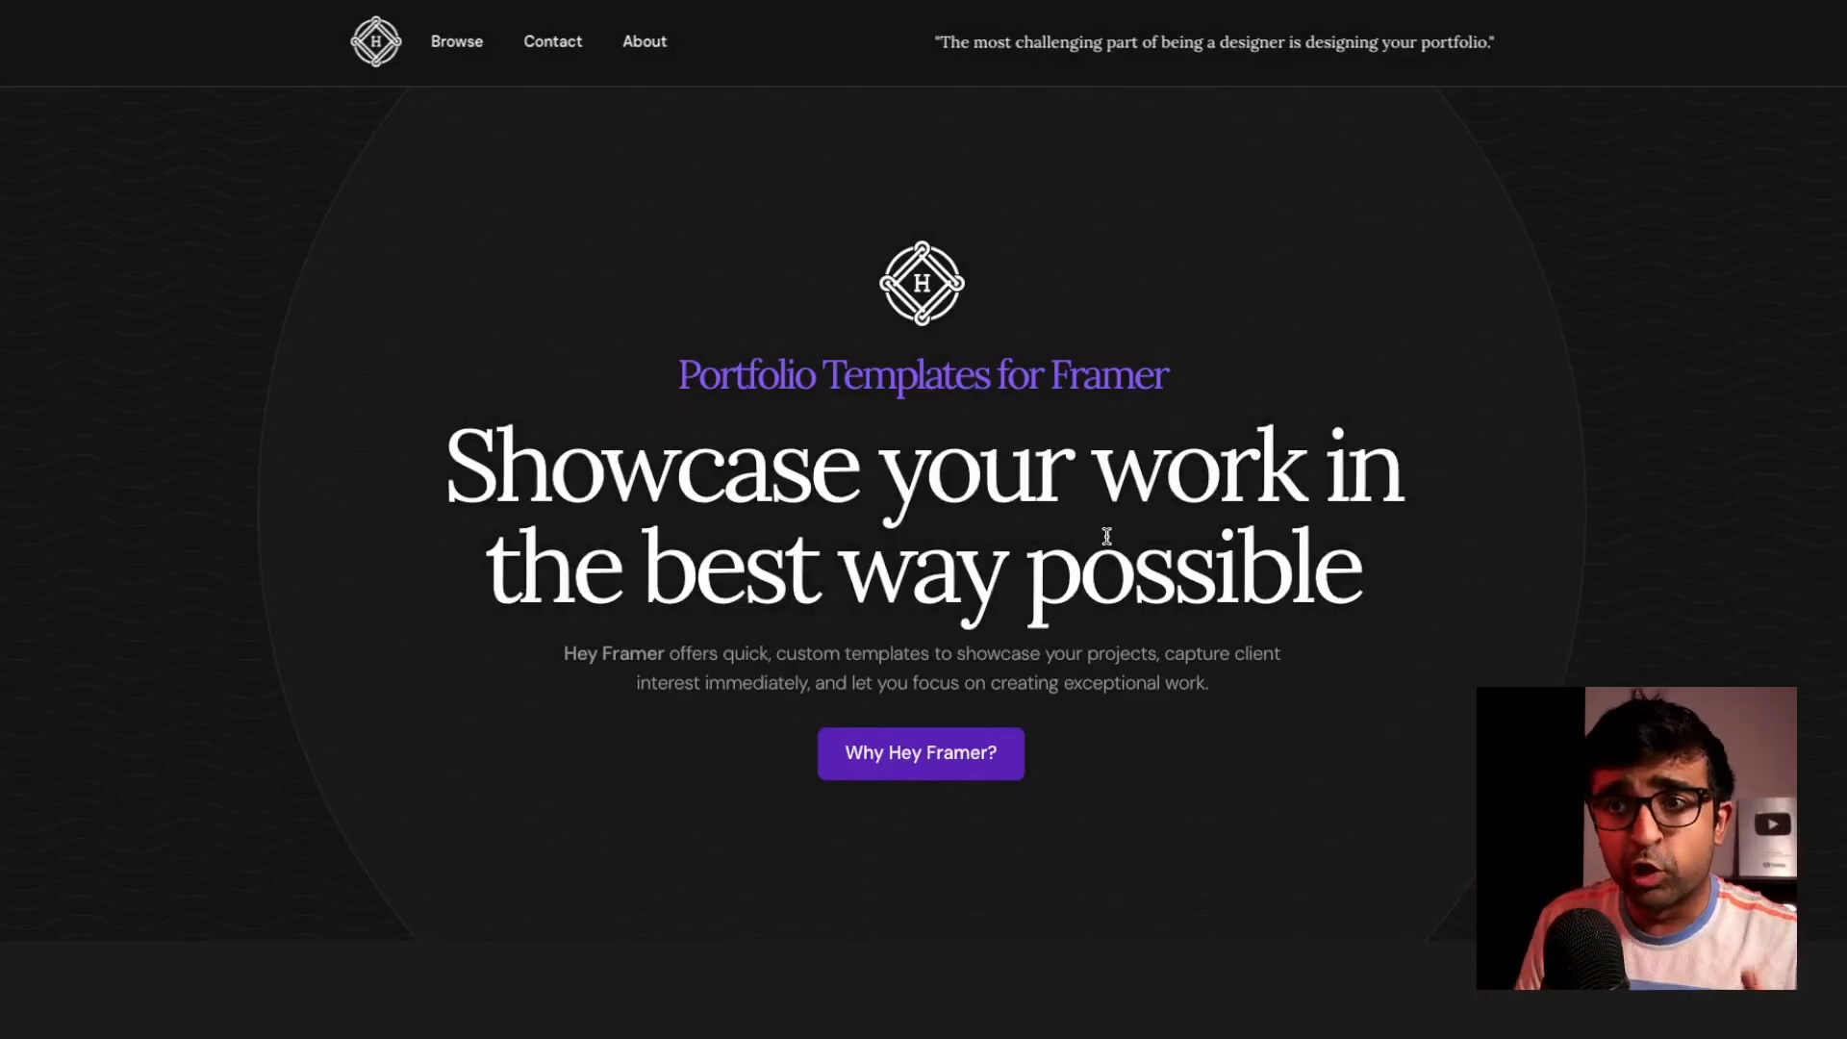
mouse_move(601, 259)
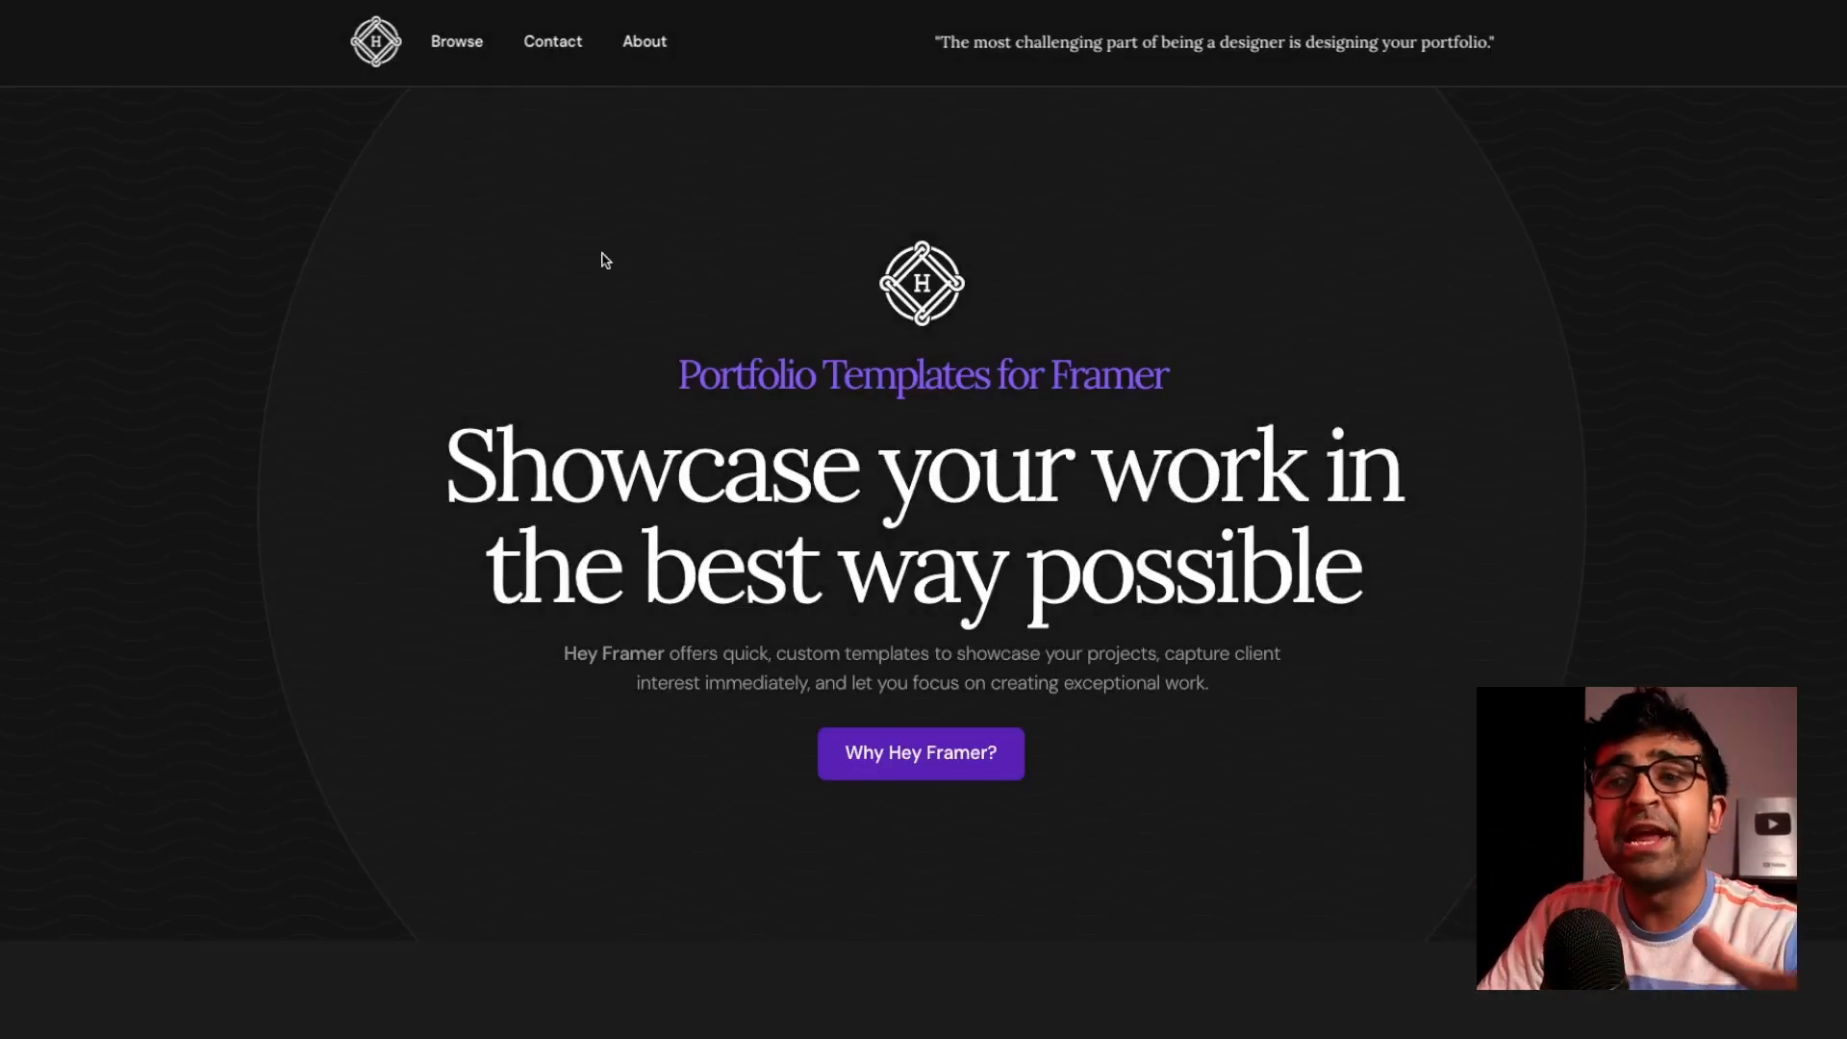
Scroll down the Hey Framer browse page to the Jörn and Sören template cards
scroll(down, 3)
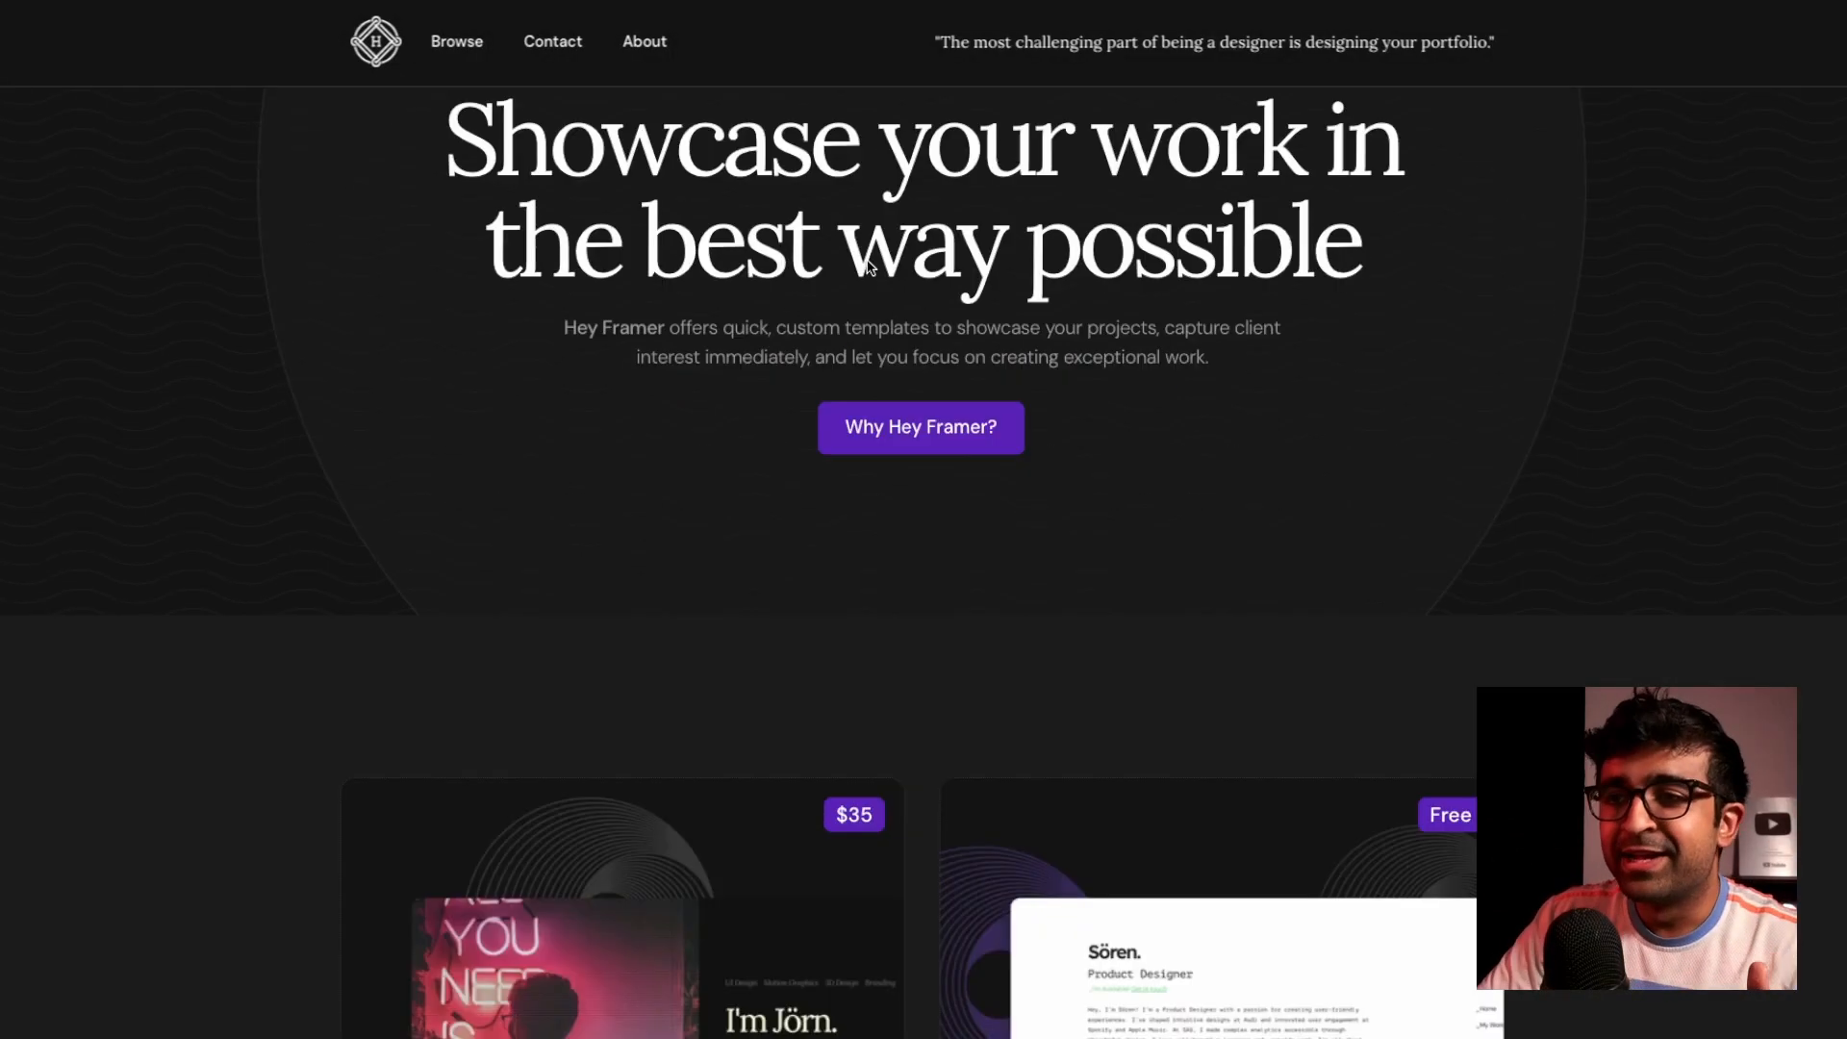
scroll(down, 3)
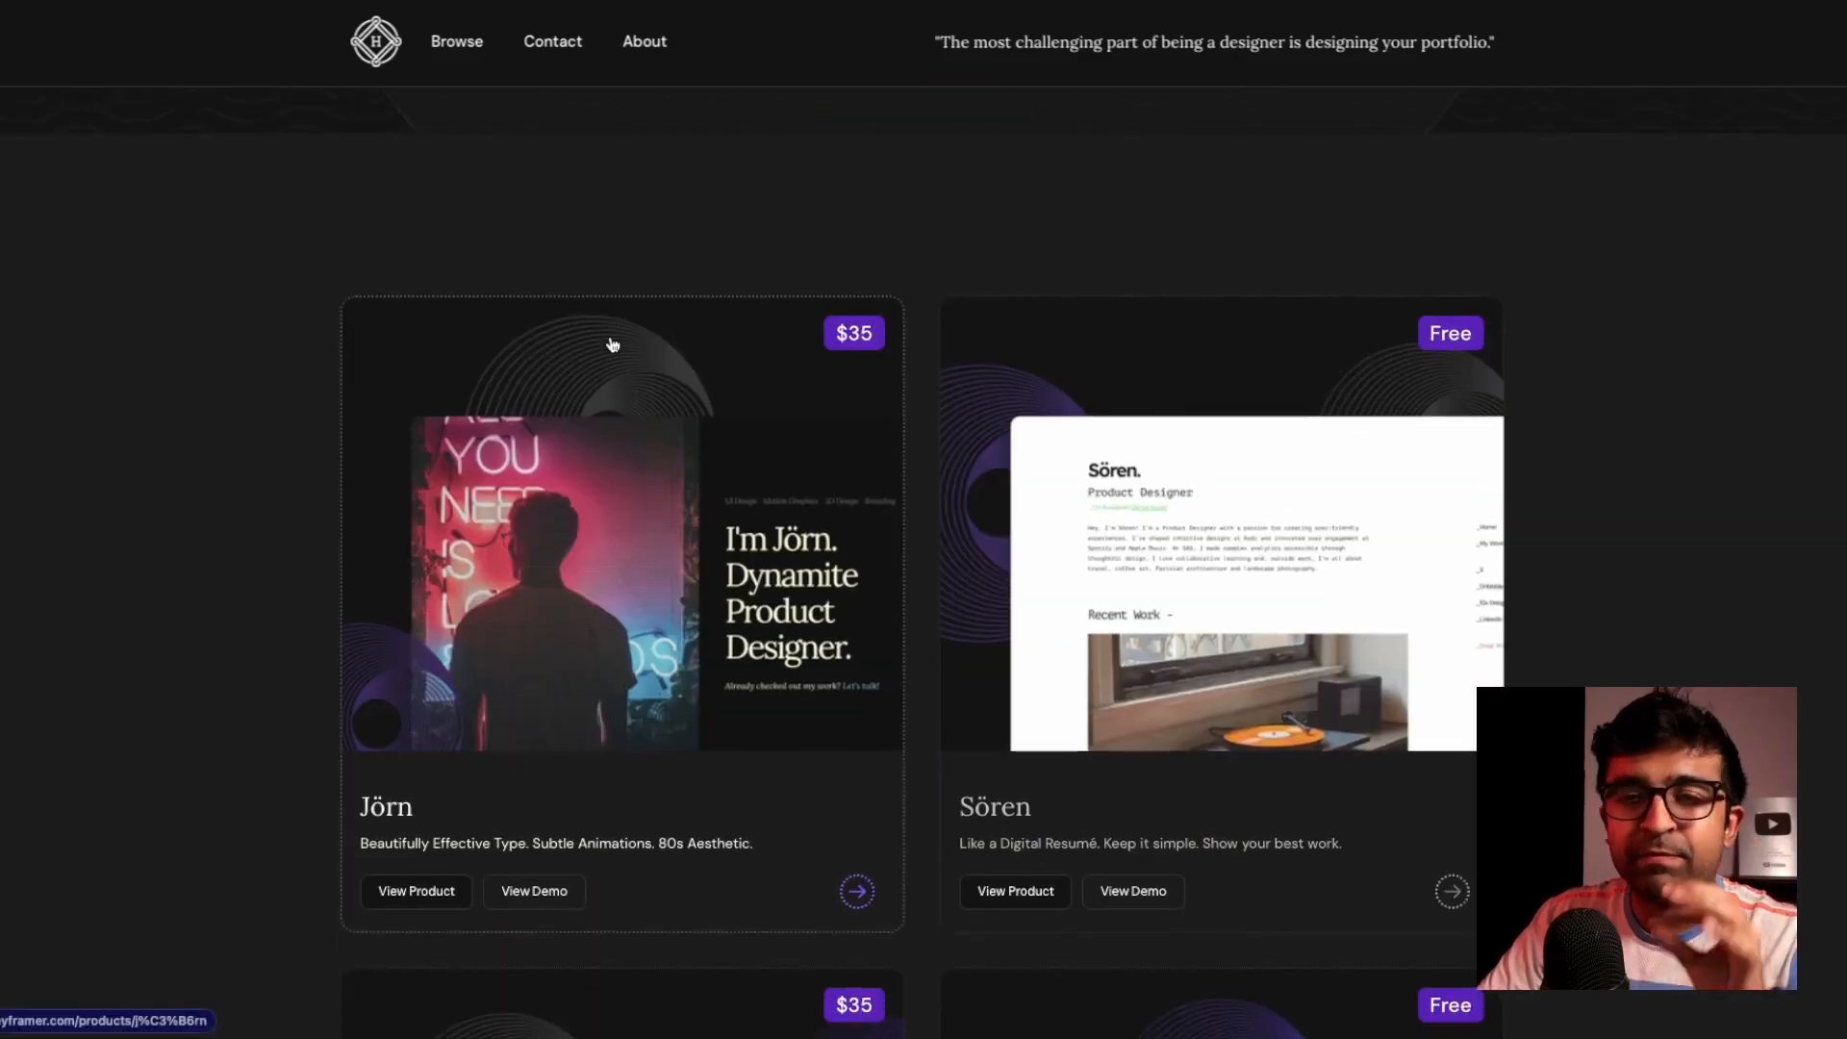
scroll(down, 3)
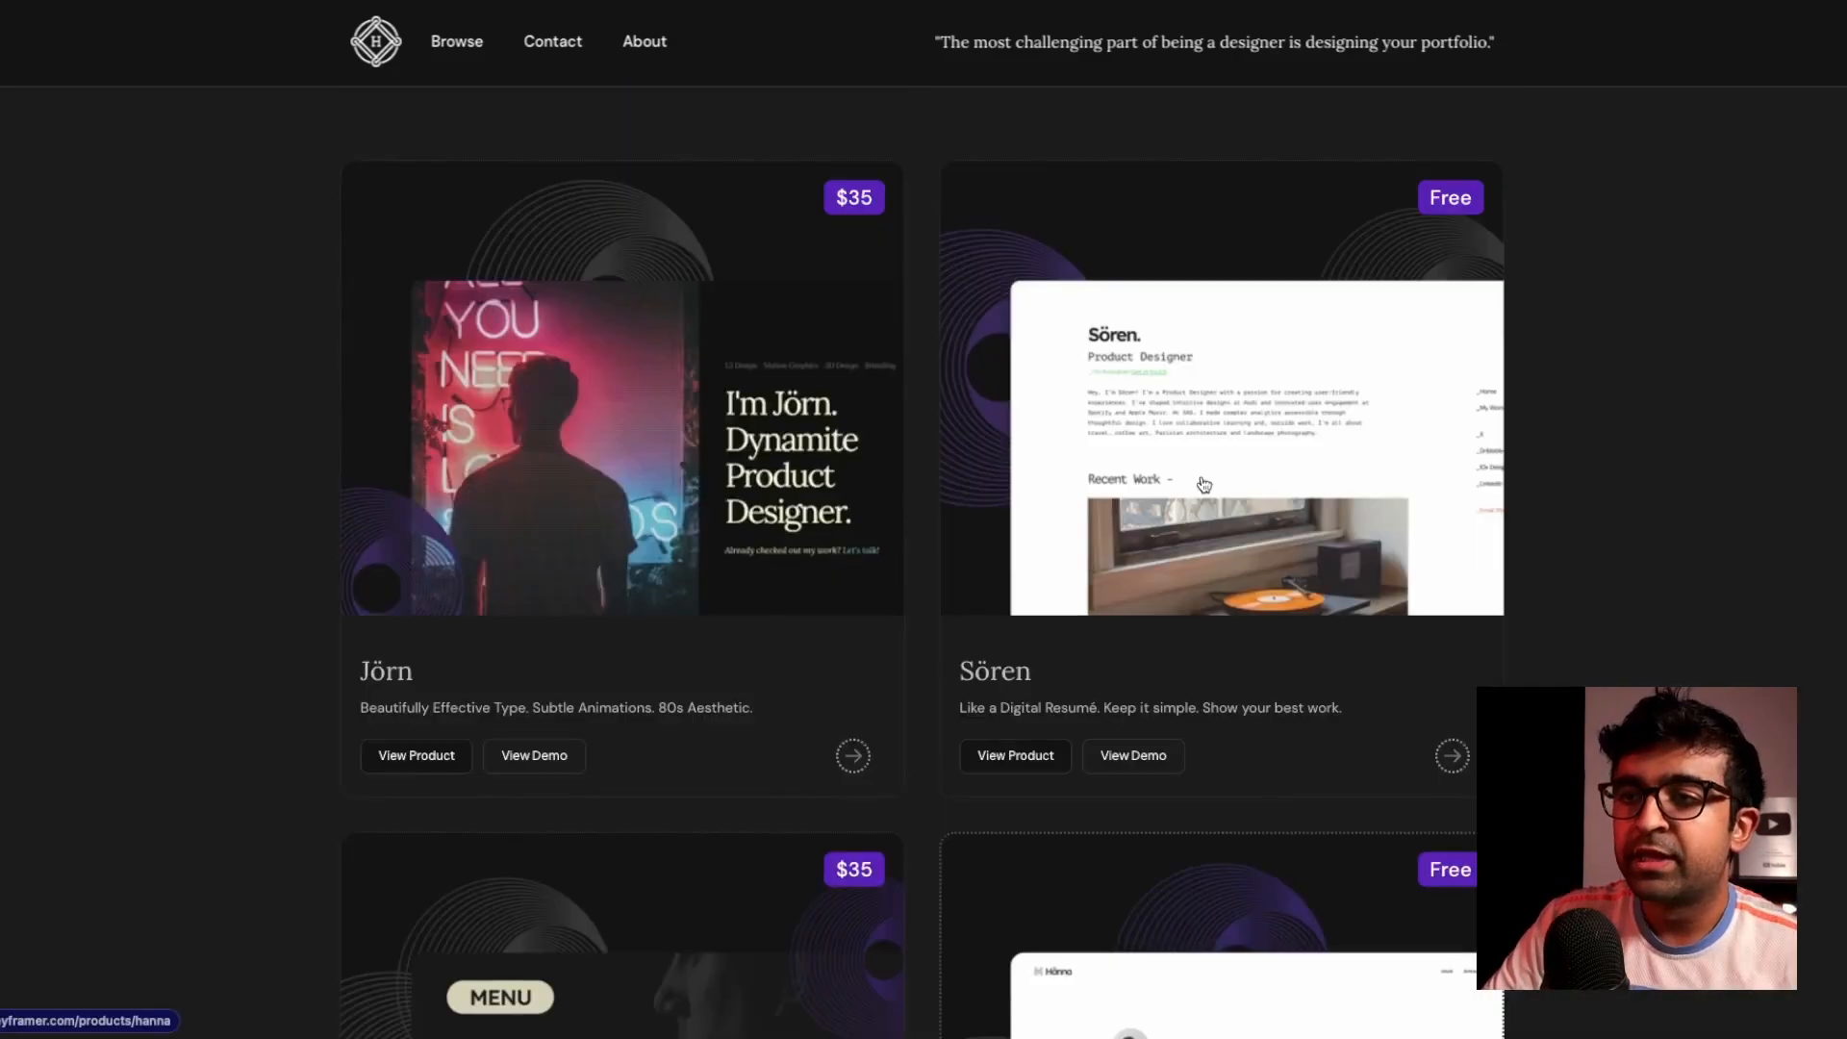
scroll(down, 3)
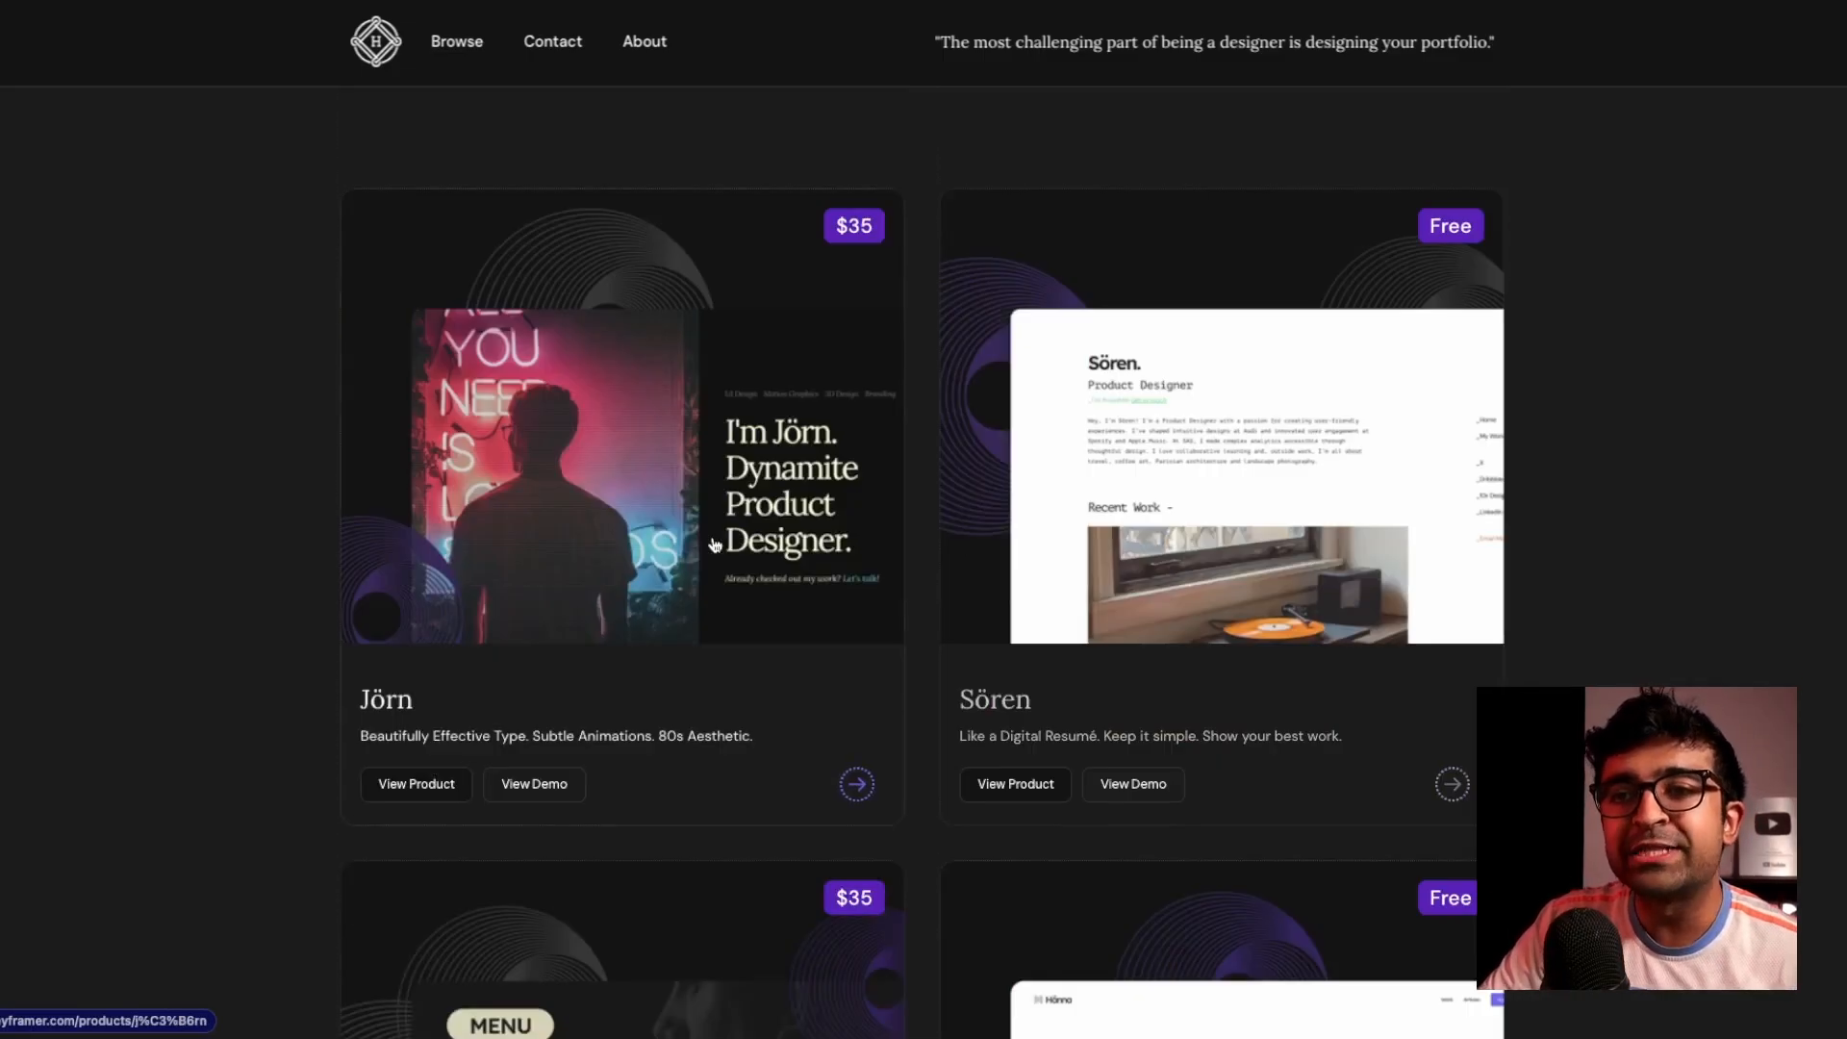
scroll(down, 3)
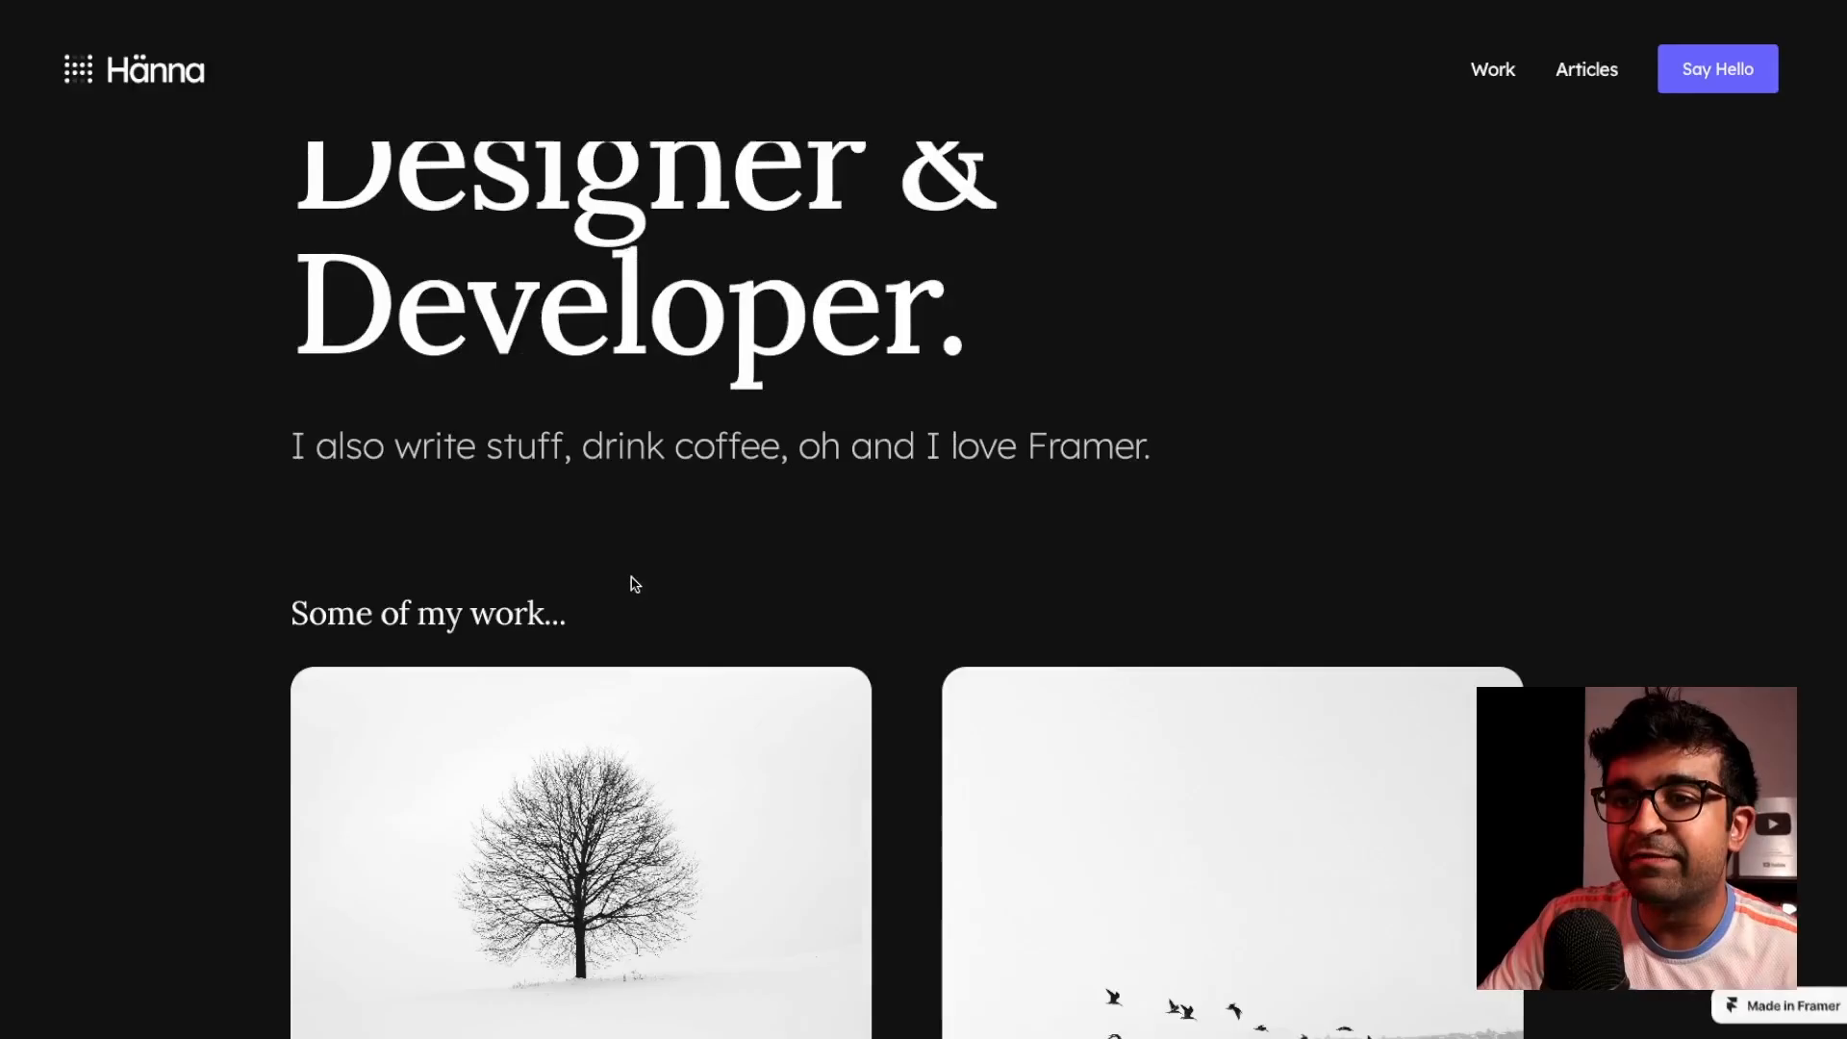
Scroll through the Hänna demo's work and articles sections
scroll(down, 3)
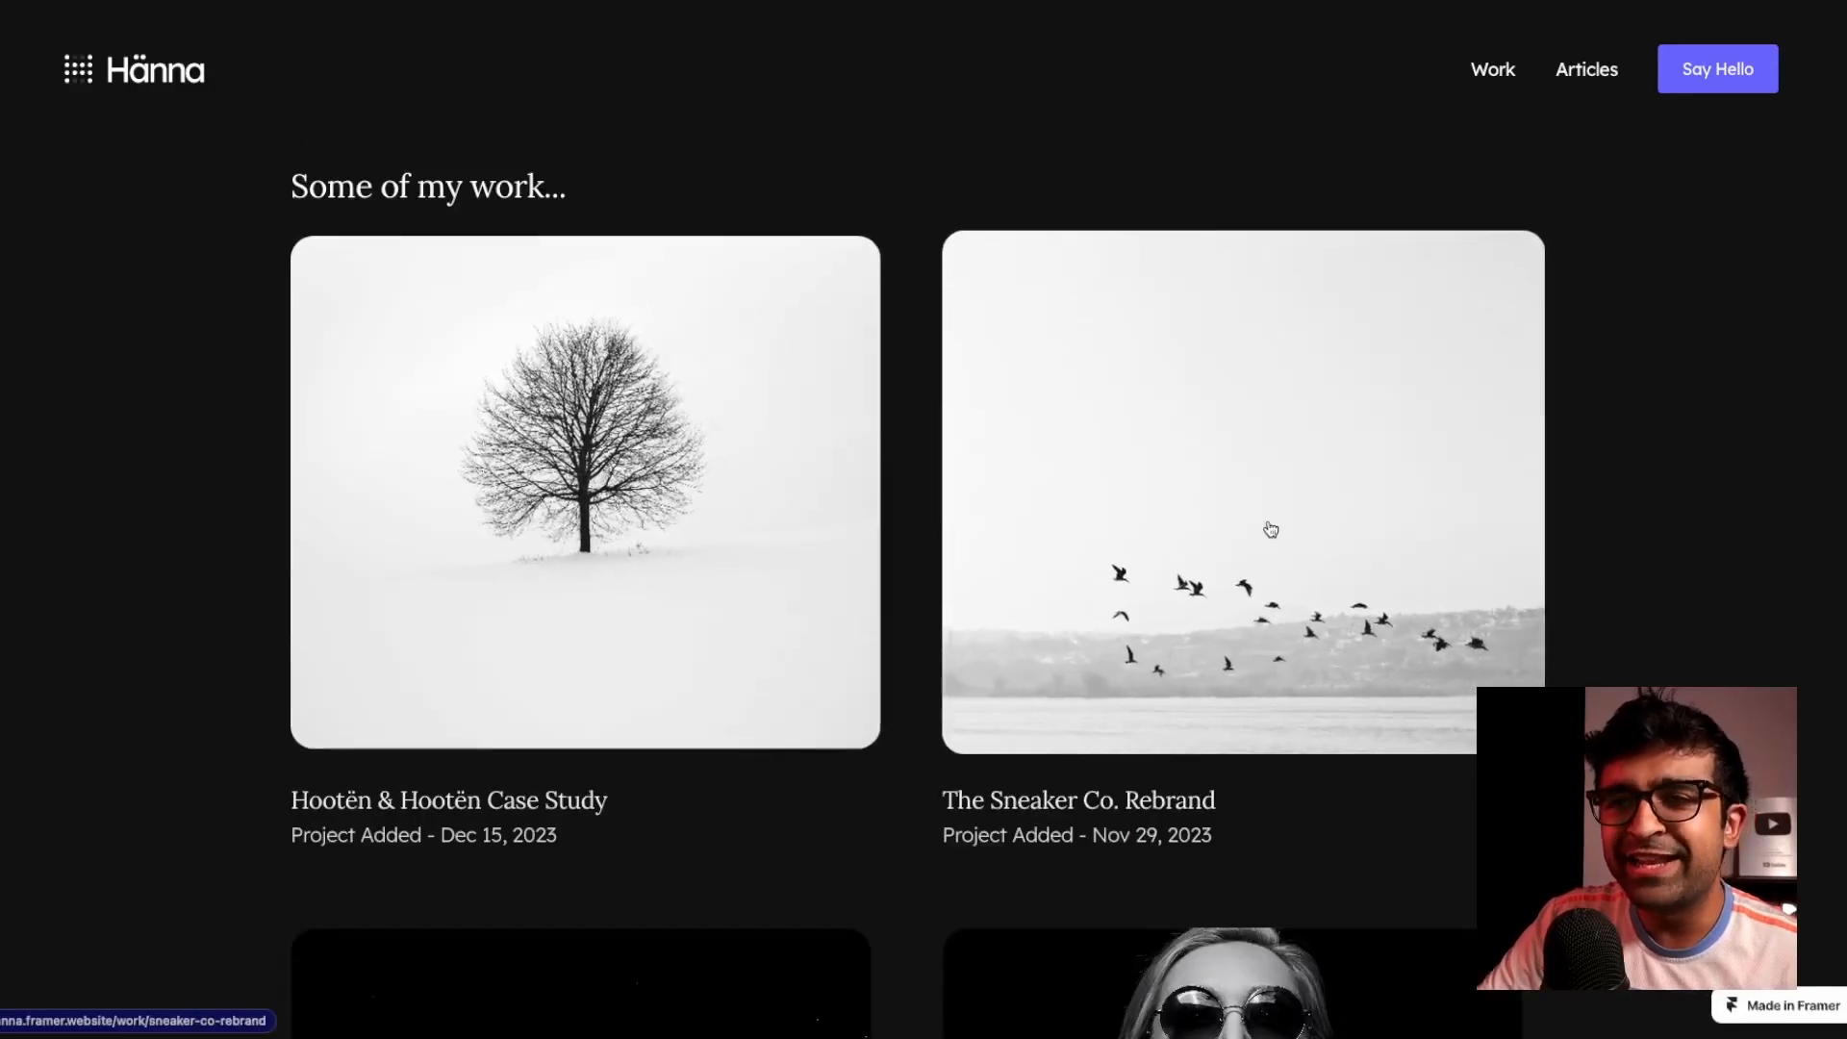
scroll(down, 3)
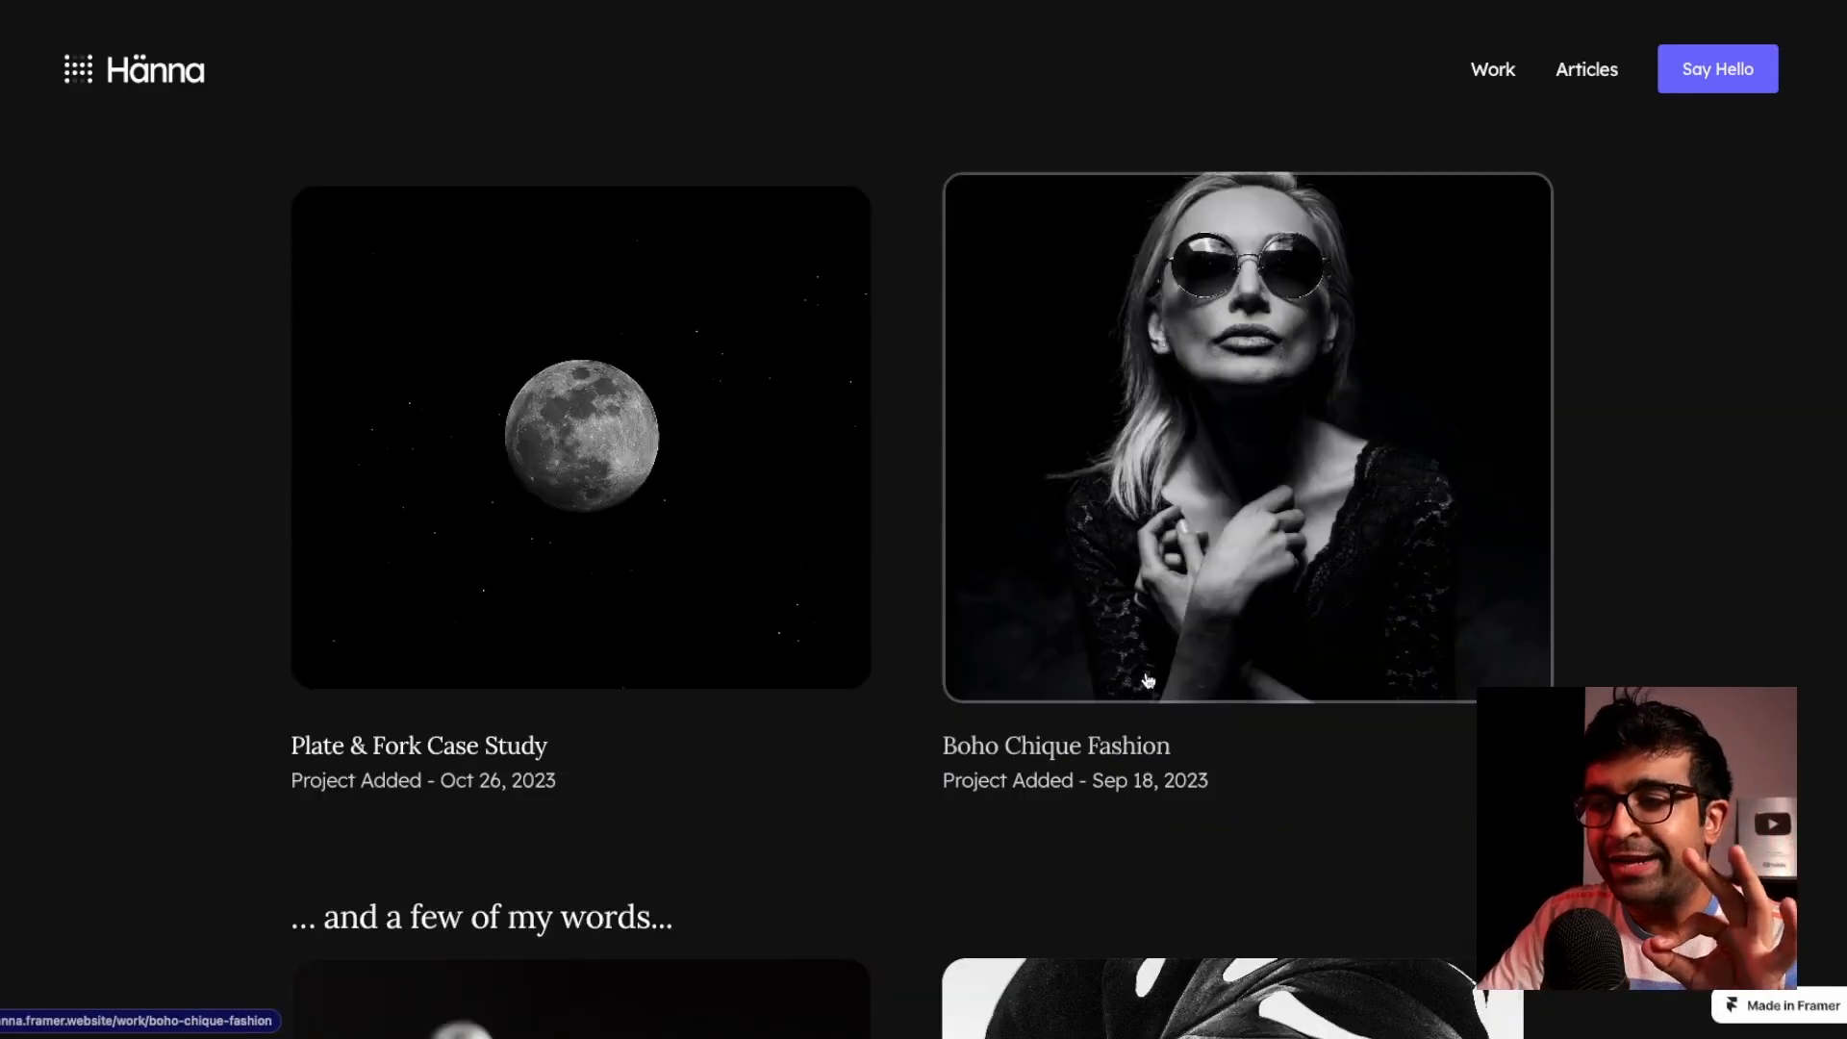
scroll(down, 3)
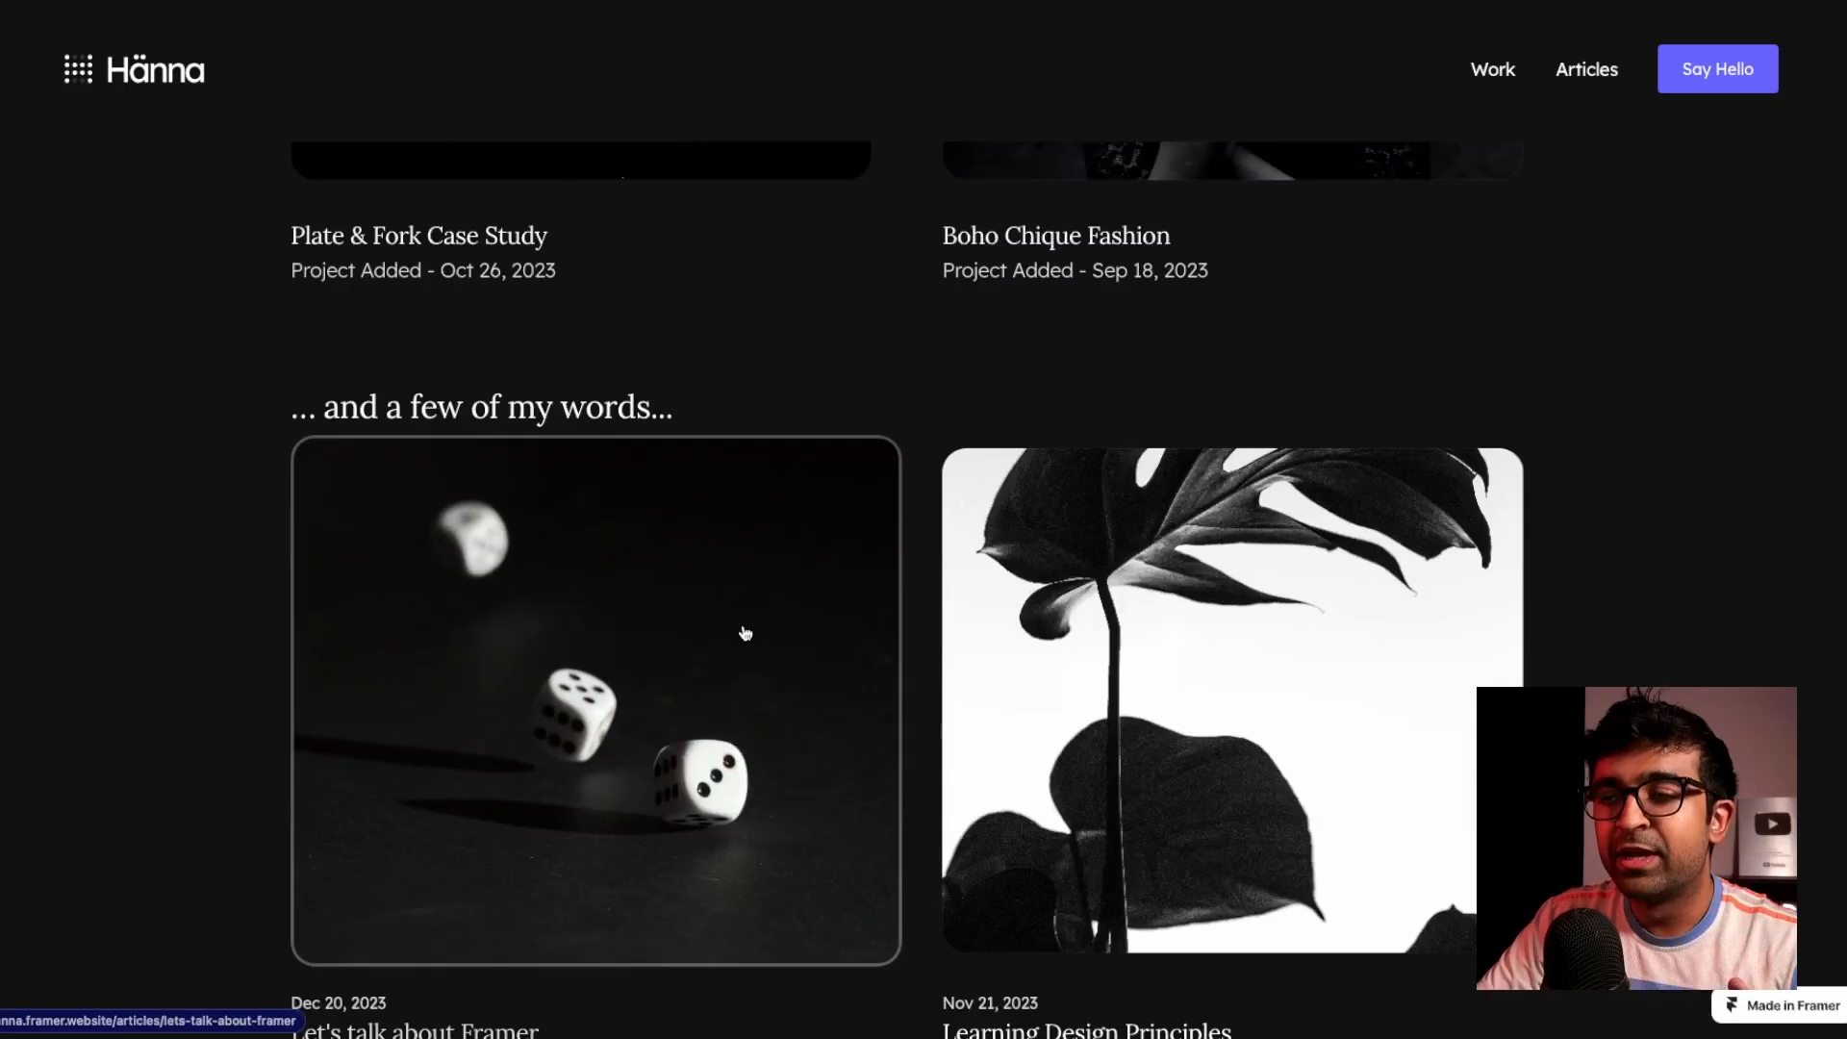
scroll(down, 3)
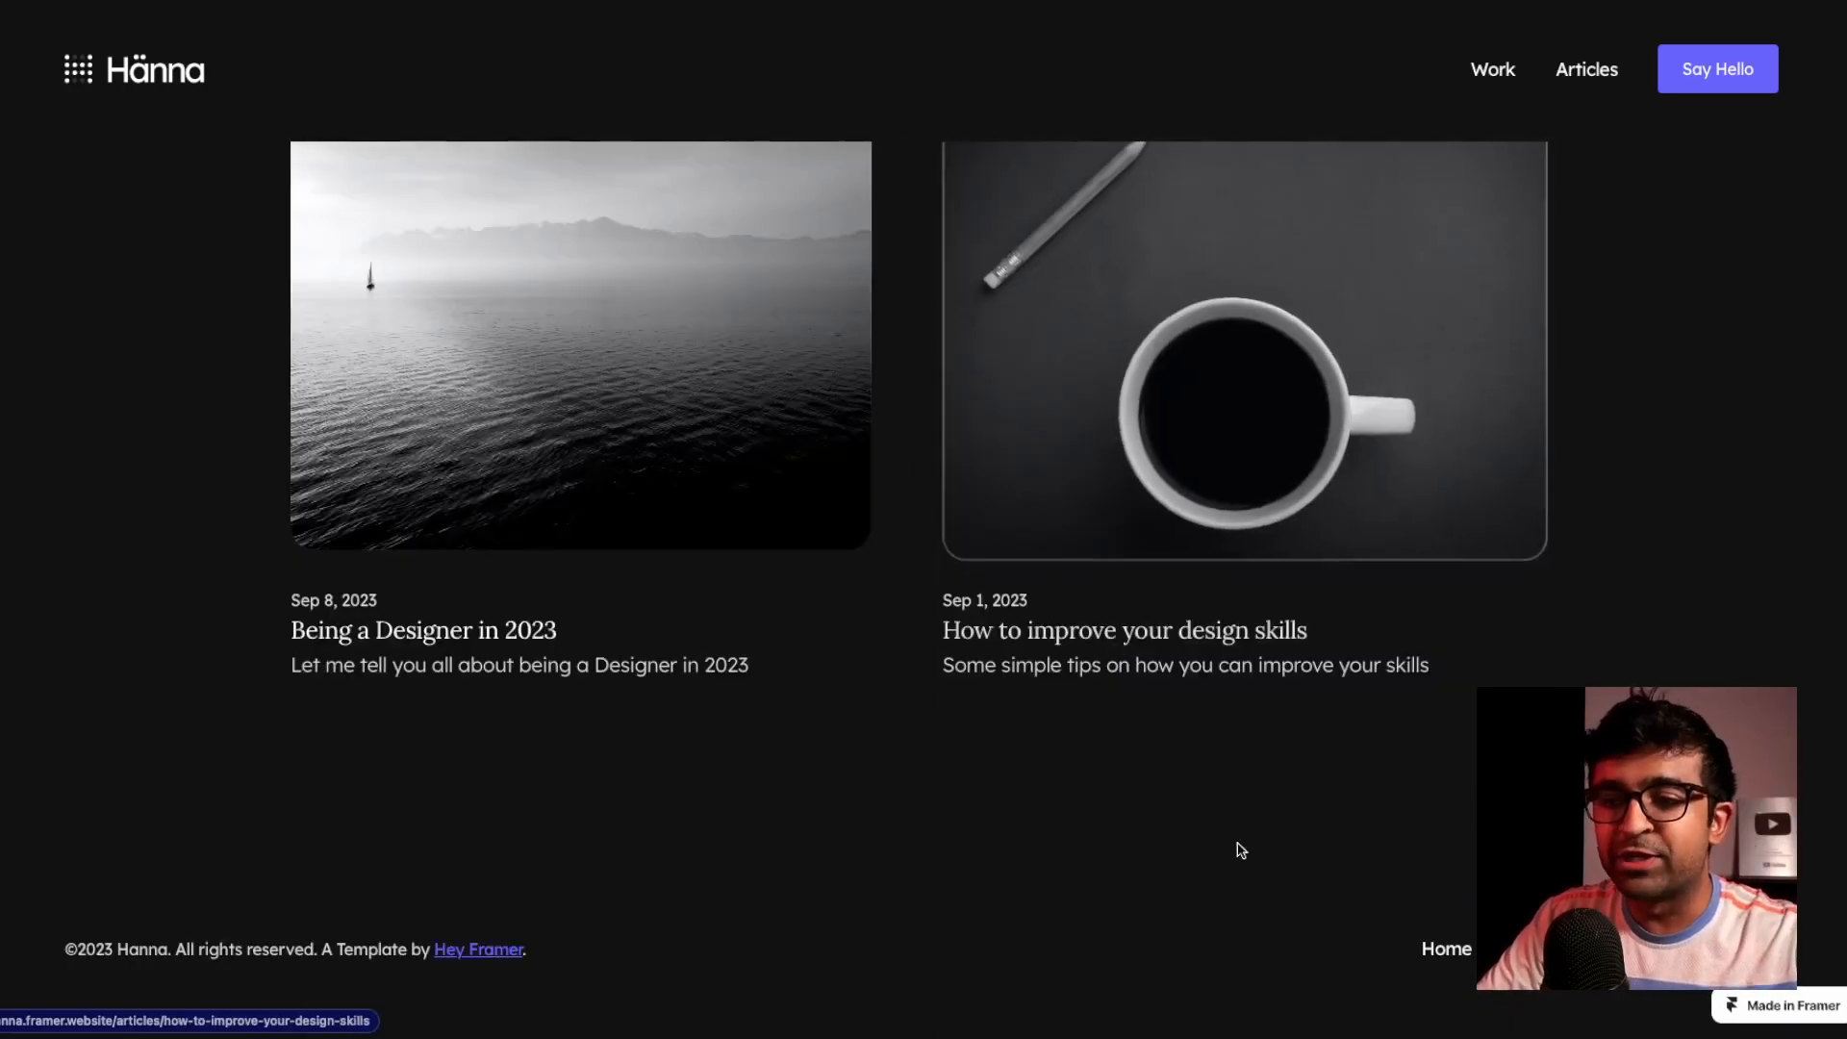
Open the Articles page and read the 'How to improve your design skills' article
click(1586, 68)
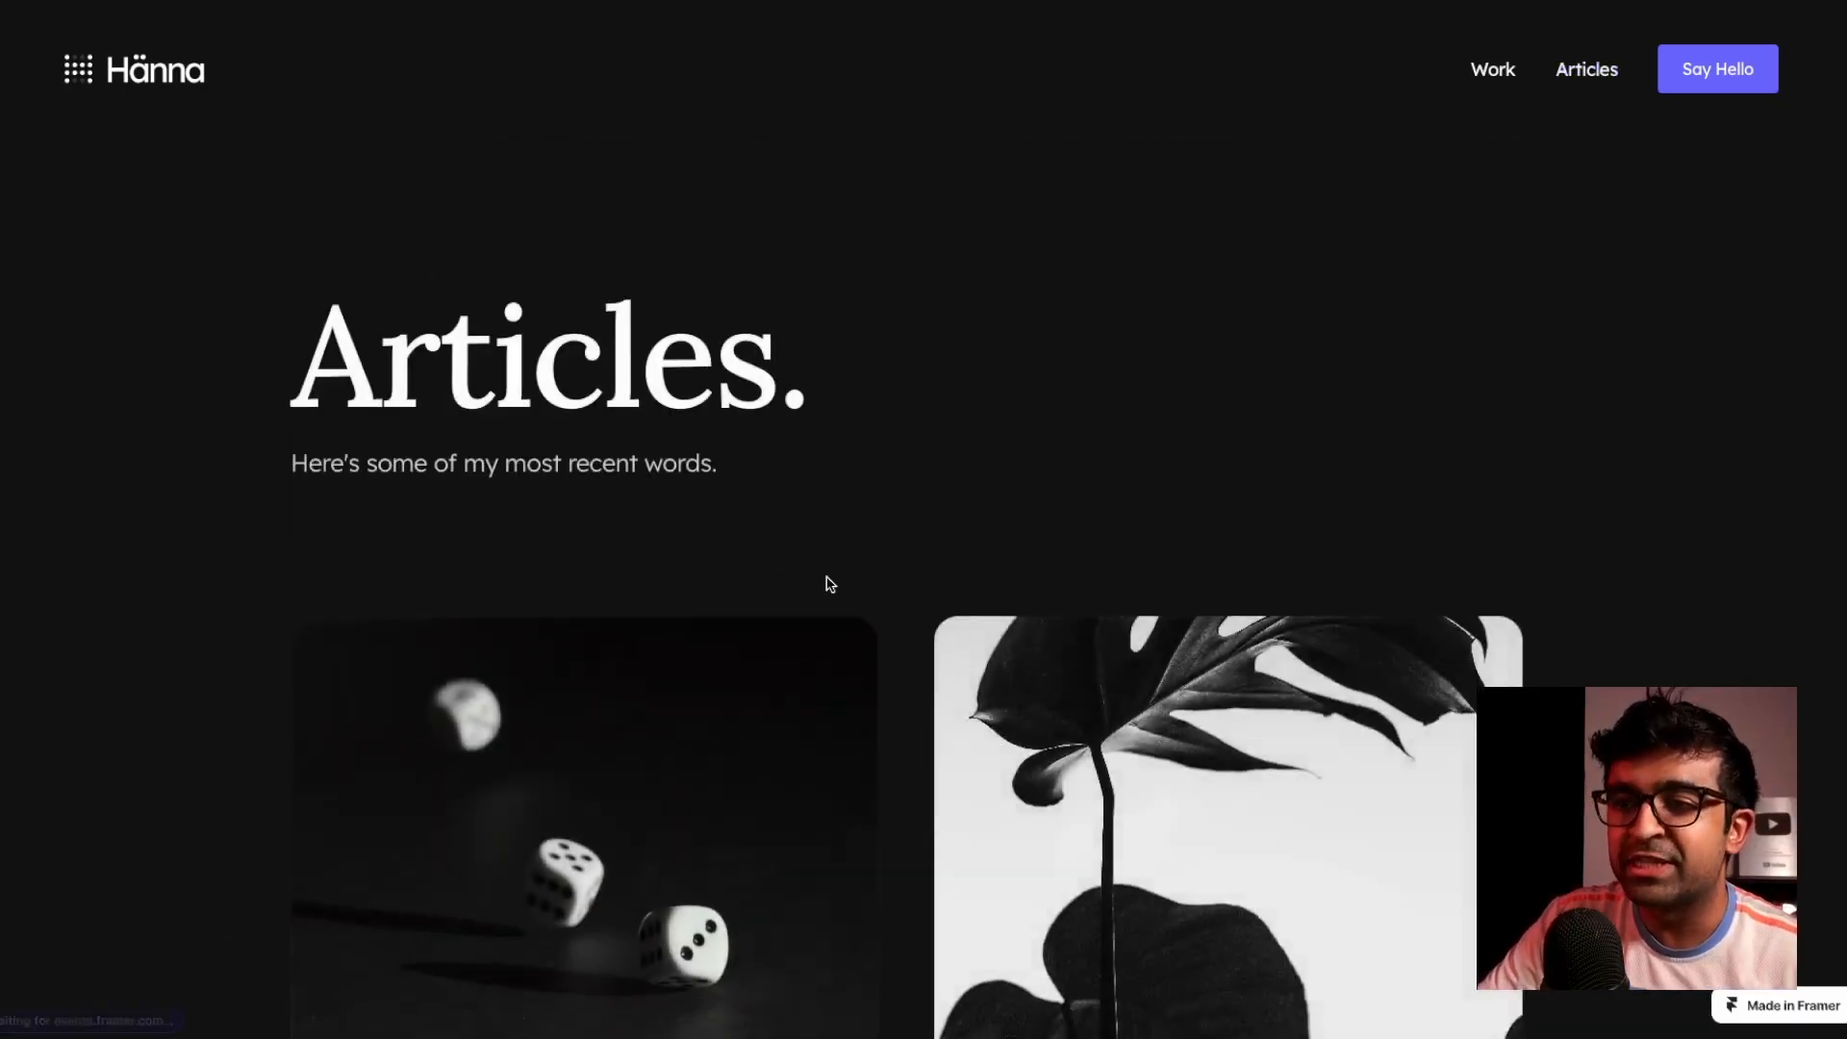
scroll(down, 3)
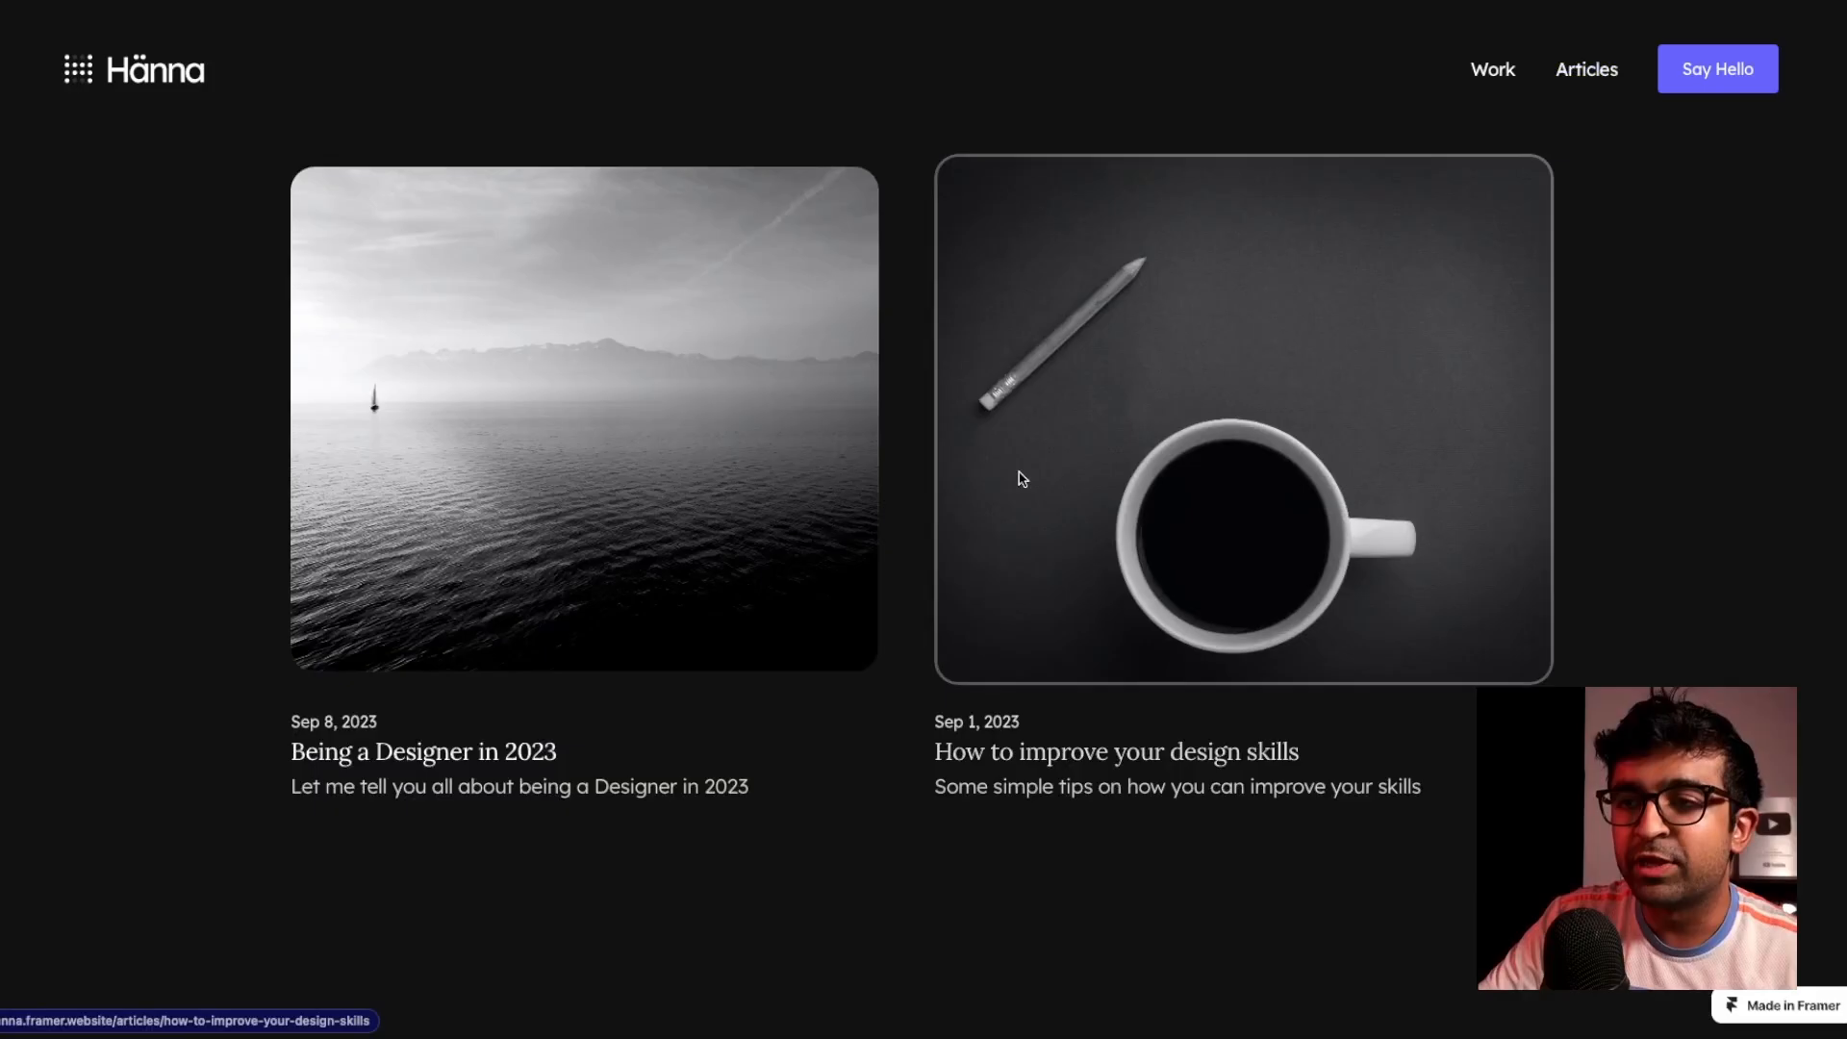
click(1243, 420)
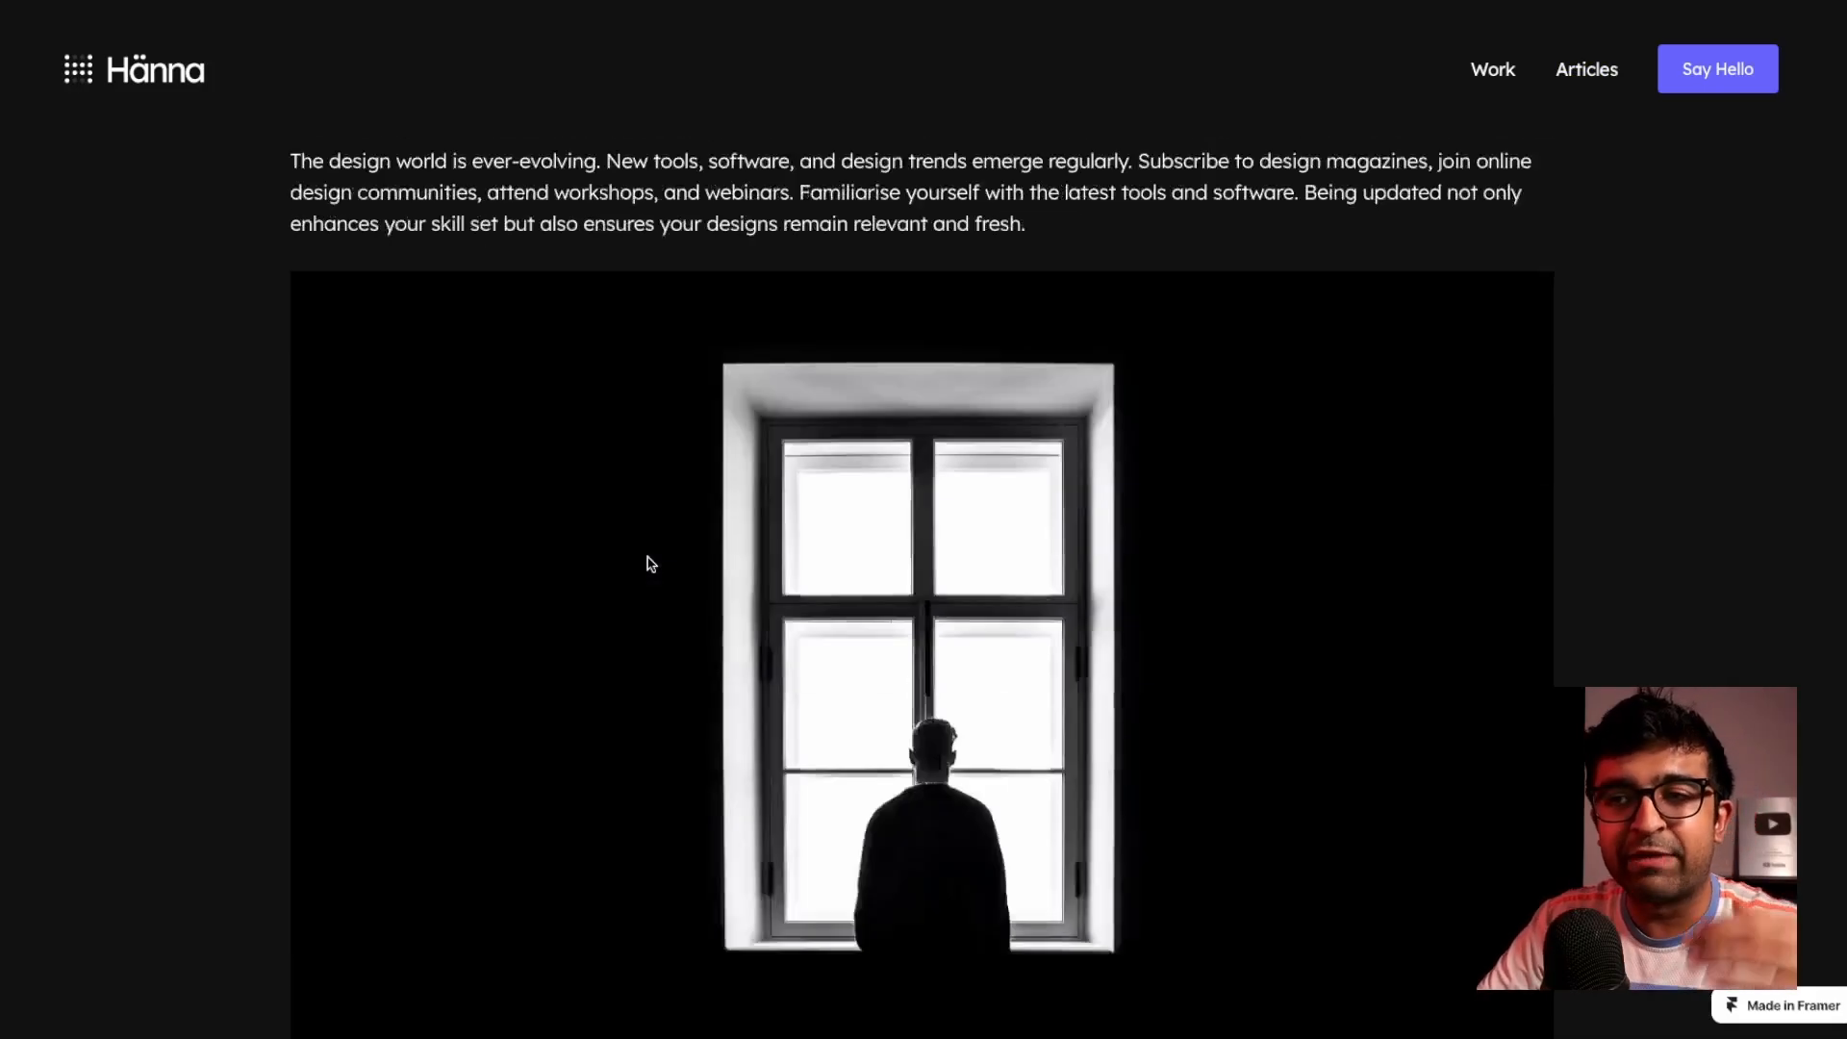
scroll(down, 3)
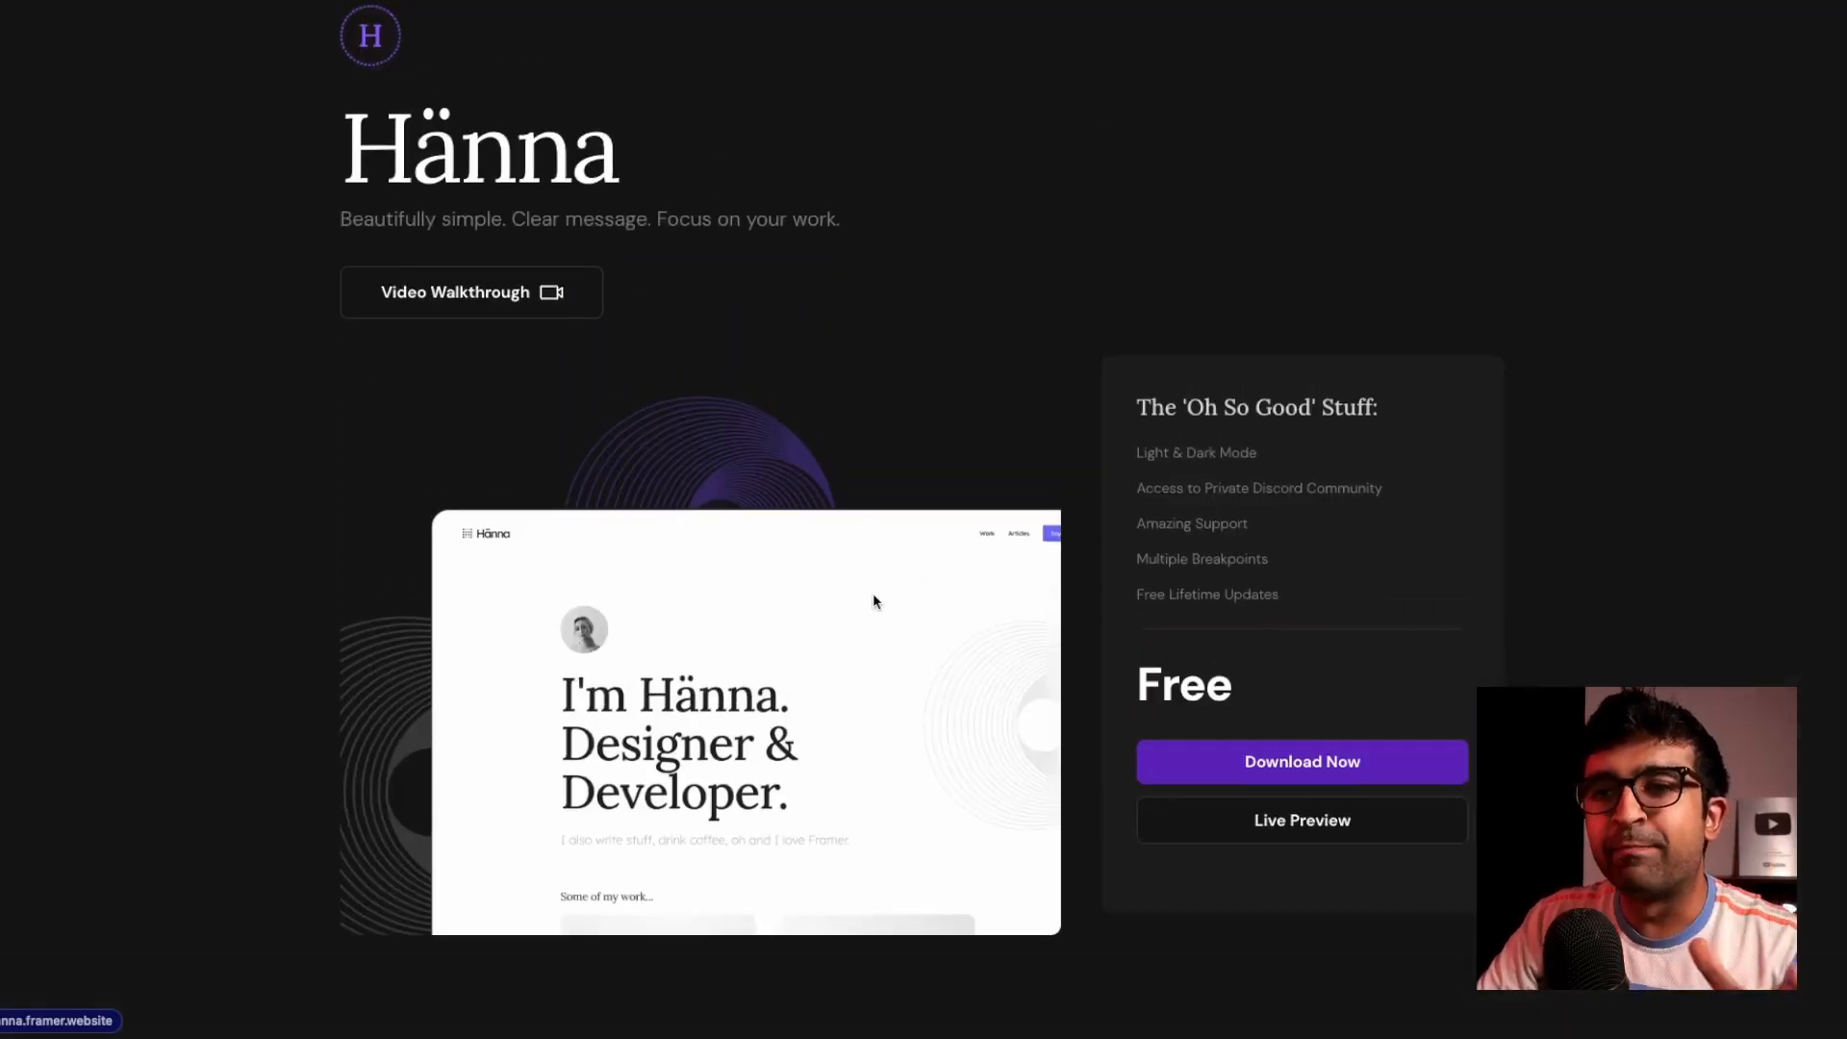
mouse_move(1160, 321)
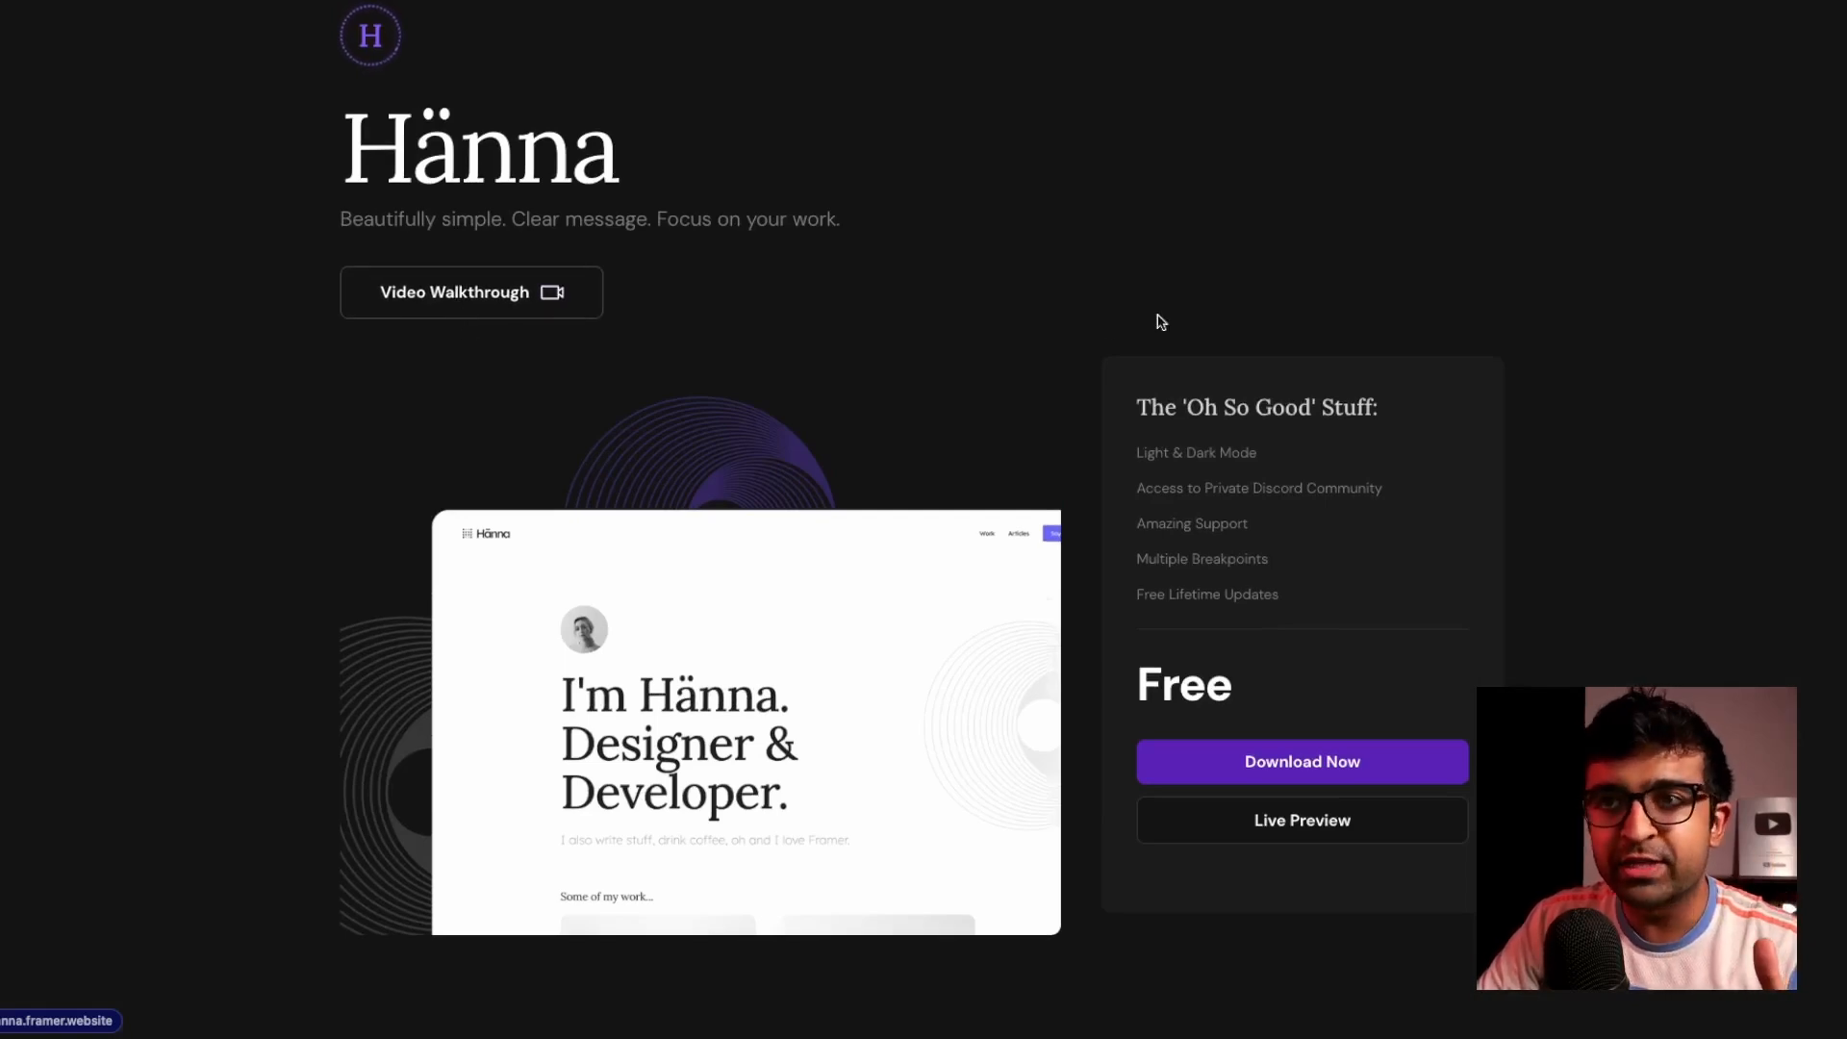
Browse Hänna's overview, Screenshots and Changelog tabs, then open the suggested Sören demo
scroll(down, 3)
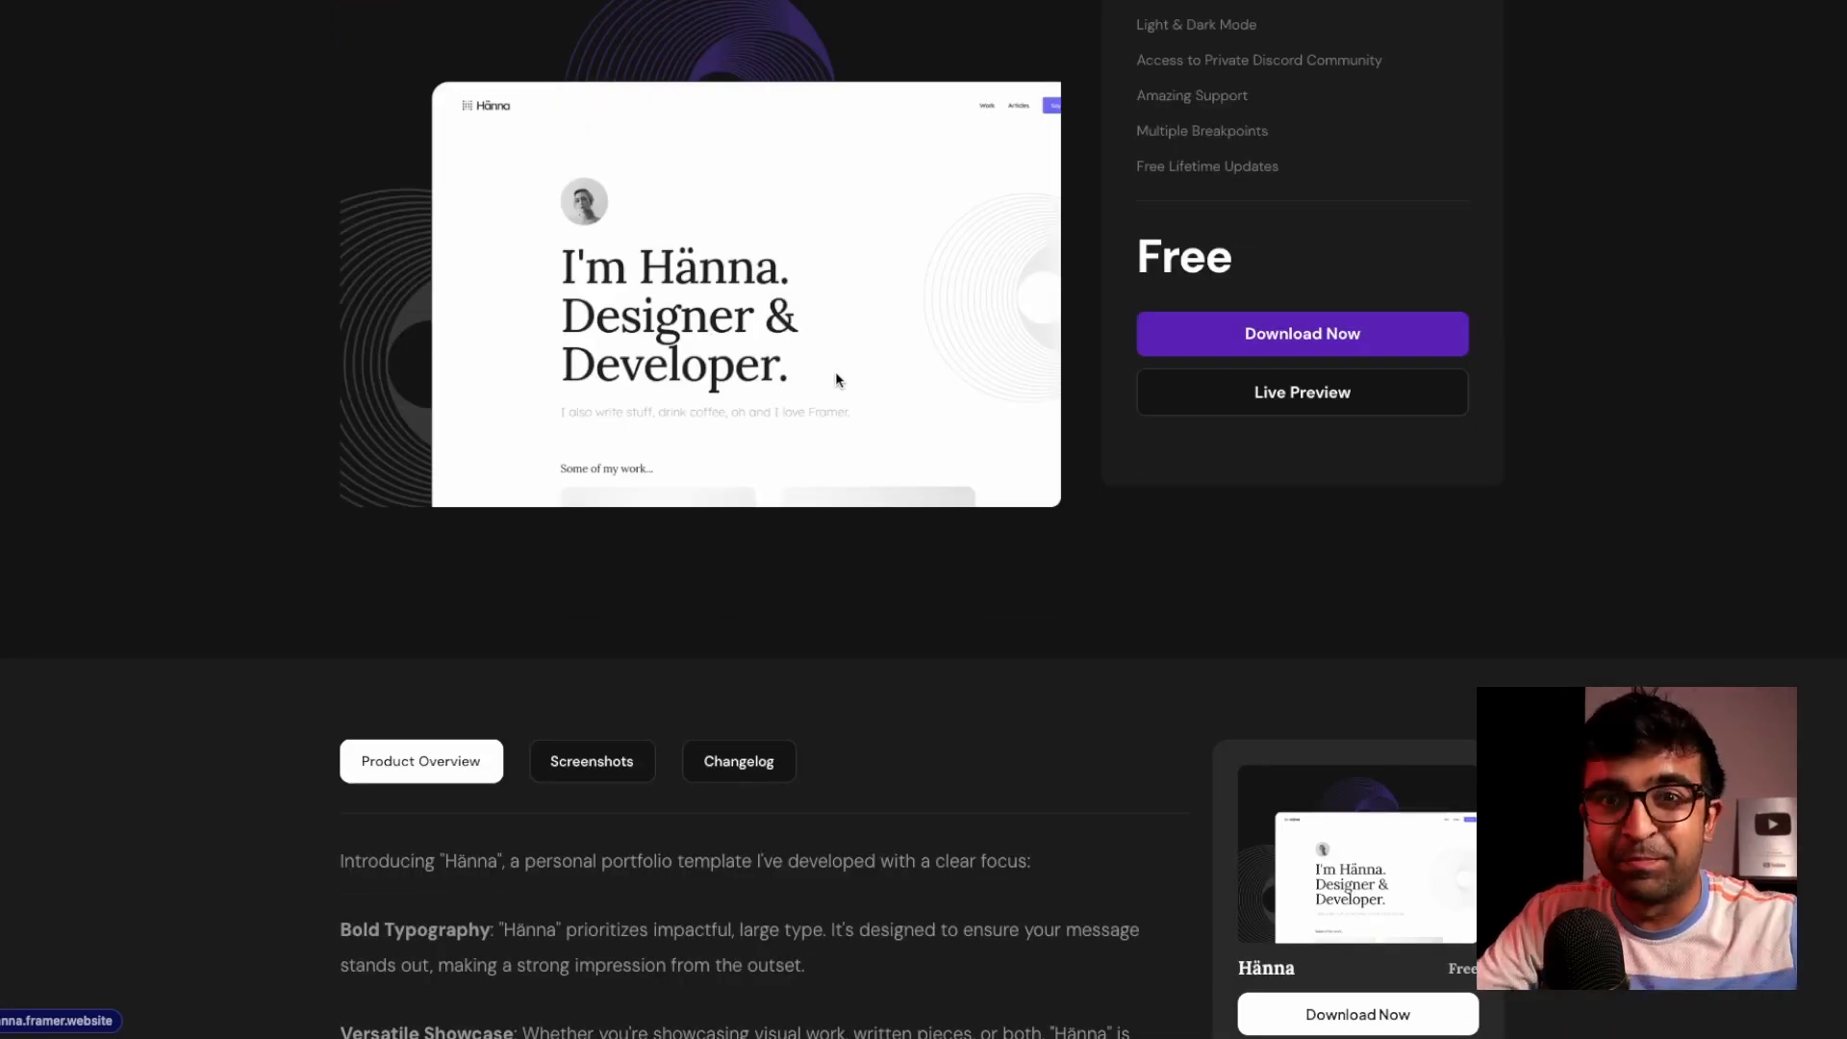
scroll(down, 3)
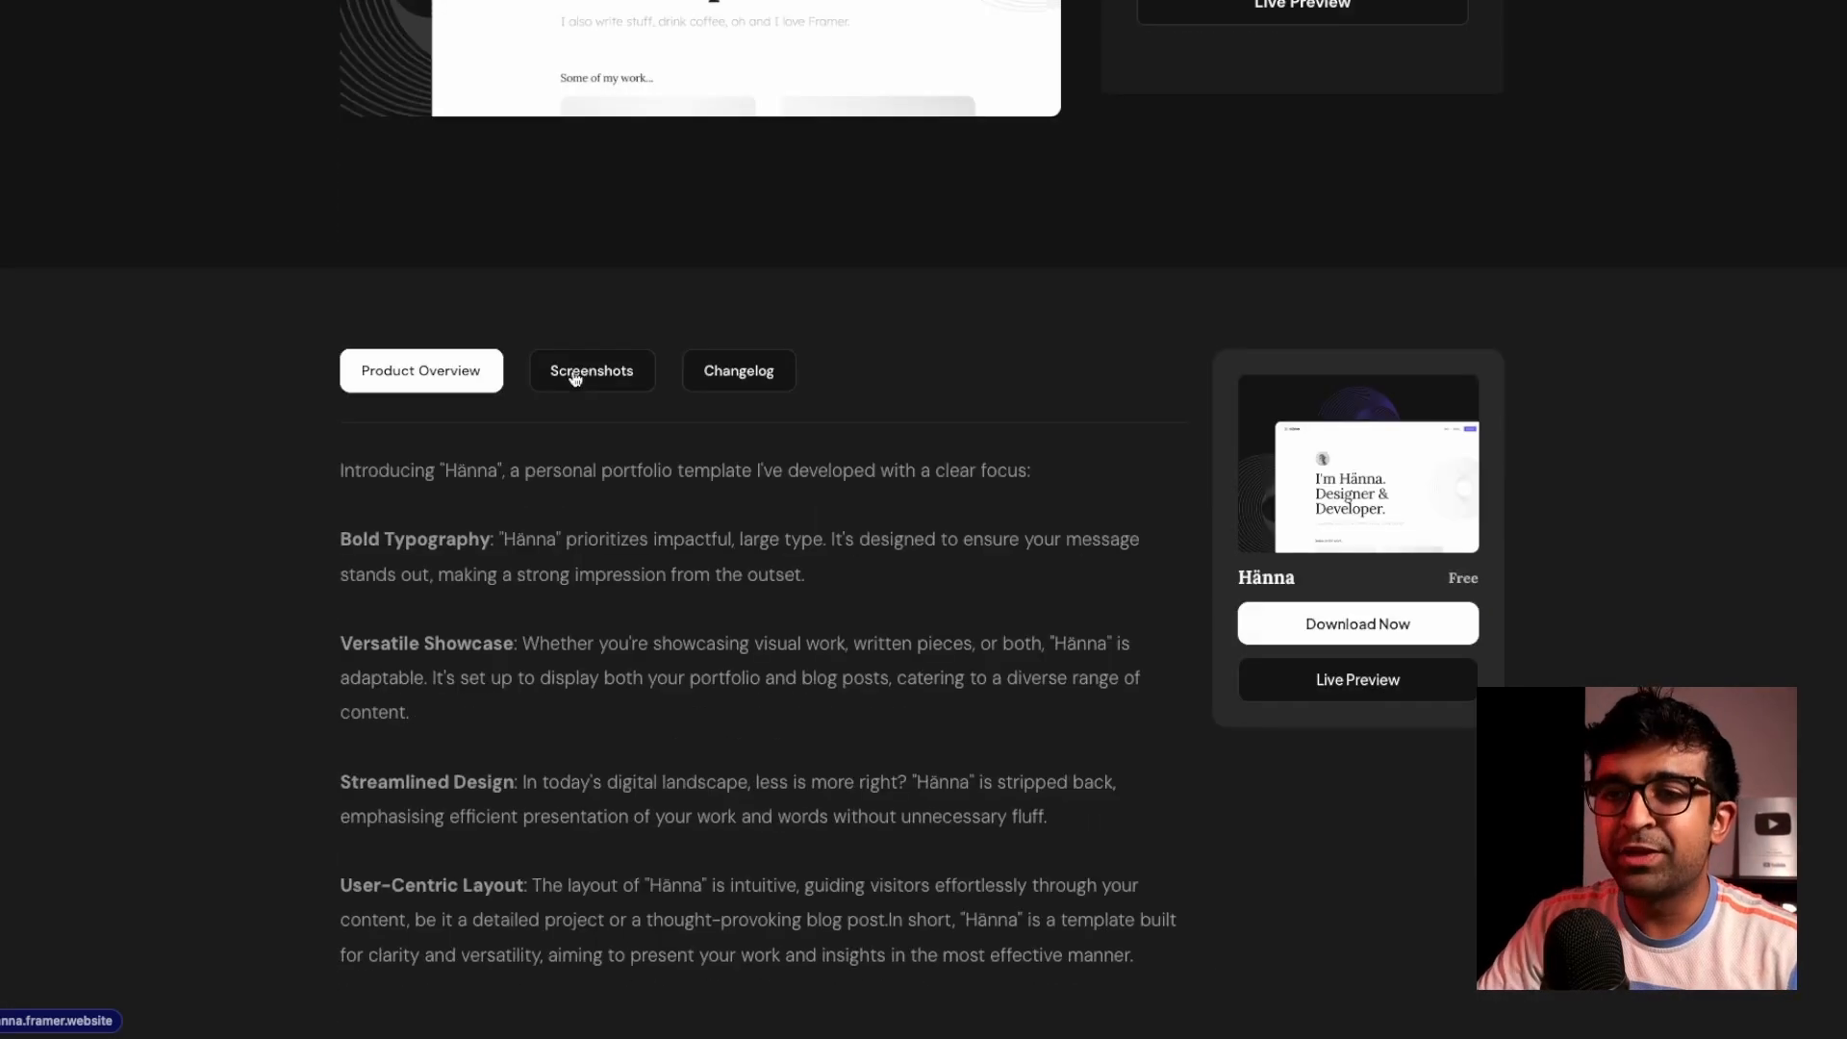
click(592, 377)
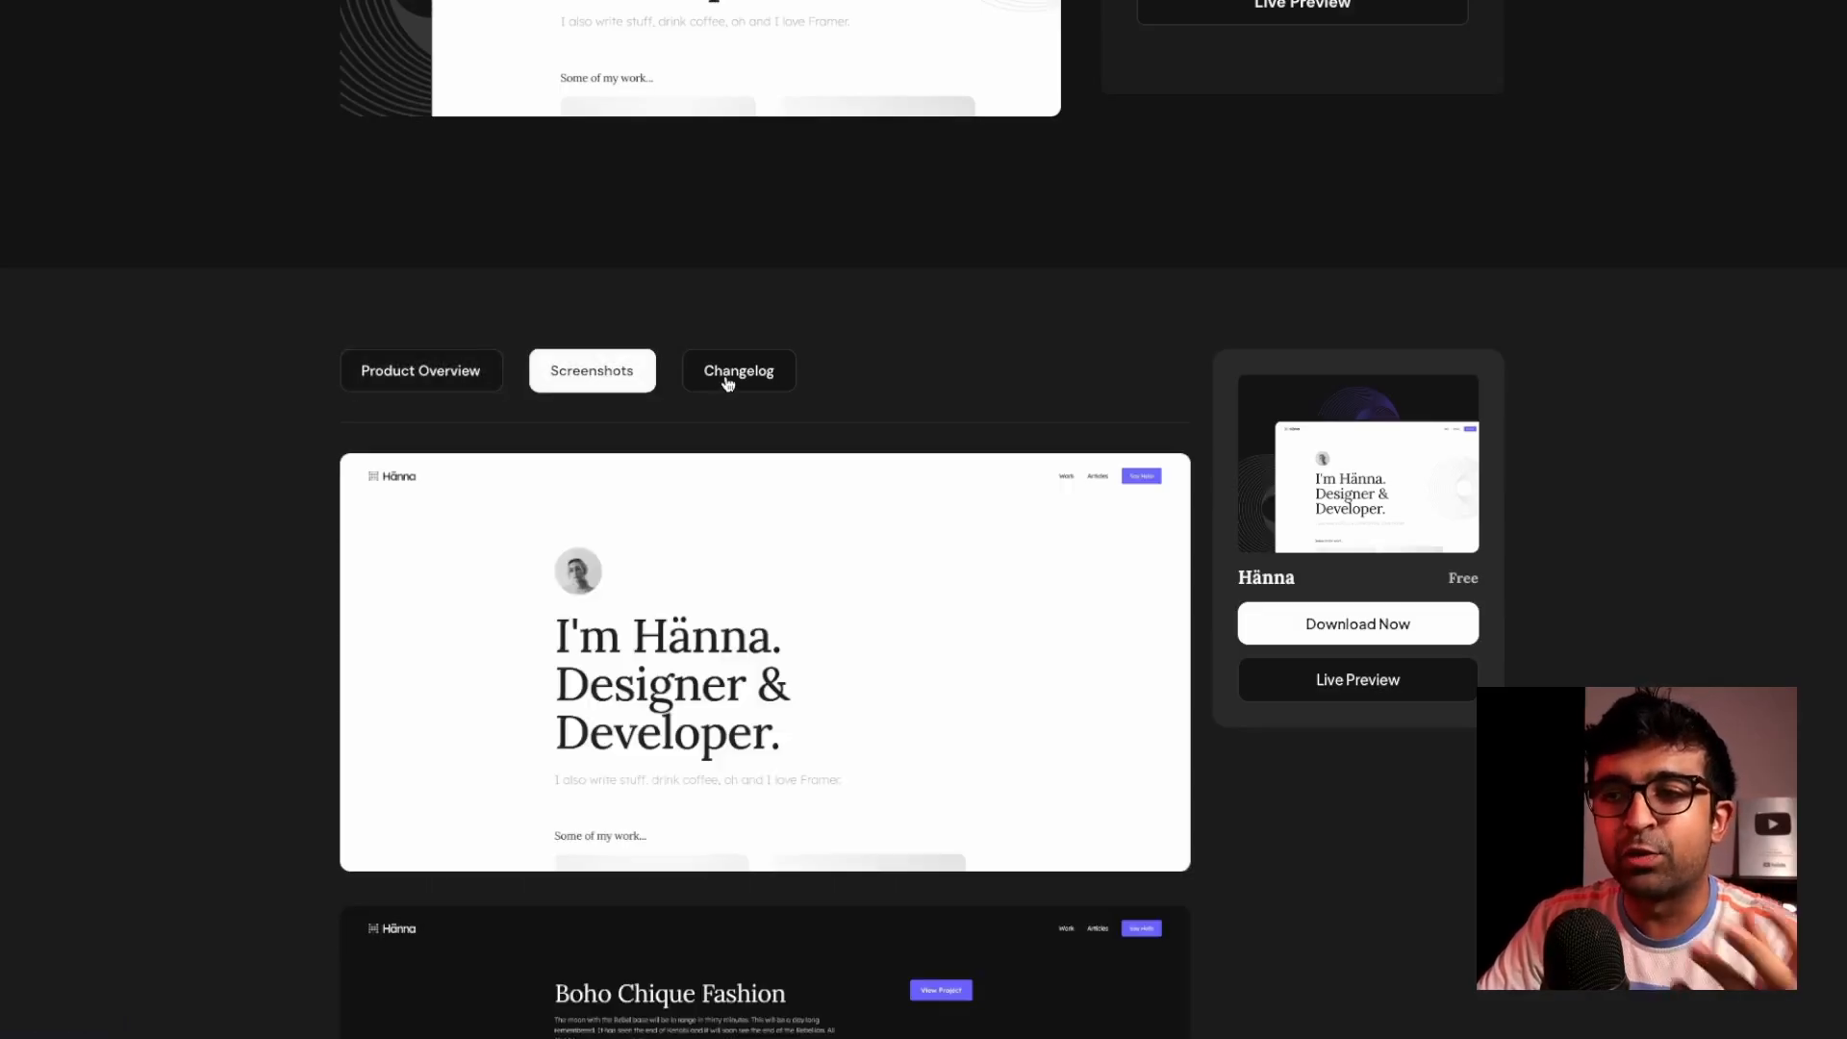
click(419, 370)
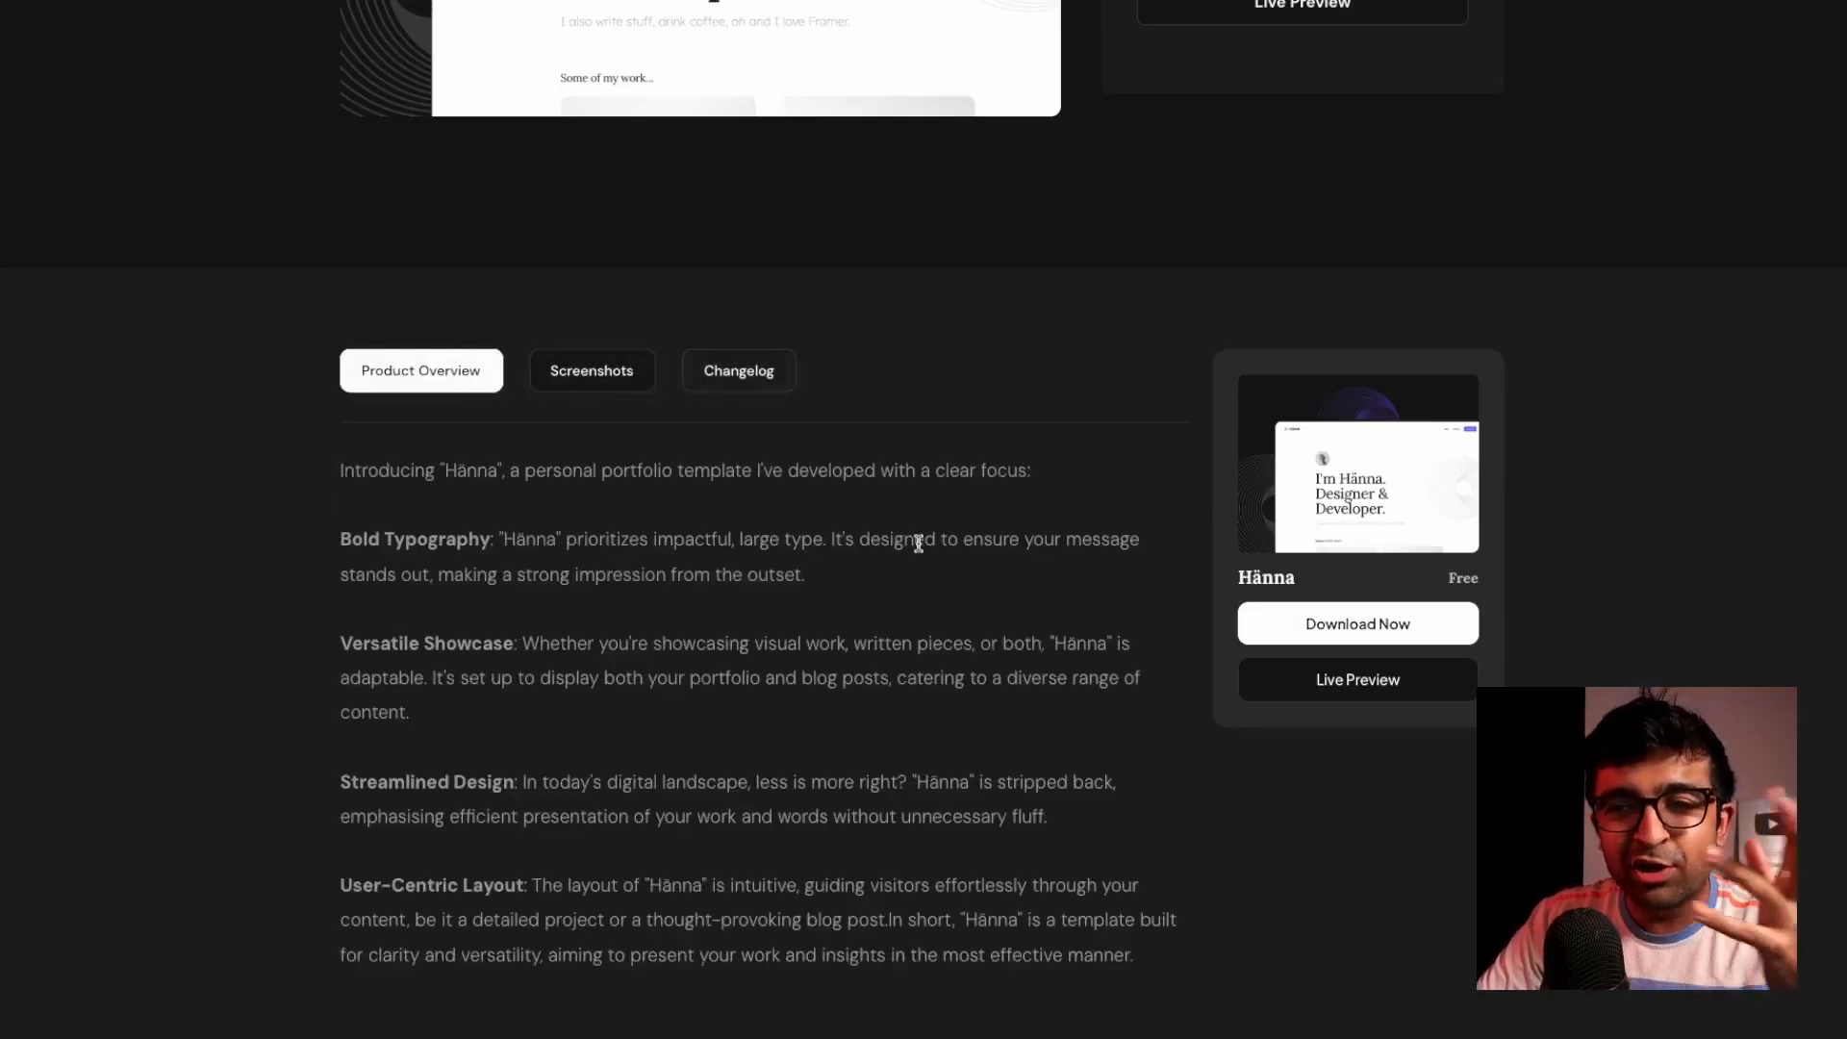
scroll(down, 3)
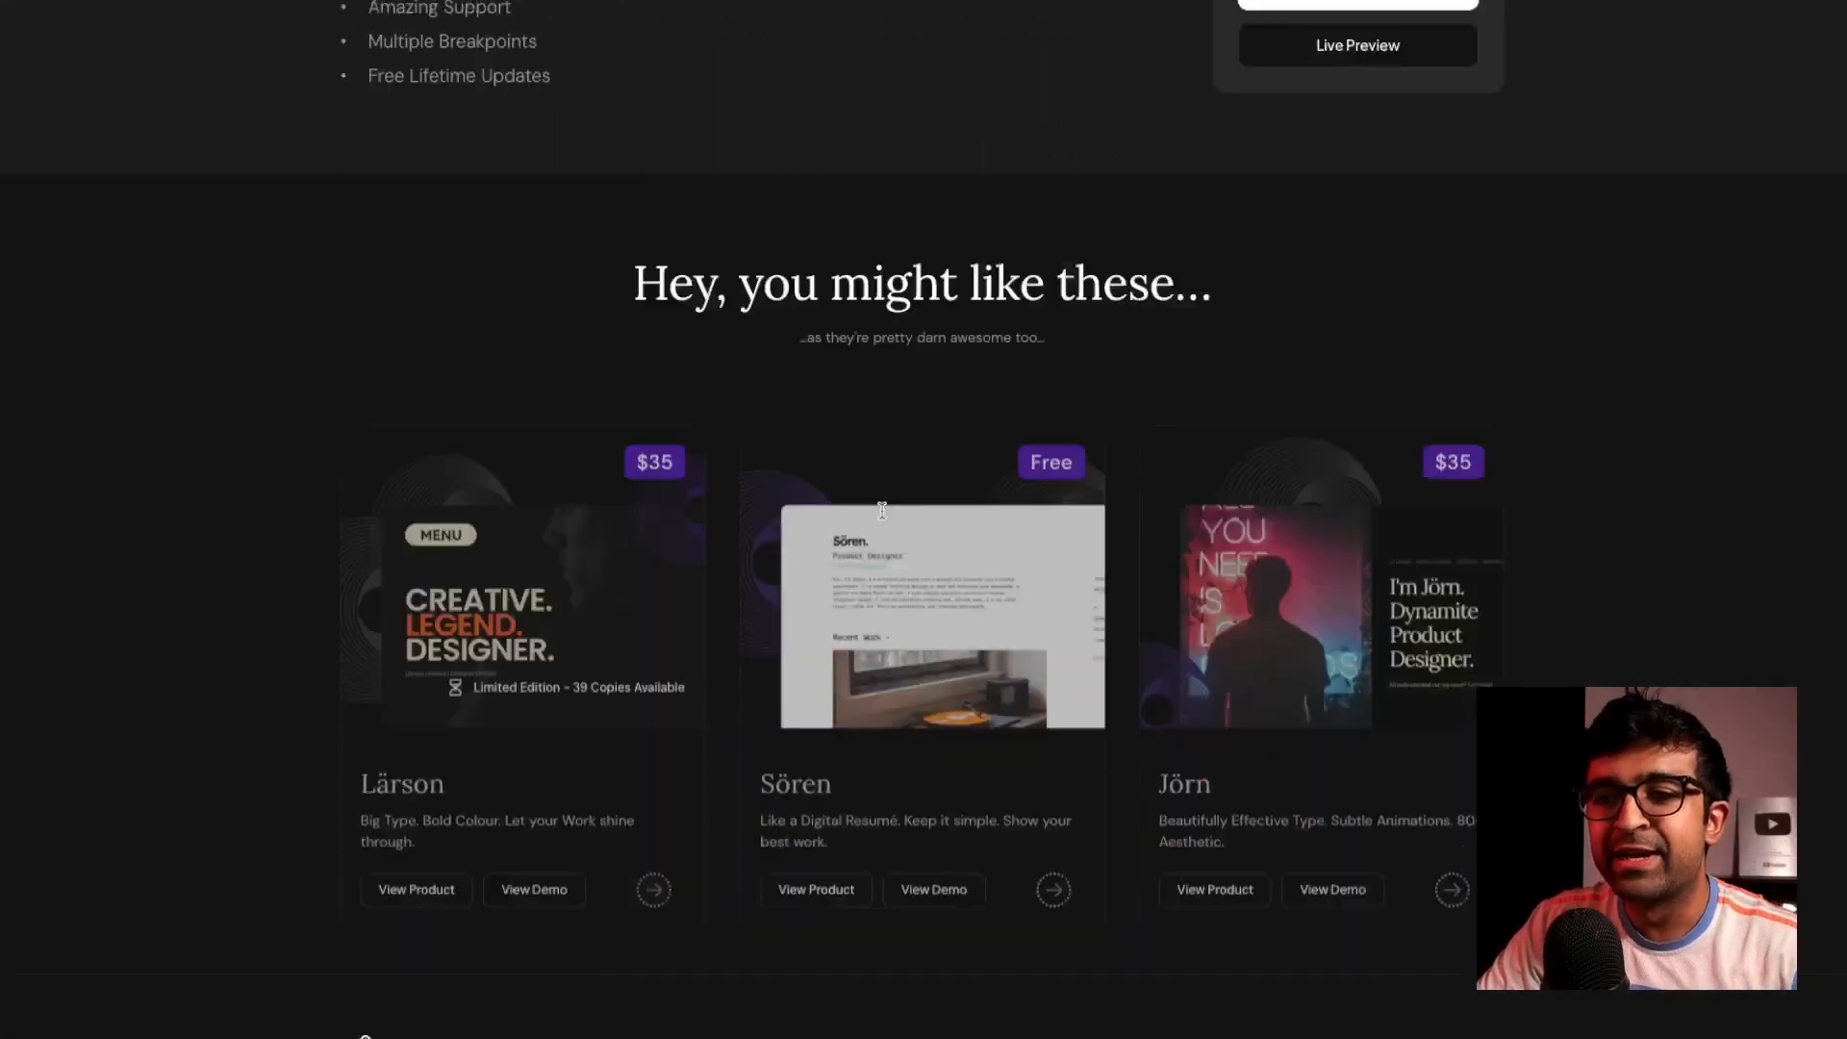
click(817, 889)
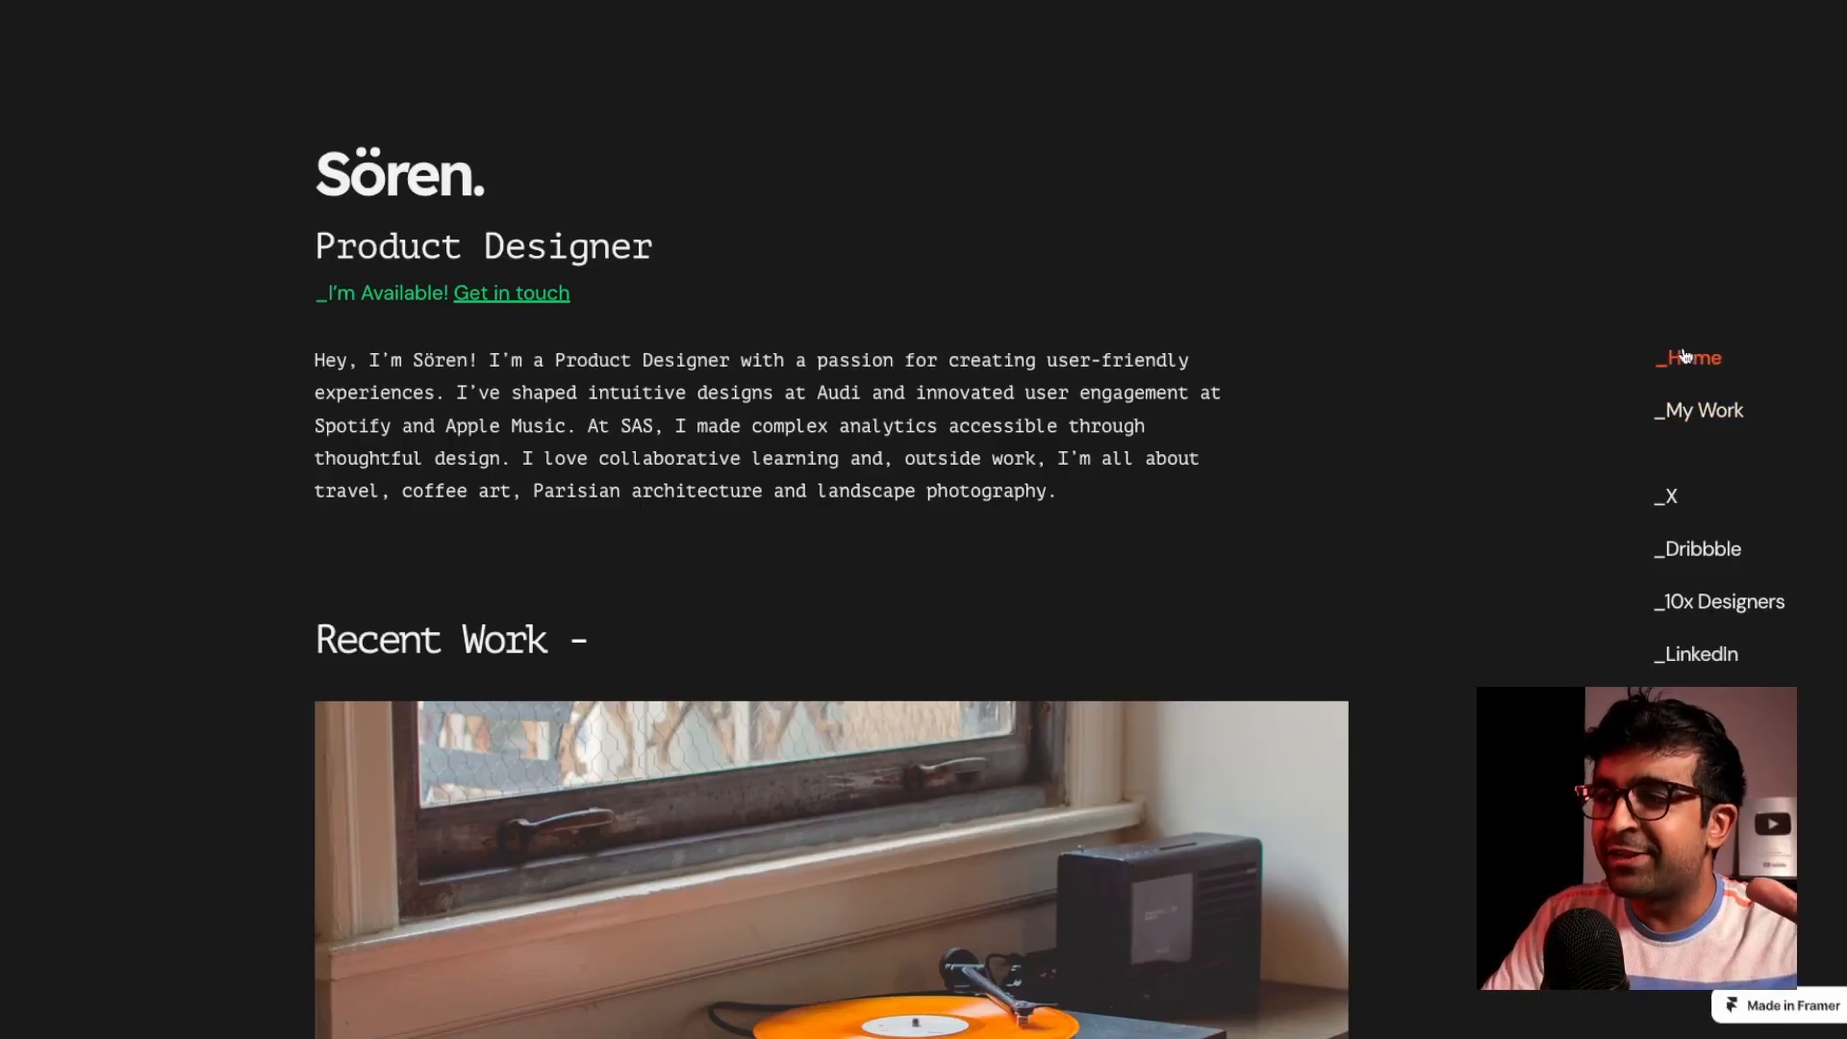
Open the Sören demo's My Work page and scroll through its project photos
click(1704, 411)
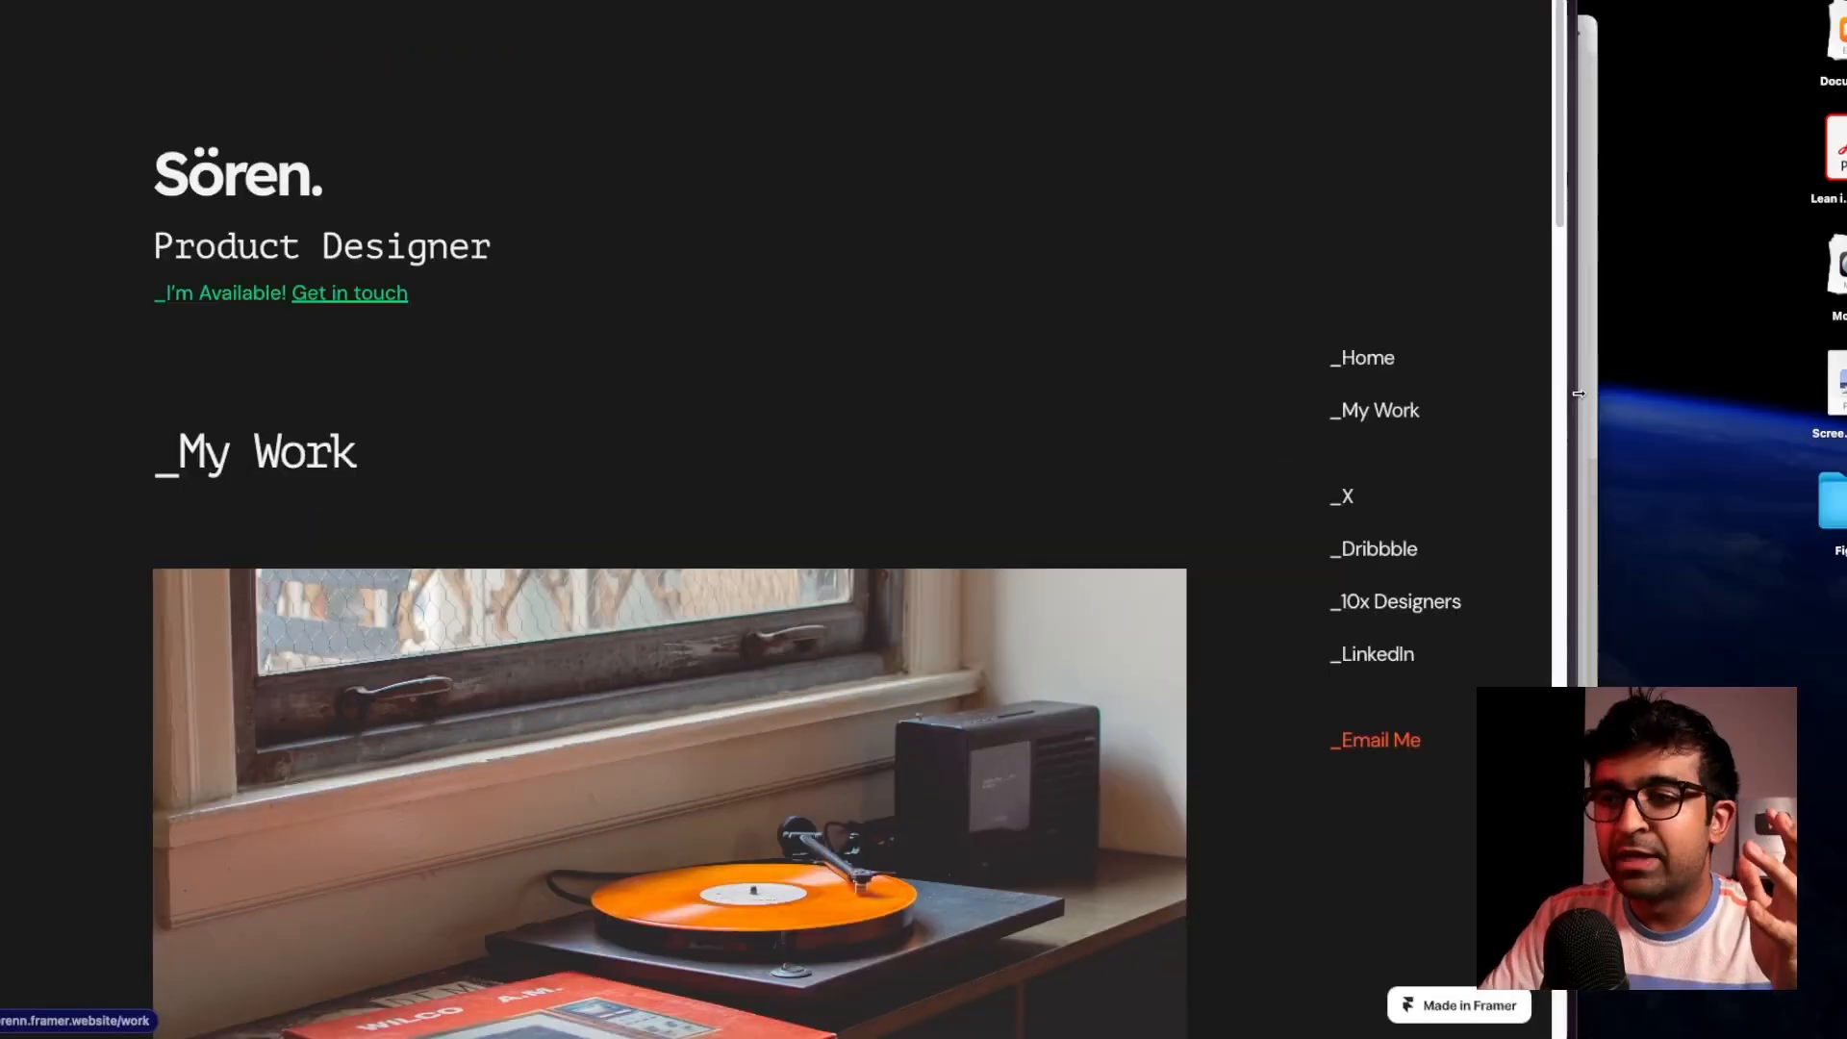
scroll(down, 3)
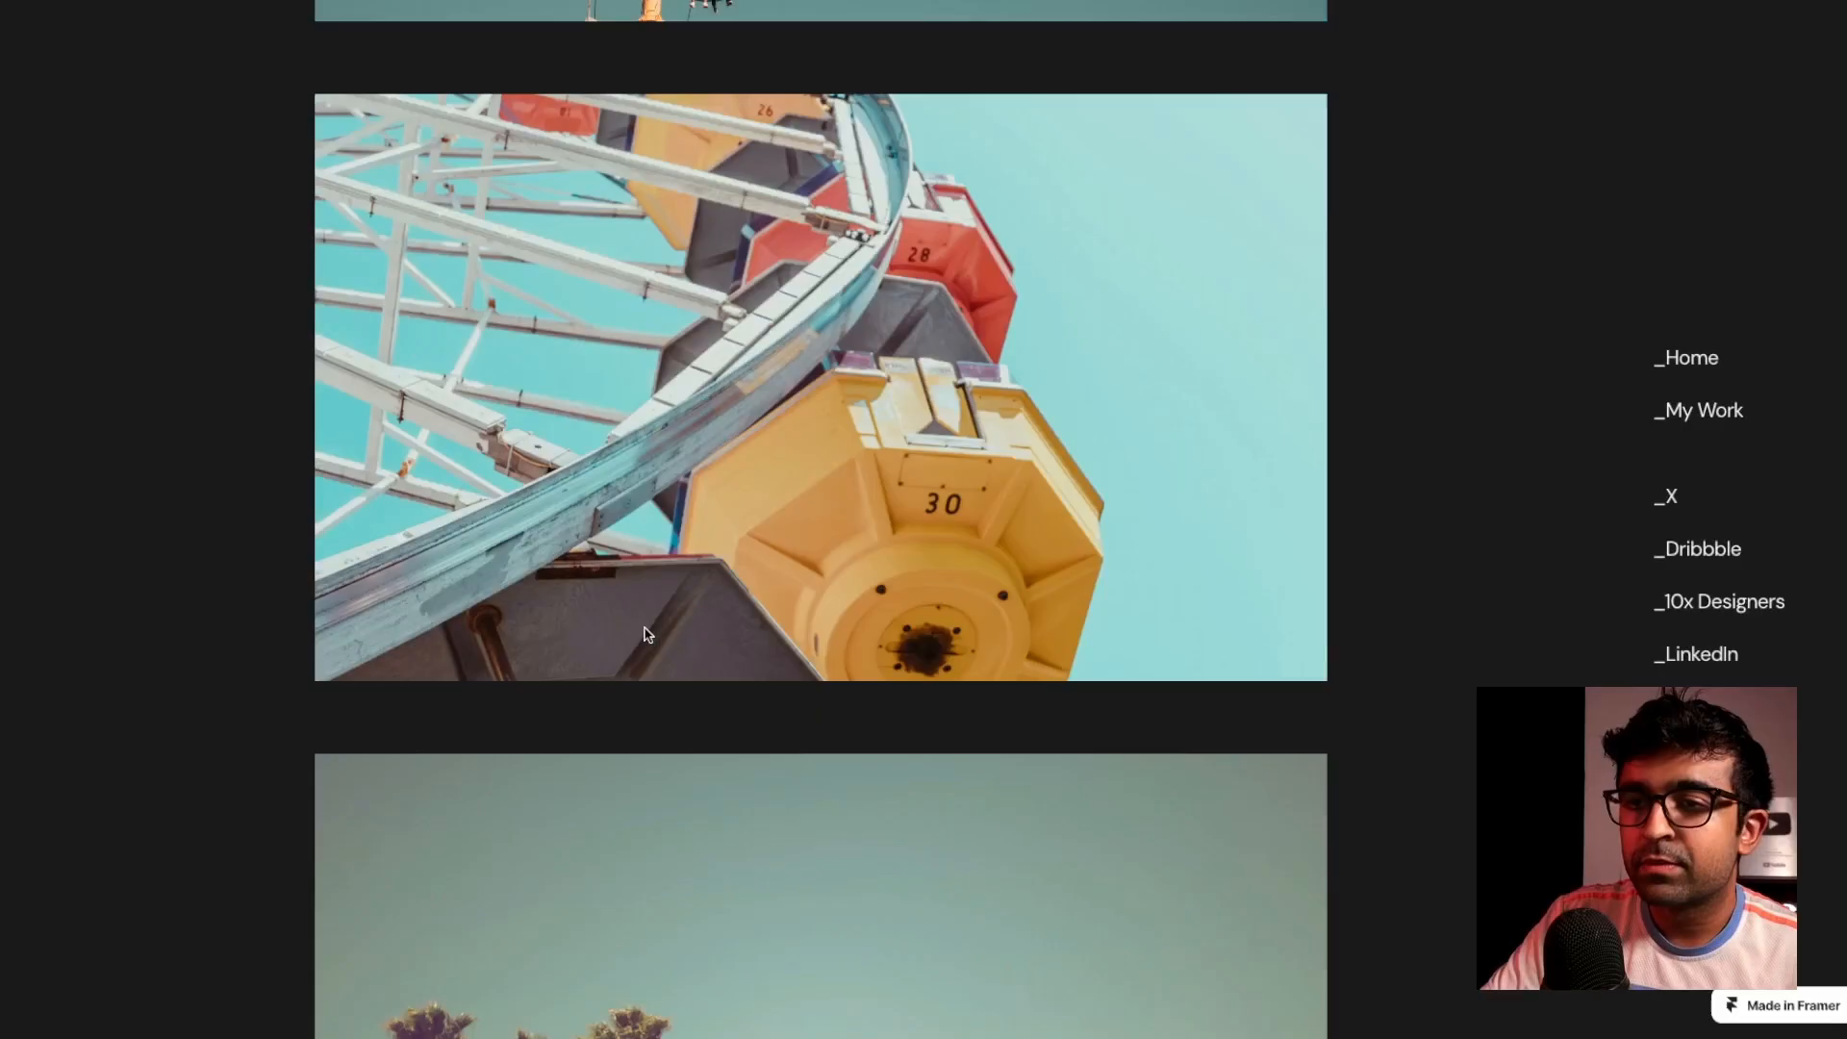
scroll(down, 3)
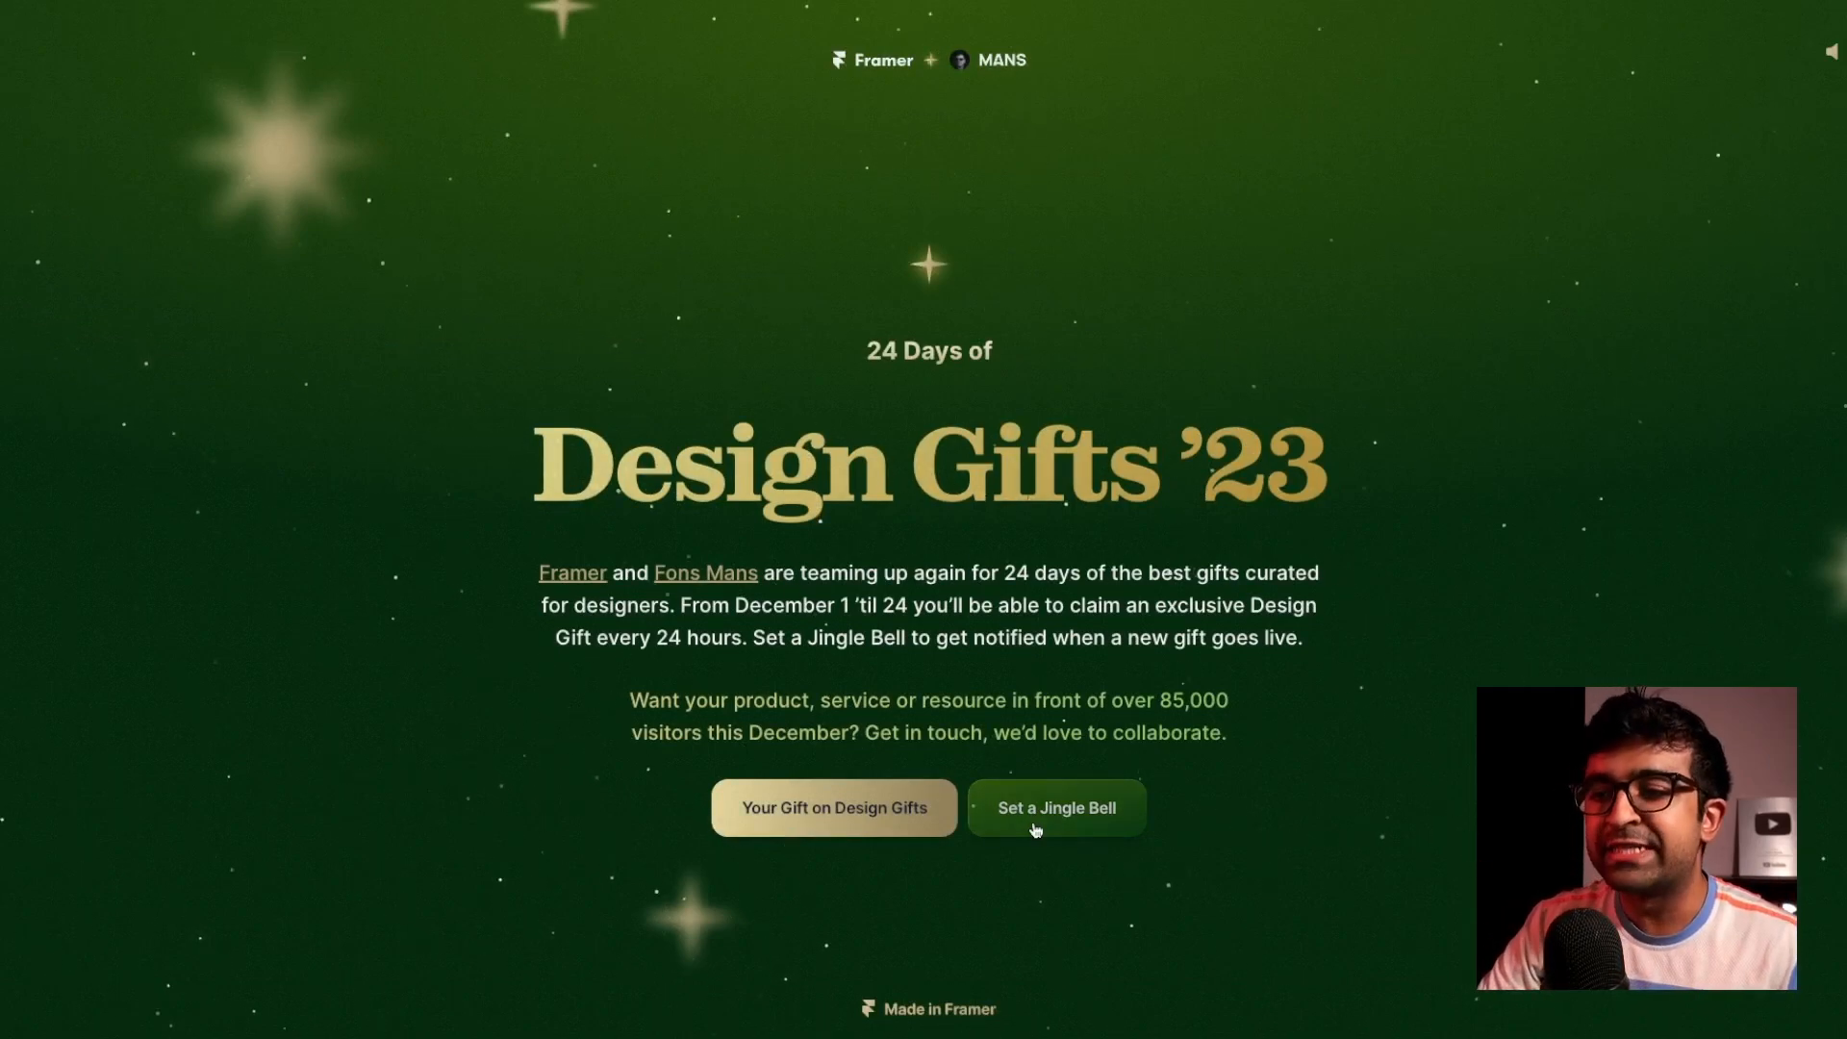
Show the 'Set a Jingle Bell' reminder sign-up, then open Relume's All Components library
click(1055, 808)
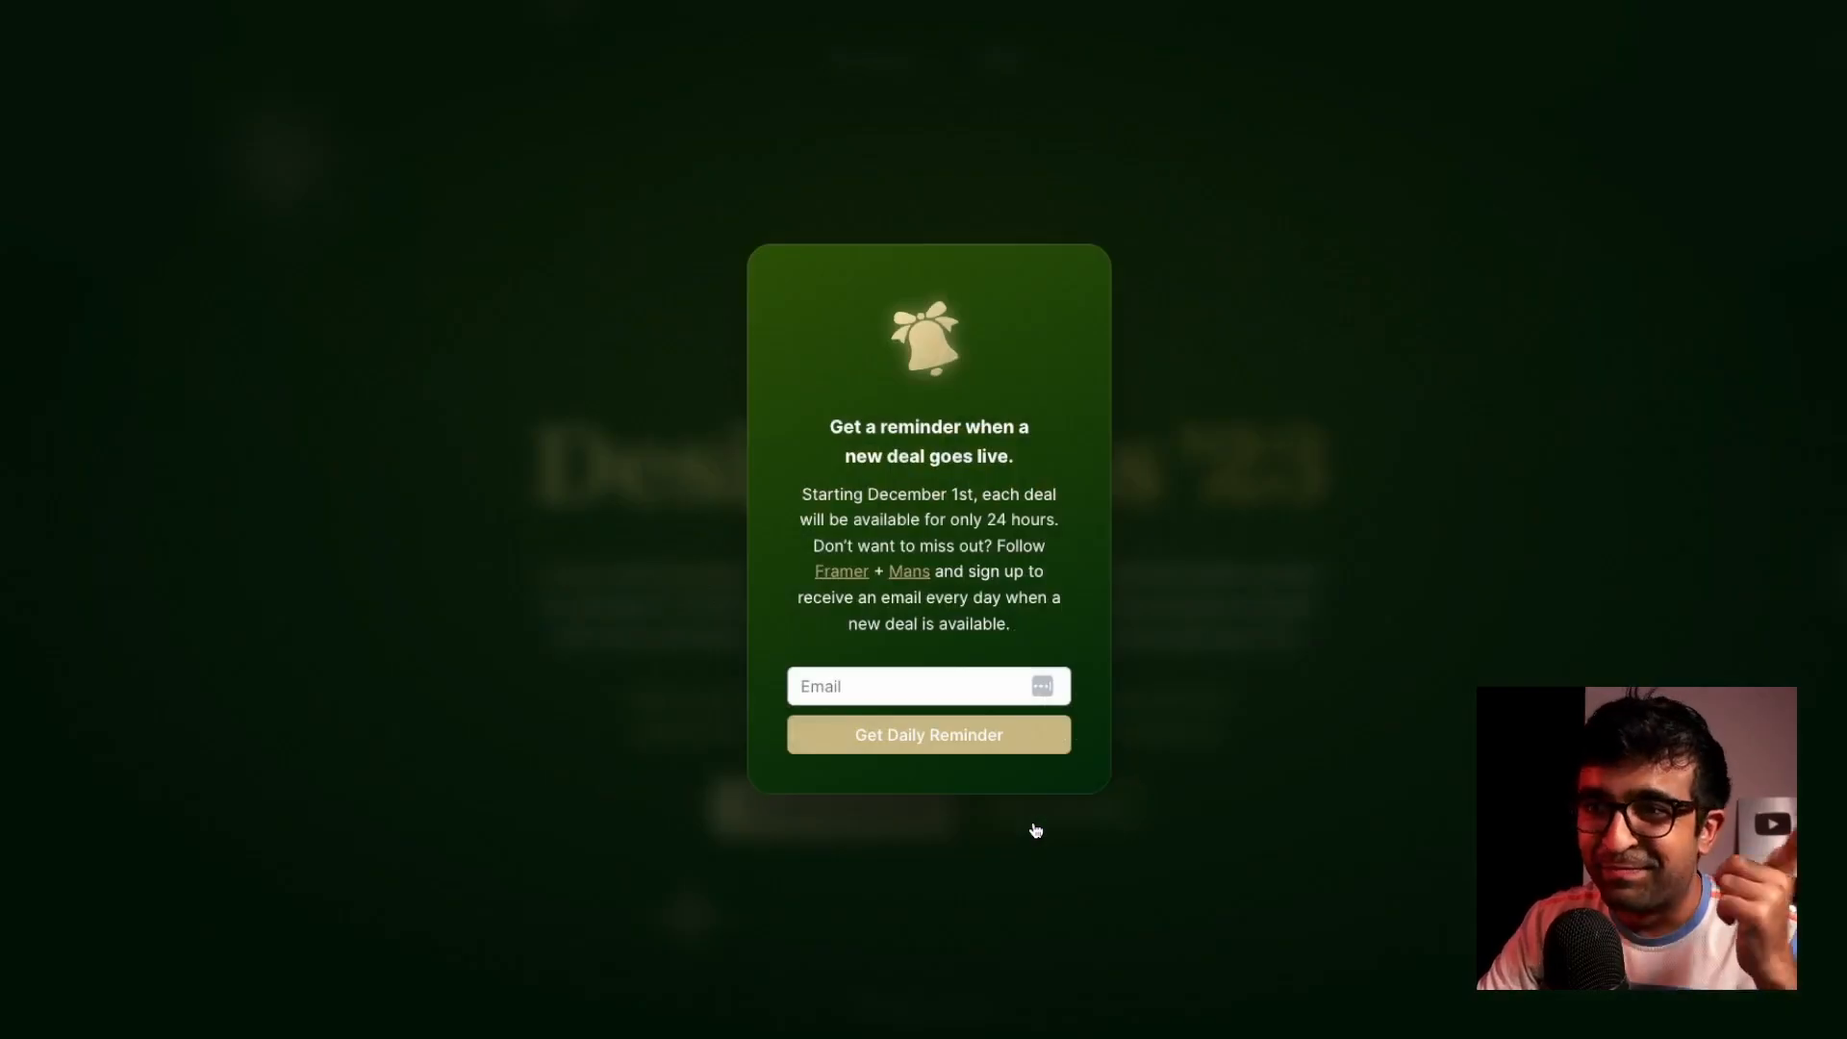
mouse_move(917, 750)
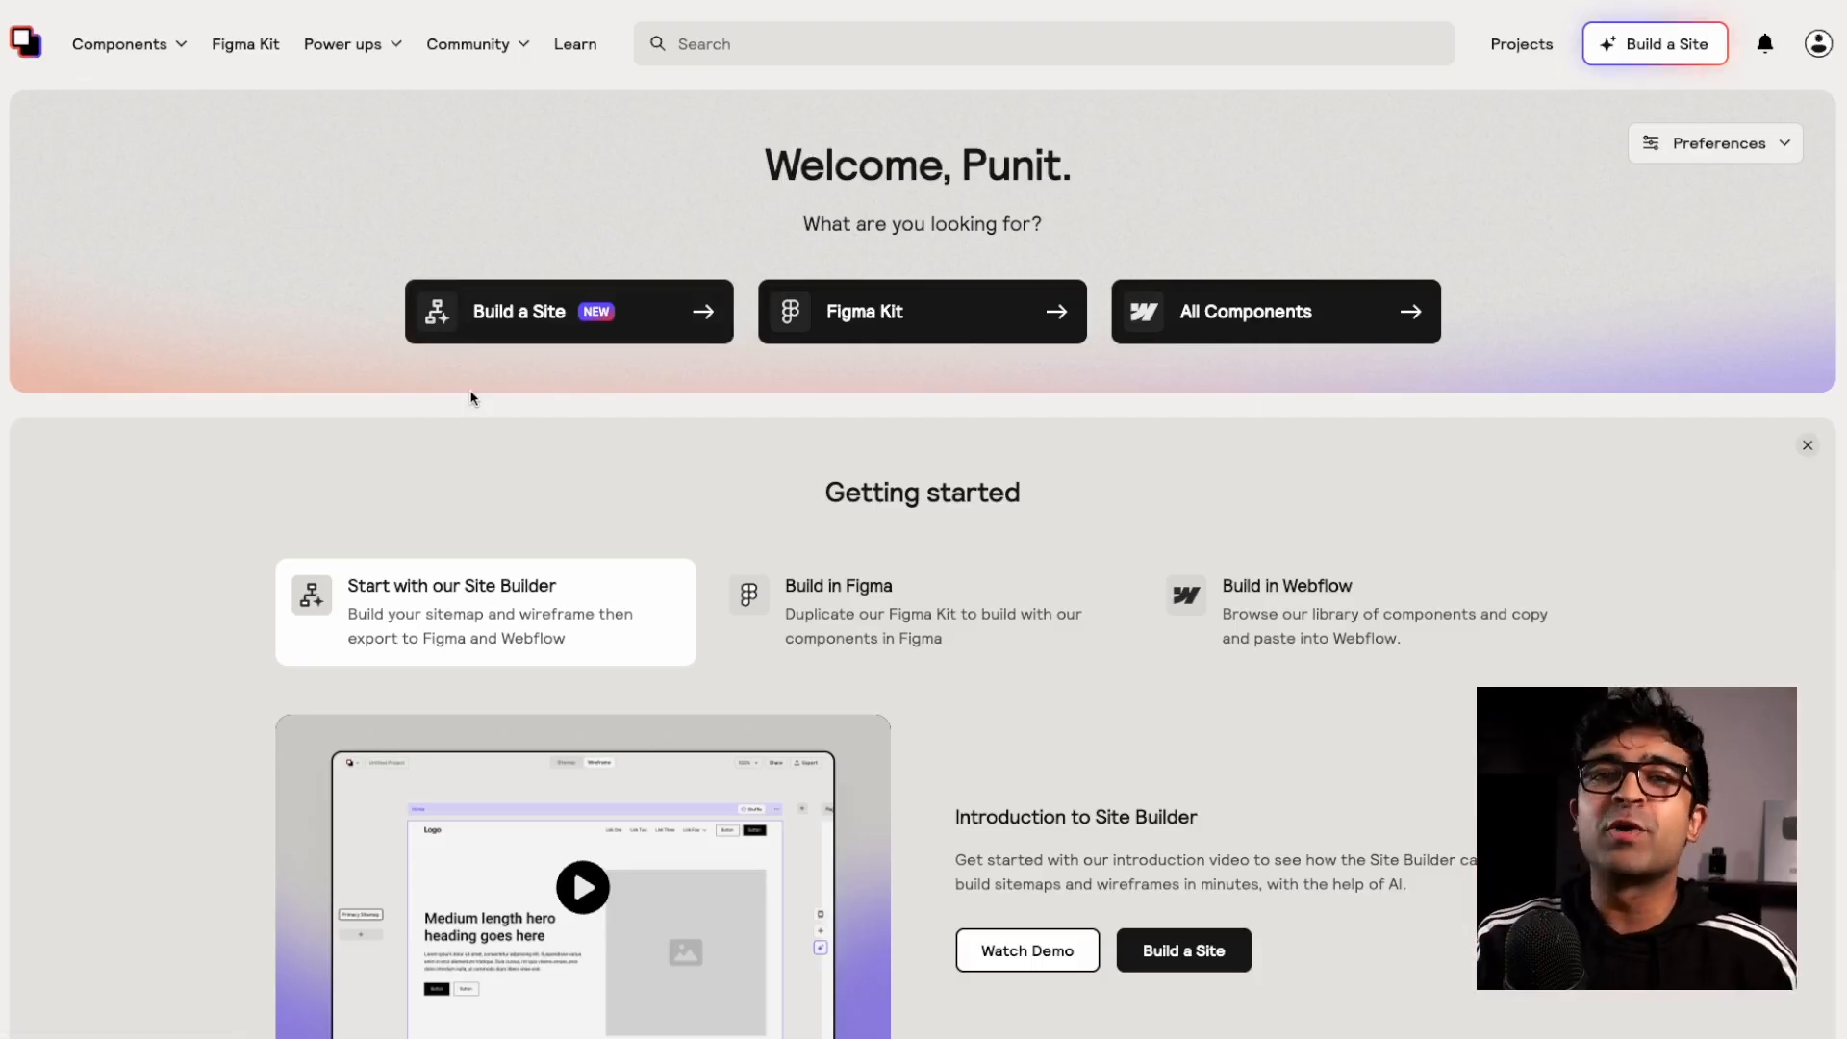
click(1276, 311)
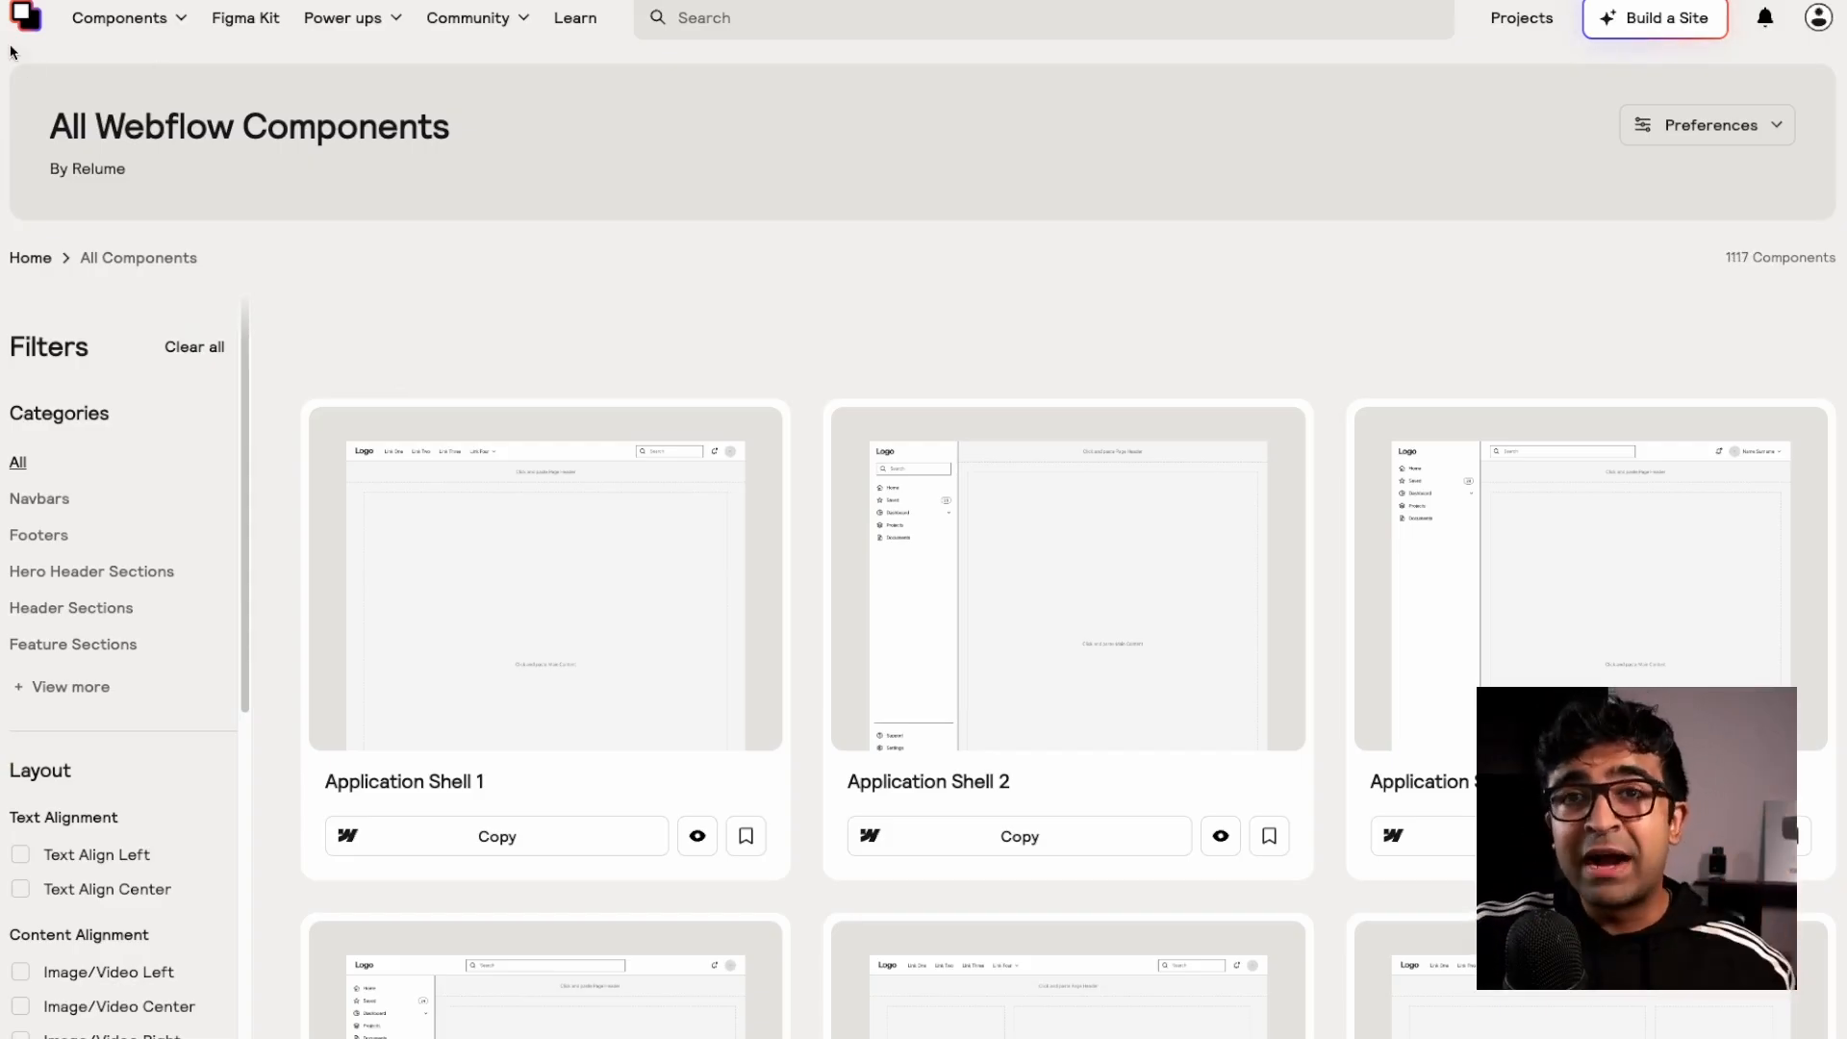
Go back from the component library to Relume's welcome dashboard via the logo
click(23, 18)
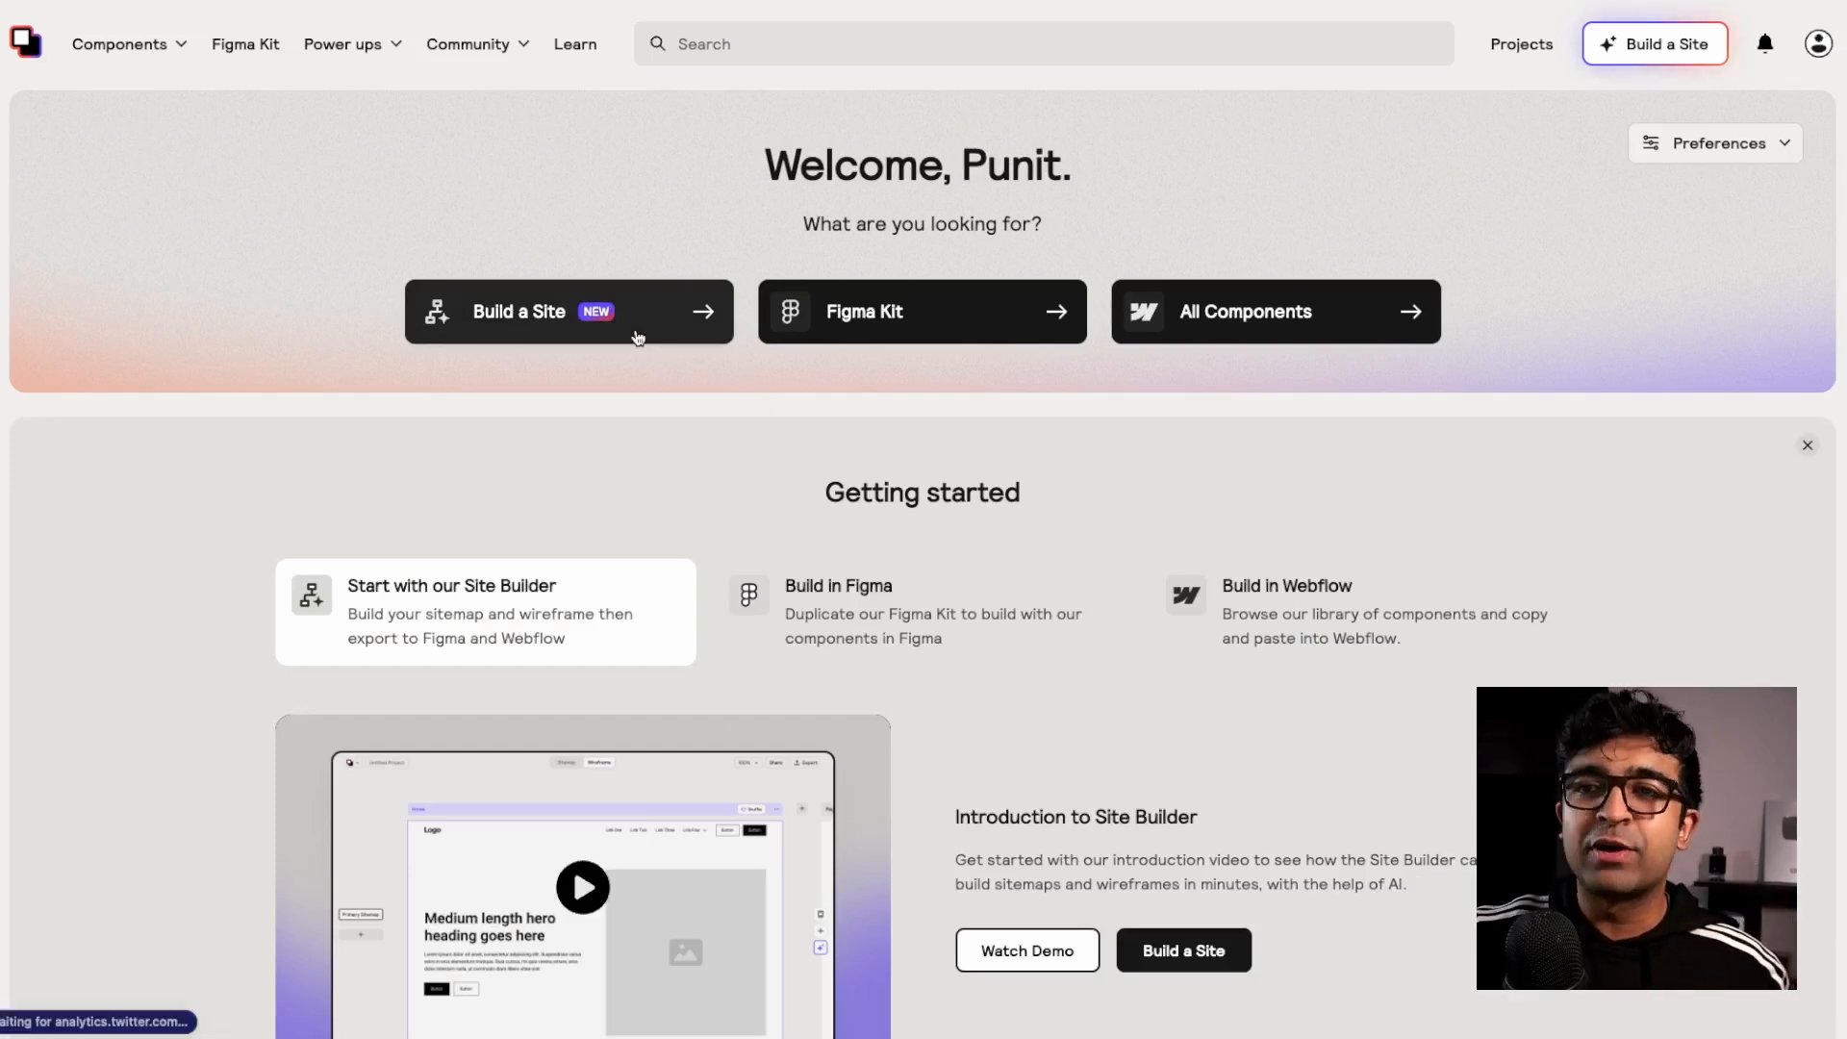
Start a new Relume site and generate a sitemap for 'An ecommerce website for dog food'
click(519, 311)
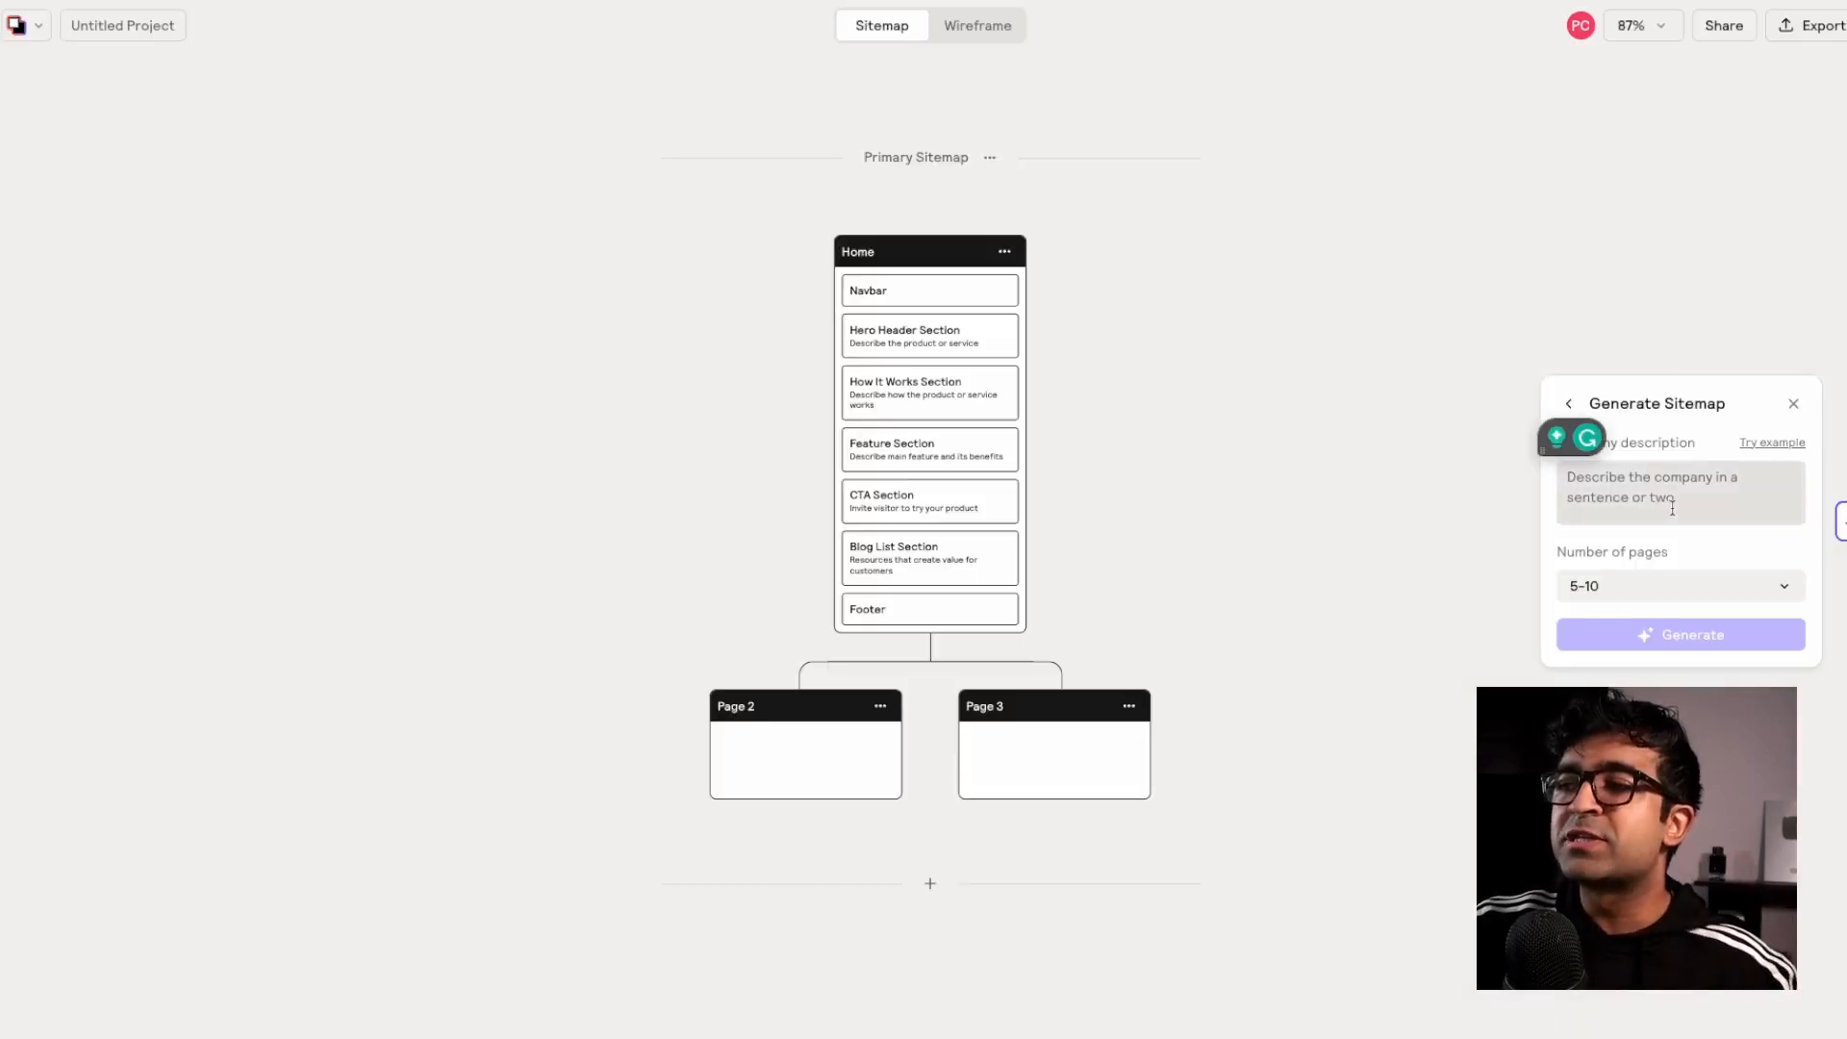
text(An ecommerce website for dog food)
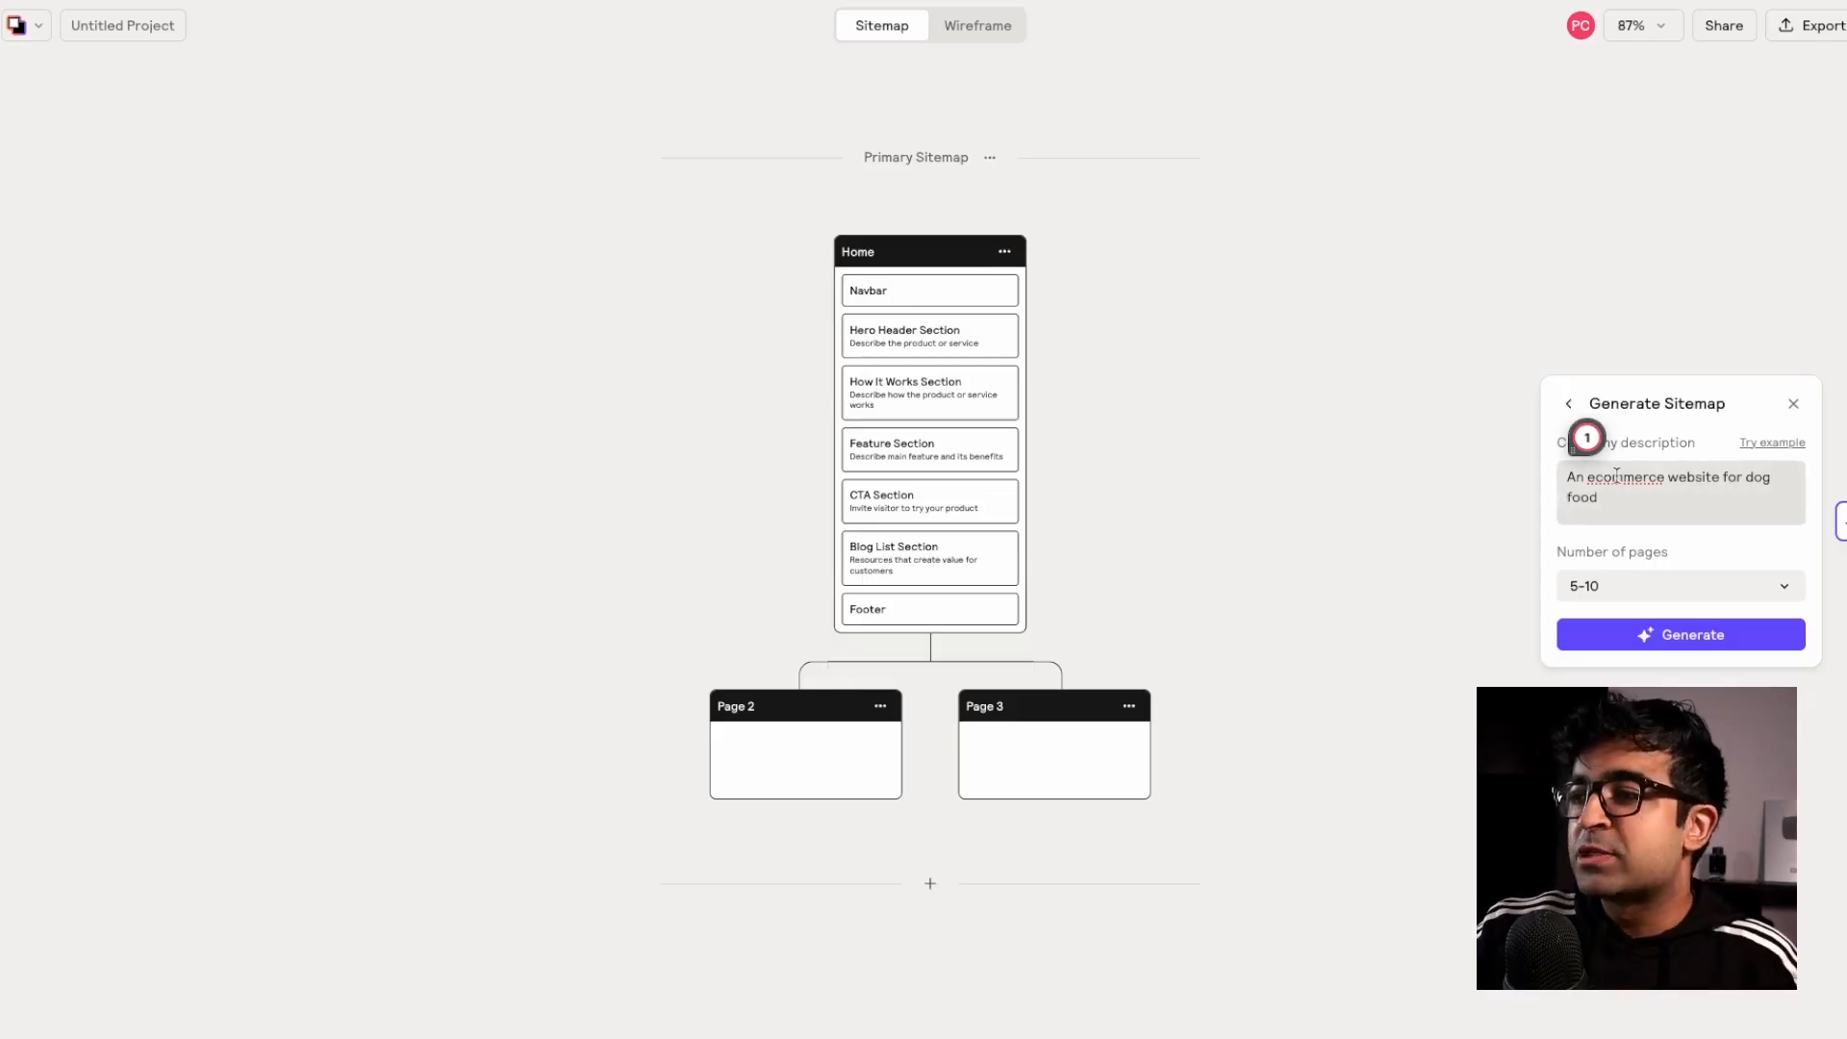
click(1675, 586)
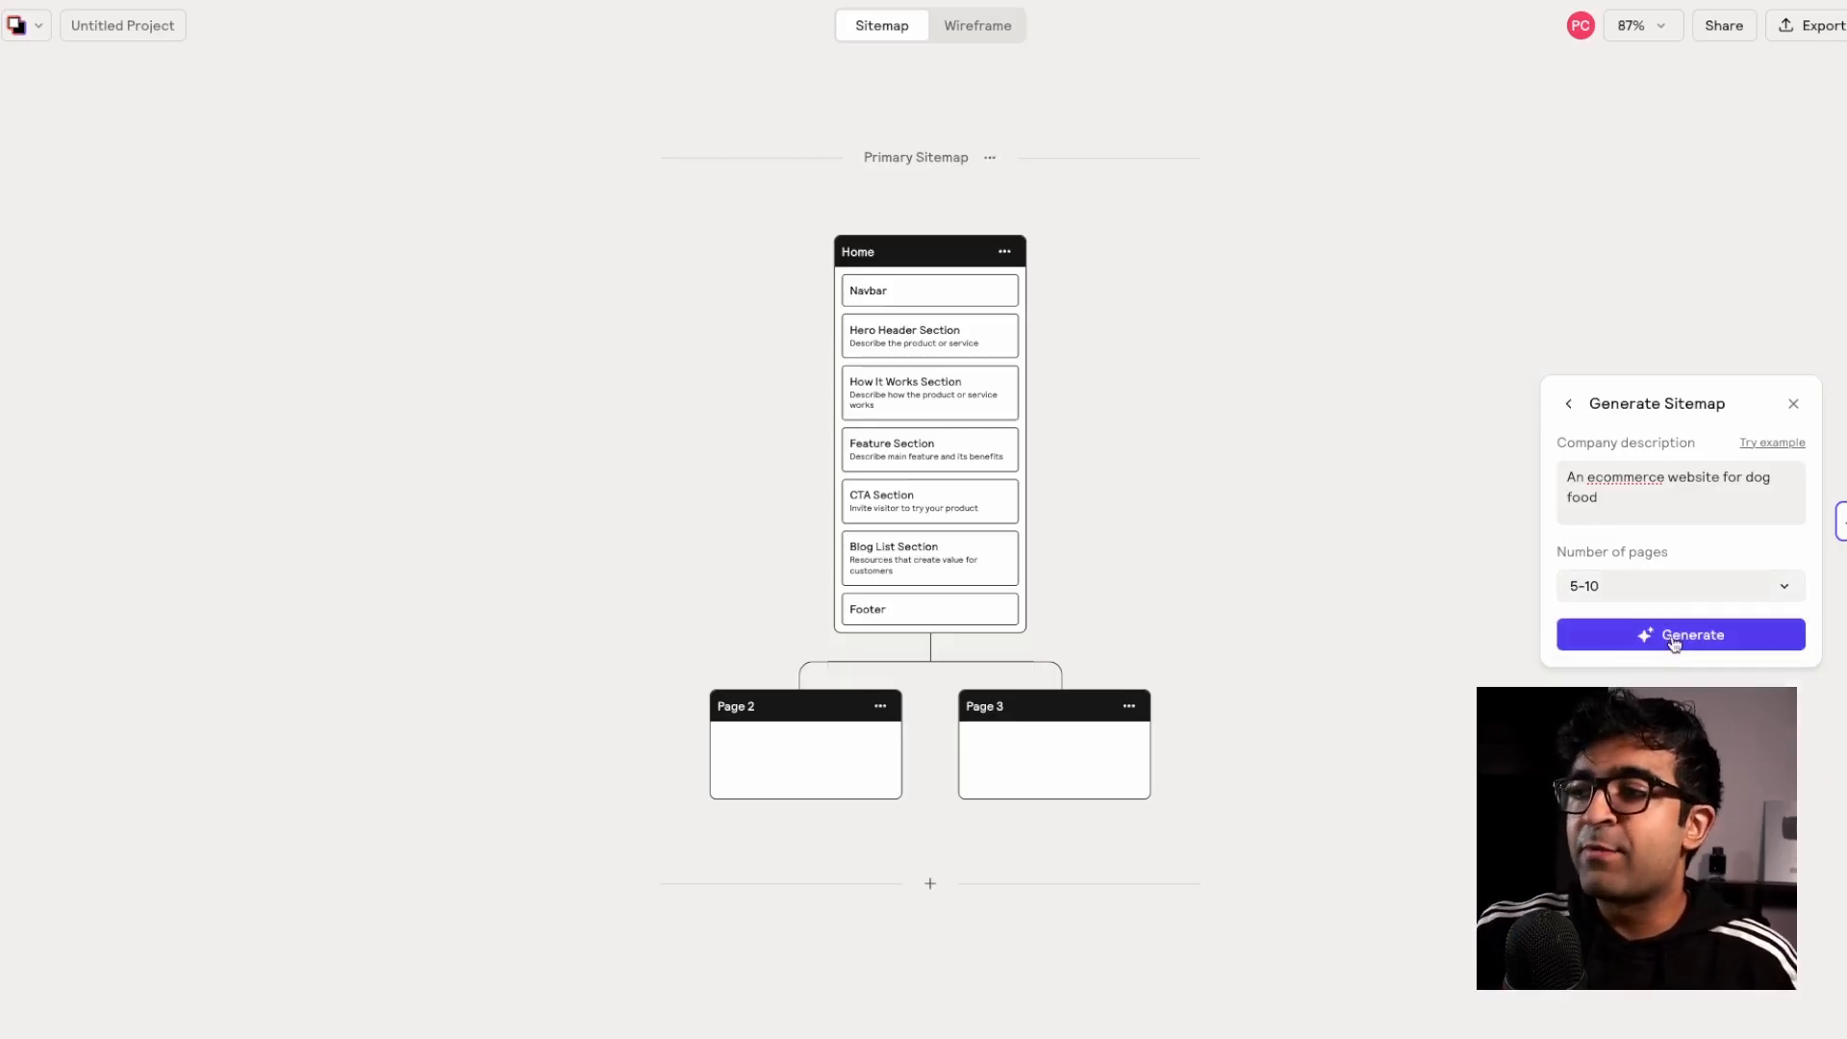
click(1680, 634)
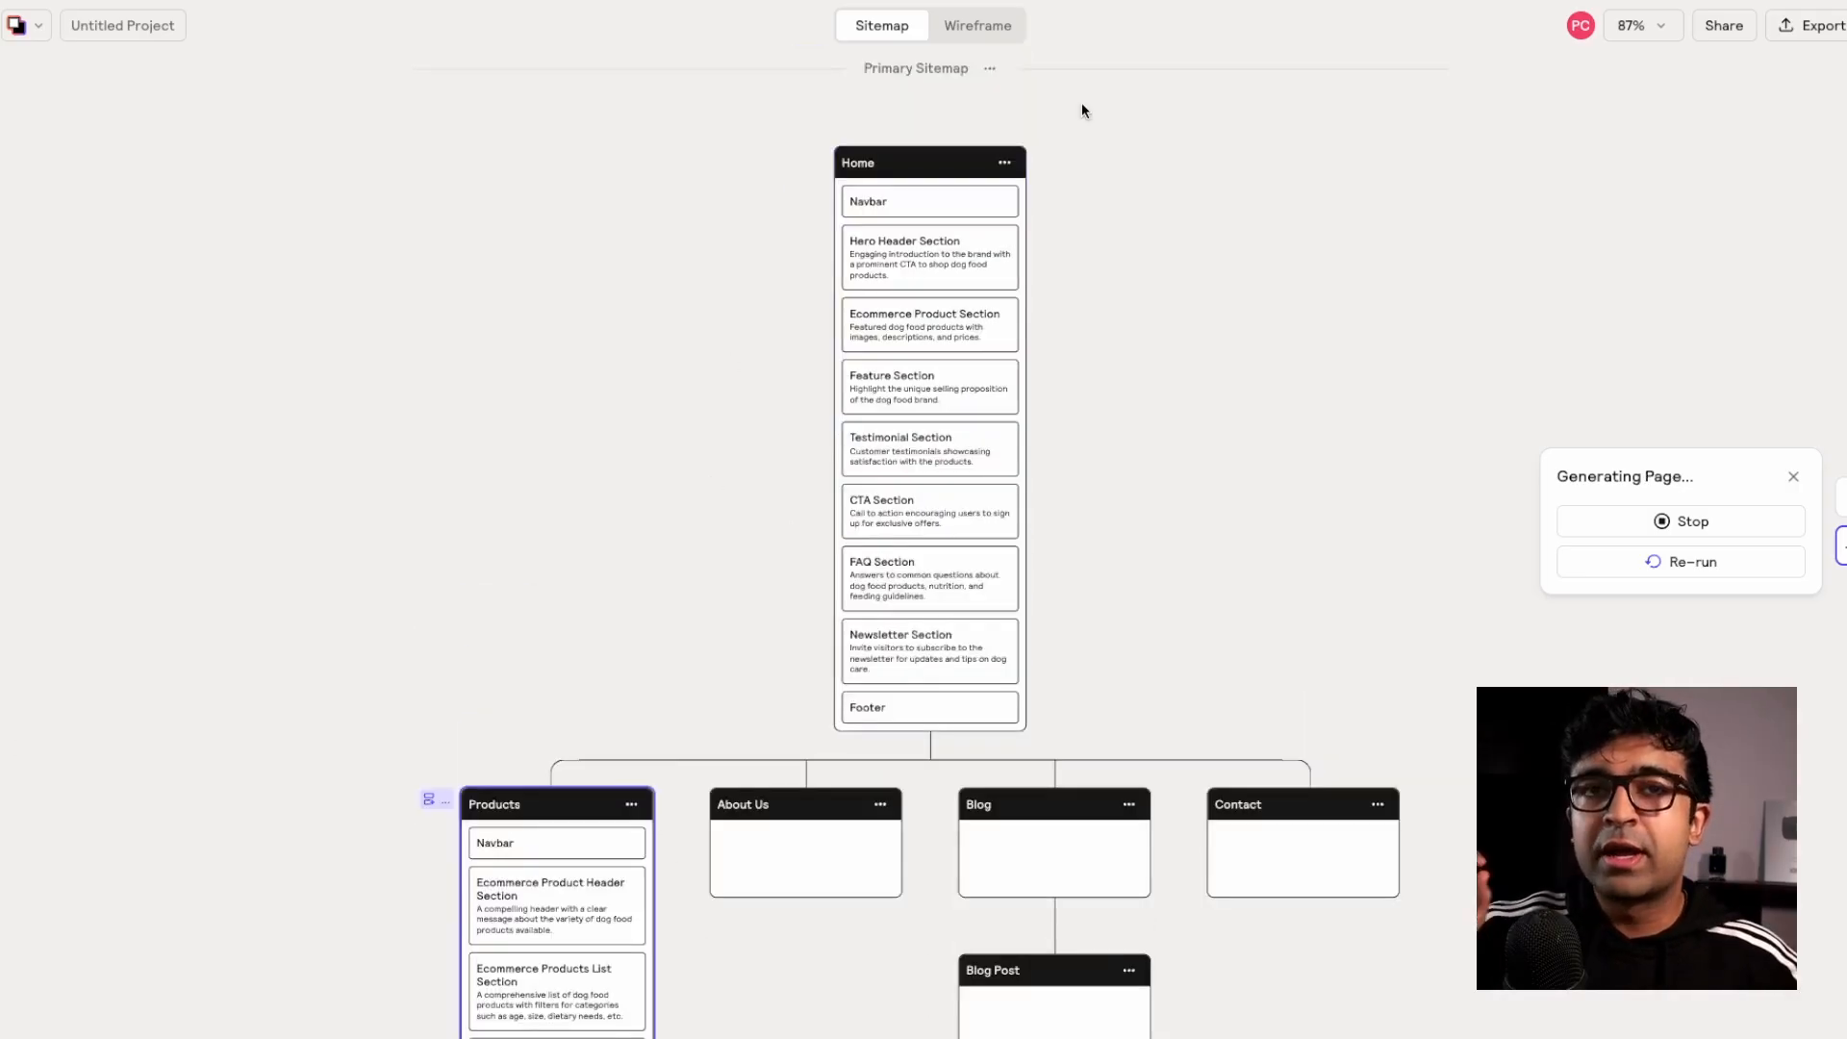
mouse_move(988, 39)
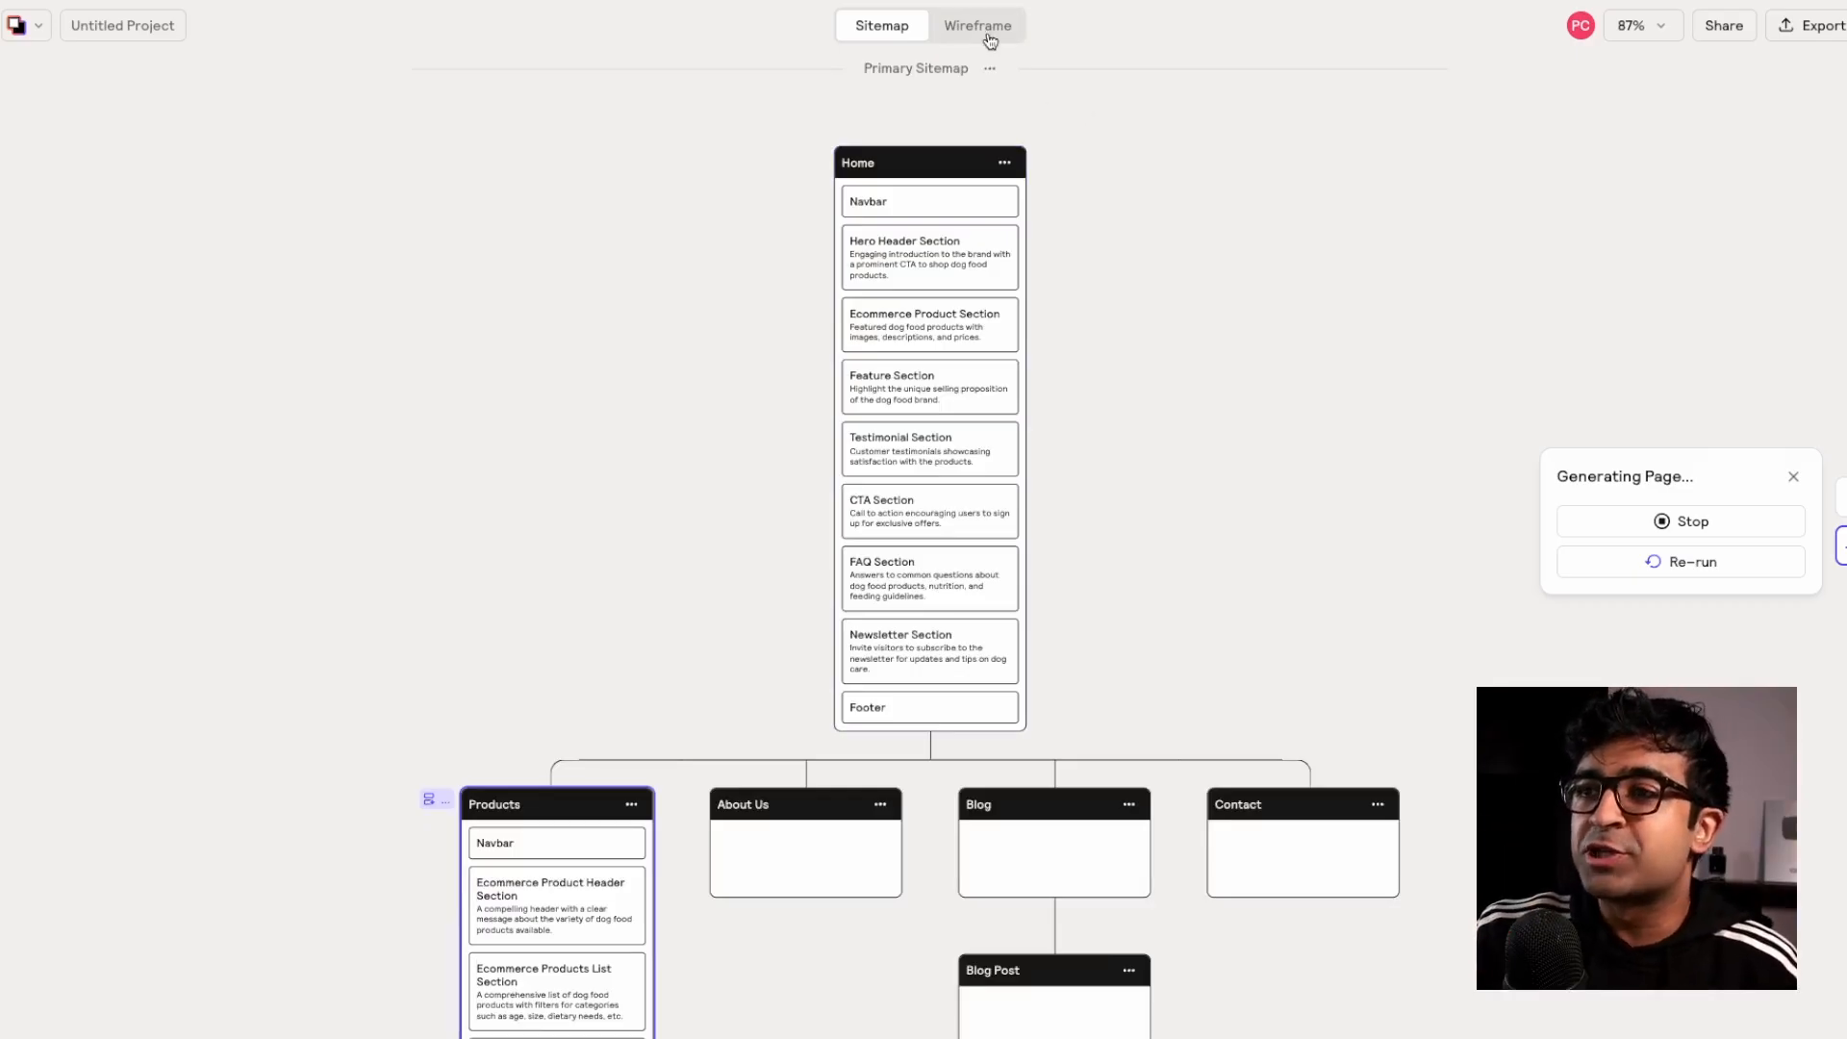
View the dog food site's wireframe layouts and show the Figma, Webflow and file export options
click(977, 25)
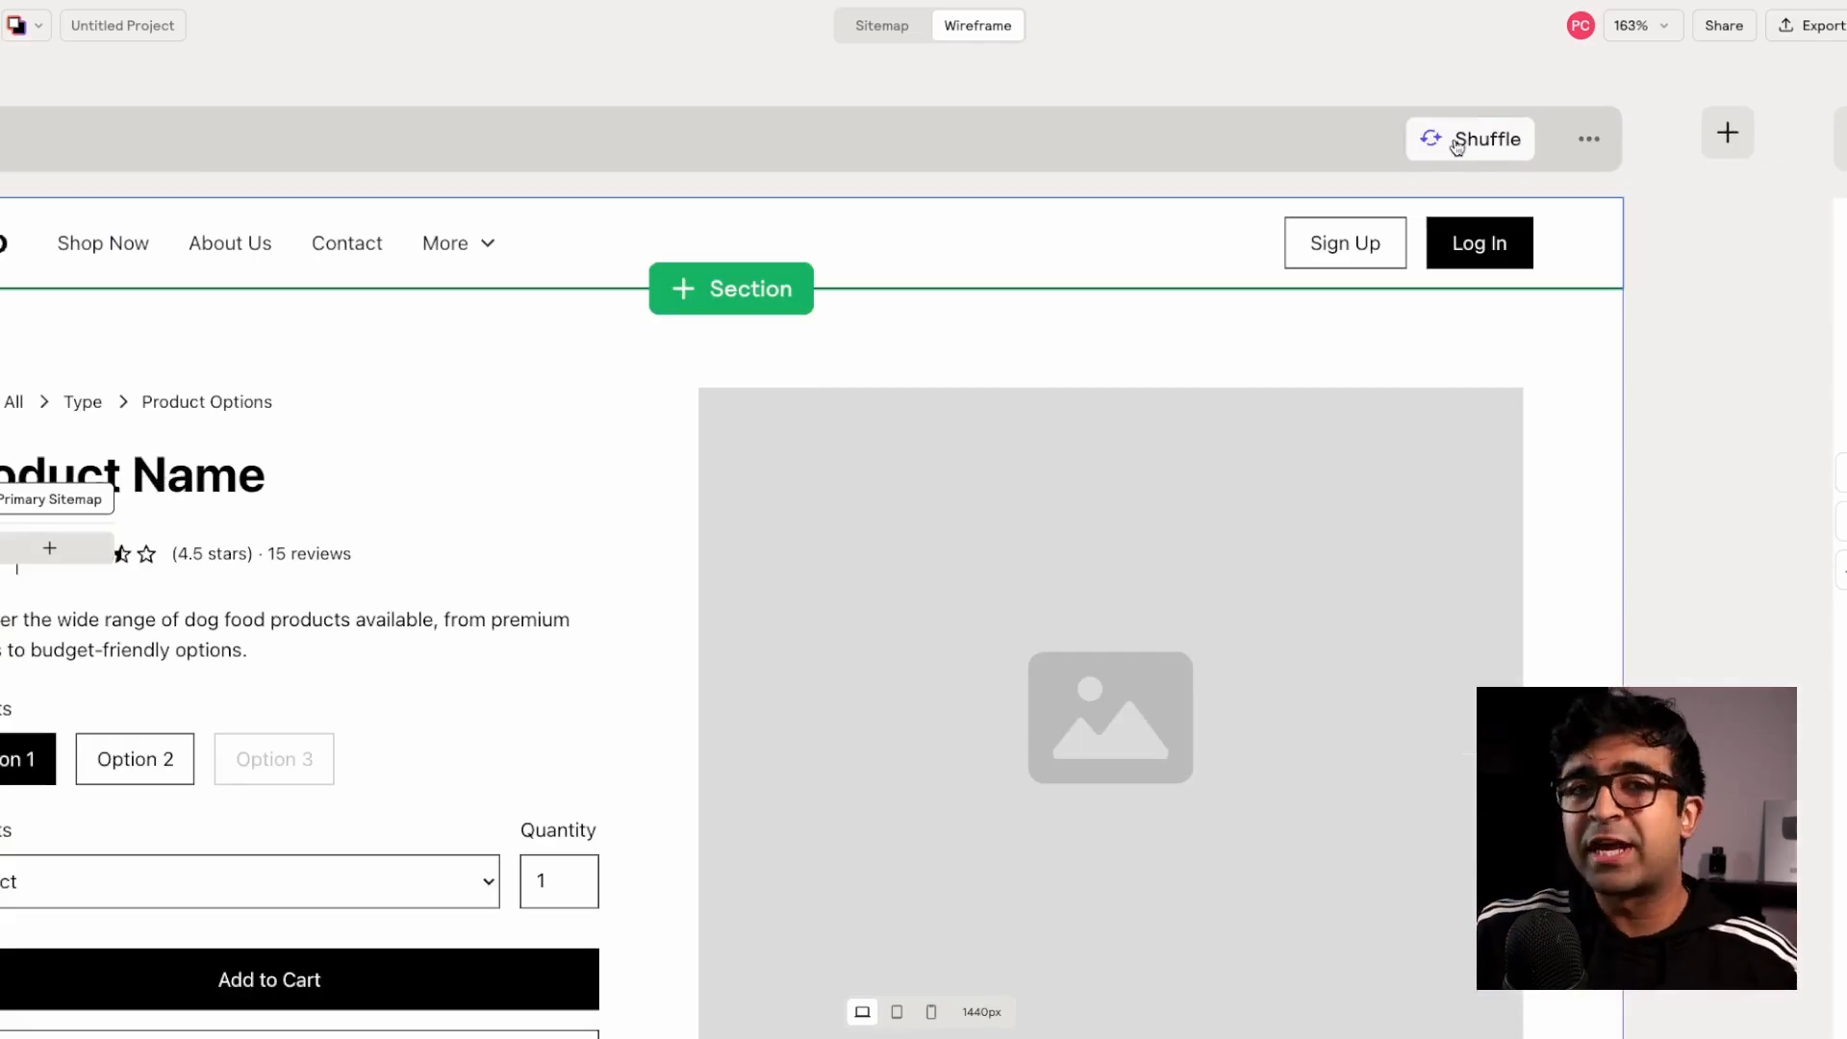
click(1817, 25)
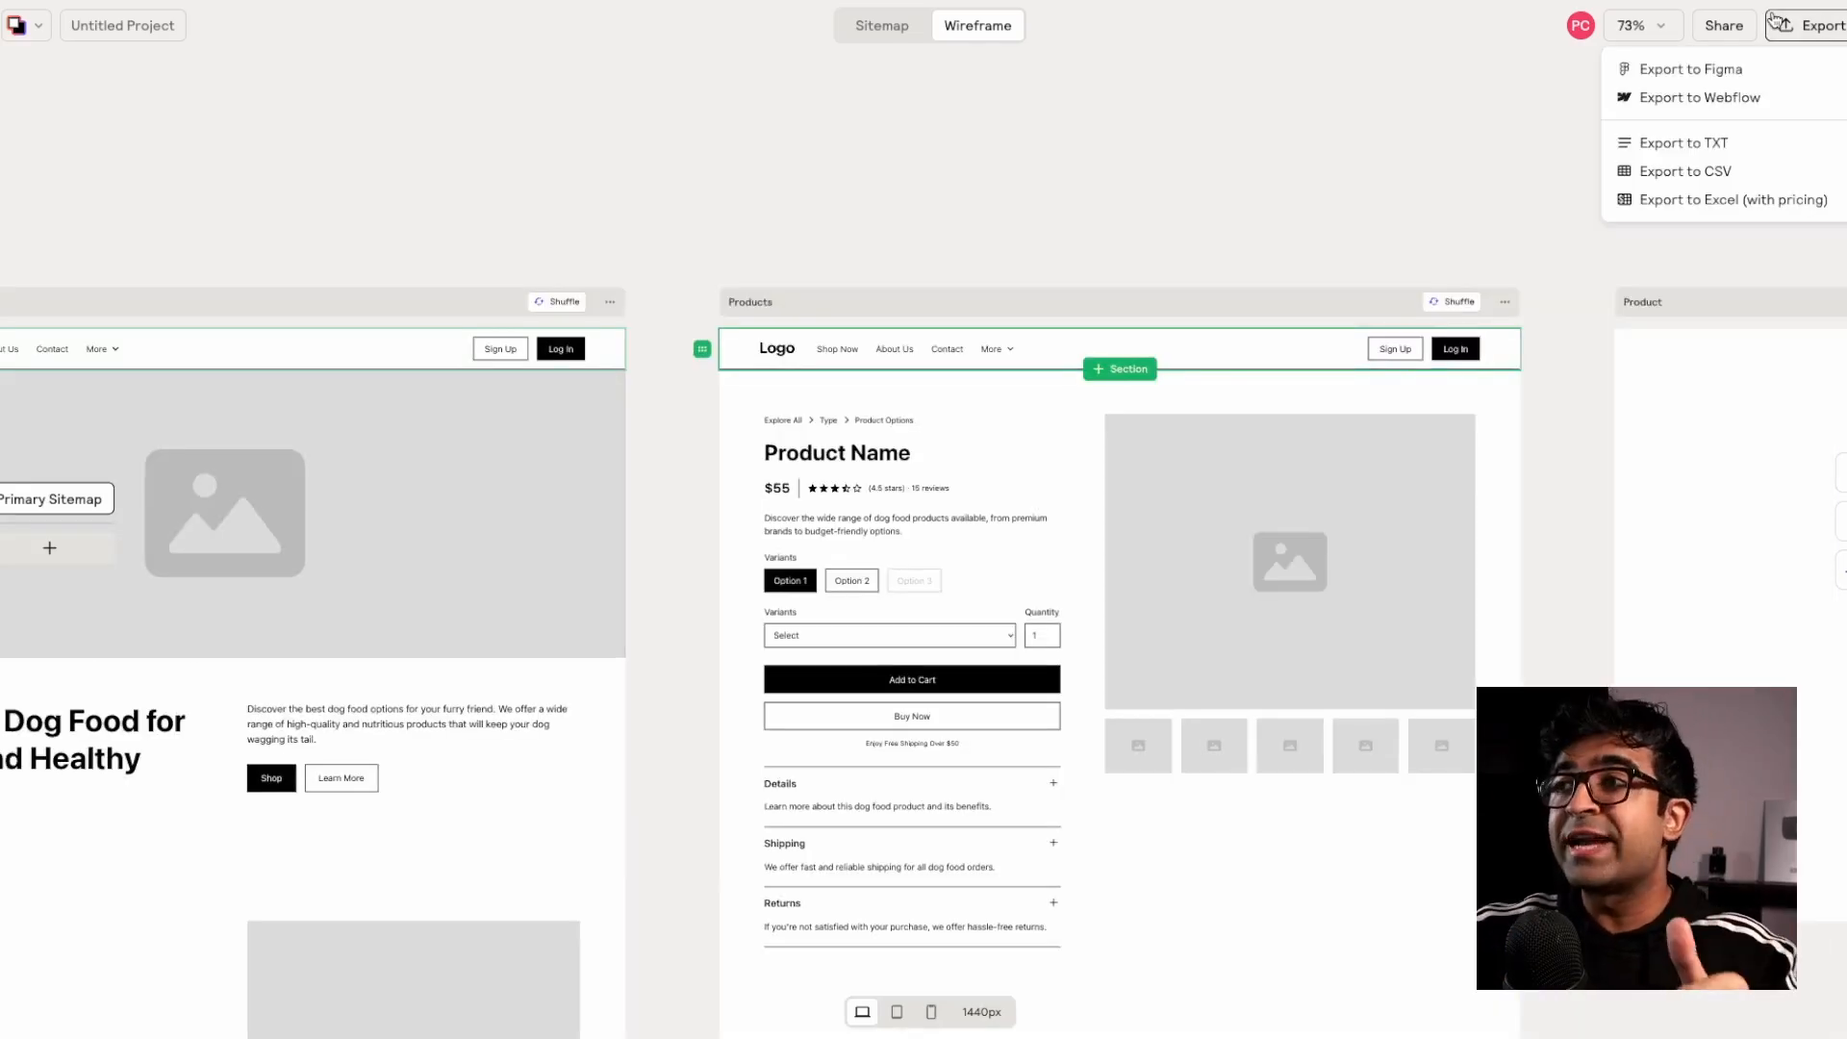
mouse_move(1700, 98)
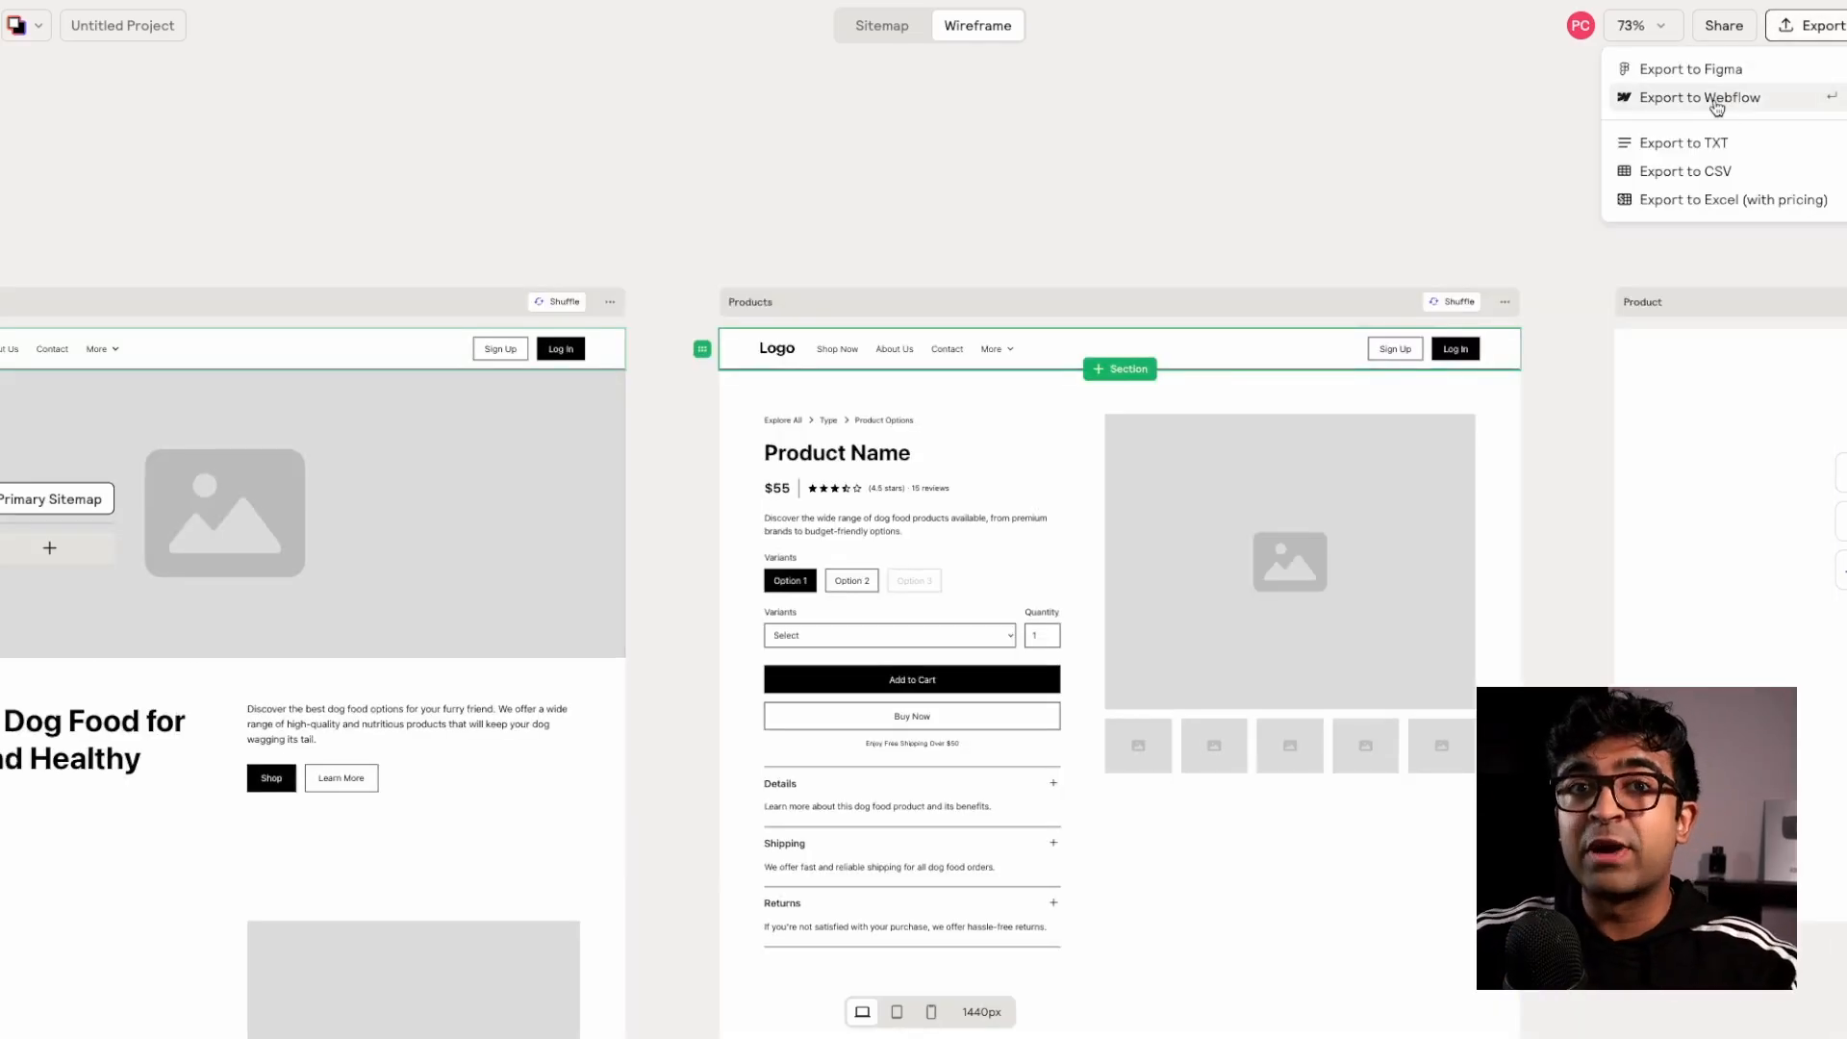
mouse_move(1691, 68)
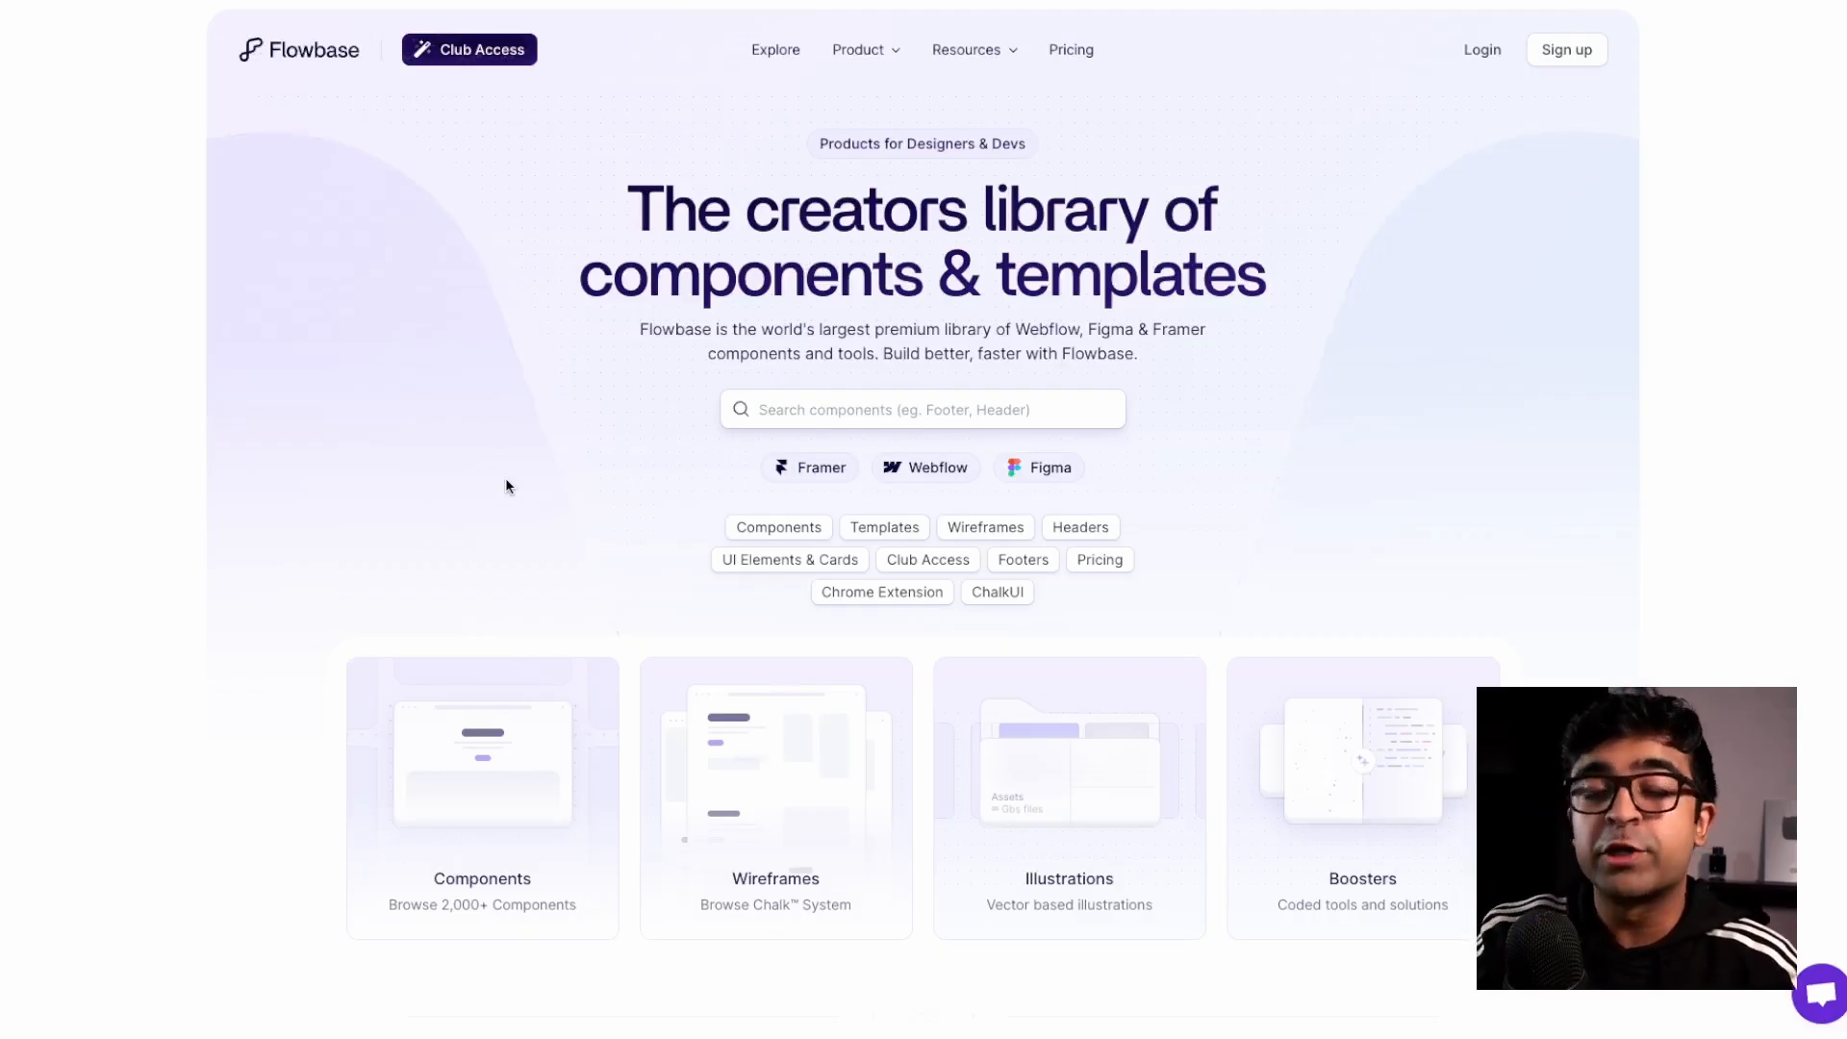
Open Flowbase's full component library from Trending Components and browse its Illustrations listings
scroll(down, 3)
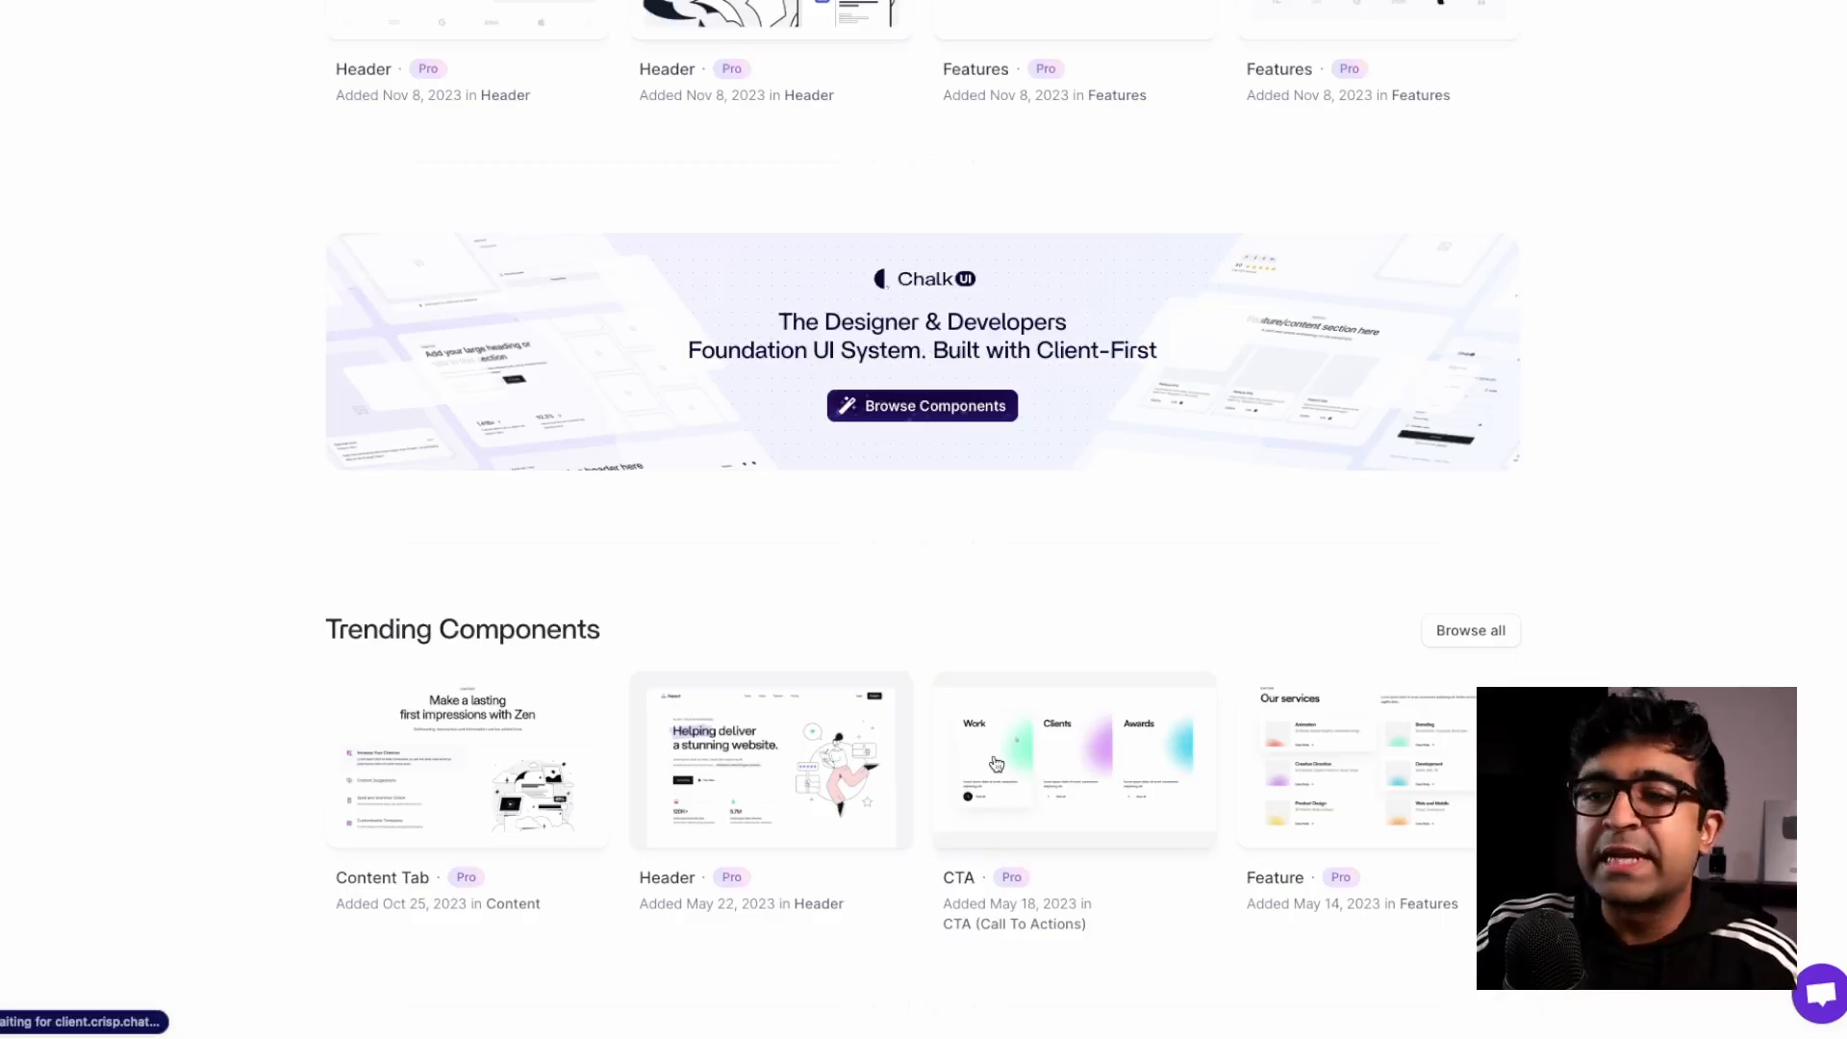
click(1074, 760)
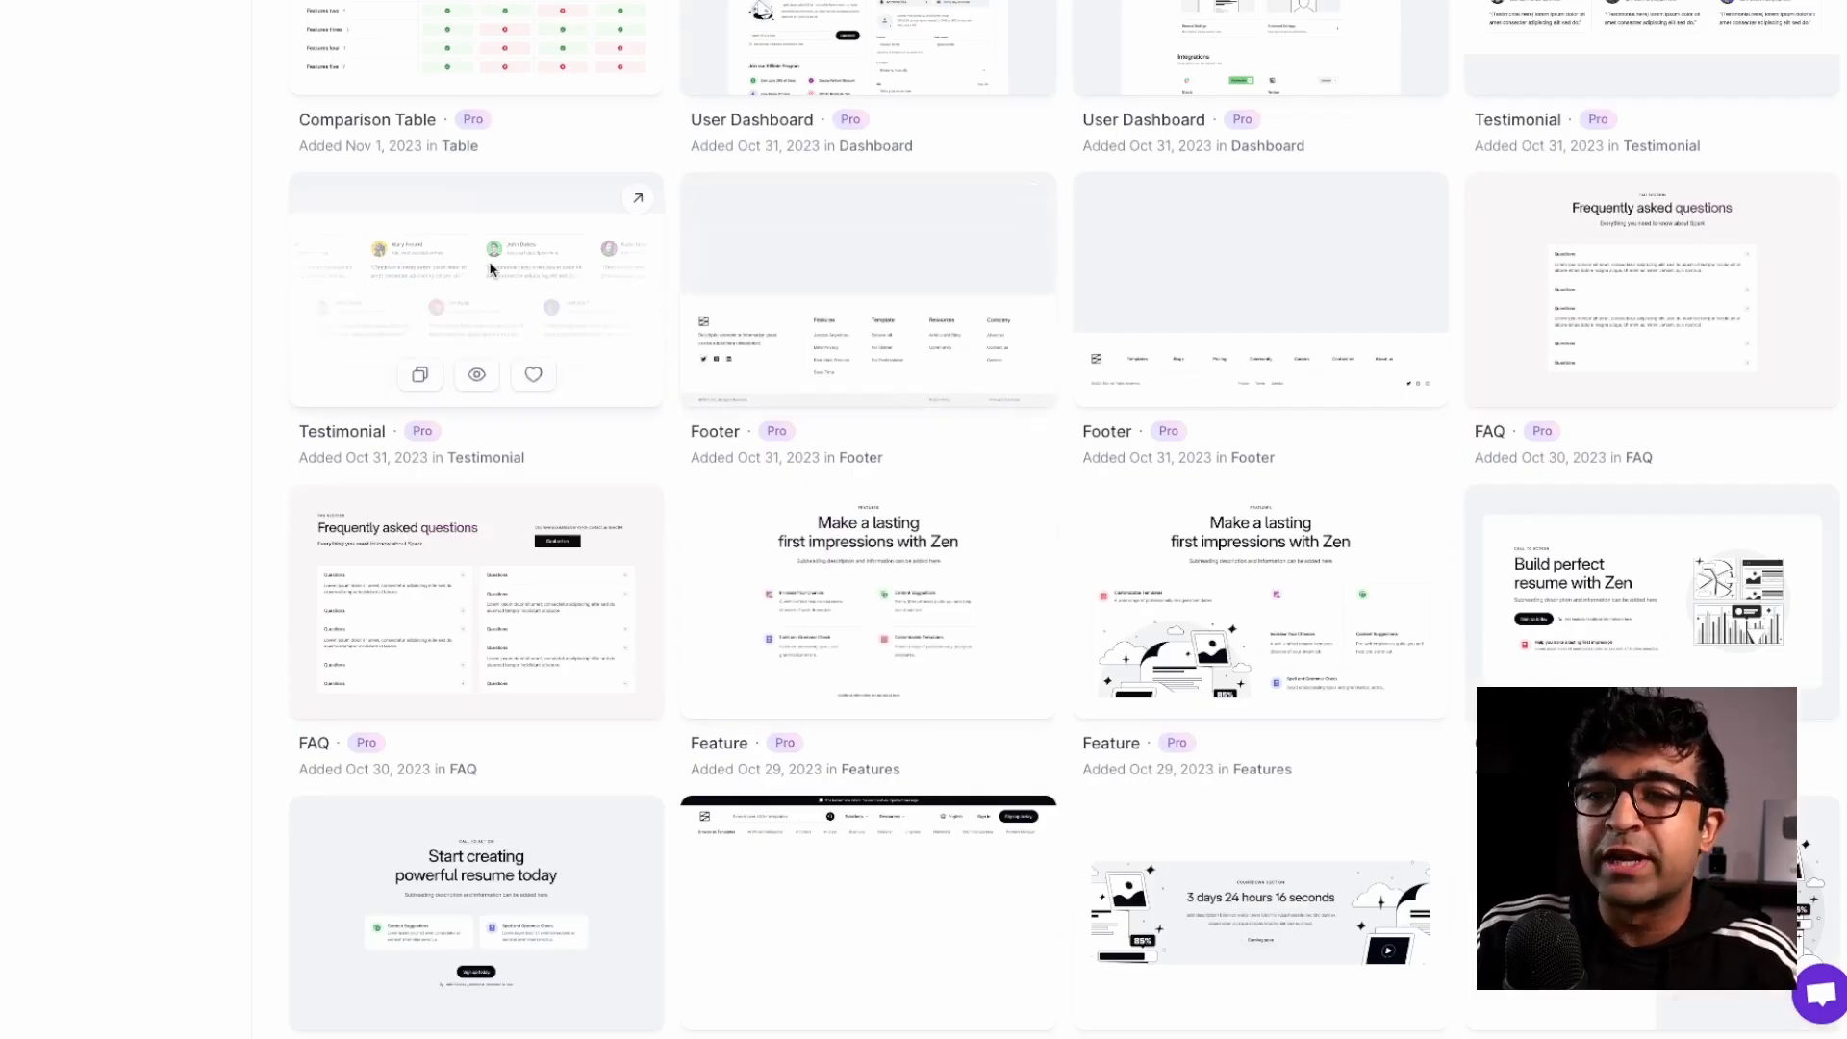
click(917, 107)
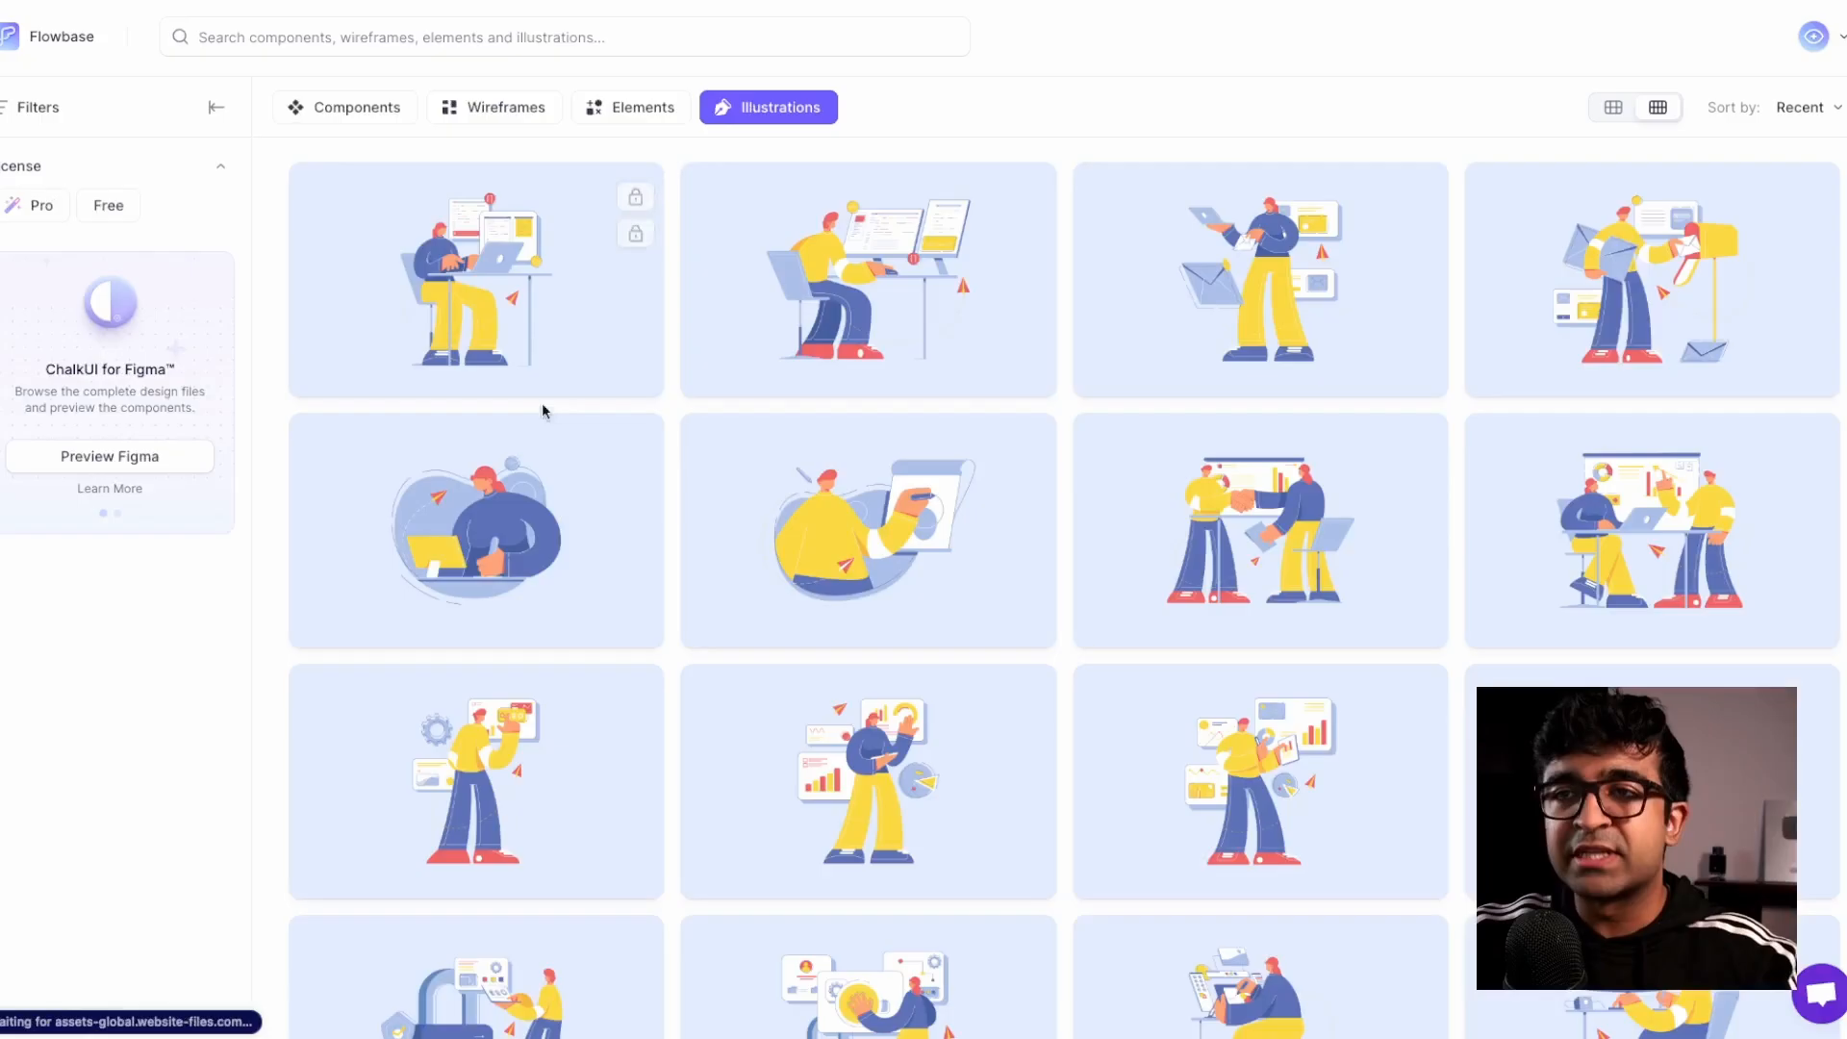
scroll(down, 3)
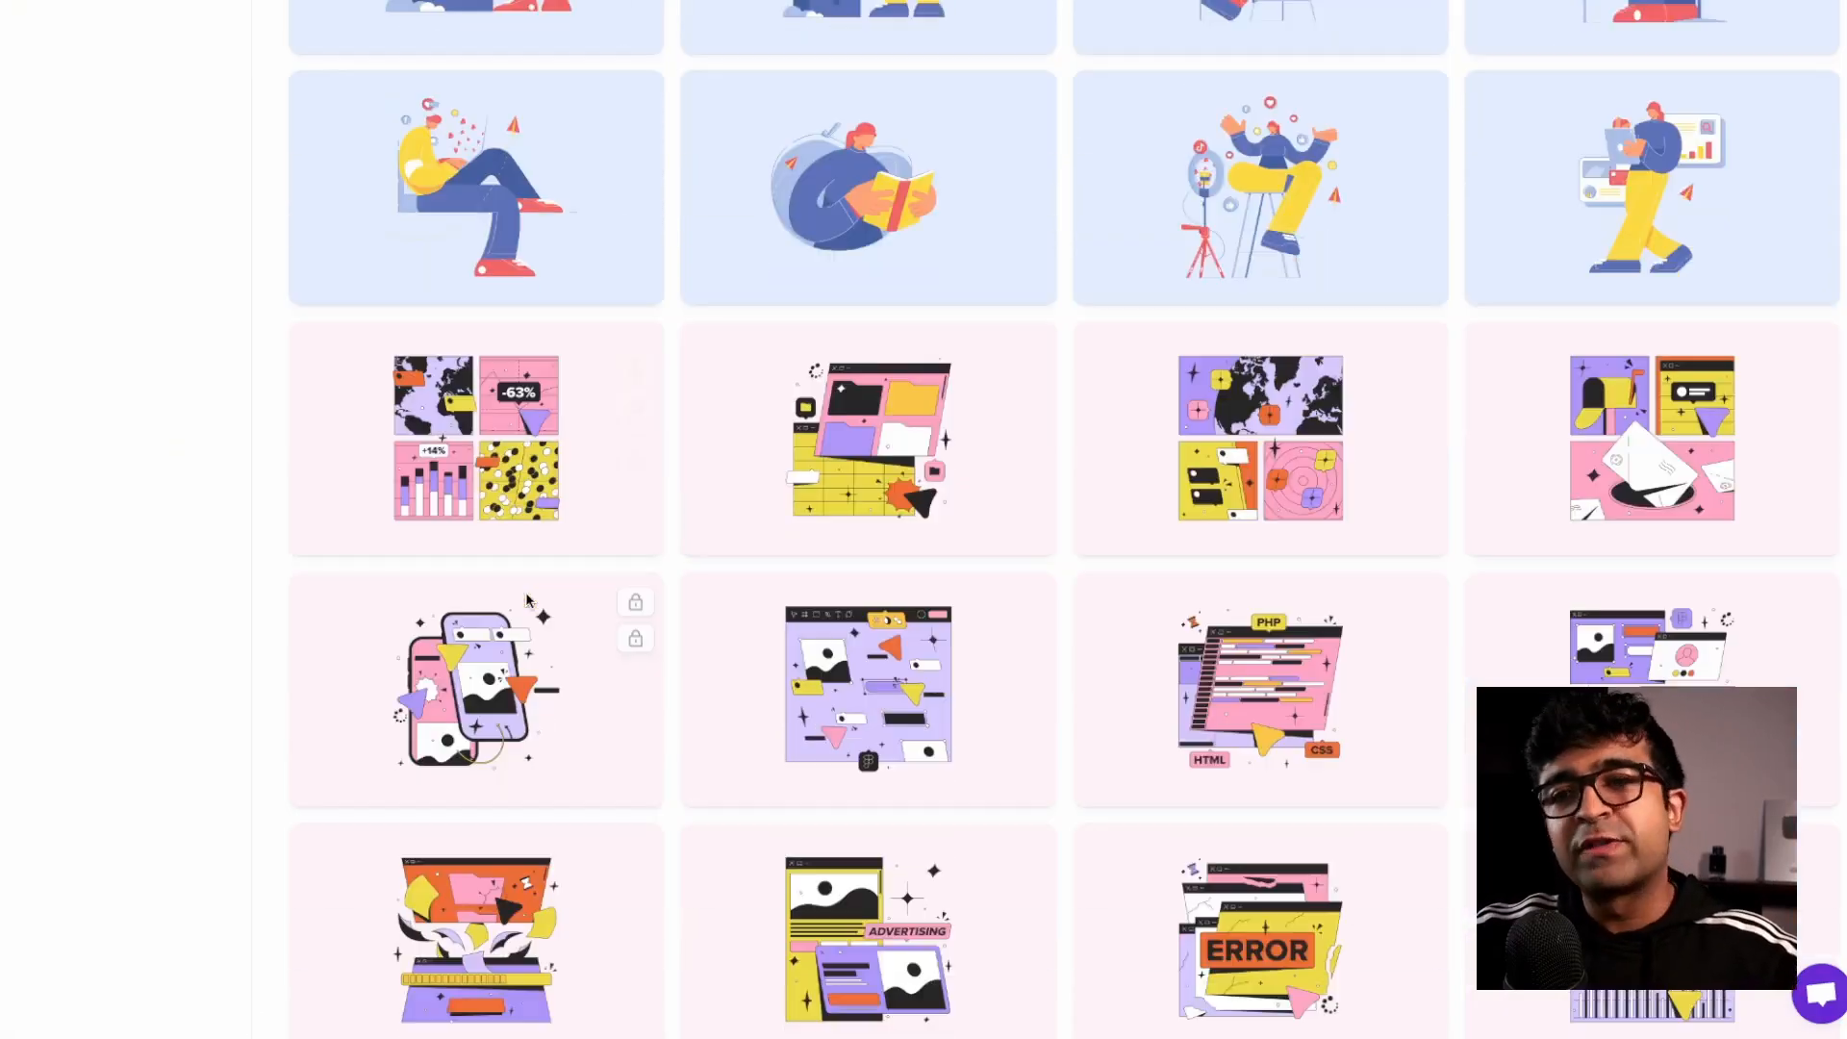
scroll(down, 3)
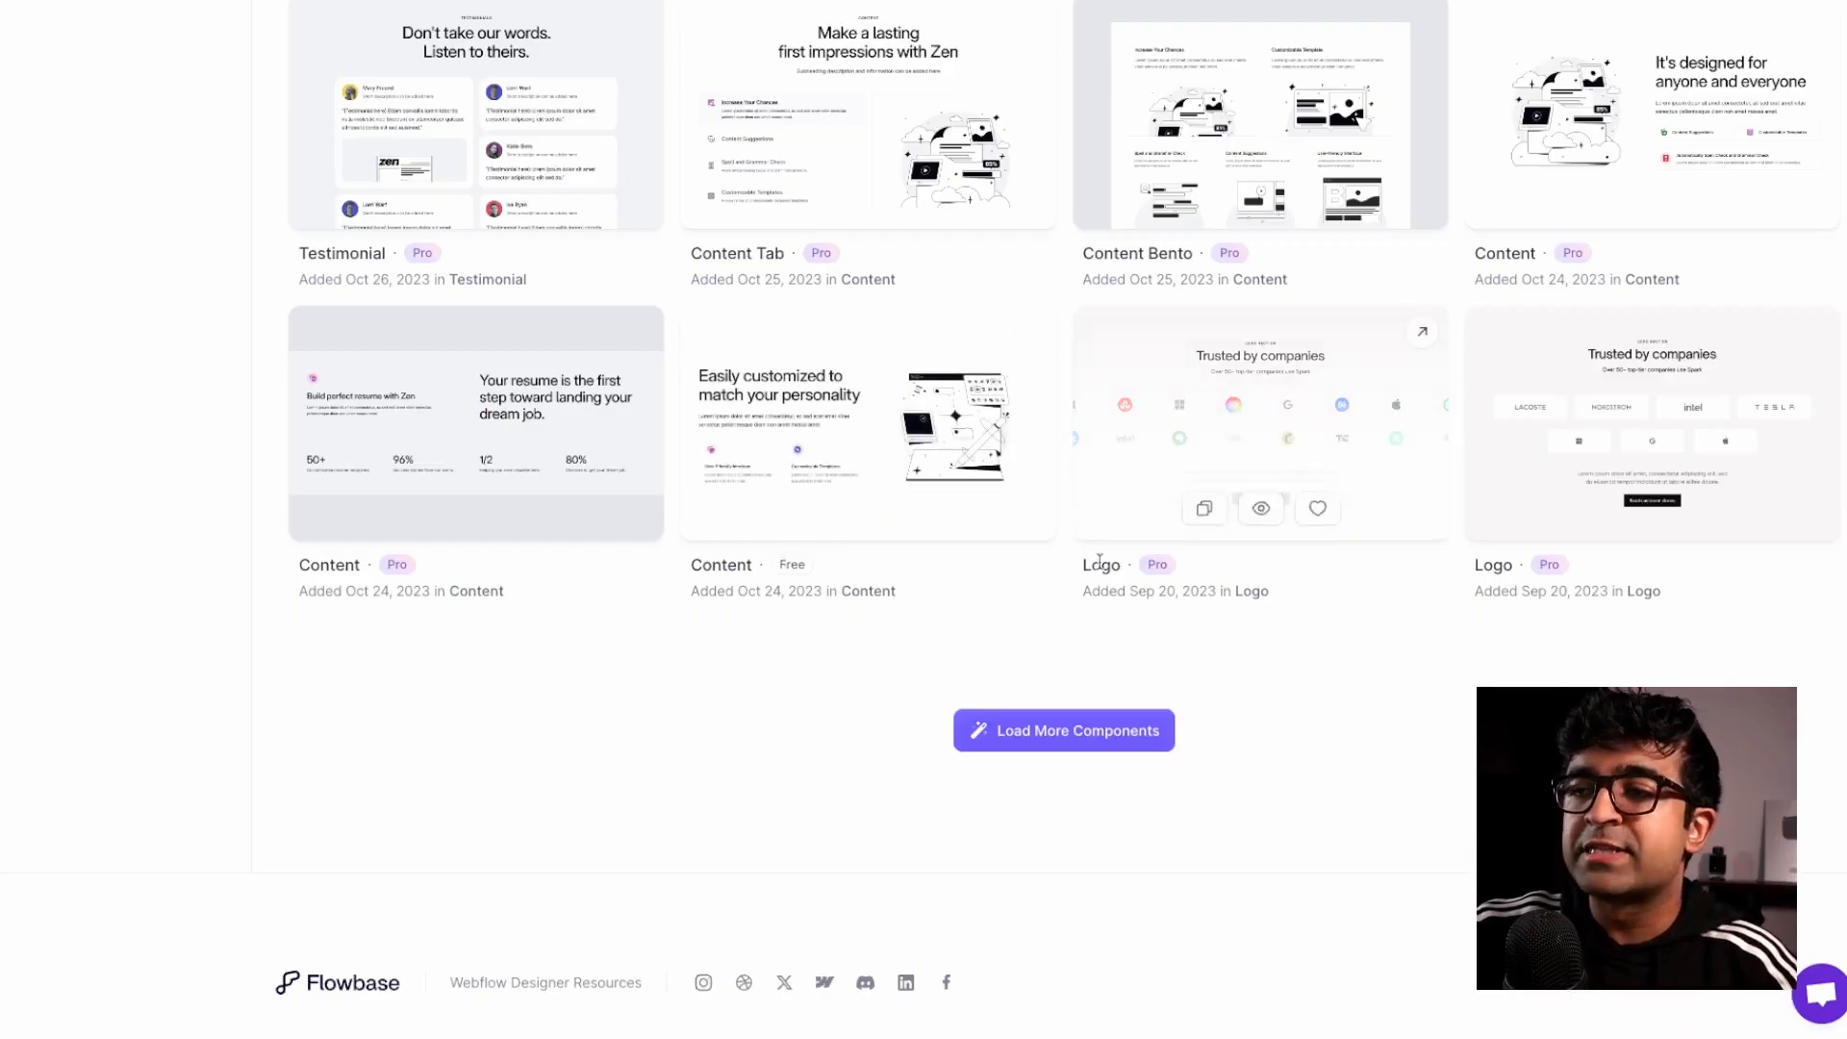
mouse_move(954, 641)
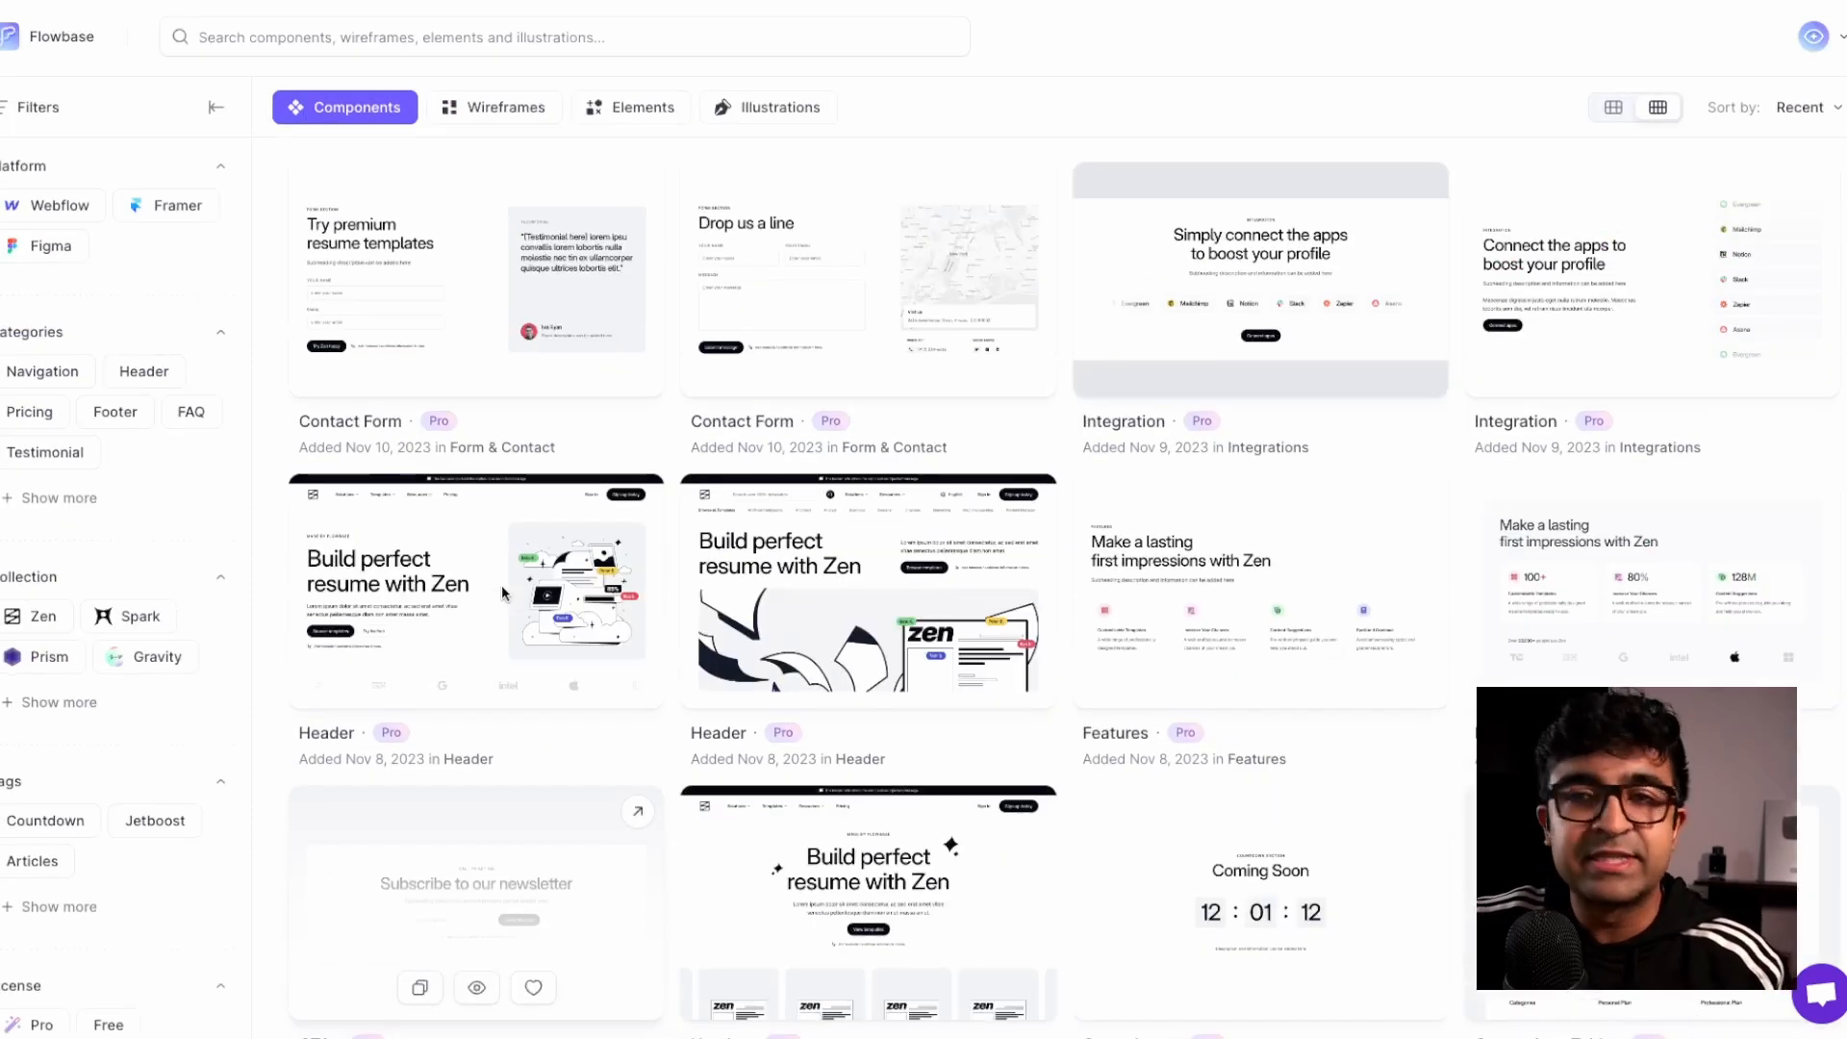
mouse_move(476, 593)
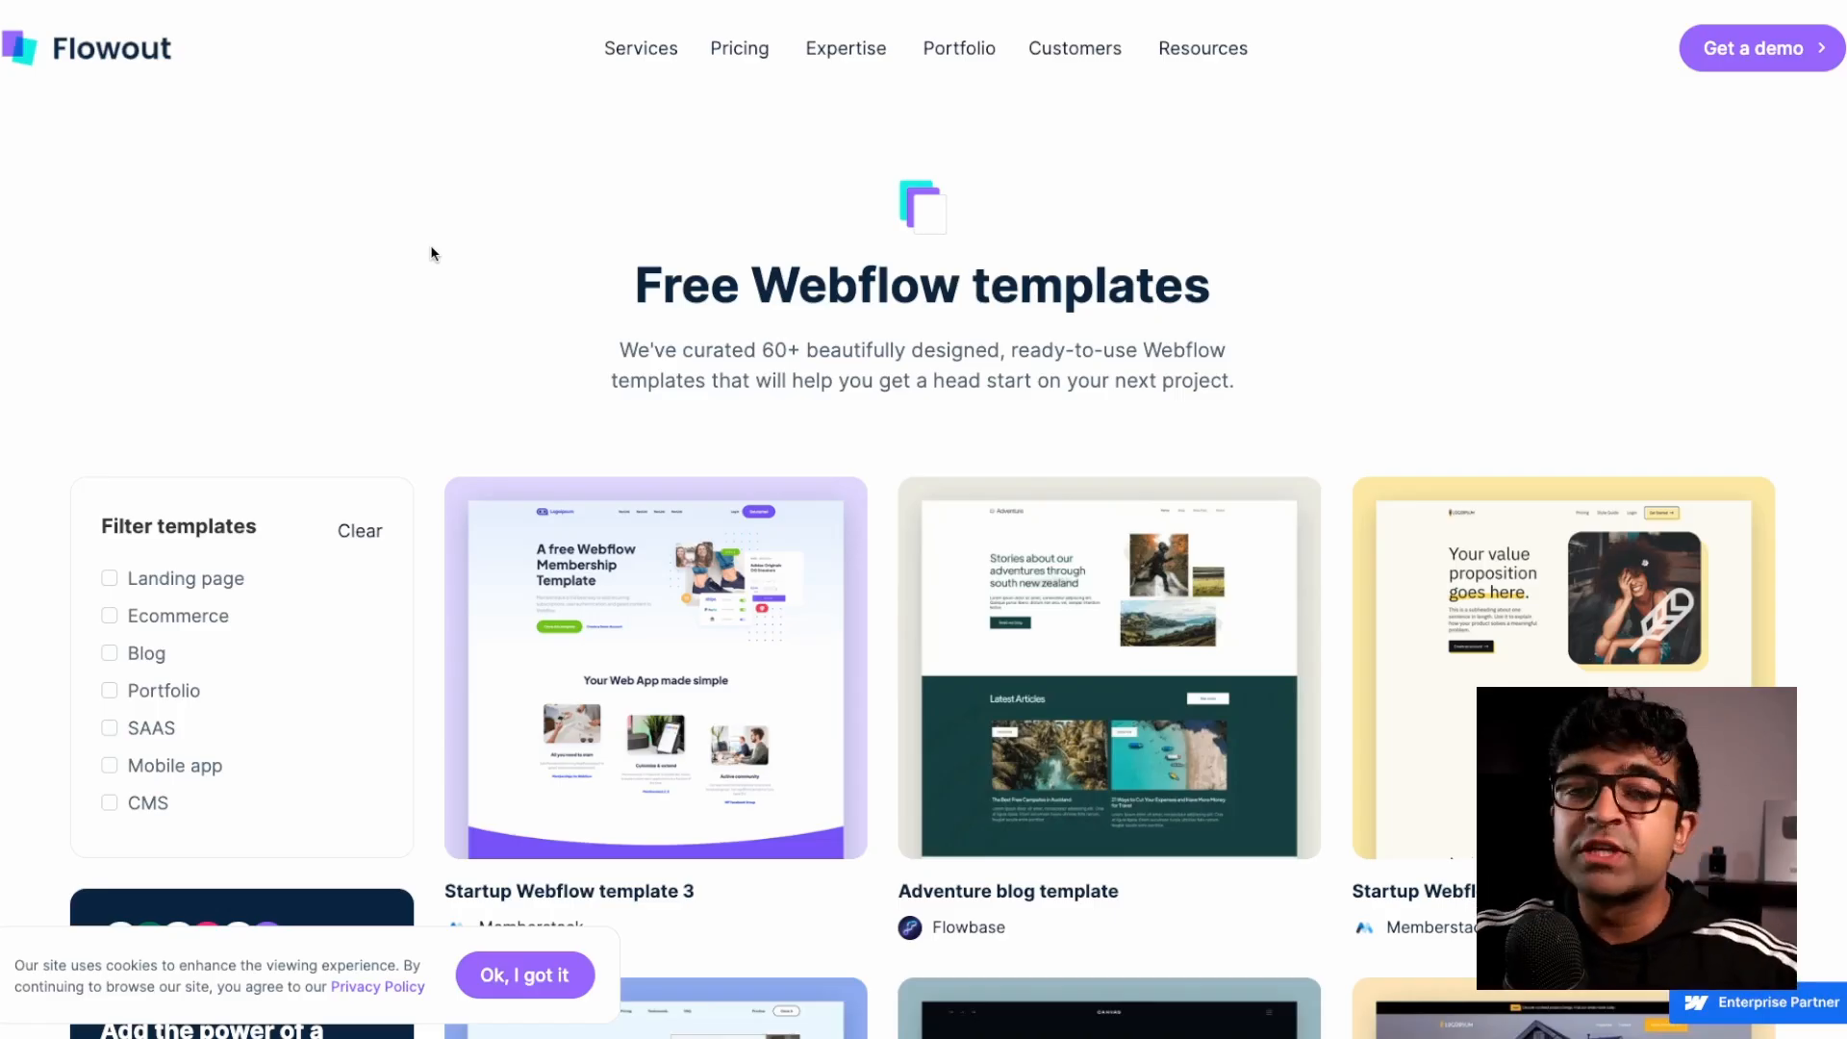
Apply and then remove the Ecommerce filter on Flowout's free templates while scrolling the gallery
scroll(down, 3)
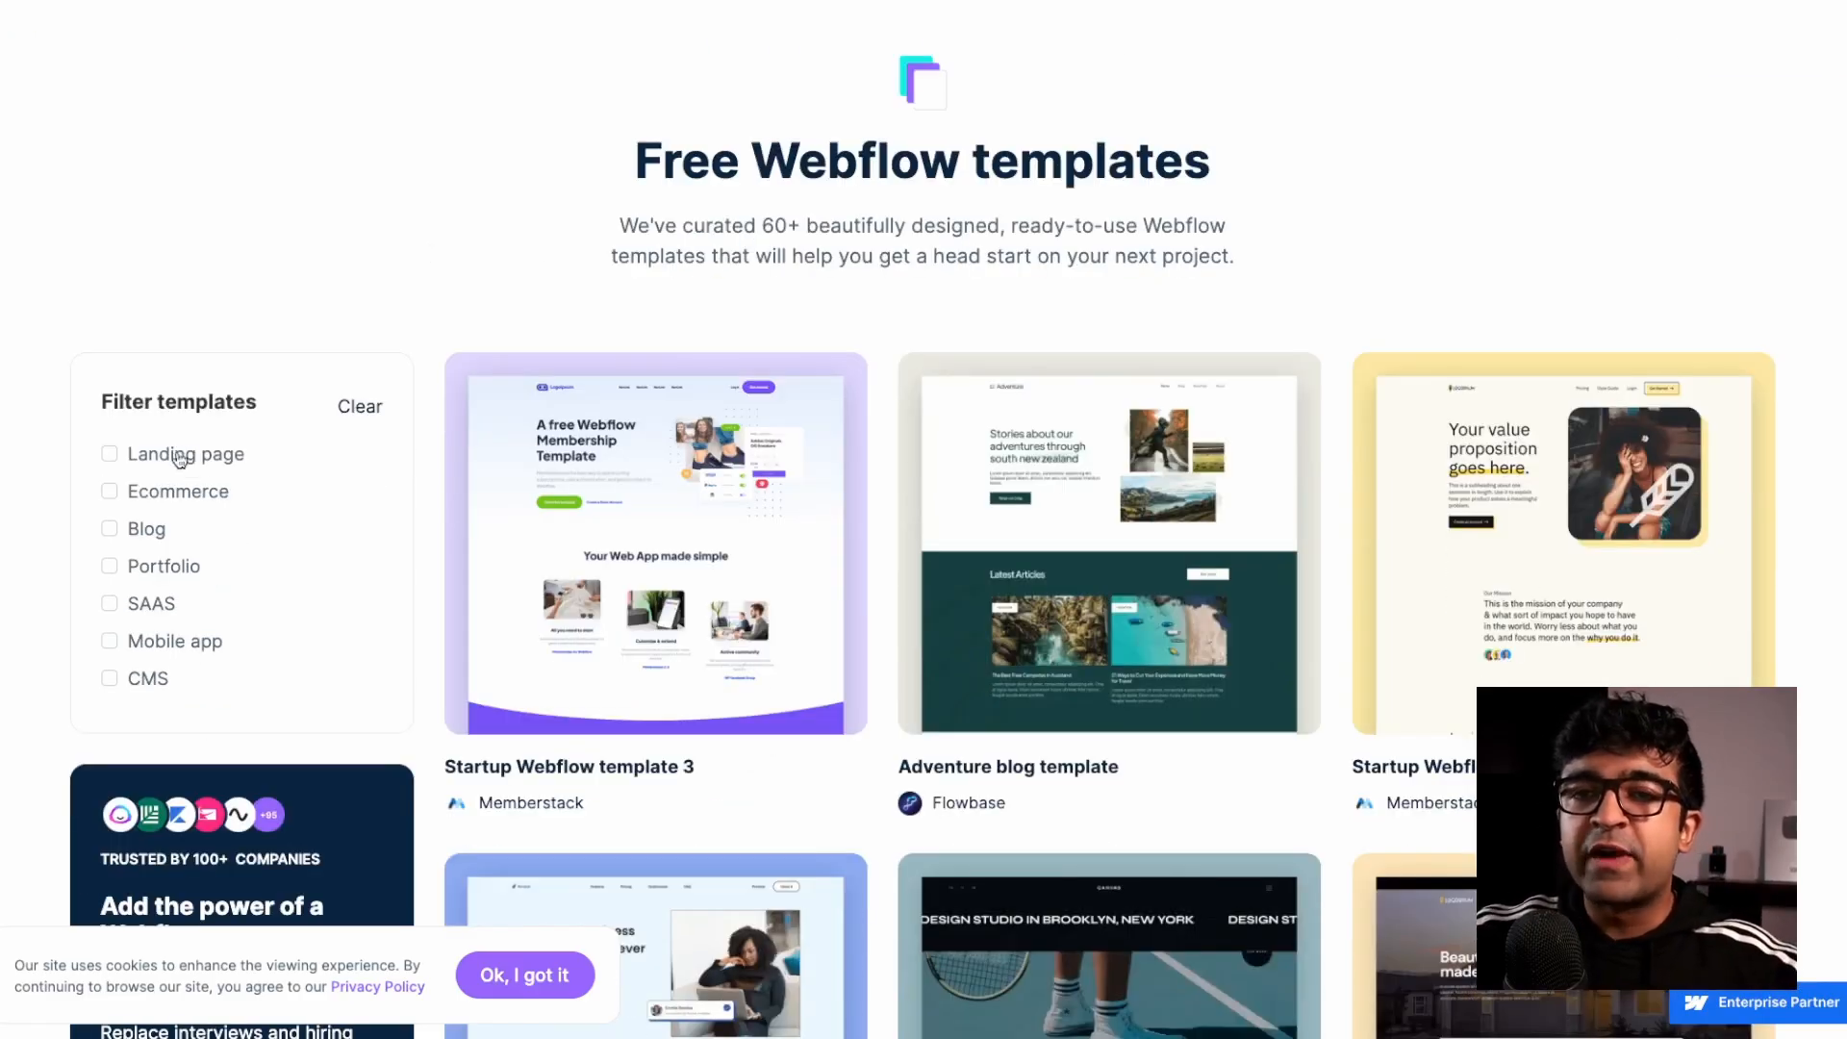
click(108, 490)
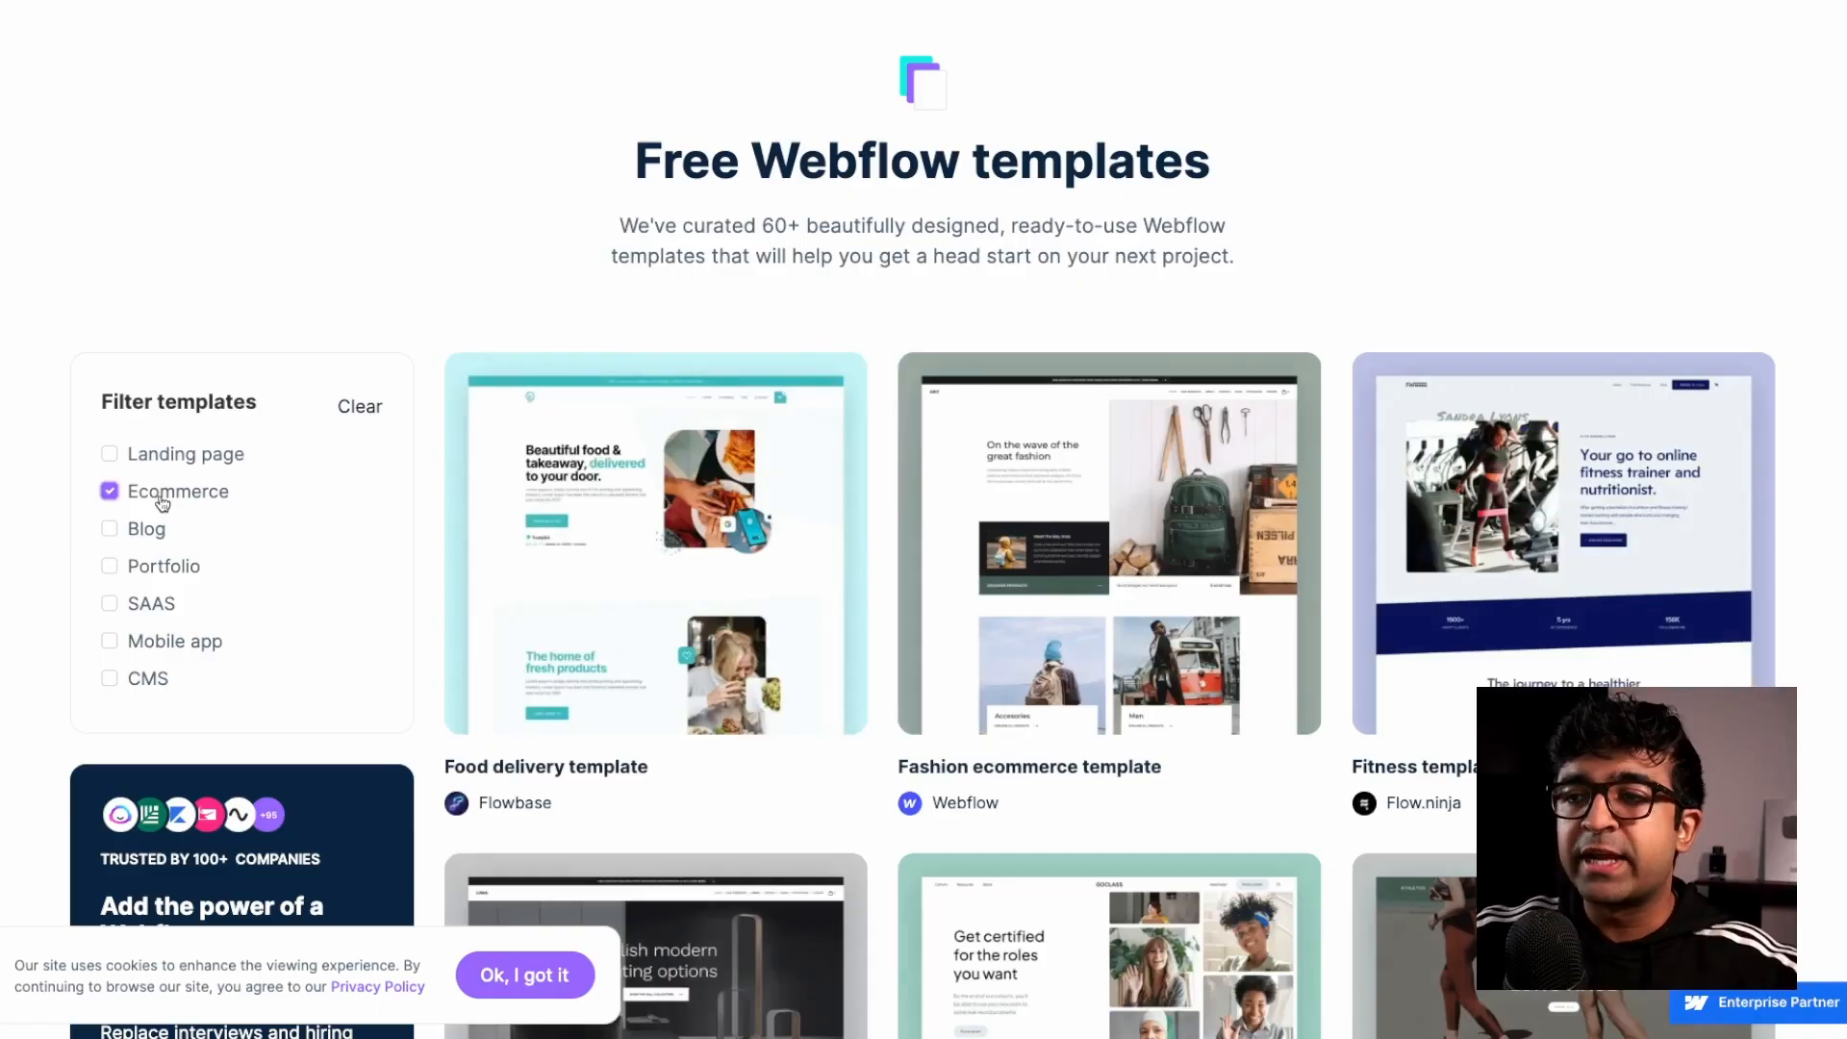
scroll(down, 3)
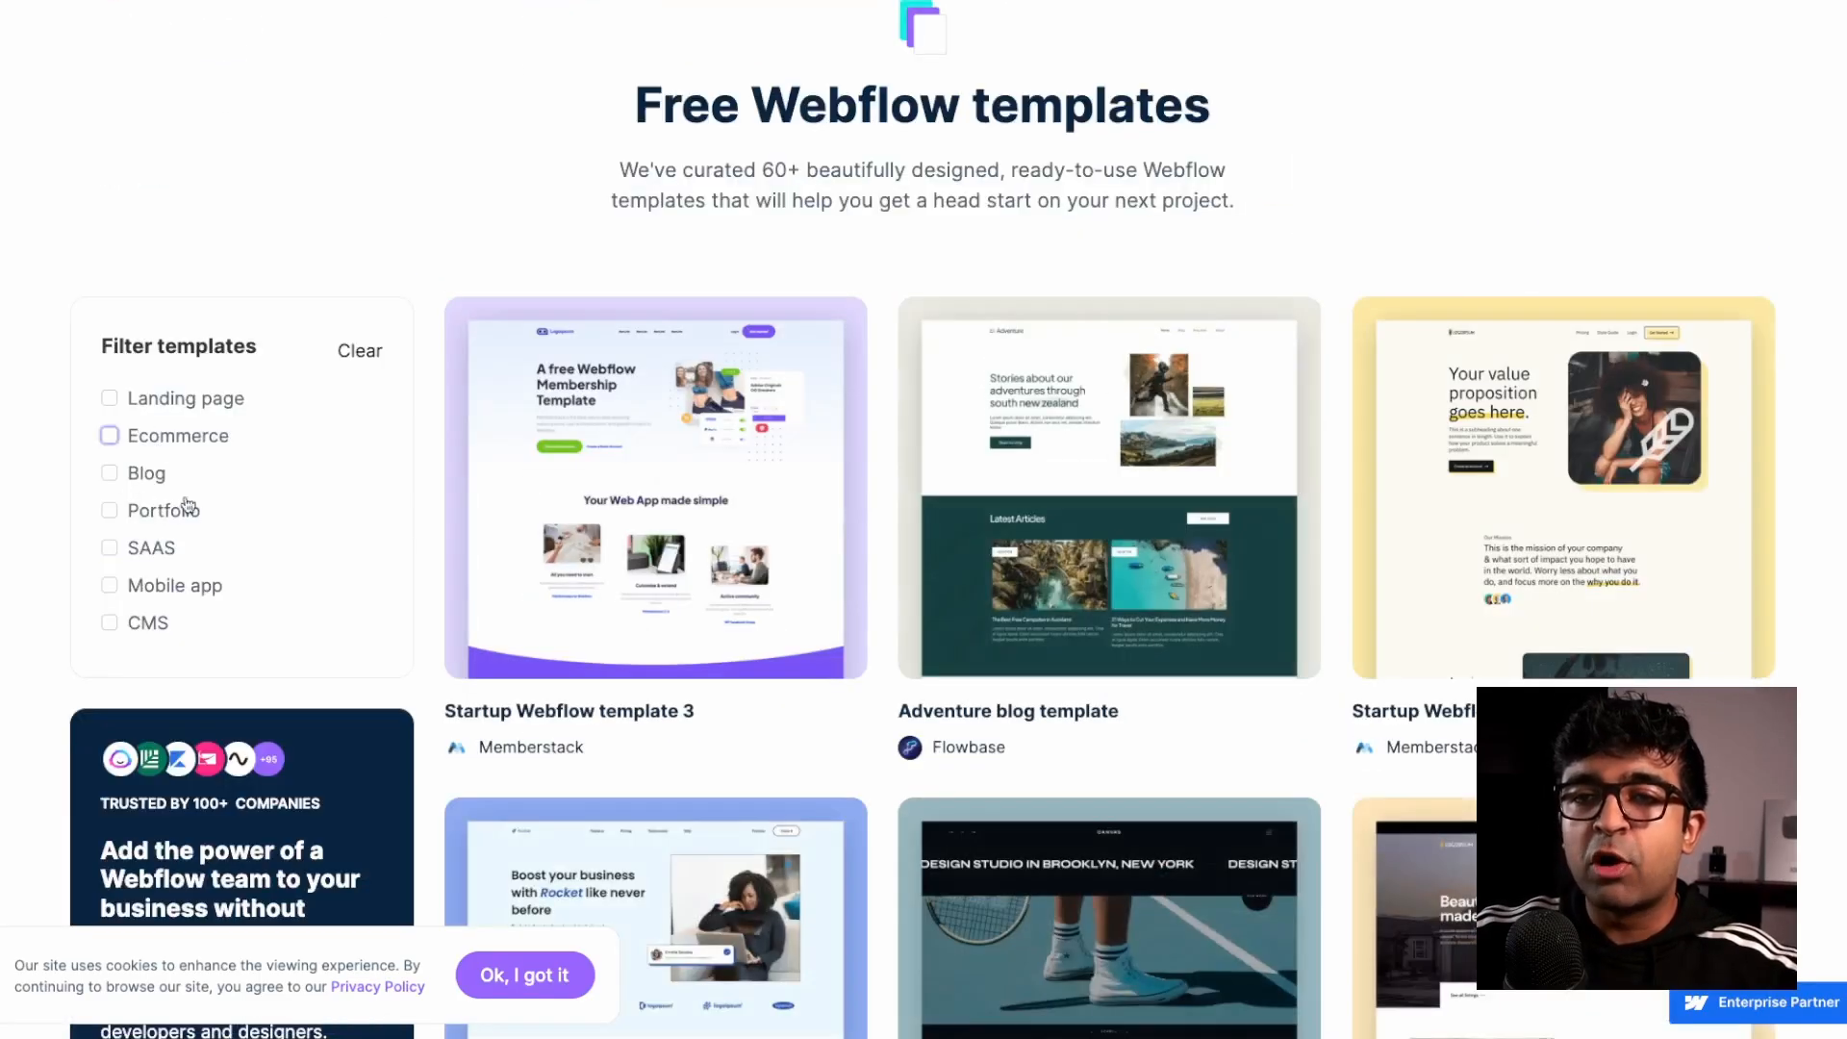
click(109, 510)
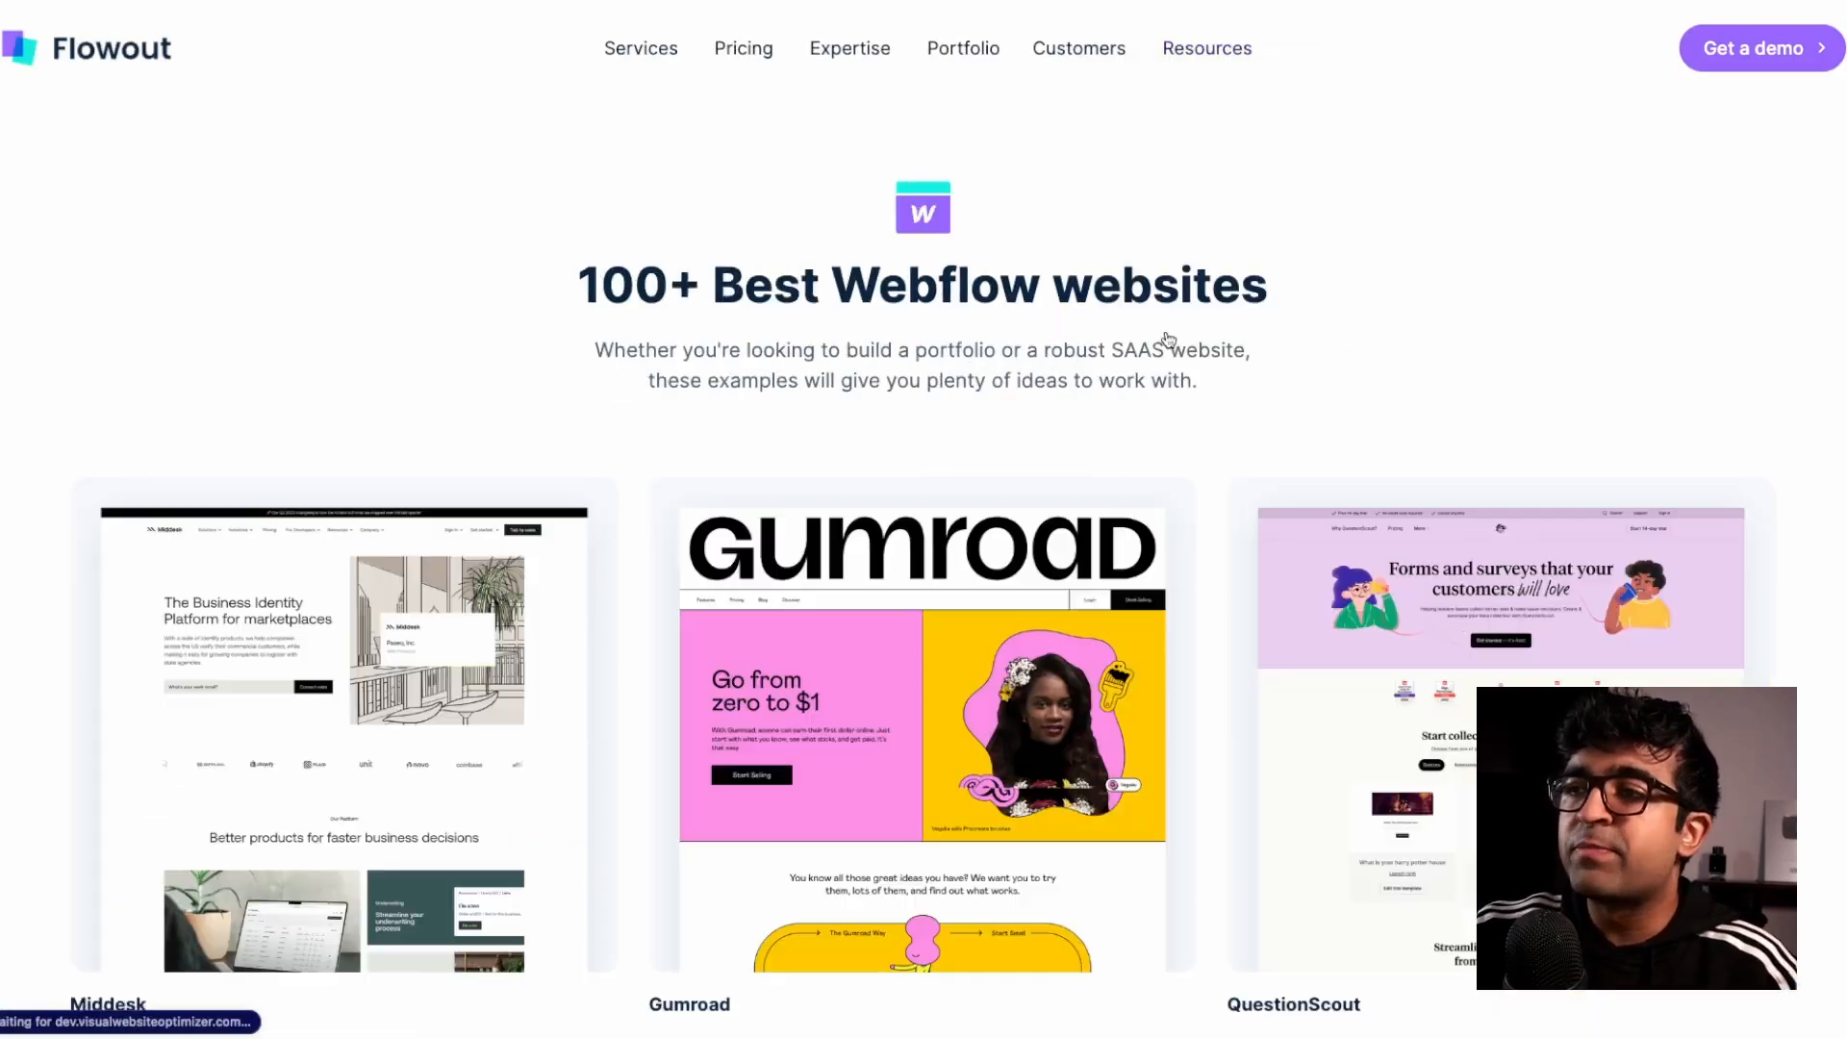
scroll(down, 3)
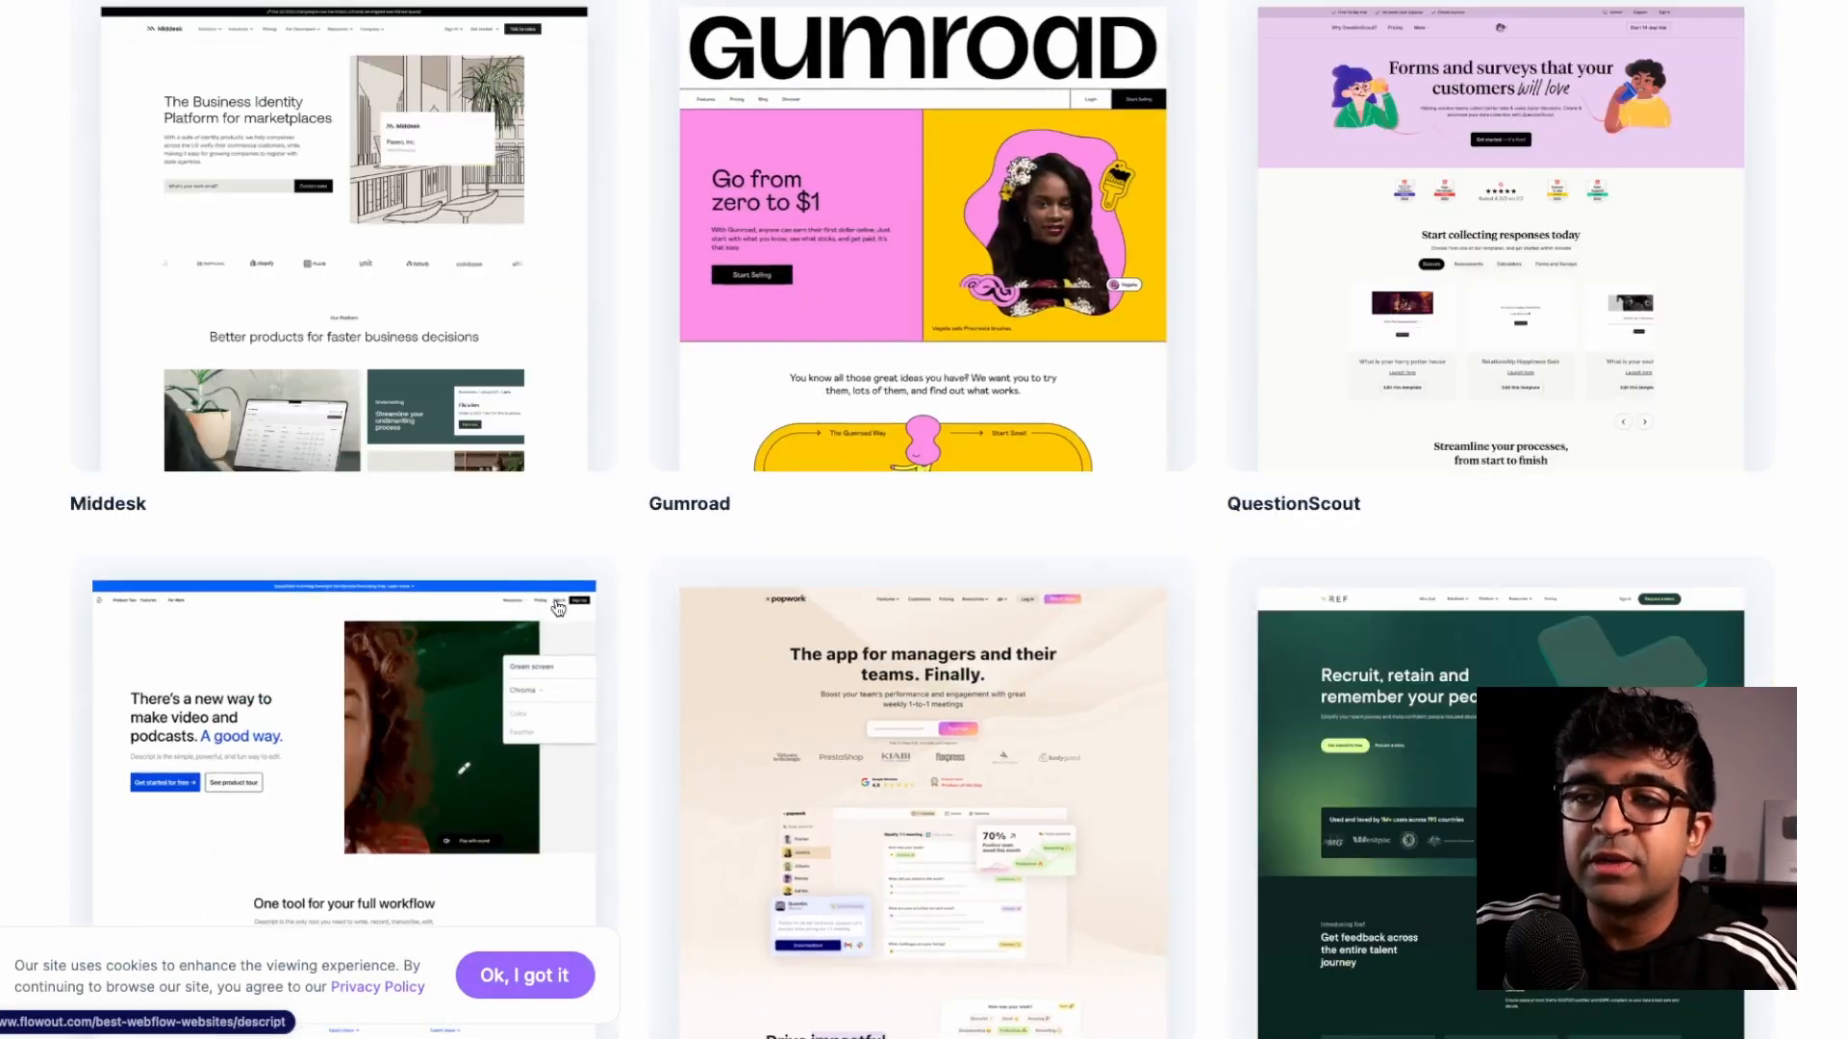
scroll(down, 3)
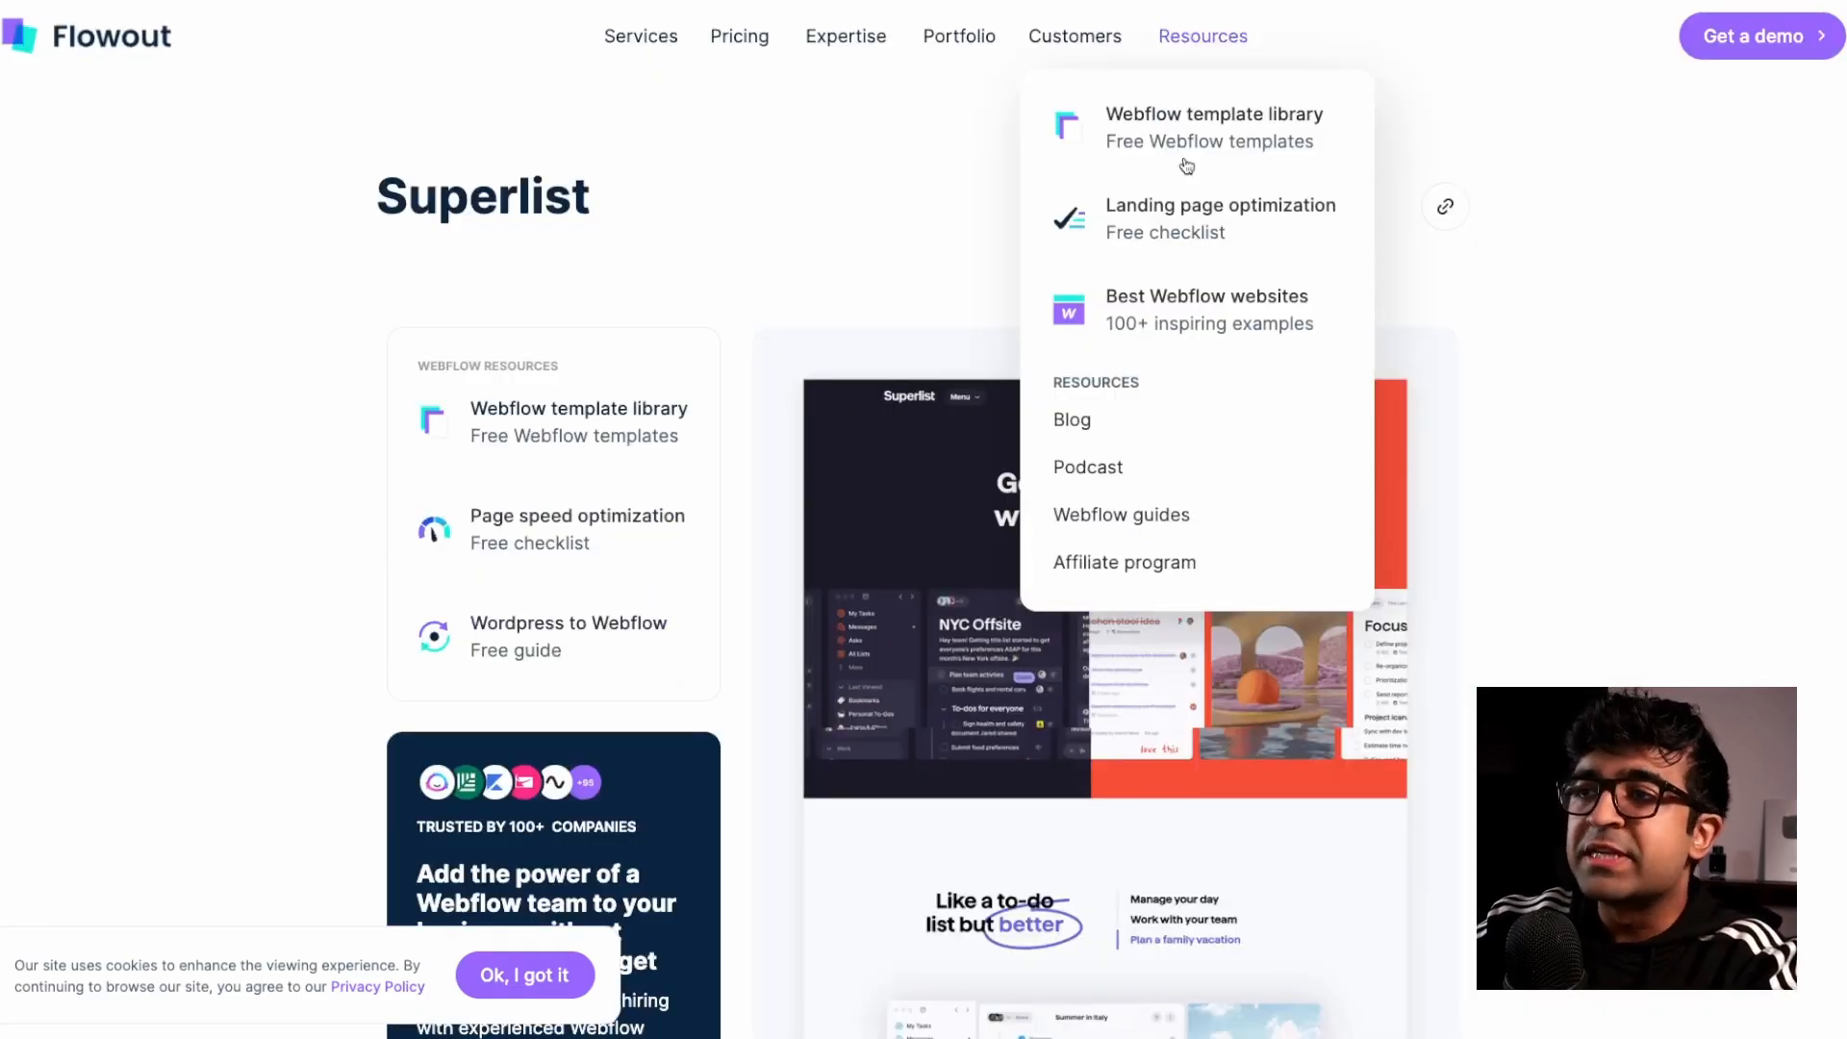
Open Flowout's SaaS landing page checklist and scroll through its Webflow checklist and guide cards
click(1219, 218)
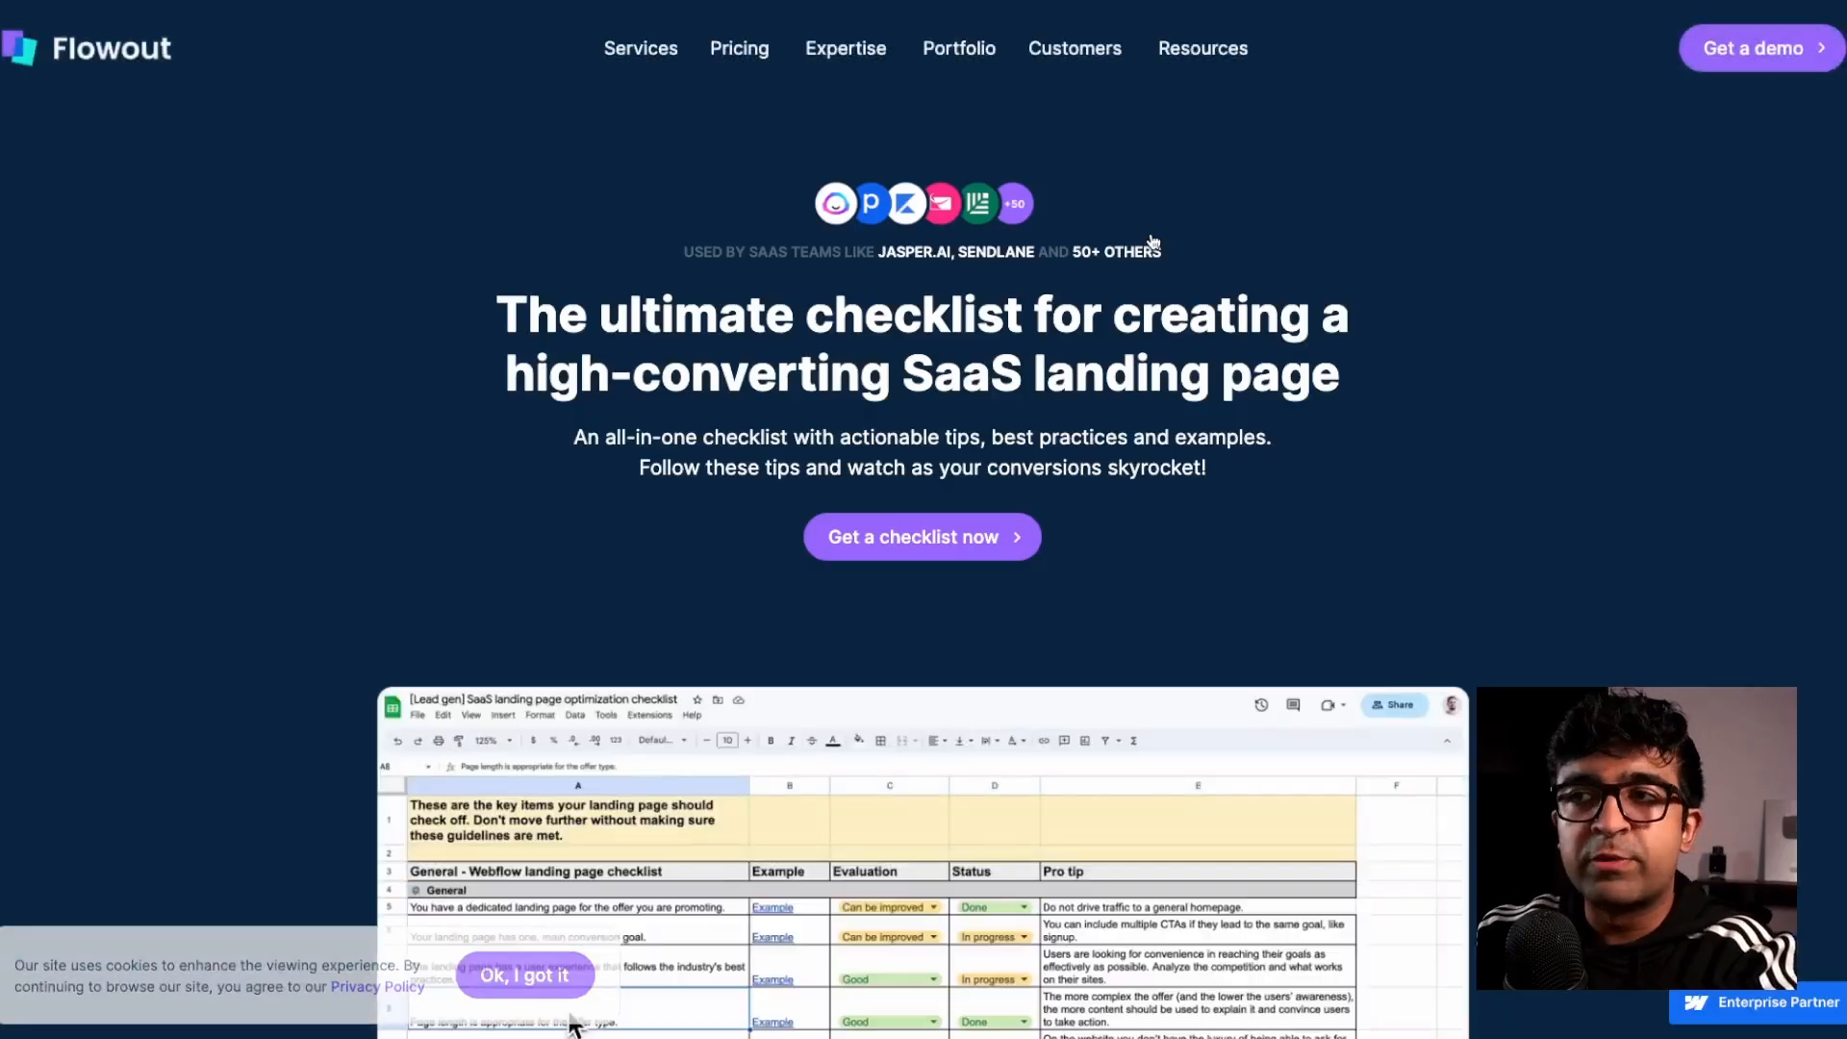
scroll(down, 3)
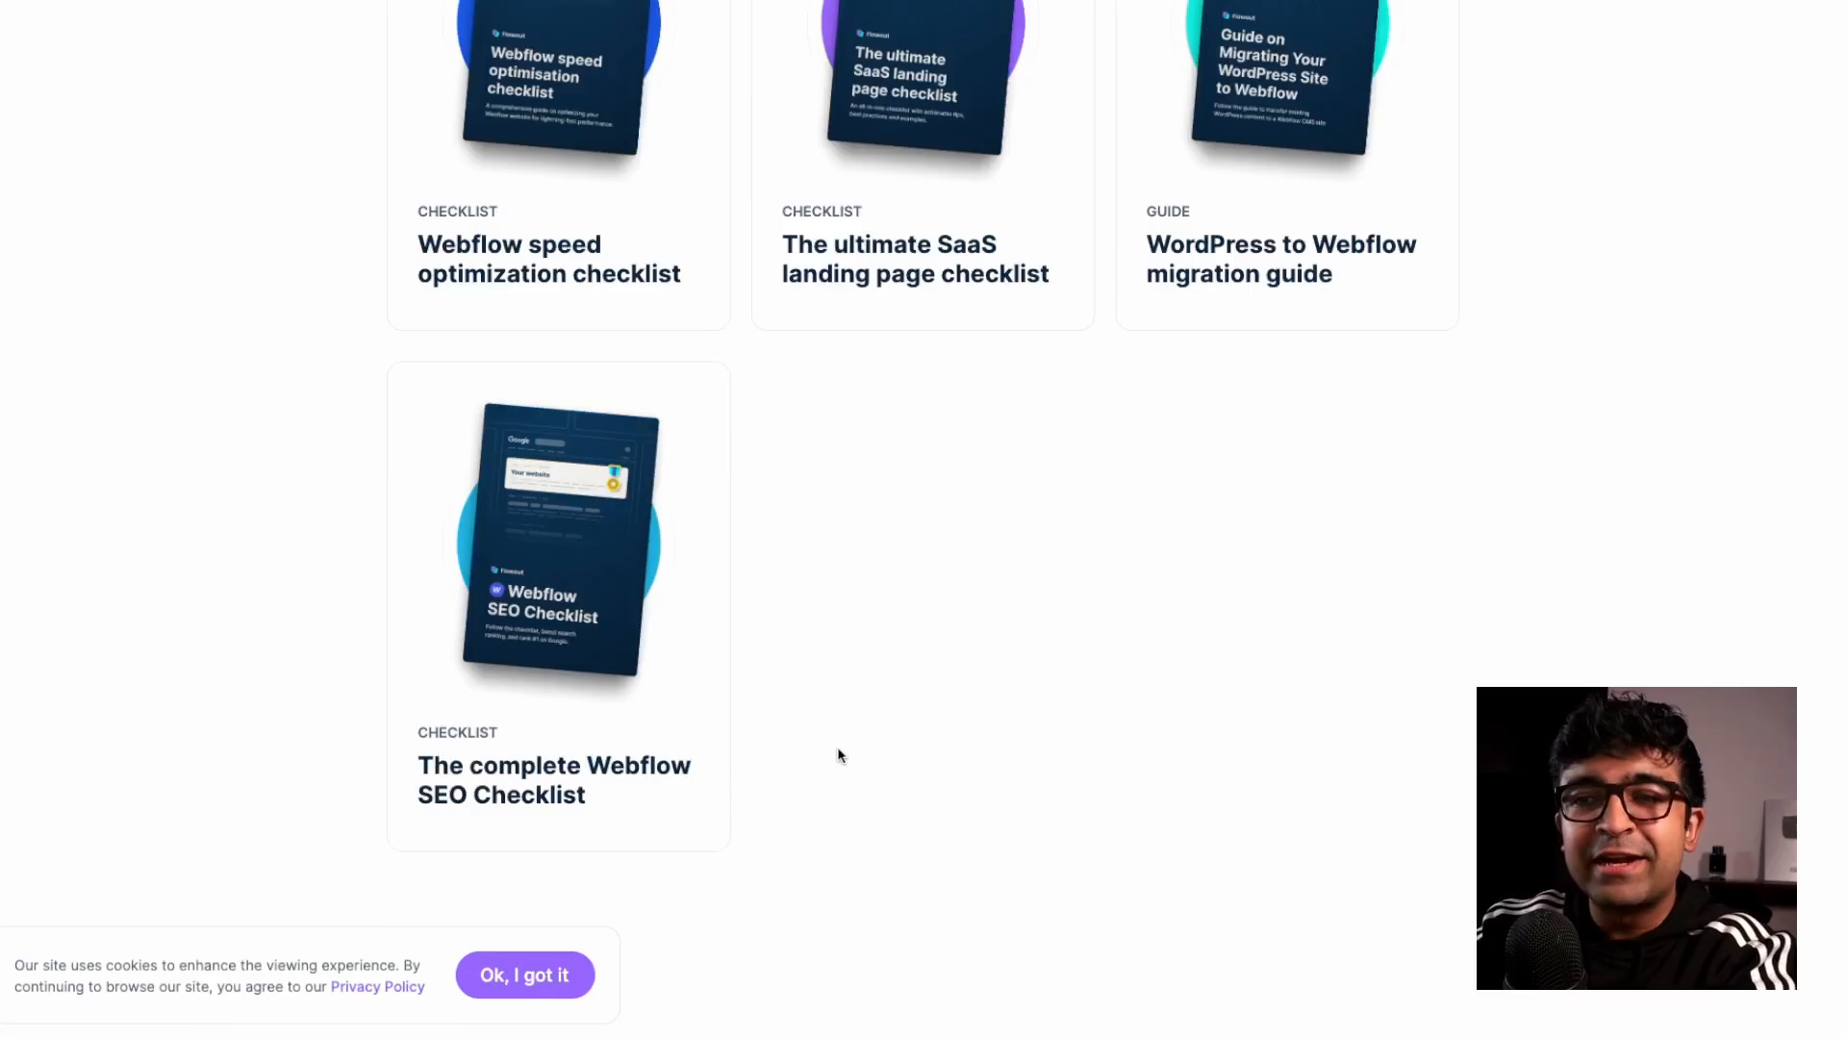
scroll(up, 3)
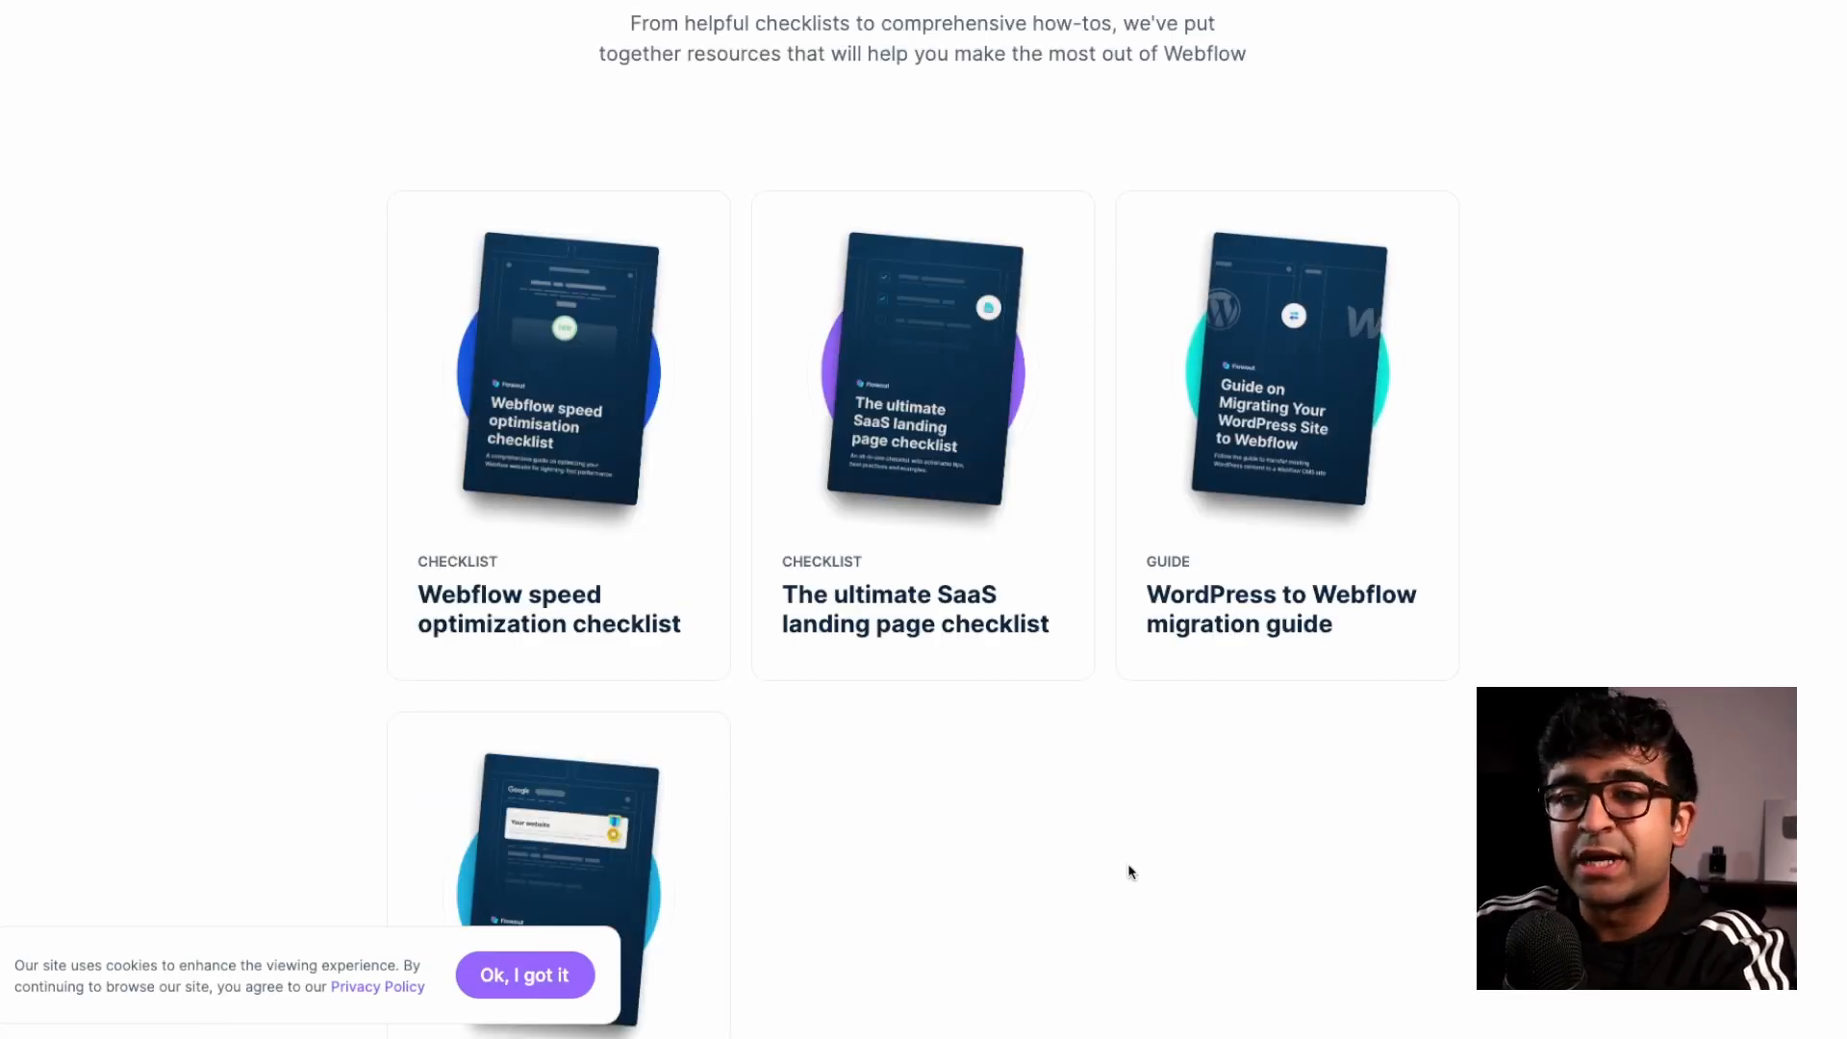
scroll(up, 3)
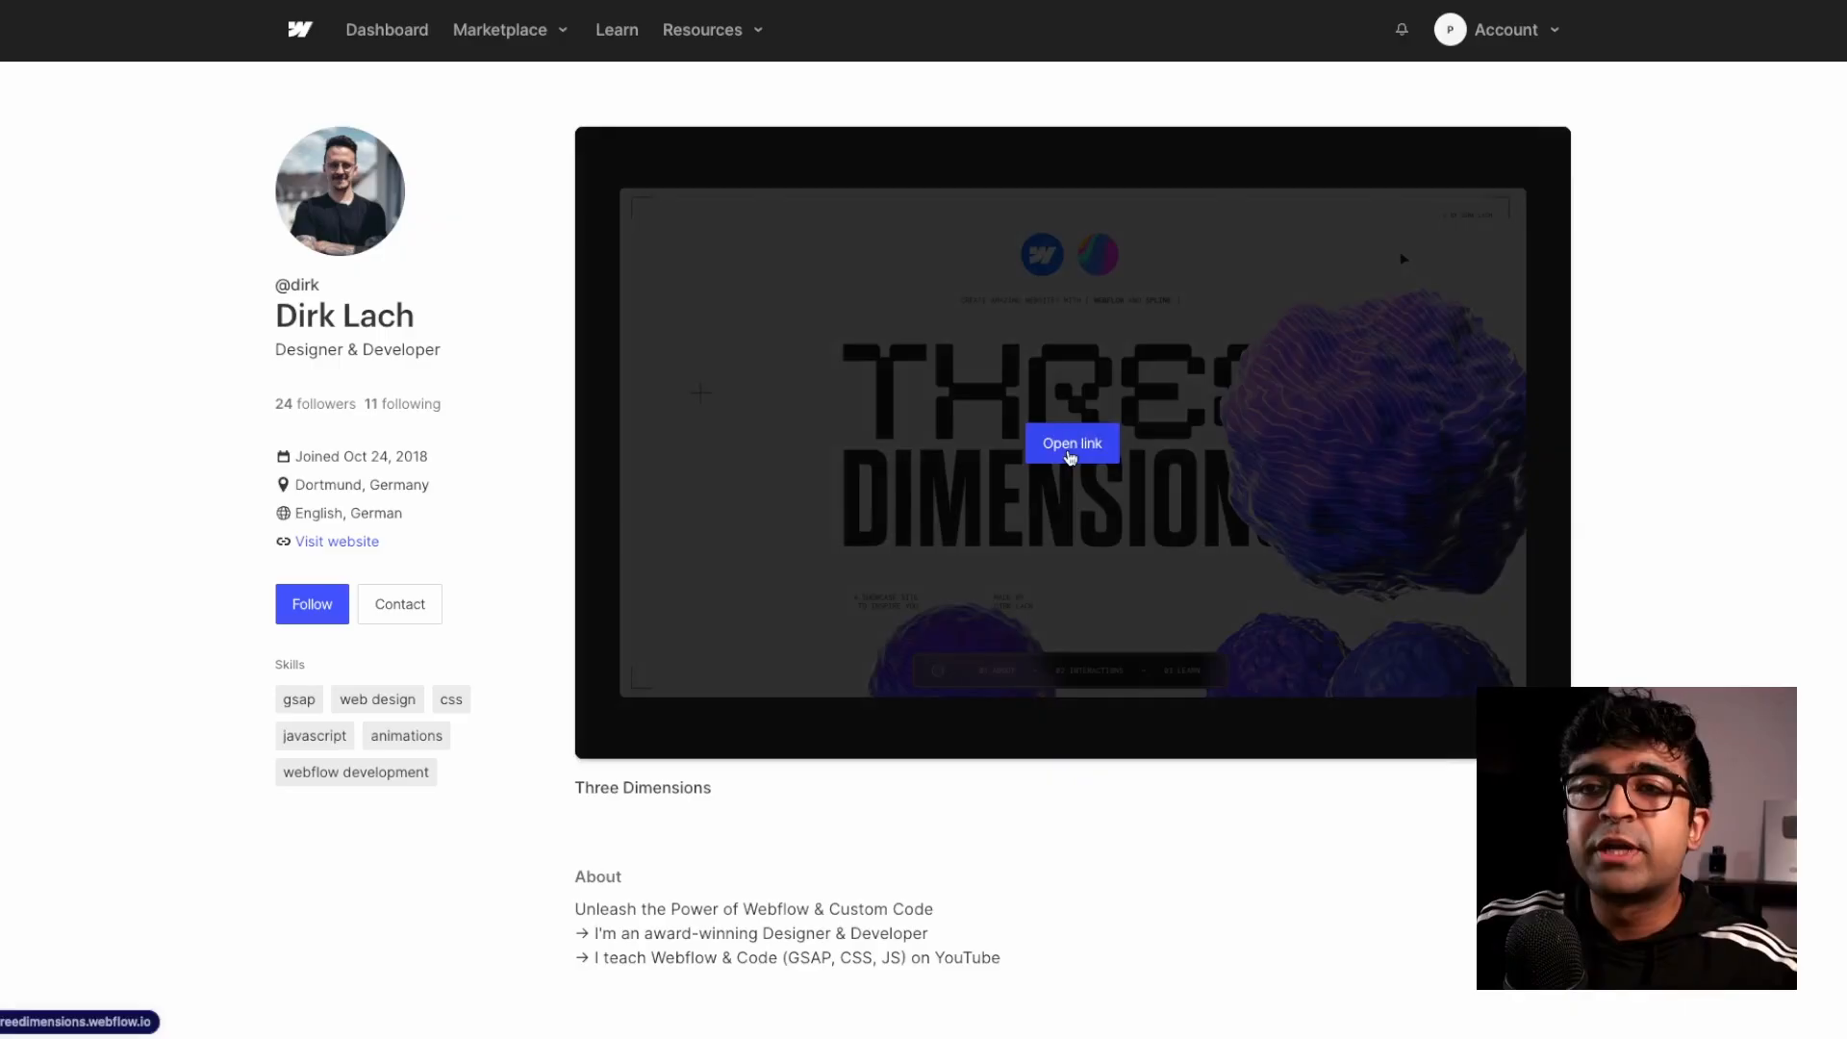
Open Dirk Lach's Three Dimensions site, scroll past the about section, and jump to 02. Interactions
click(1070, 442)
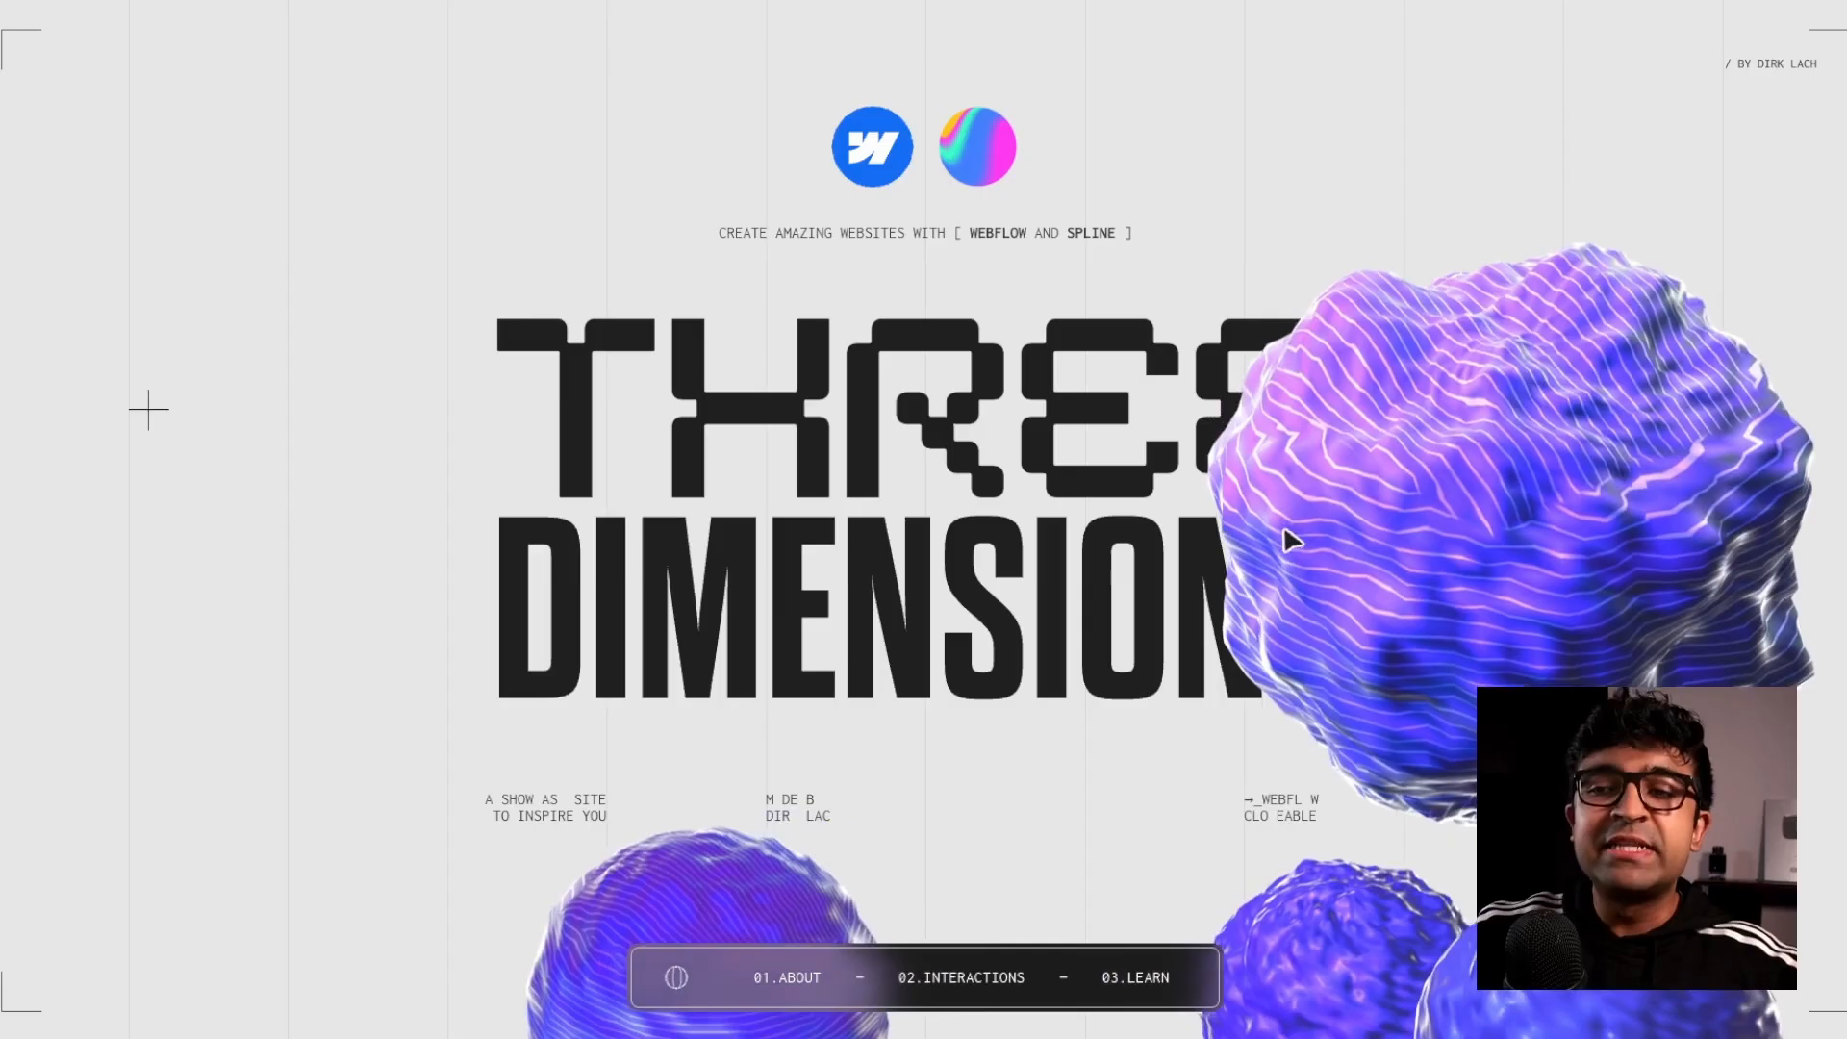
scroll(down, 3)
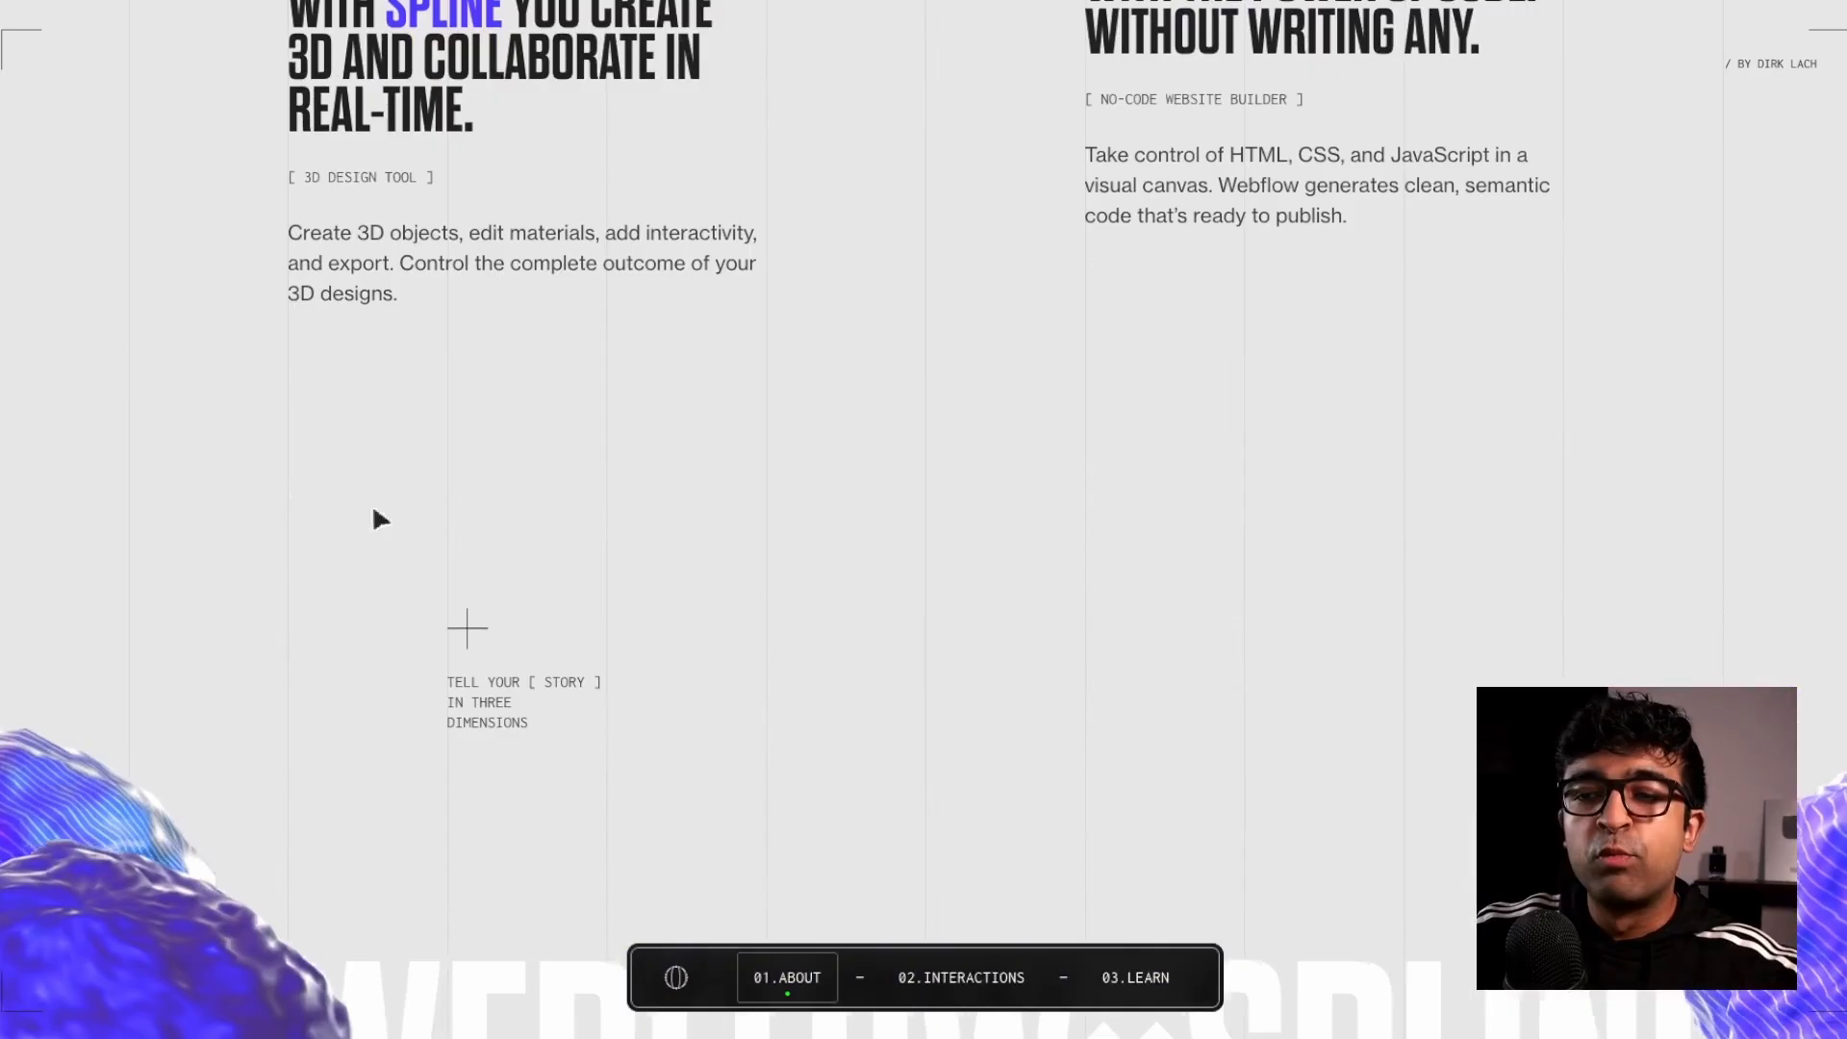
scroll(down, 3)
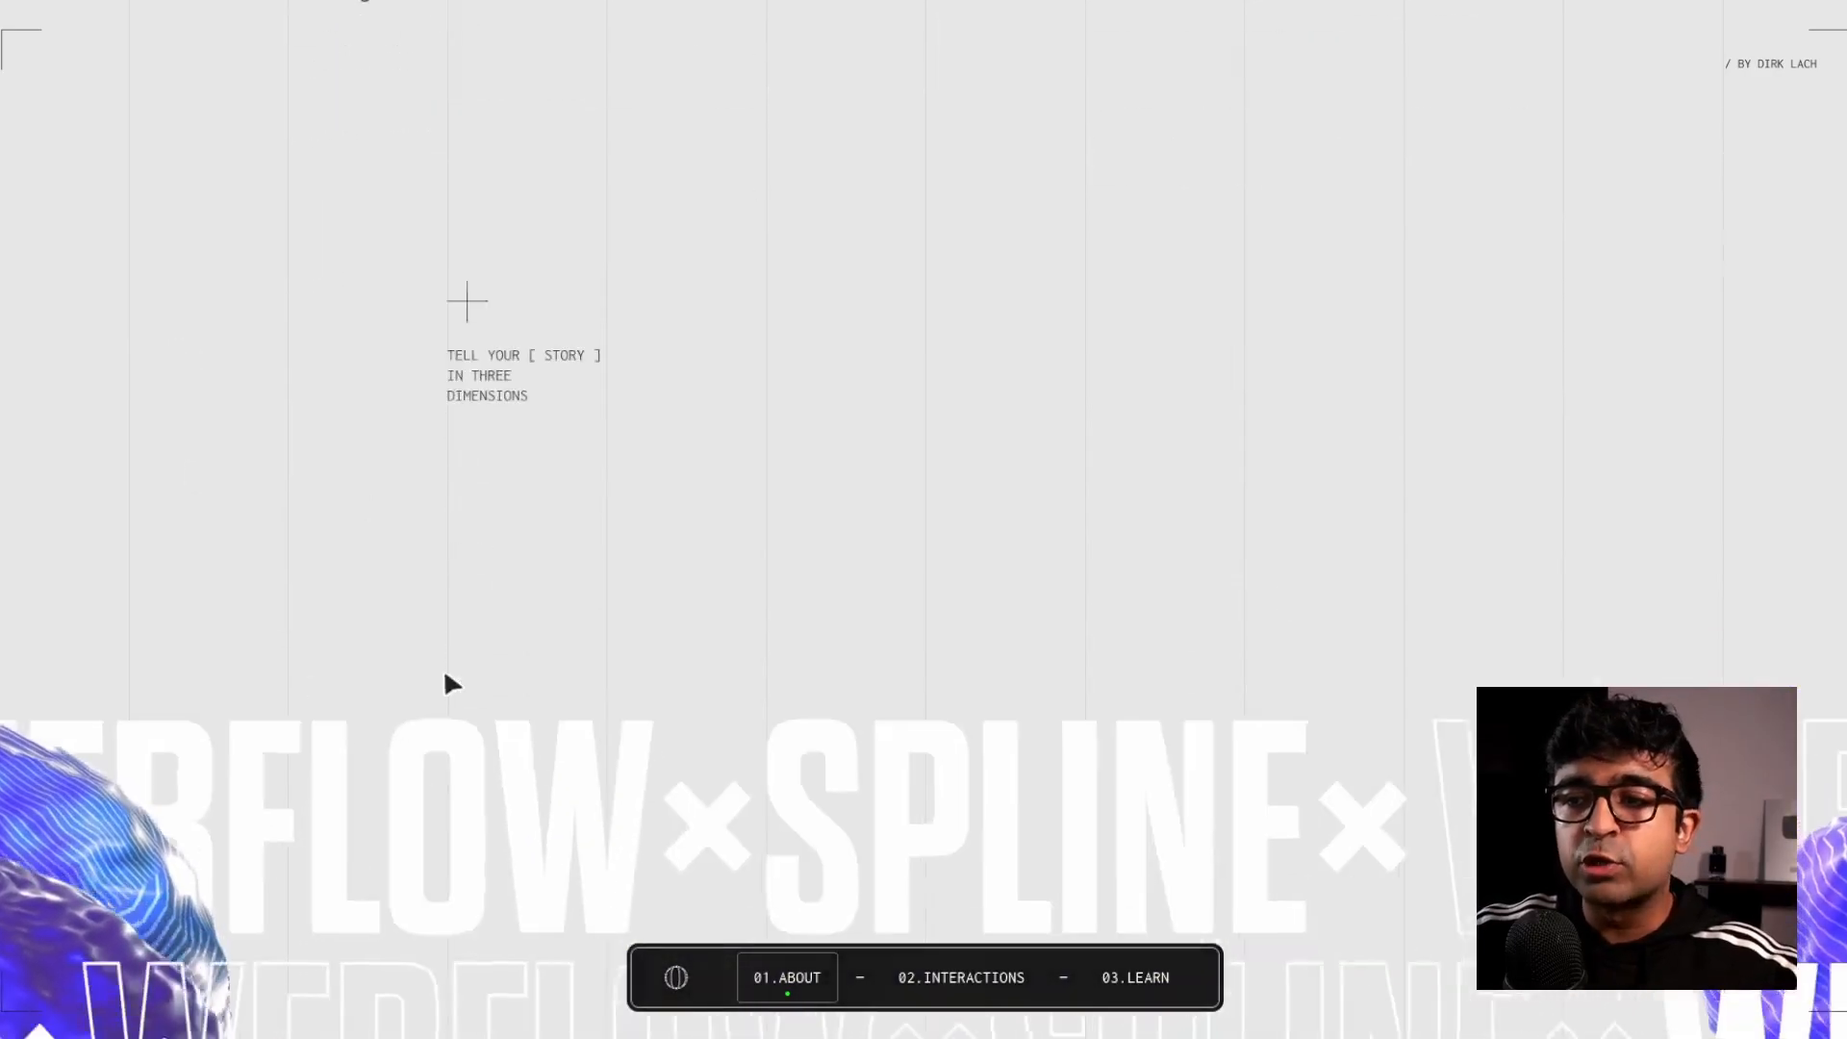
click(959, 977)
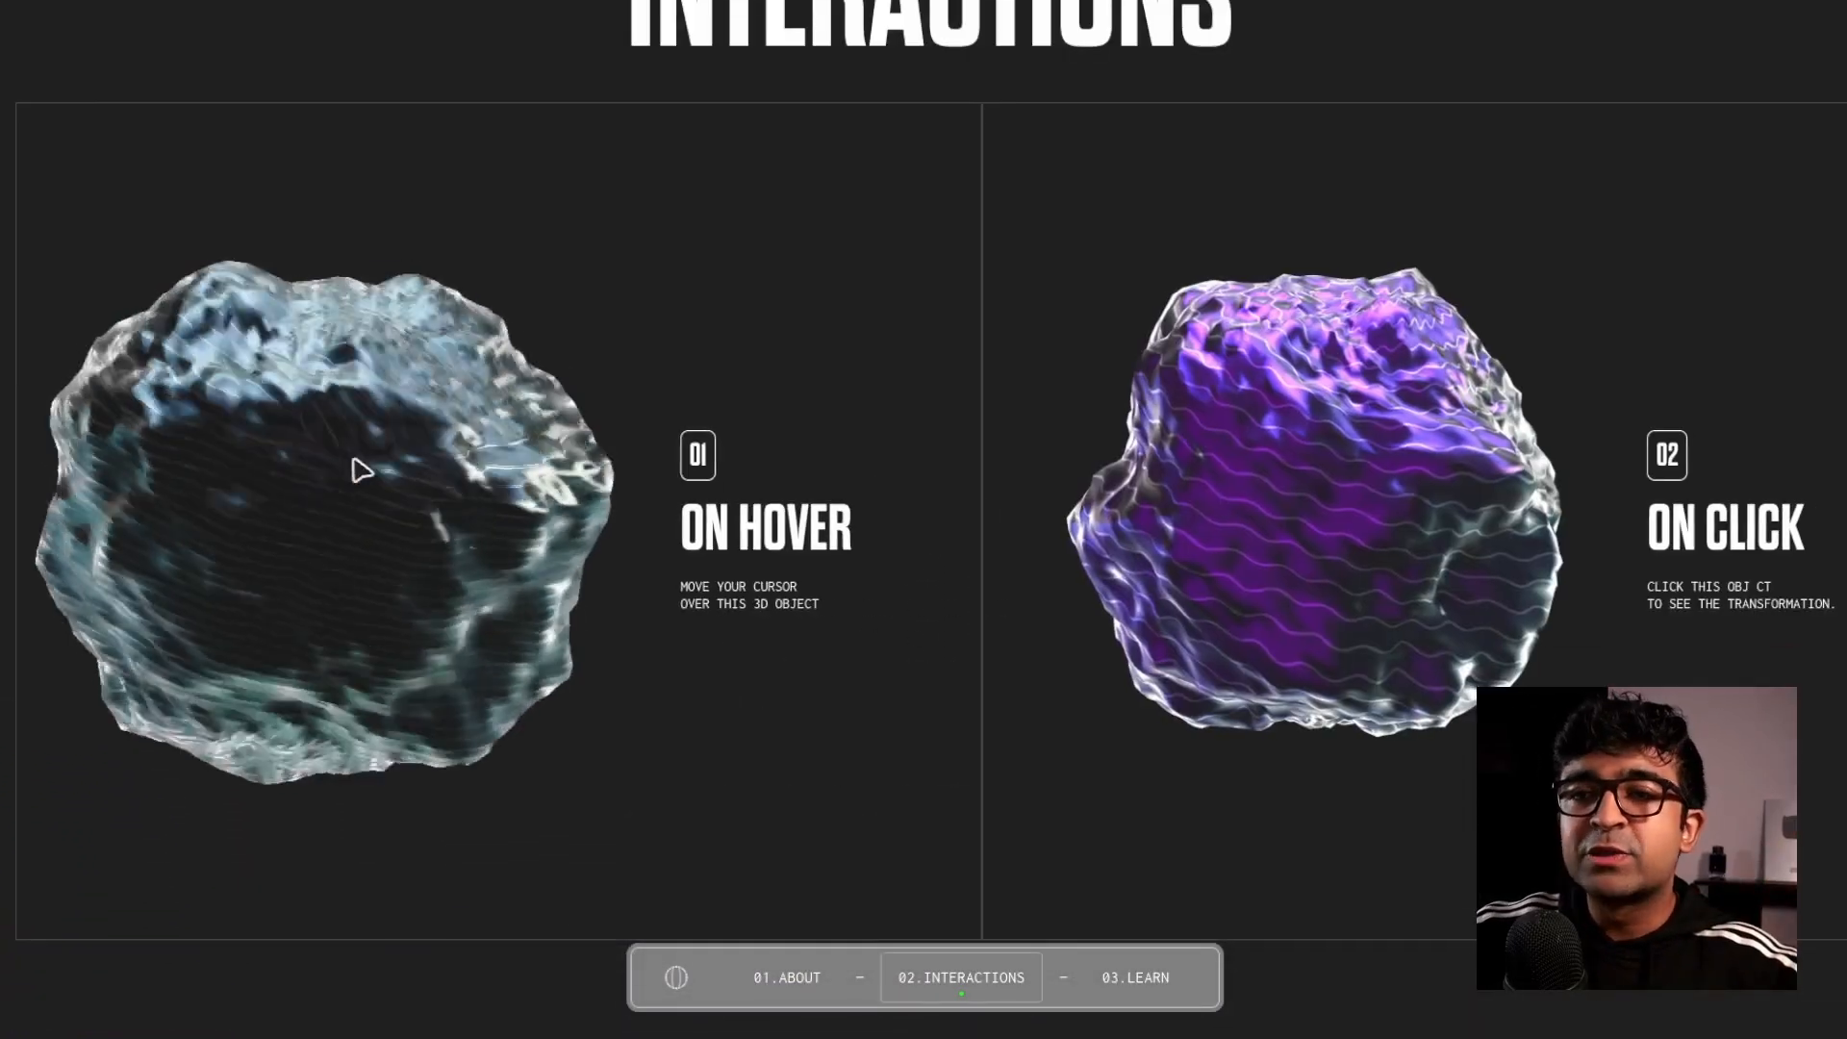
mouse_move(421, 591)
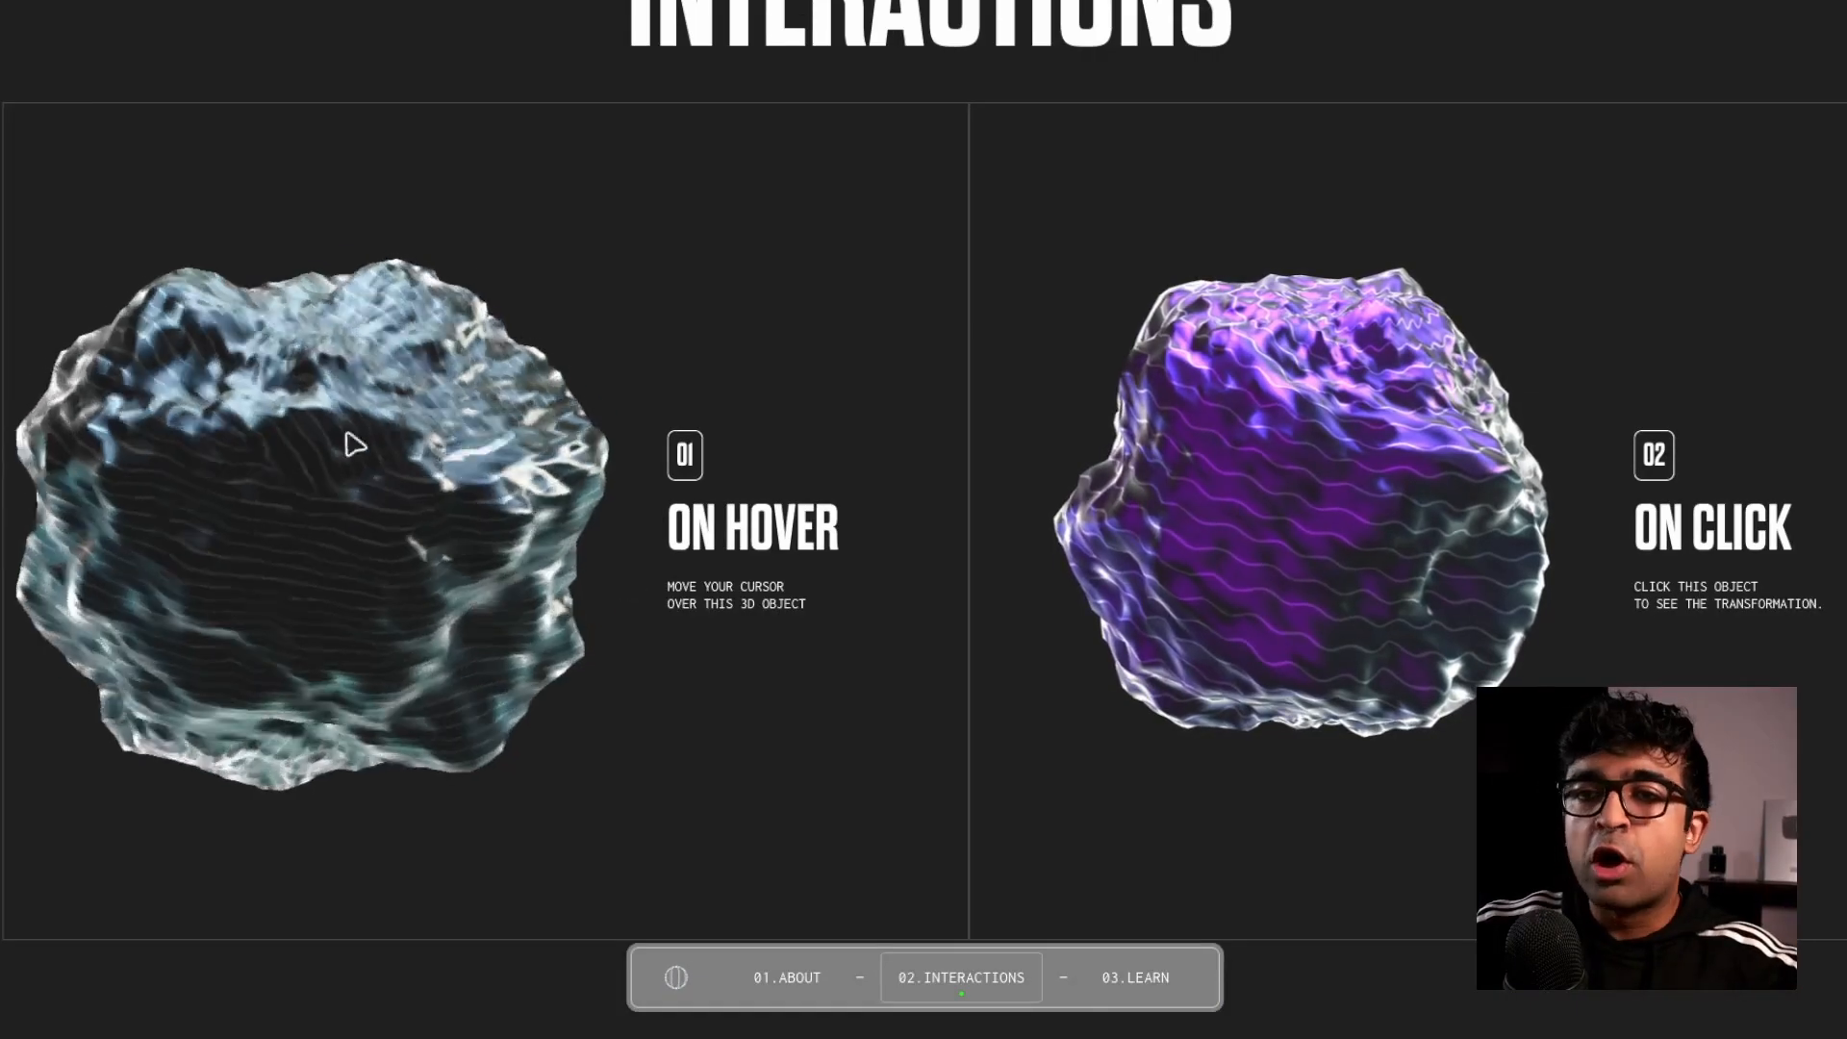
mouse_move(563, 518)
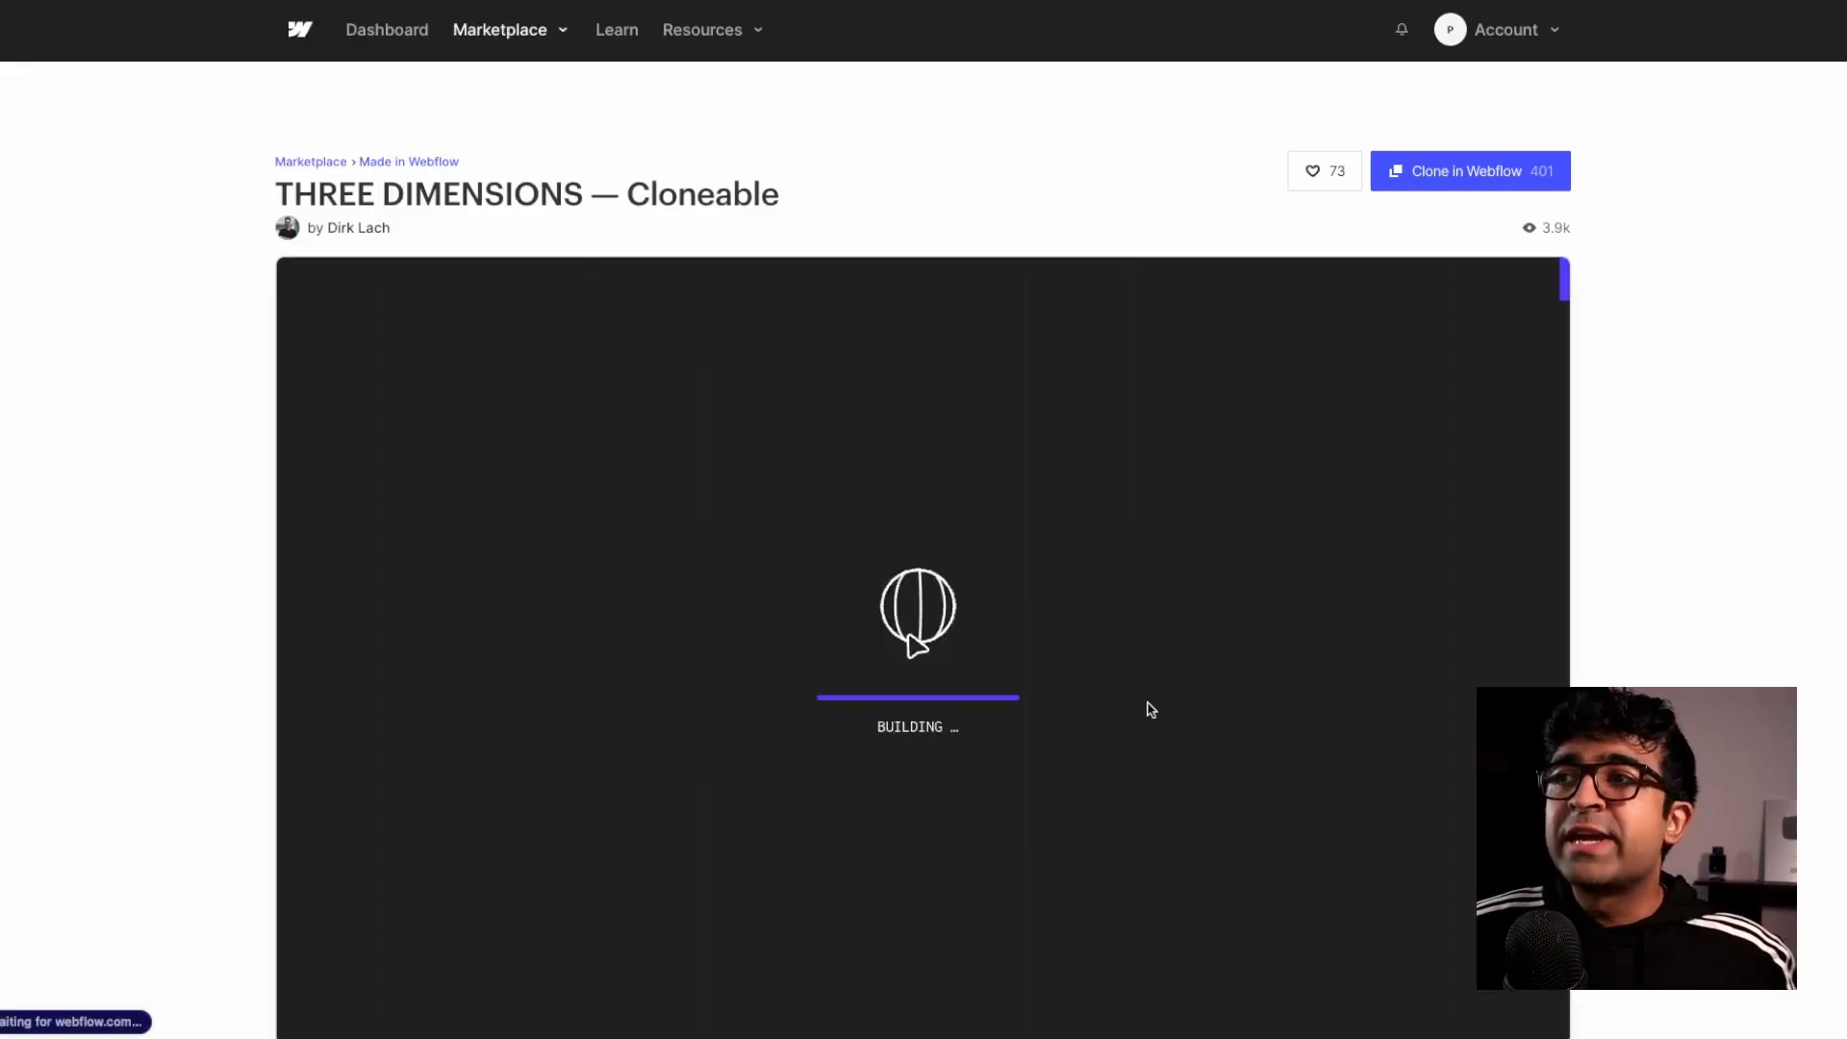
mouse_move(1260, 405)
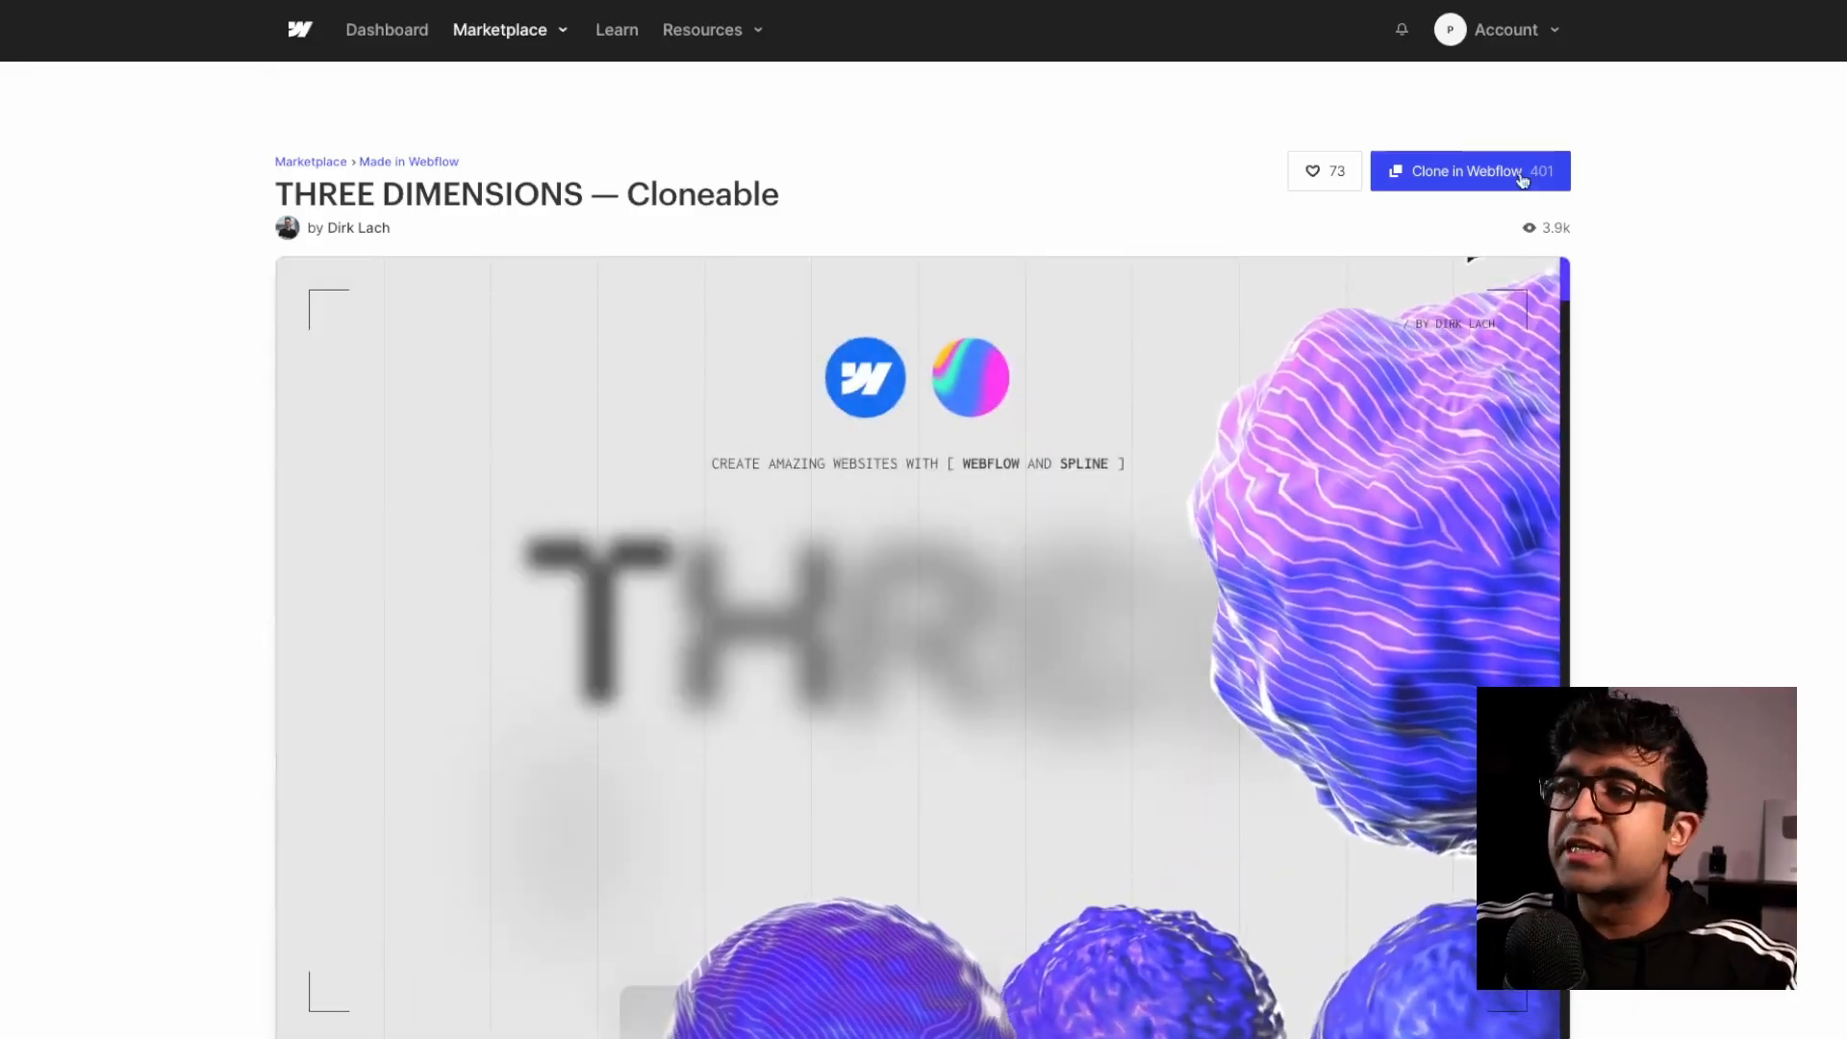
Like the Three Dimensions cloneable listing, then cancel the create-profile prompt
click(1312, 171)
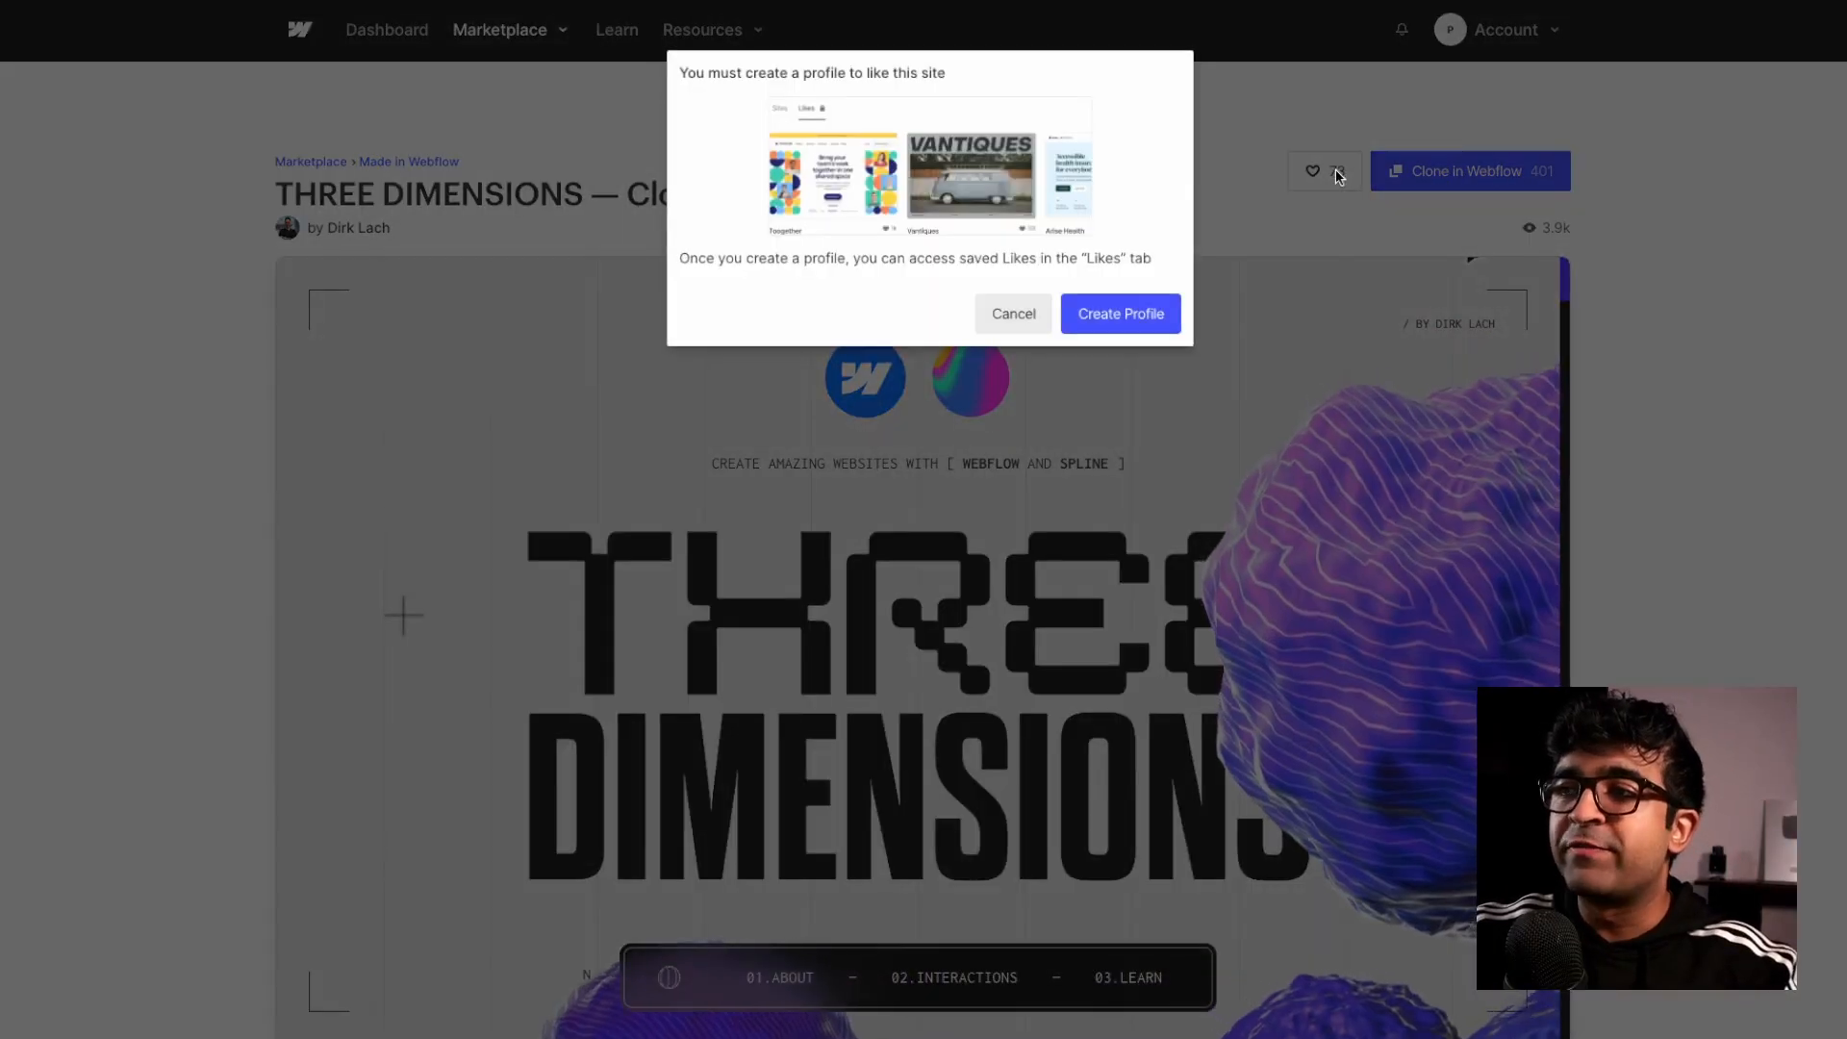
click(1012, 314)
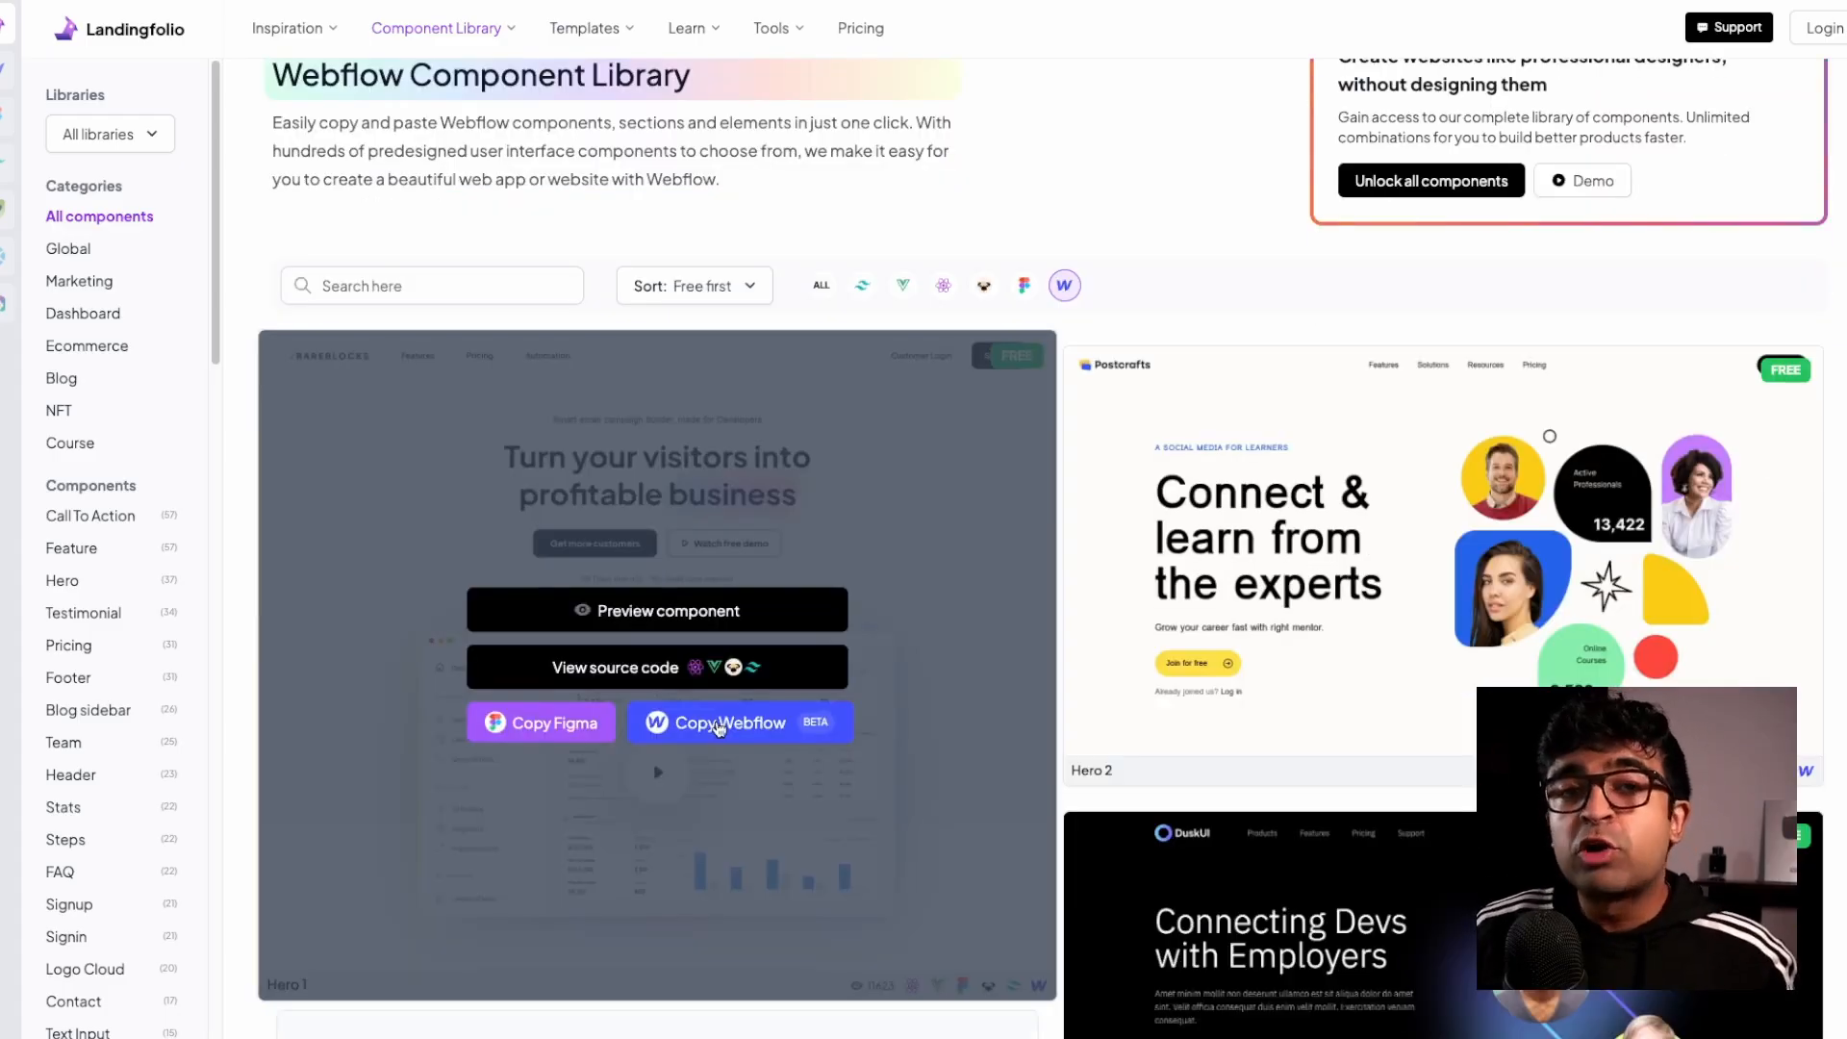
Preview the Postcrafts Hero 2 component at tablet and phone widths, then show its code
click(656, 609)
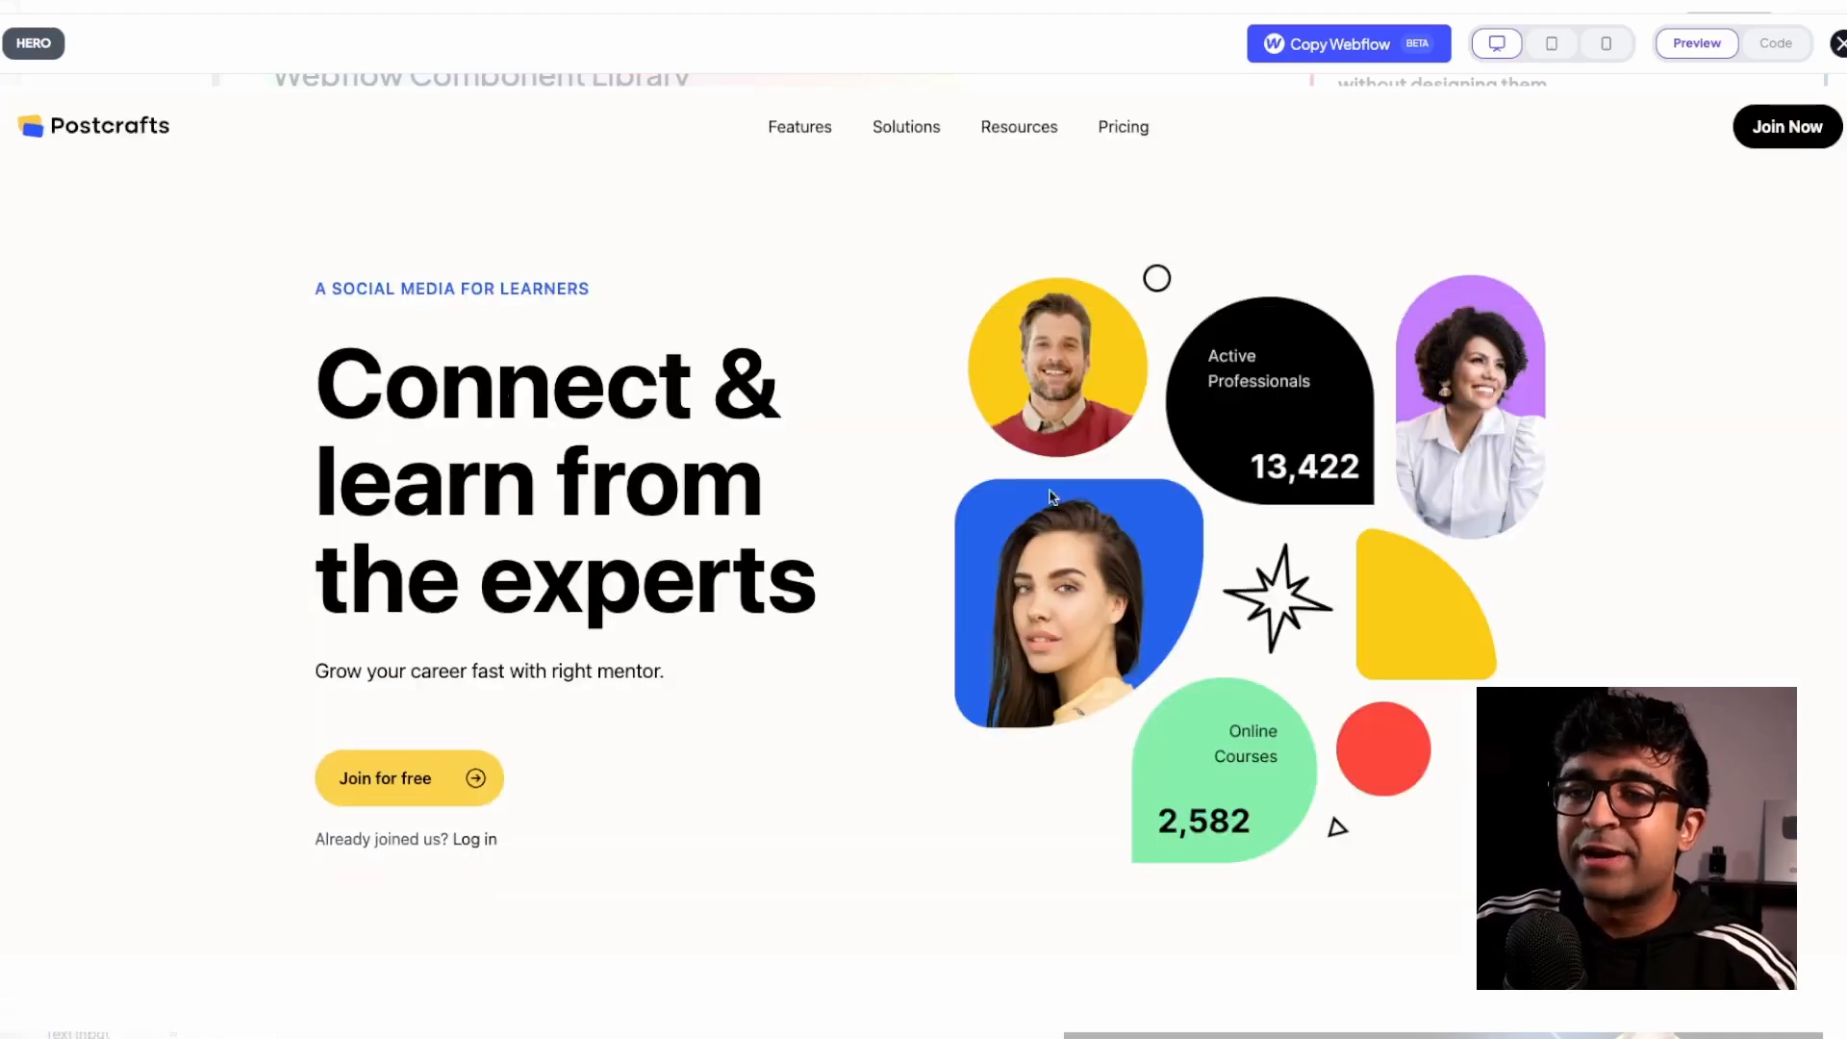
mouse_move(754, 341)
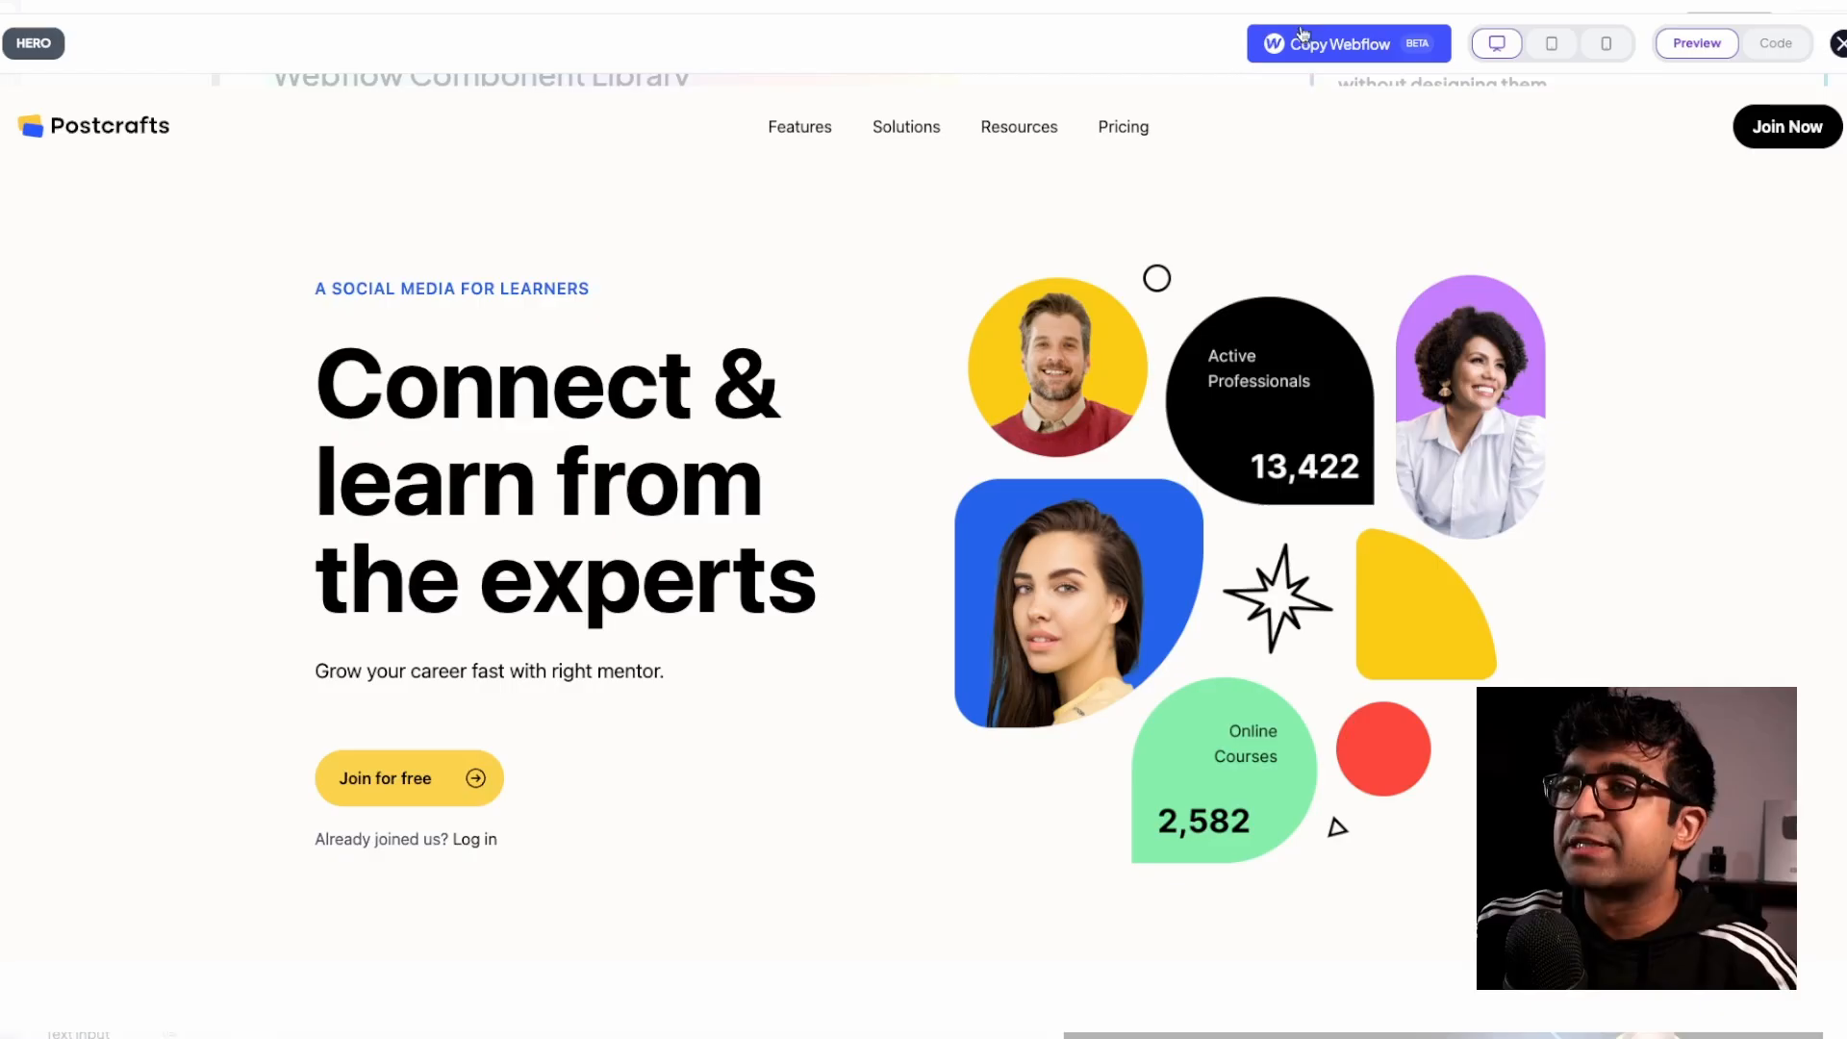
click(1606, 44)
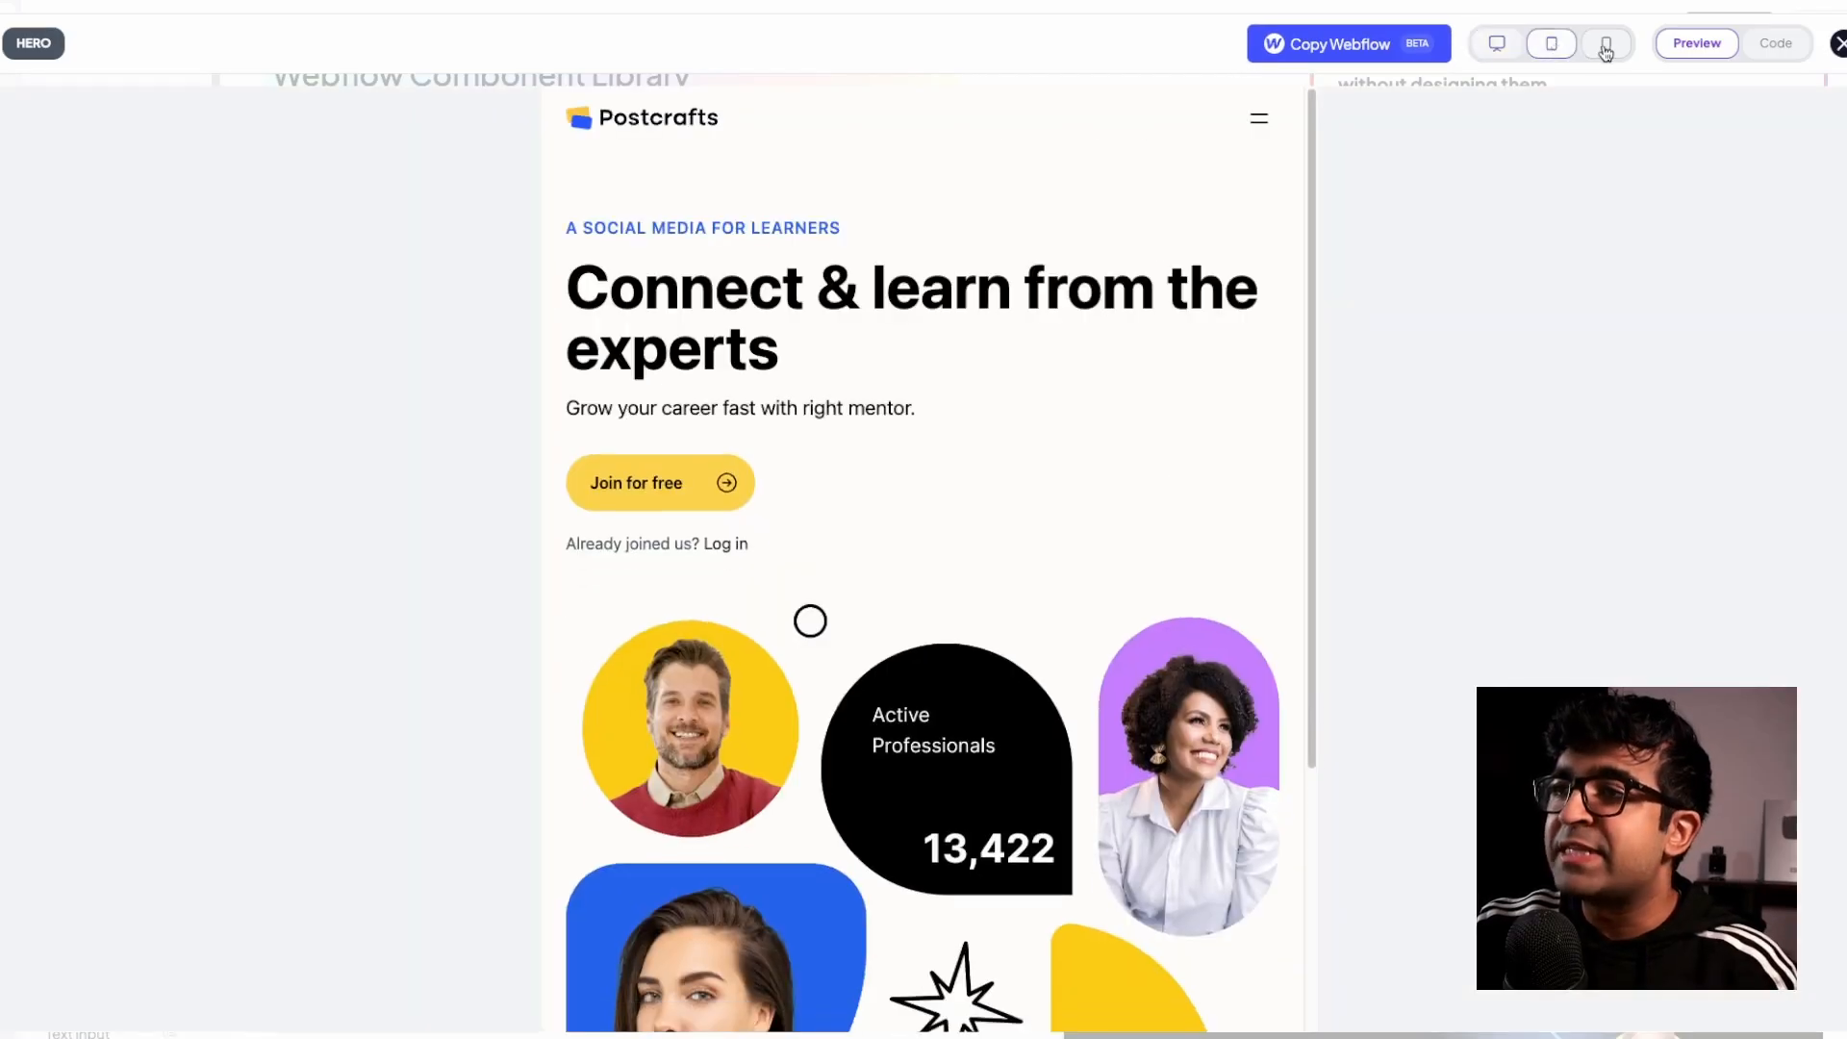
click(1605, 43)
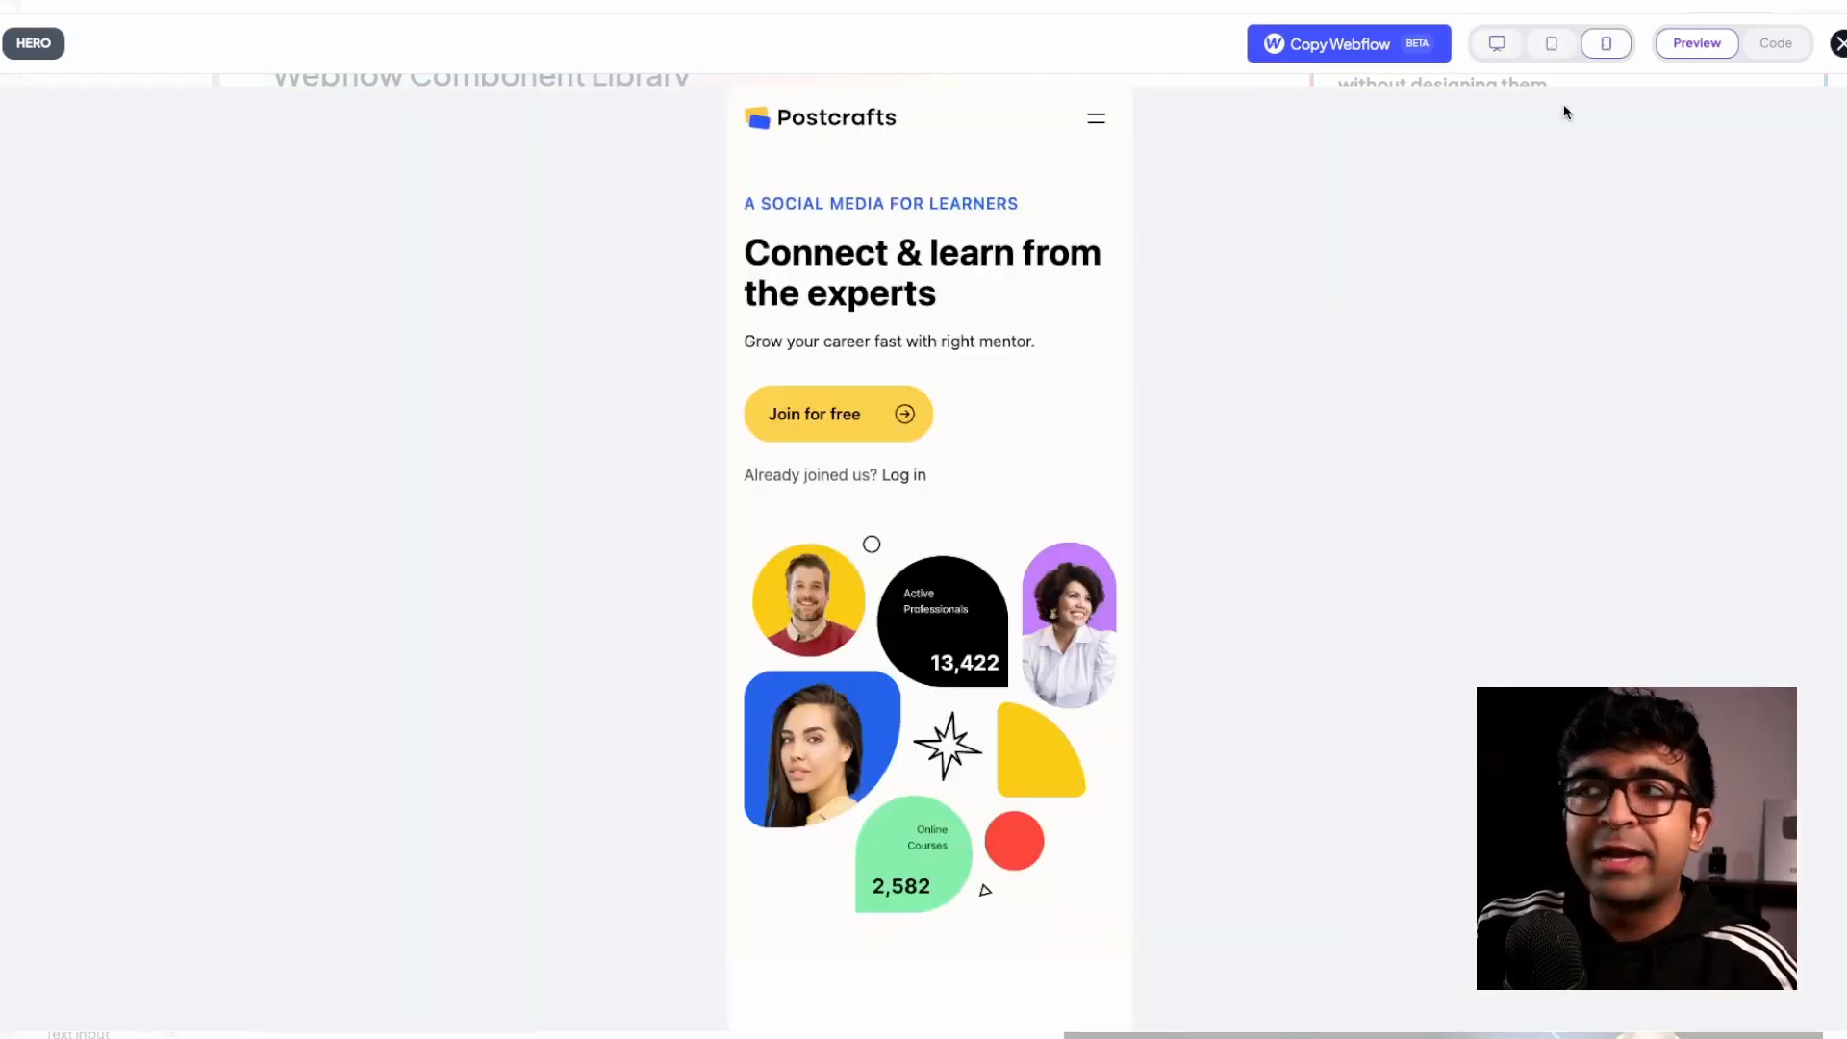
click(1775, 43)
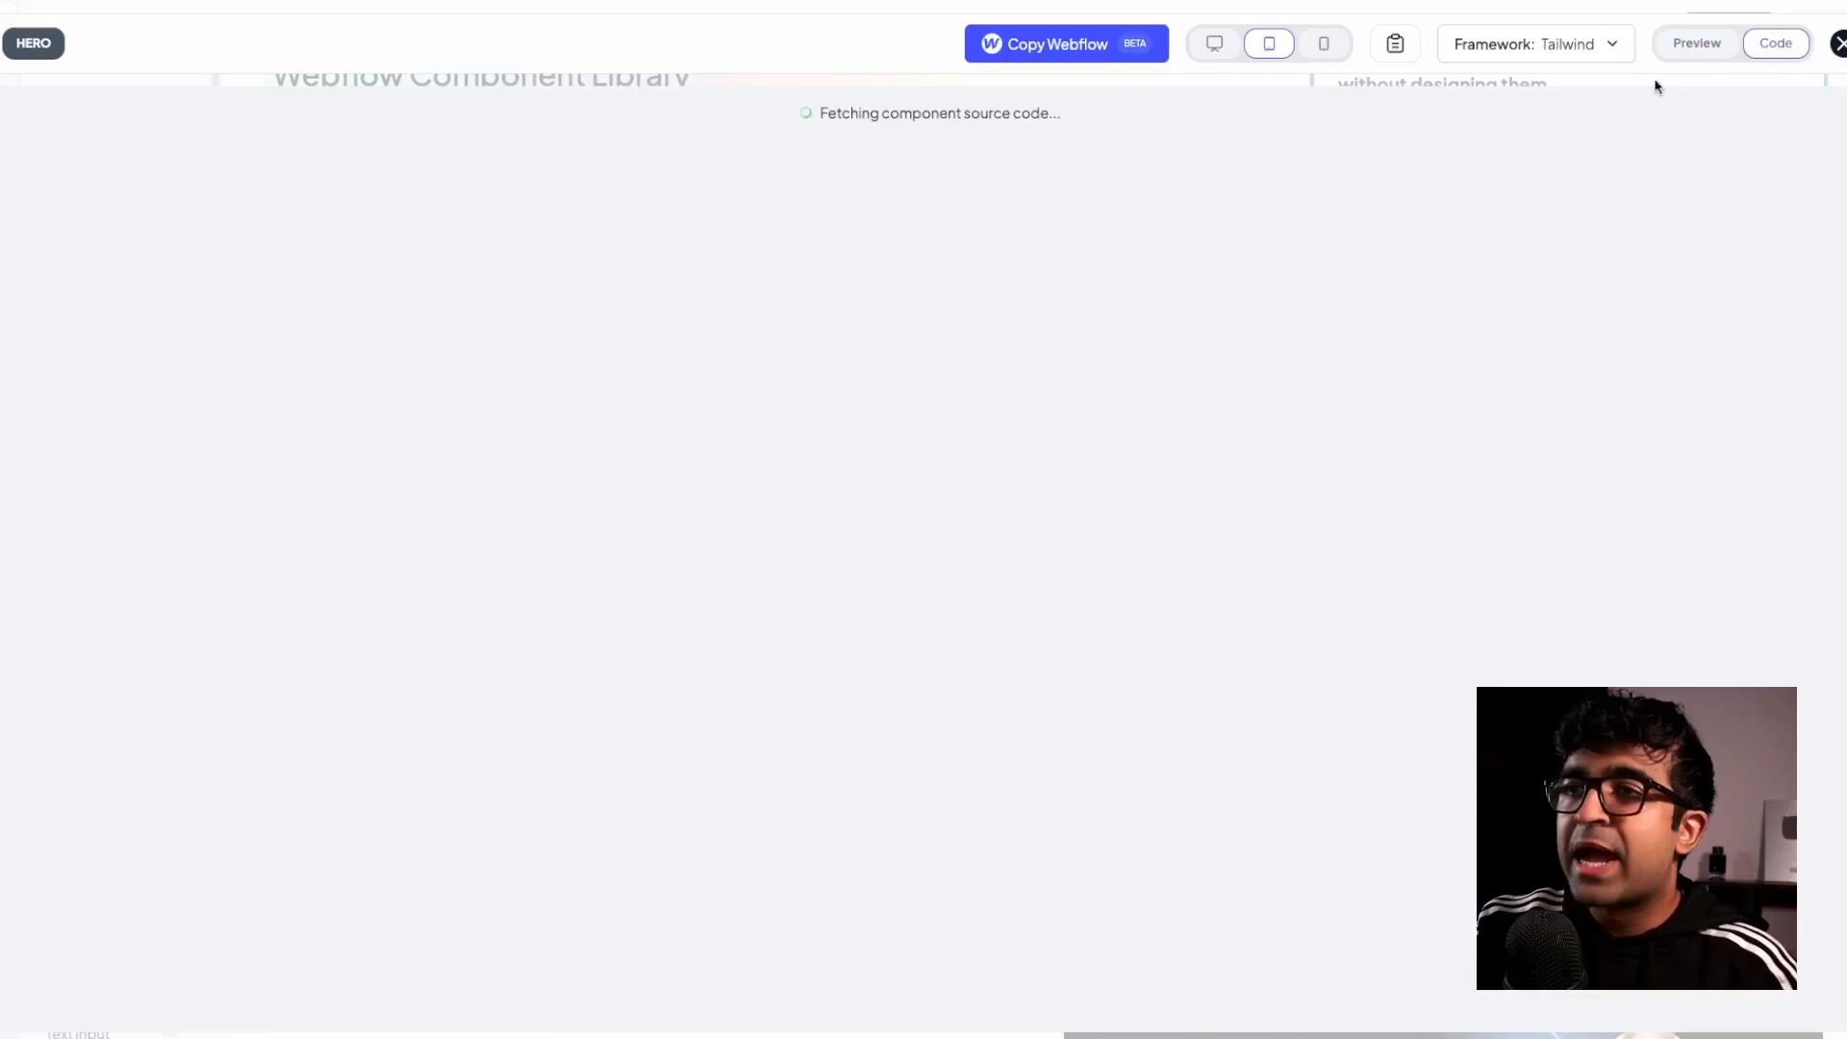